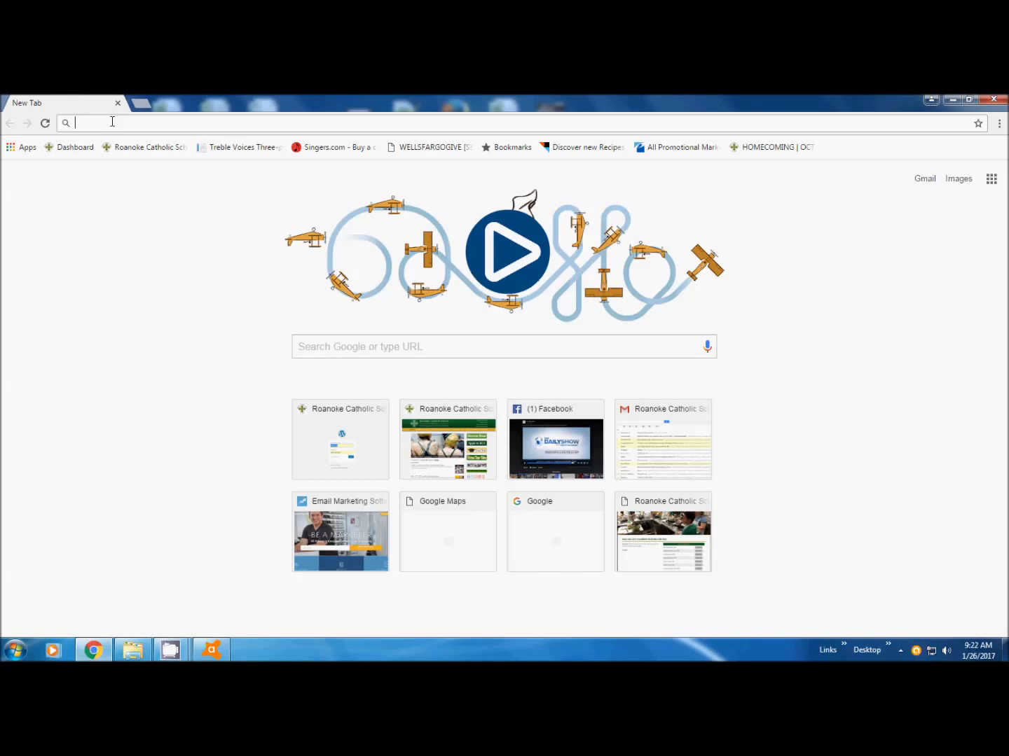
{"action": "type", "text": "www.renweb.com"}
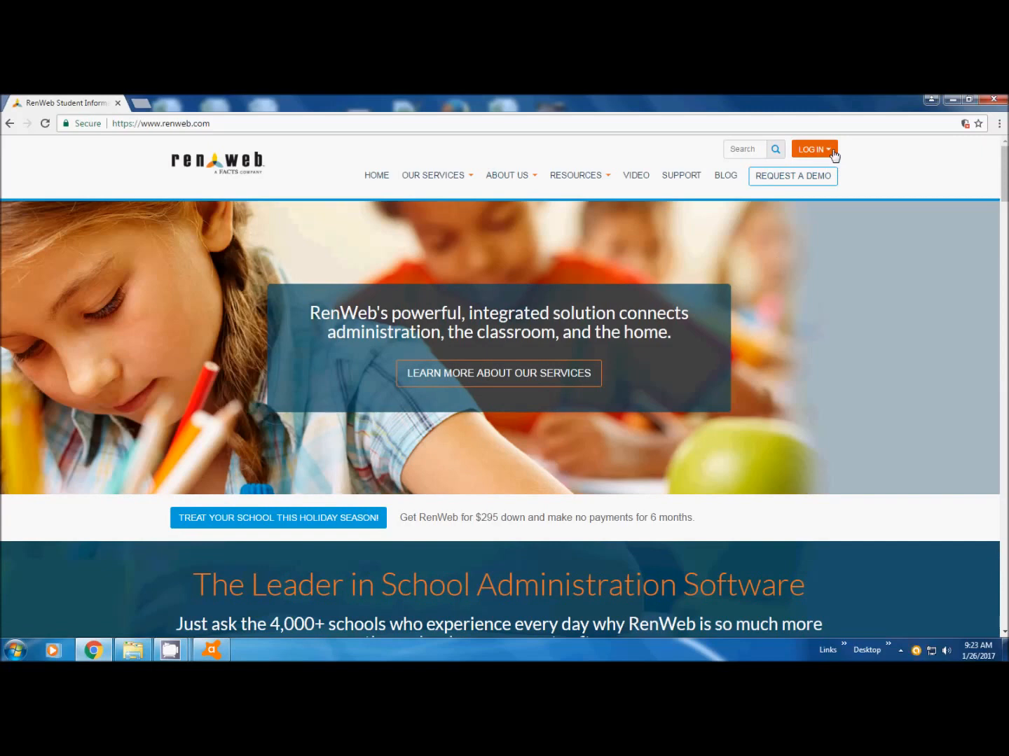
{"action": "left_click", "coordinate": [809, 149]}
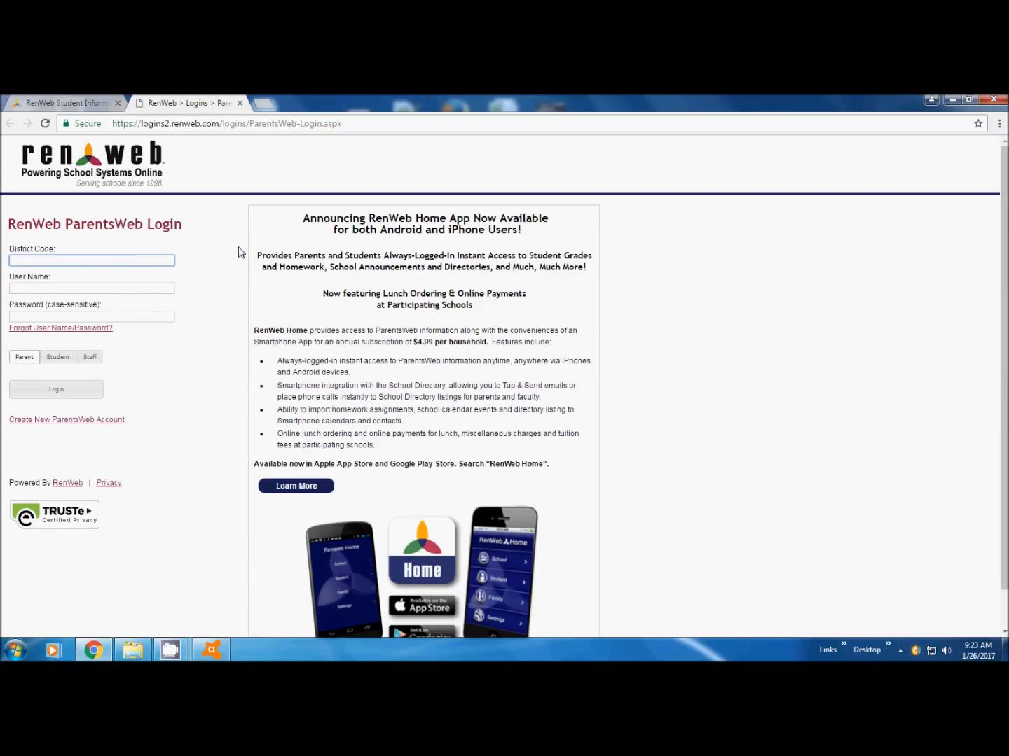
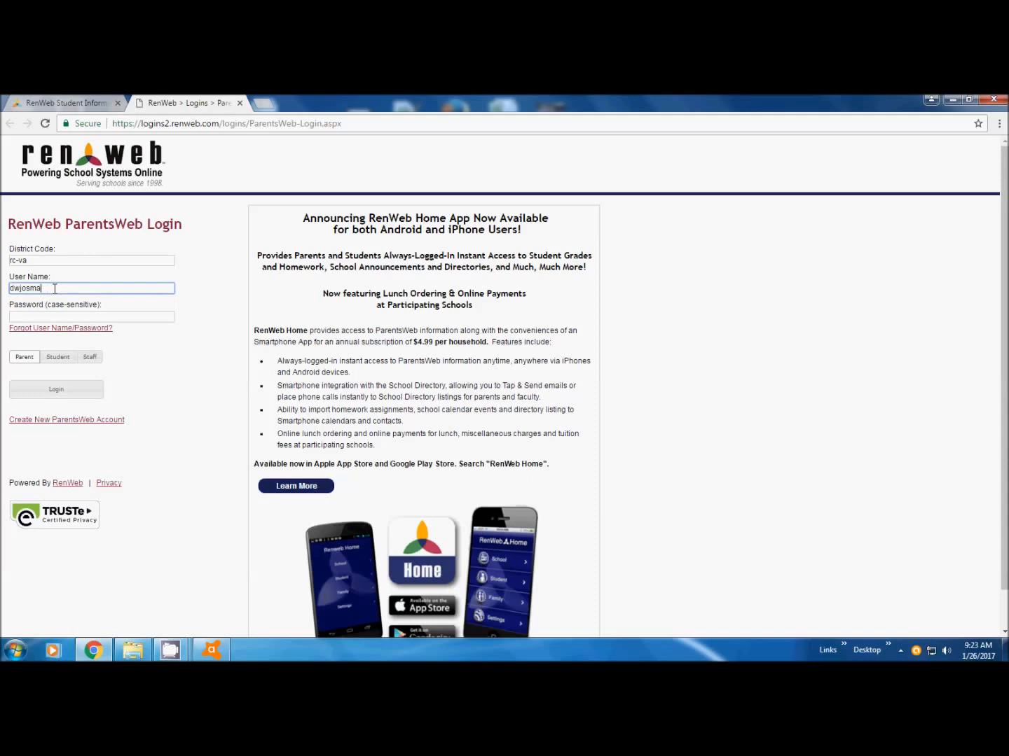
Log in as a parent with district code rc-v, the saved user name and the password.
{"action": "left_click", "coordinate": [91, 288]}
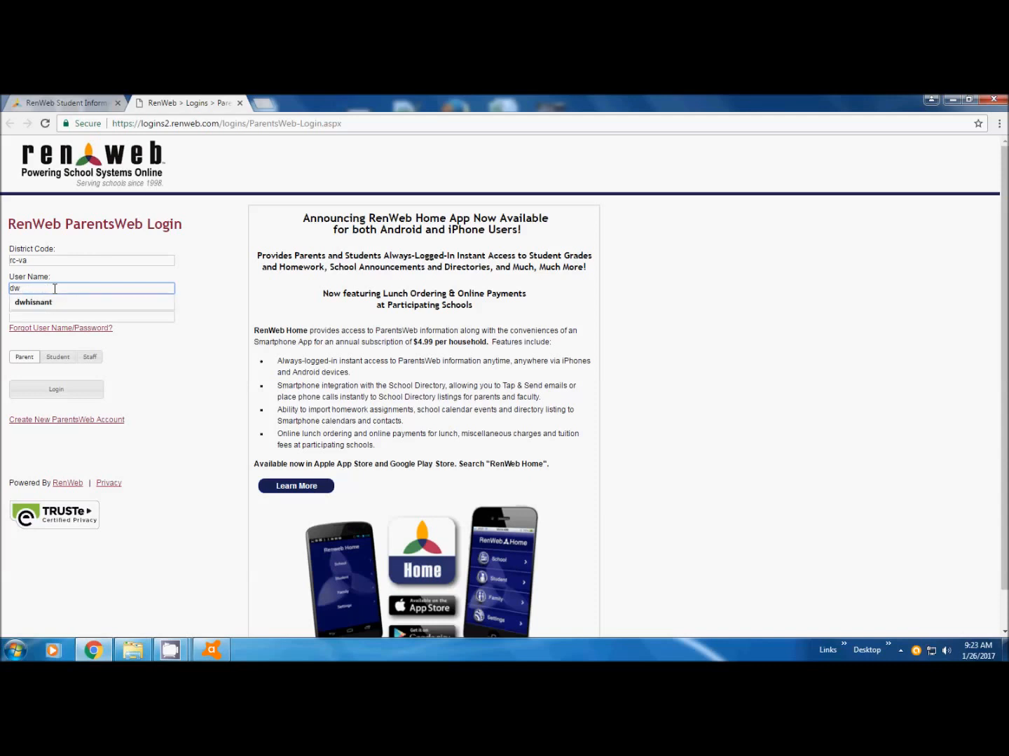
{"action": "left_click", "coordinate": [33, 303]}
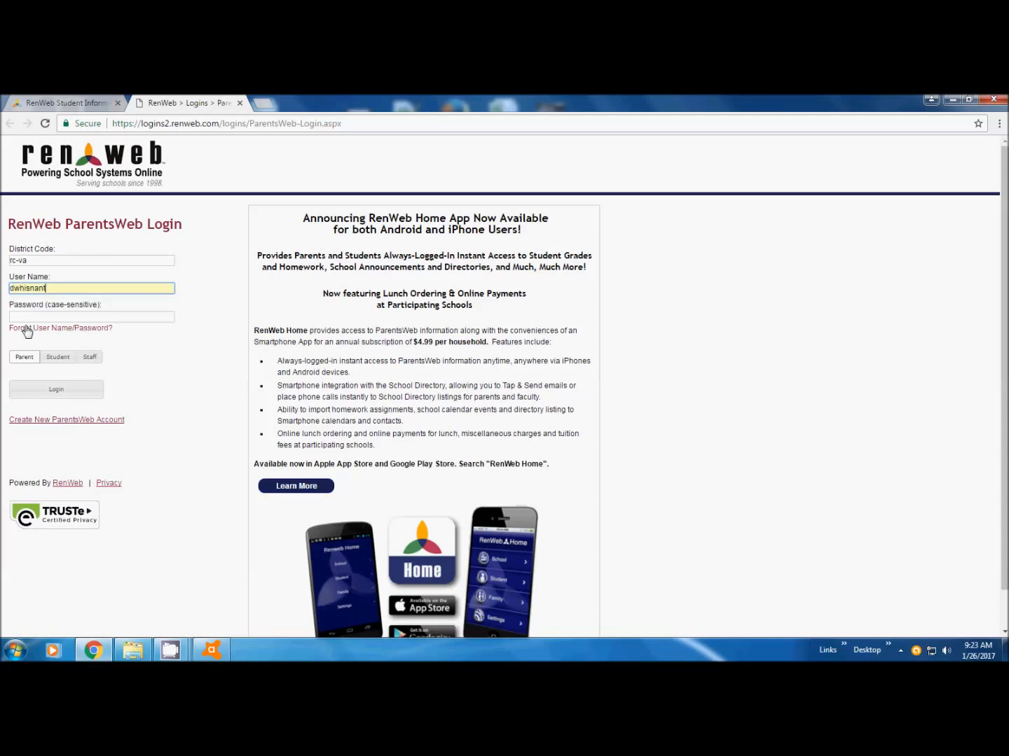
{"action": "left_click", "coordinate": [91, 317]}
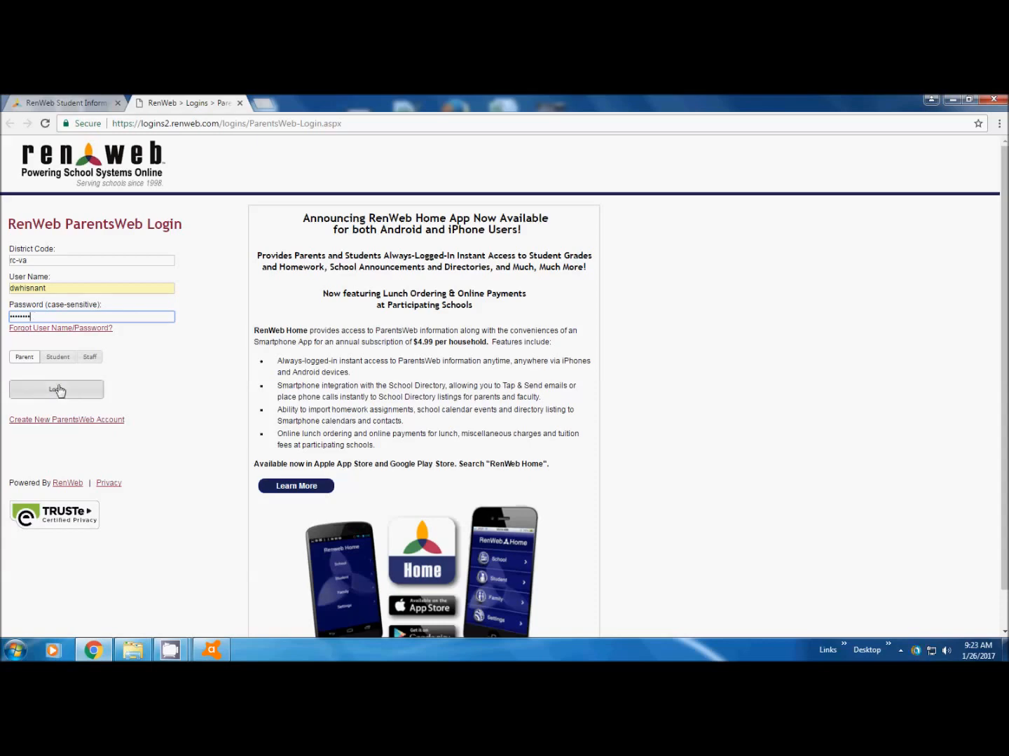
{"action": "left_click", "coordinate": [56, 390]}
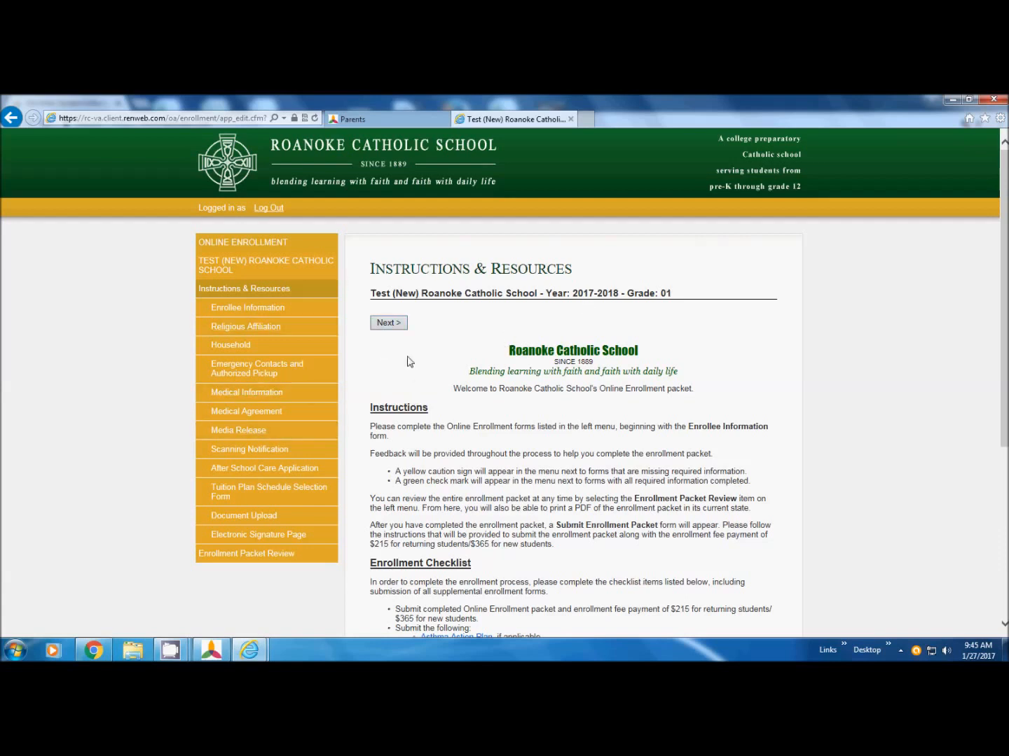
{"action": "mouse_move", "coordinate": [241, 254]}
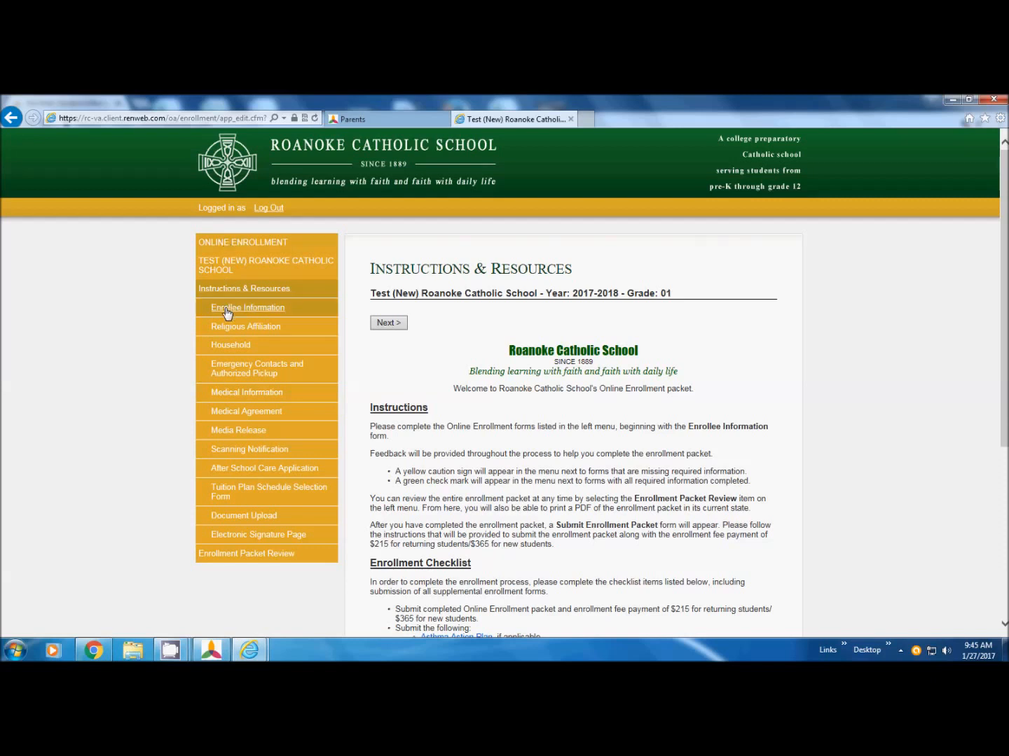
{"action": "mouse_move", "coordinate": [253, 317]}
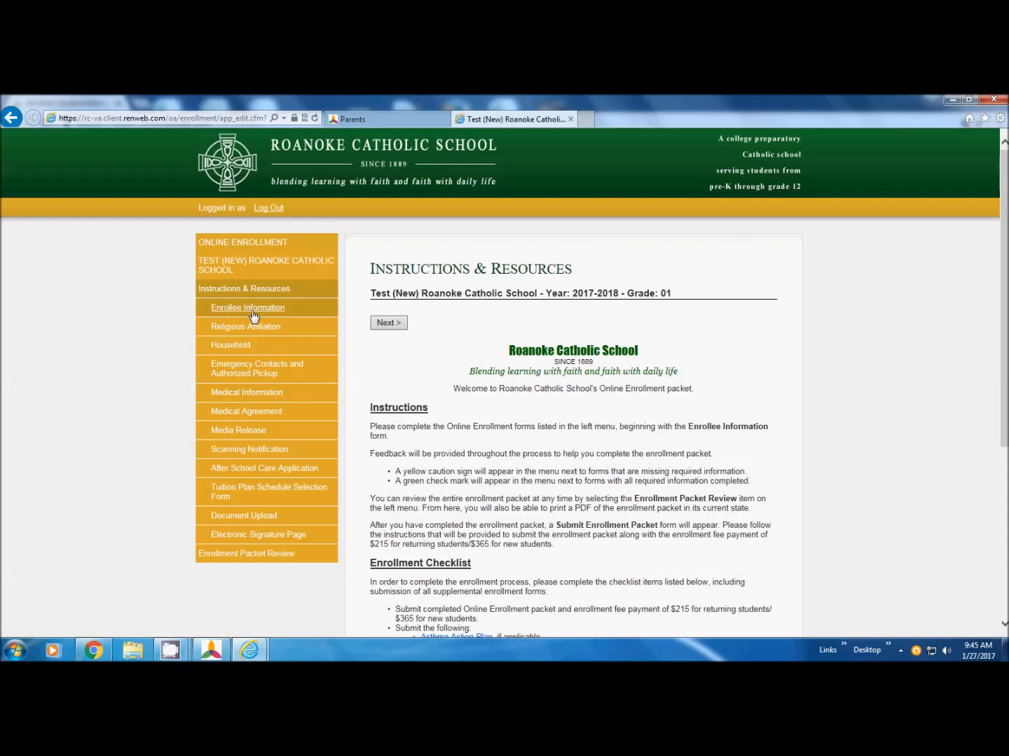
{"action": "mouse_move", "coordinate": [202, 316]}
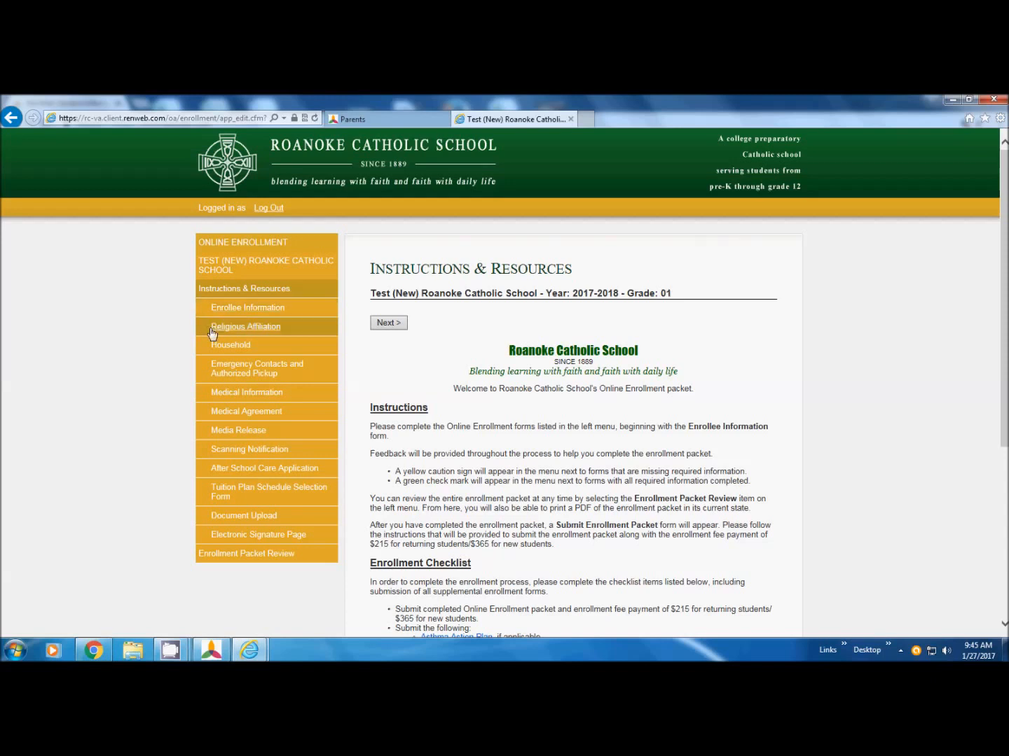
{"action": "mouse_move", "coordinate": [230, 344]}
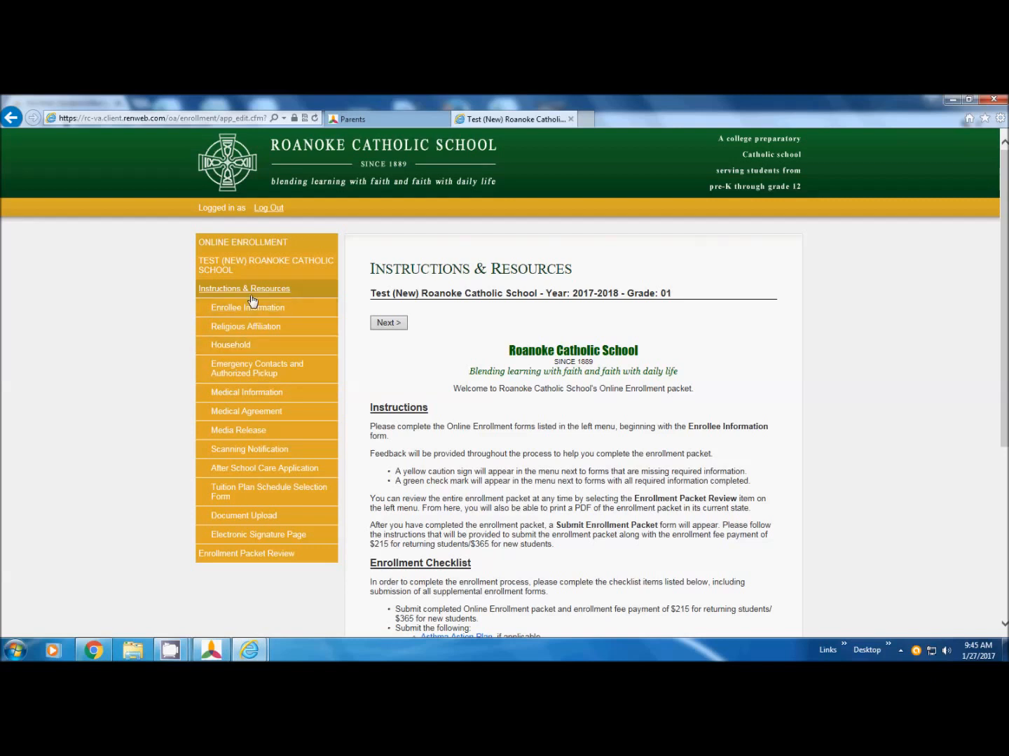
{"action": "mouse_move", "coordinate": [259, 303]}
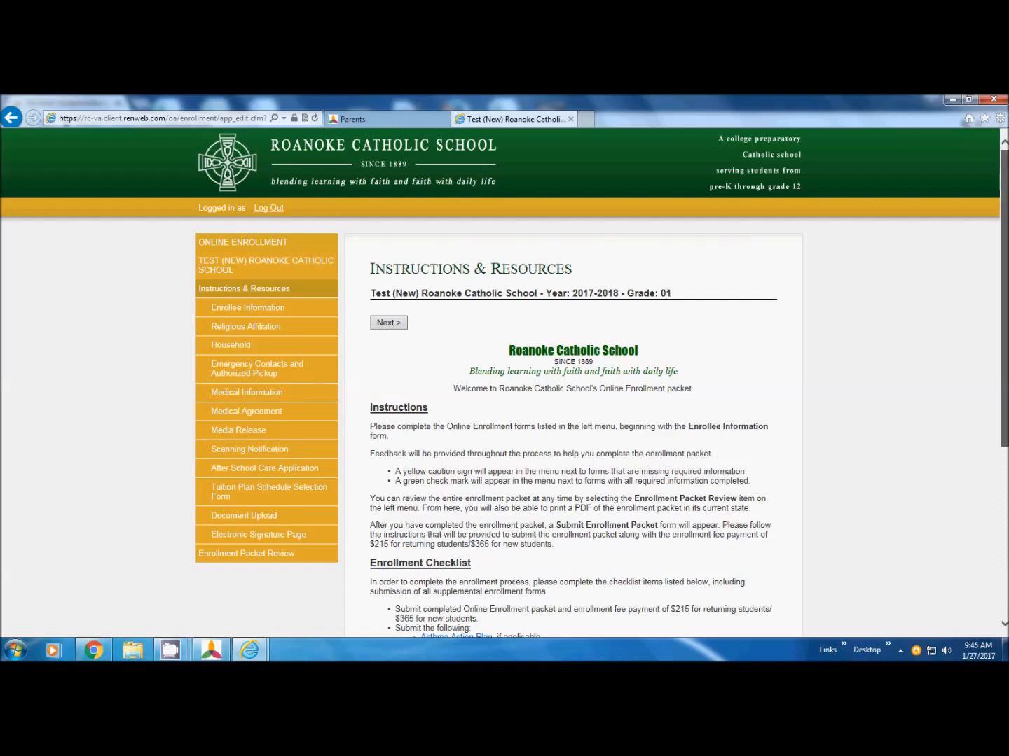
Read down the Instructions & Resources page to the enrollment checklist and next steps.
{"action": "scroll", "scroll_direction": "down", "scroll_amount": 3}
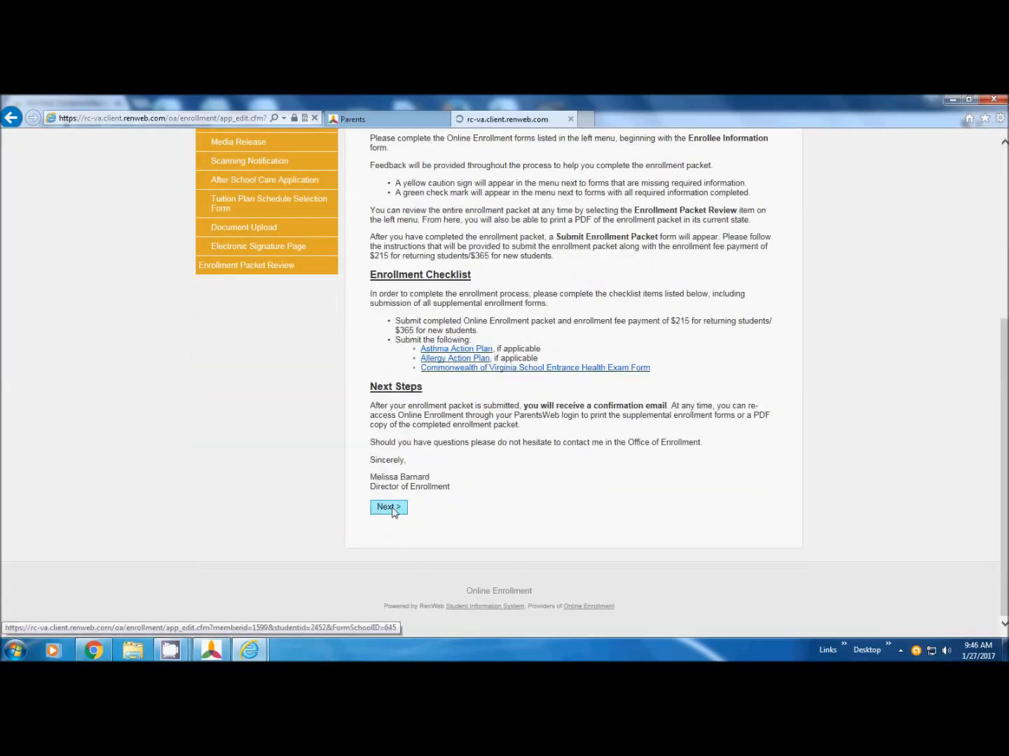
Enter the student's address: 12 blue st, ro, United States, Virginia, zip 240.
{"action": "left_click", "coordinate": [386, 507]}
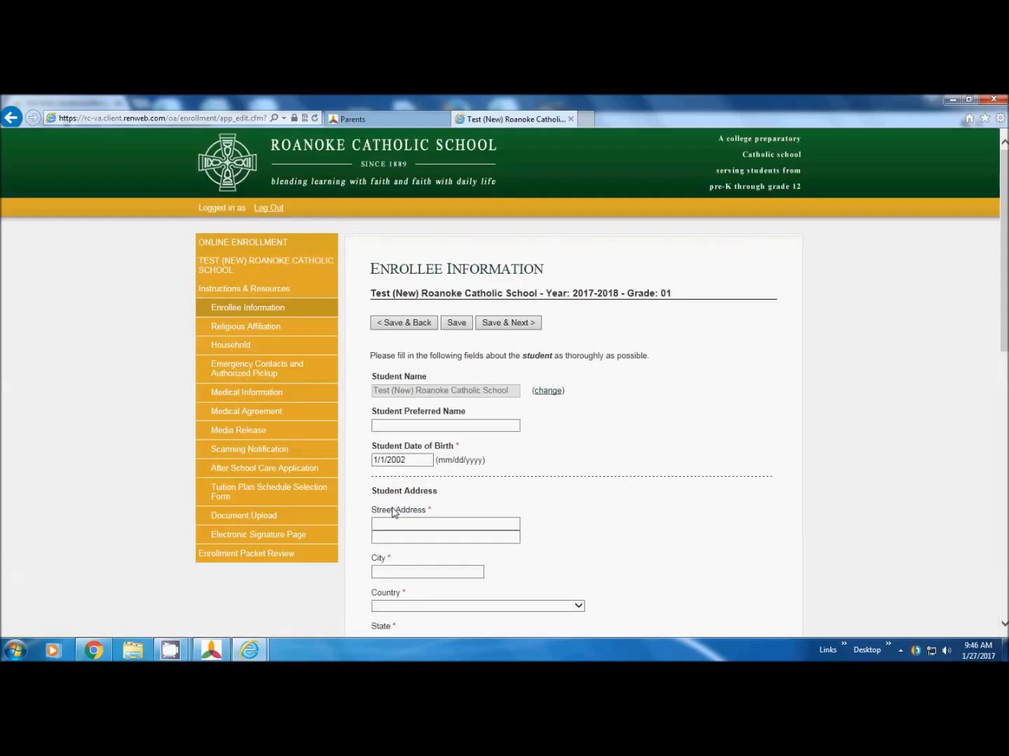
{"action": "left_click", "coordinate": [445, 426]}
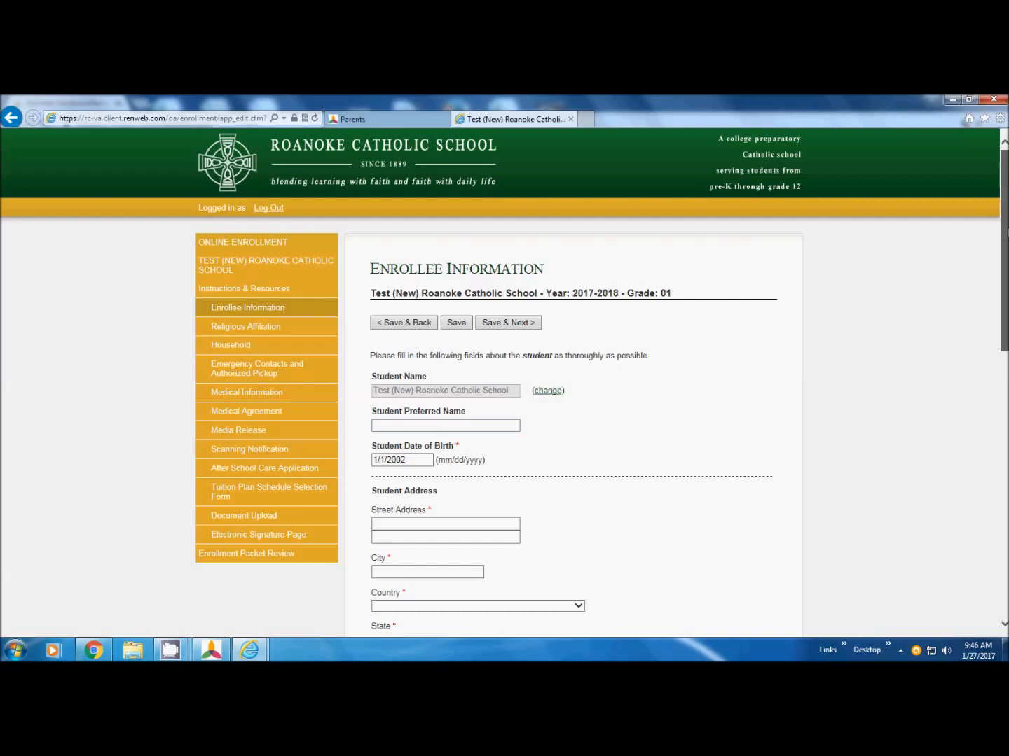
{"action": "scroll", "scroll_direction": "down", "scroll_amount": 3}
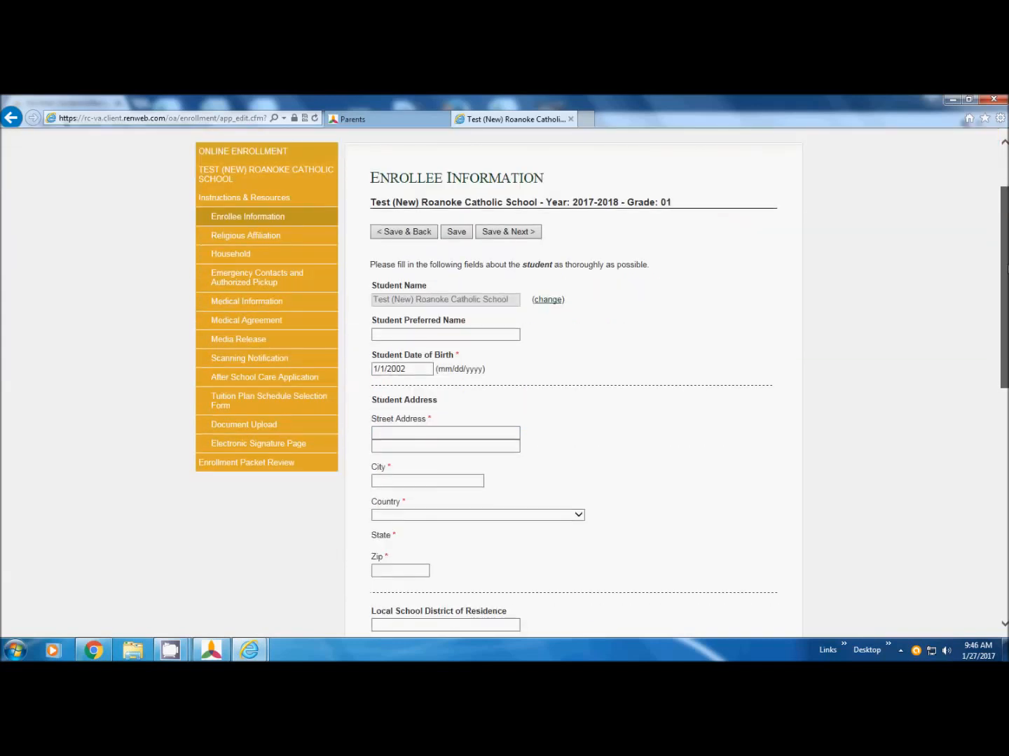
{"action": "scroll", "scroll_direction": "down", "scroll_amount": 3}
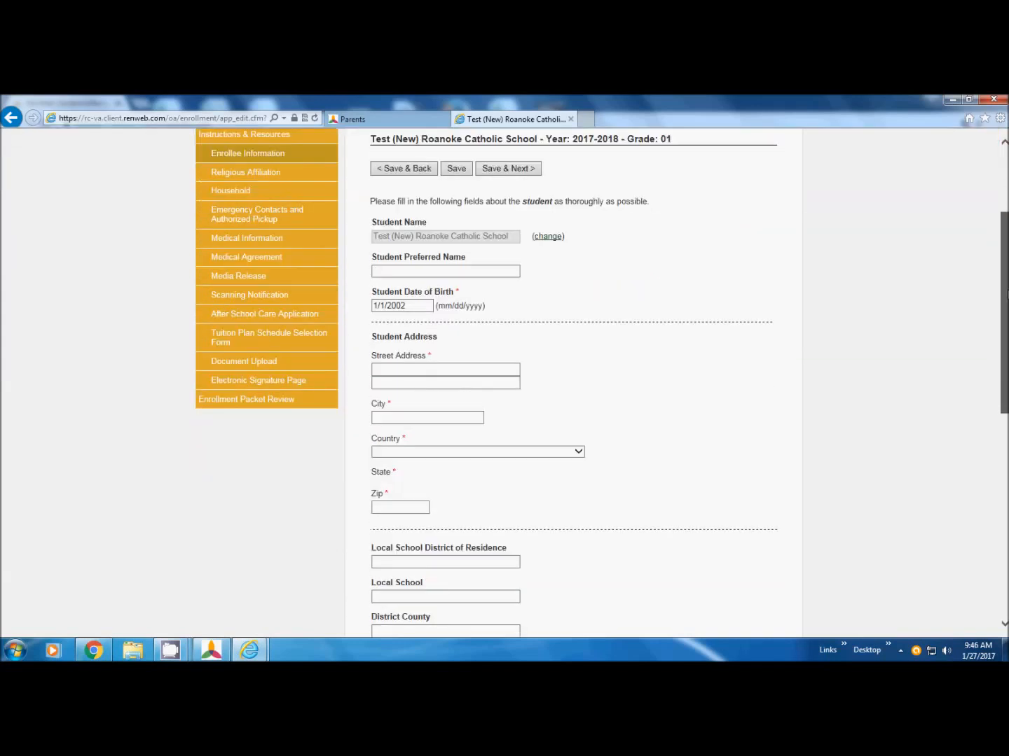
{"action": "left_click", "coordinate": [446, 370]}
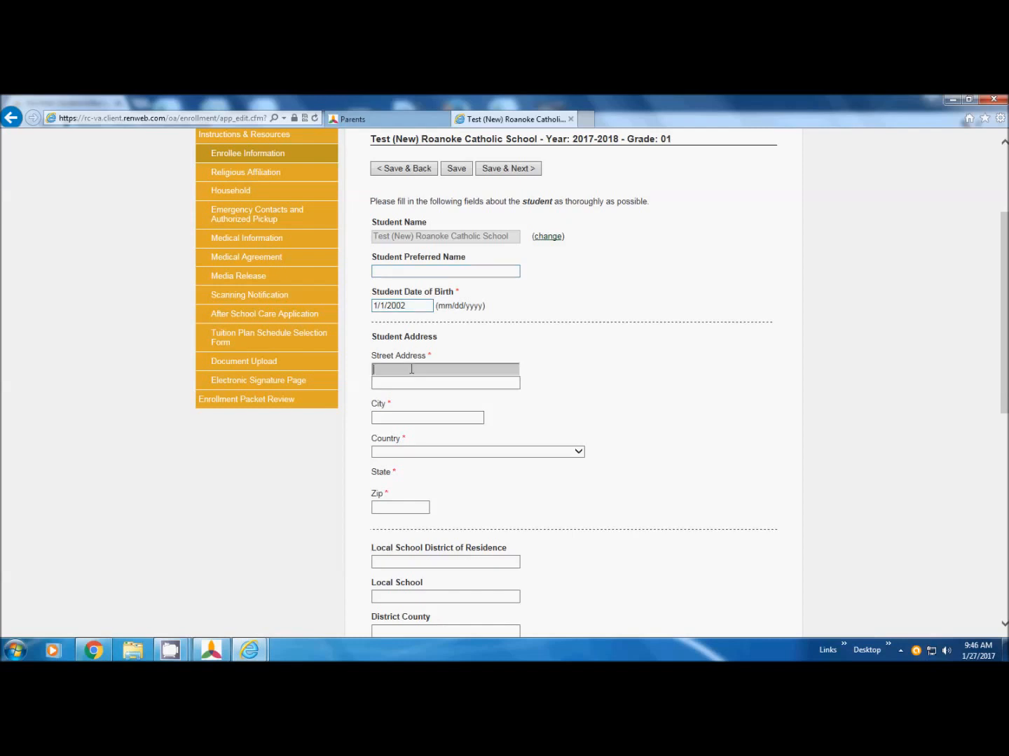
{"action": "type", "text": "12"}
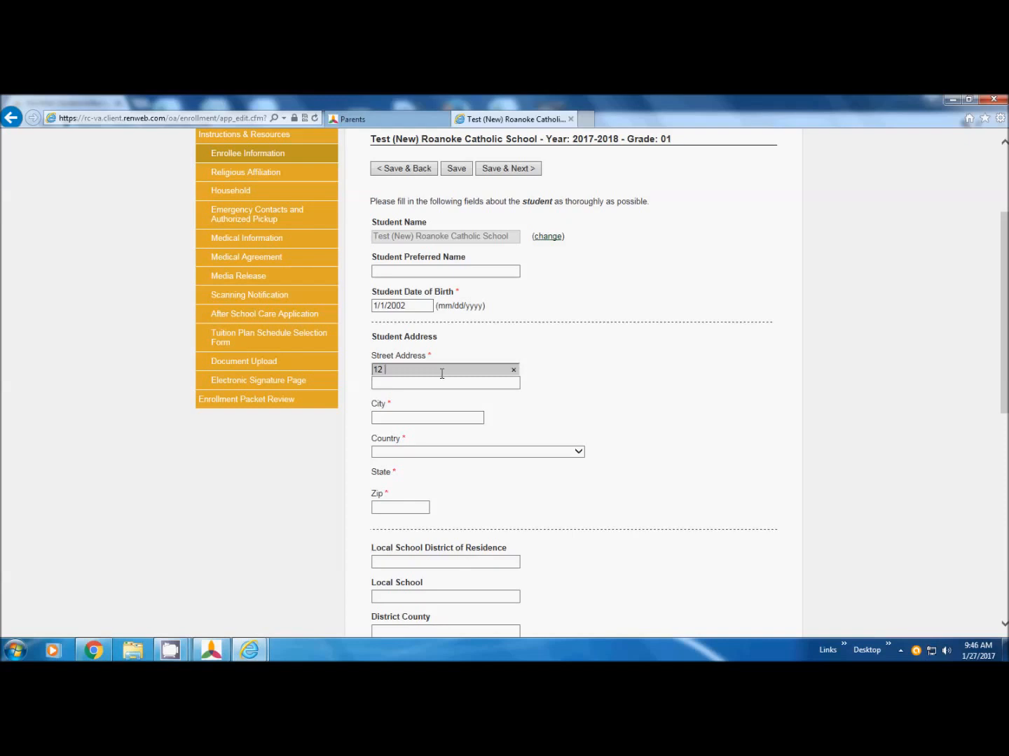
{"action": "type", "text": "blue s"}
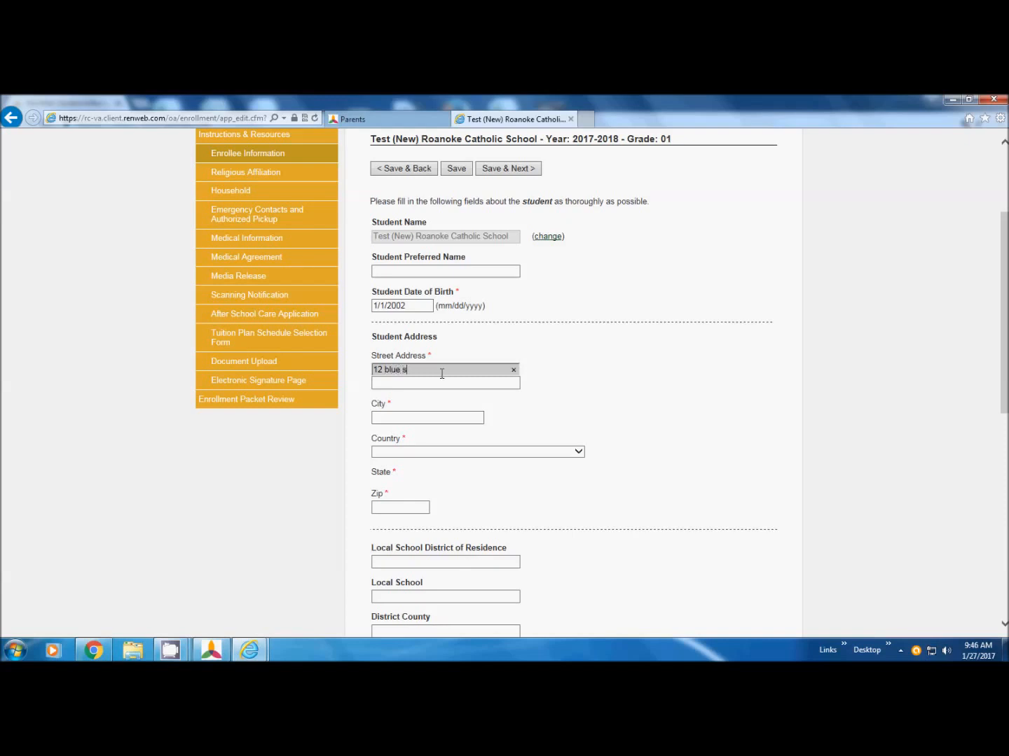
{"action": "type", "text": "roanoke"}
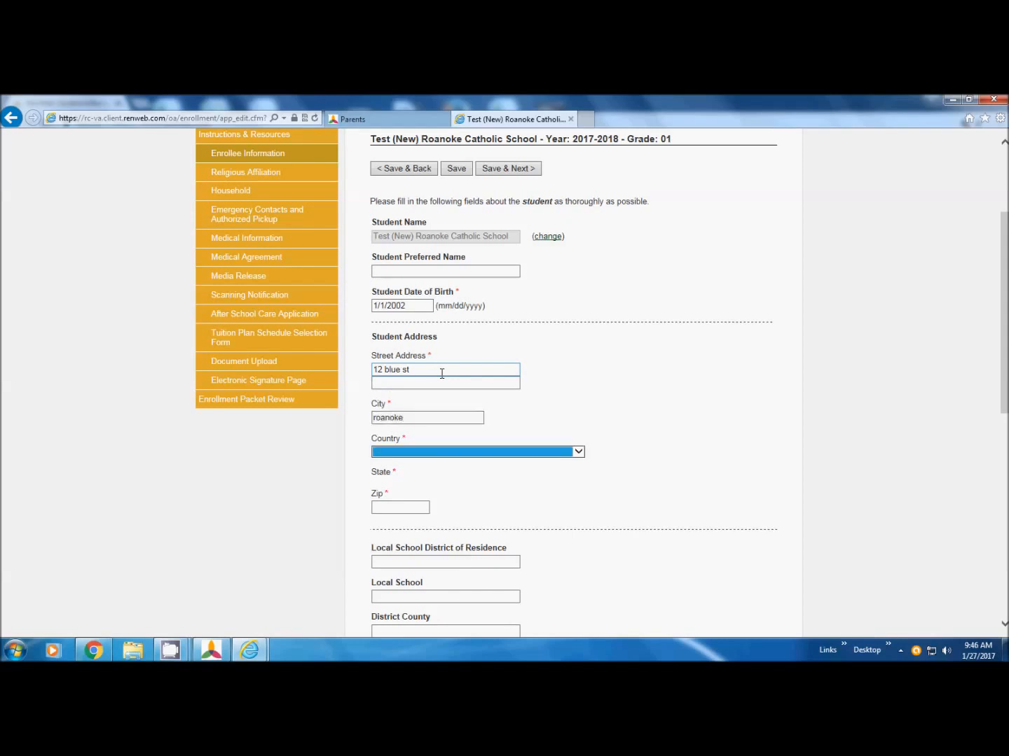
{"action": "left_click", "coordinate": [478, 451]}
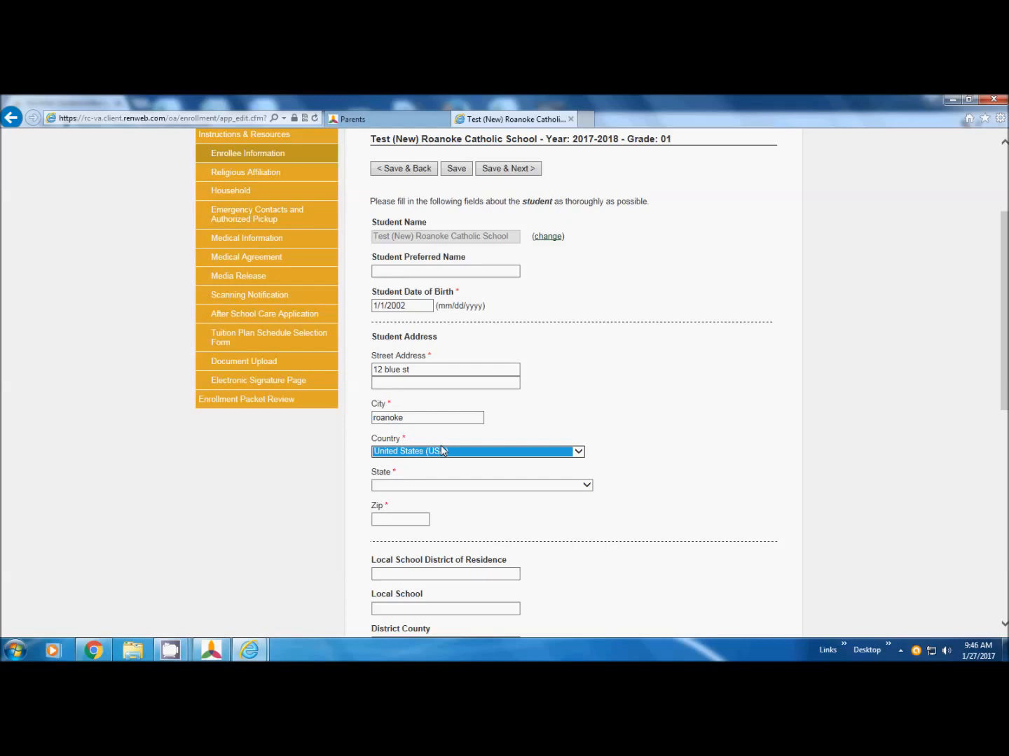
{"action": "left_click", "coordinate": [481, 484]}
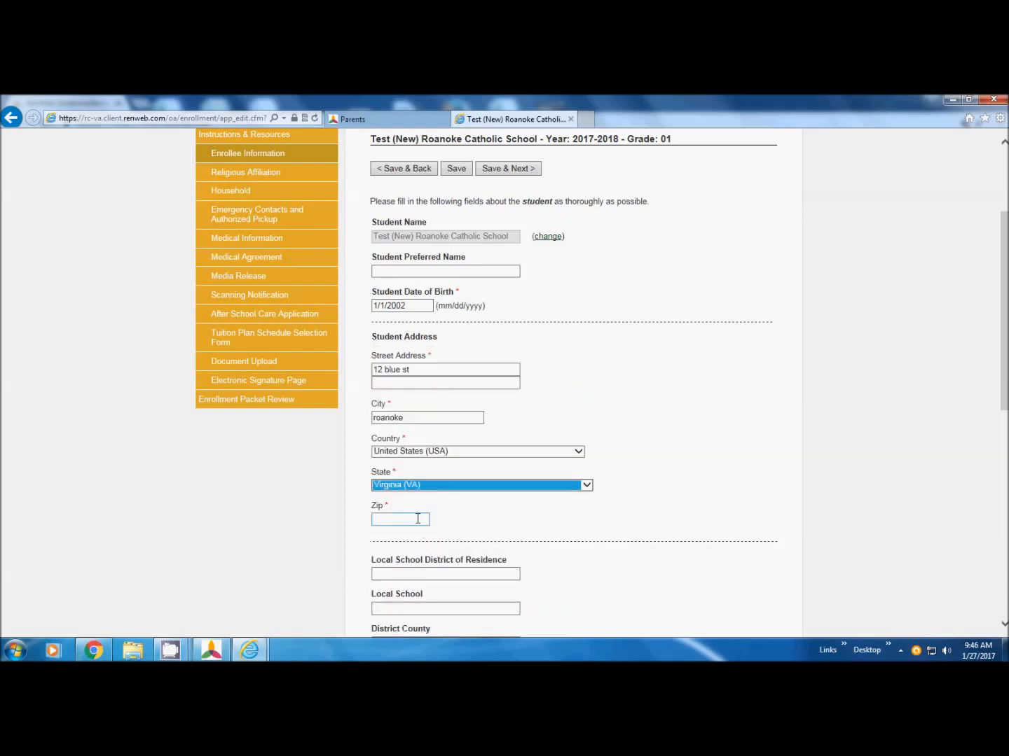
{"action": "type", "text": "24090"}
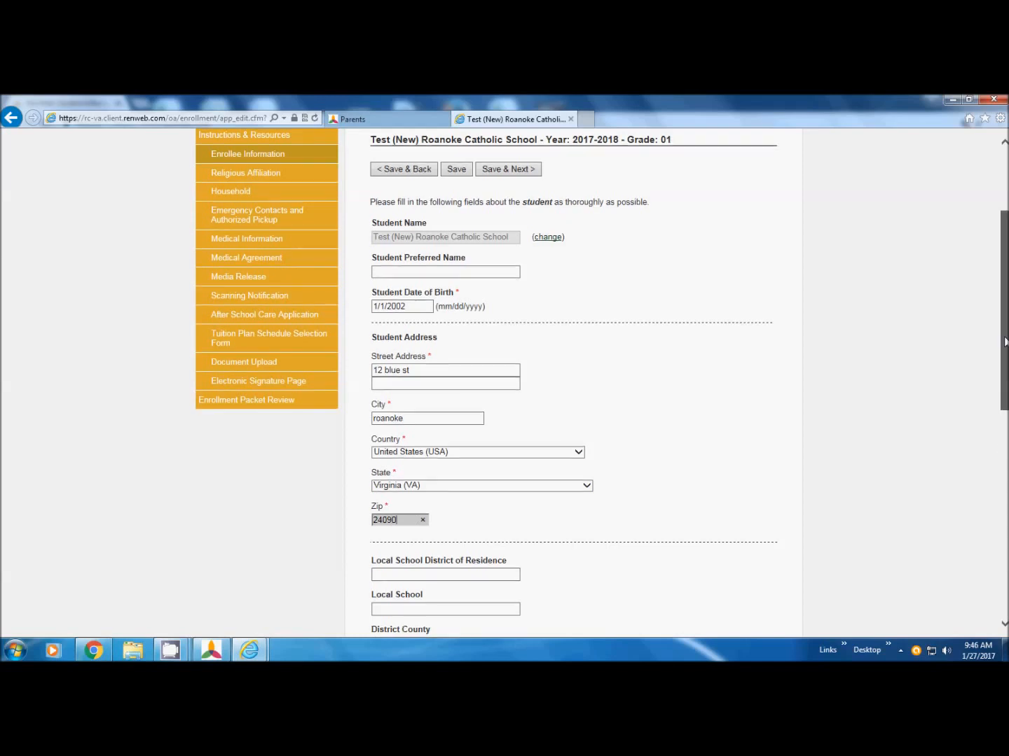
Record the student as female, Non-Hispanic ethnicity and White race.
{"action": "scroll", "scroll_direction": "down", "scroll_amount": 3}
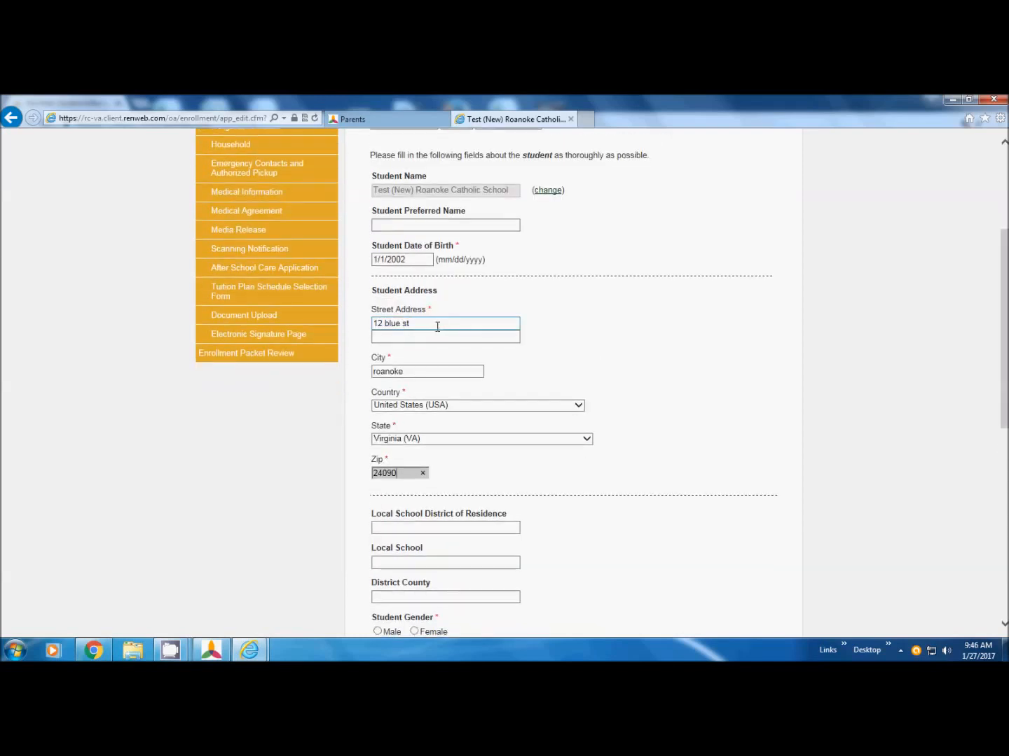
{"action": "scroll", "scroll_direction": "down", "scroll_amount": 3}
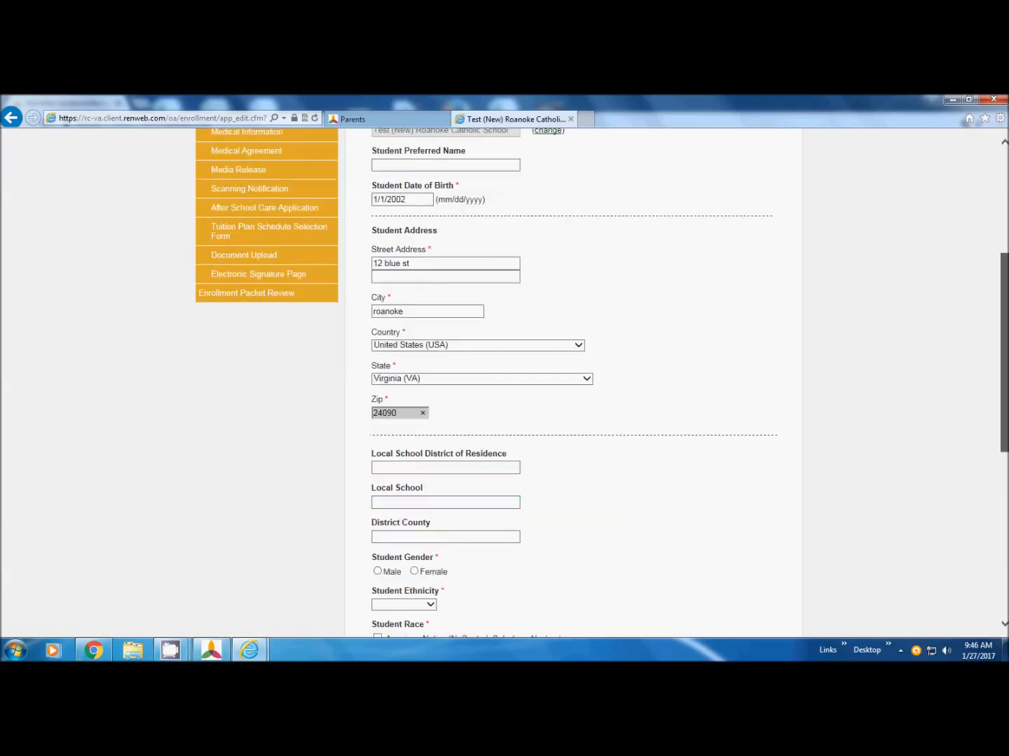
{"action": "scroll", "scroll_direction": "down", "scroll_amount": 3}
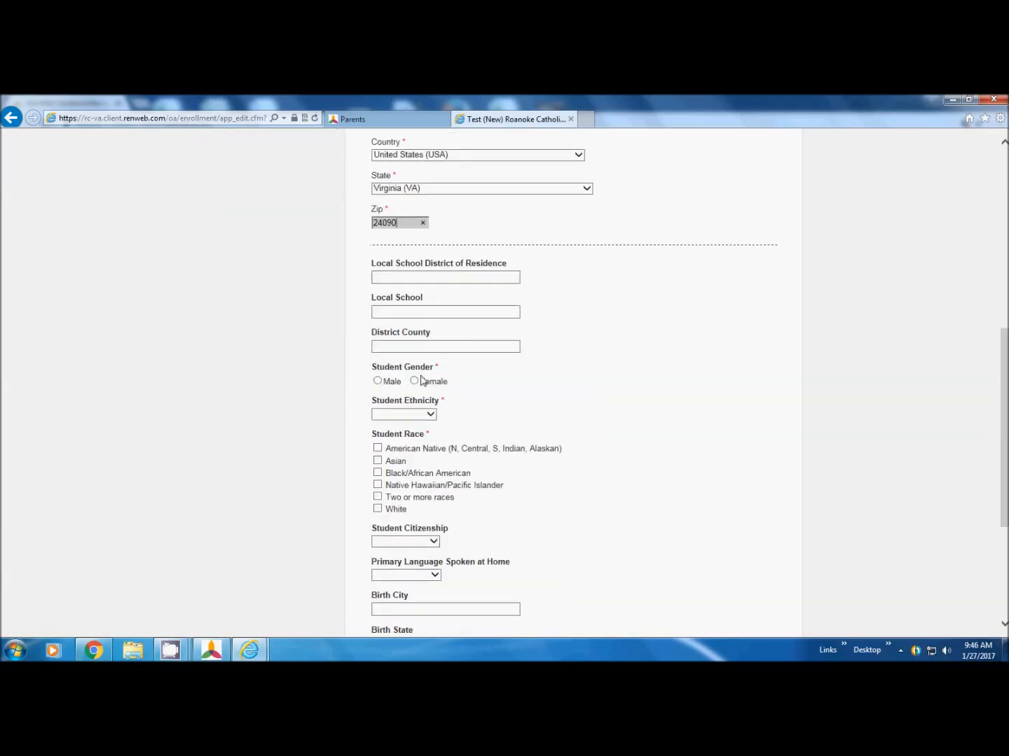
{"action": "left_click", "coordinate": [414, 381]}
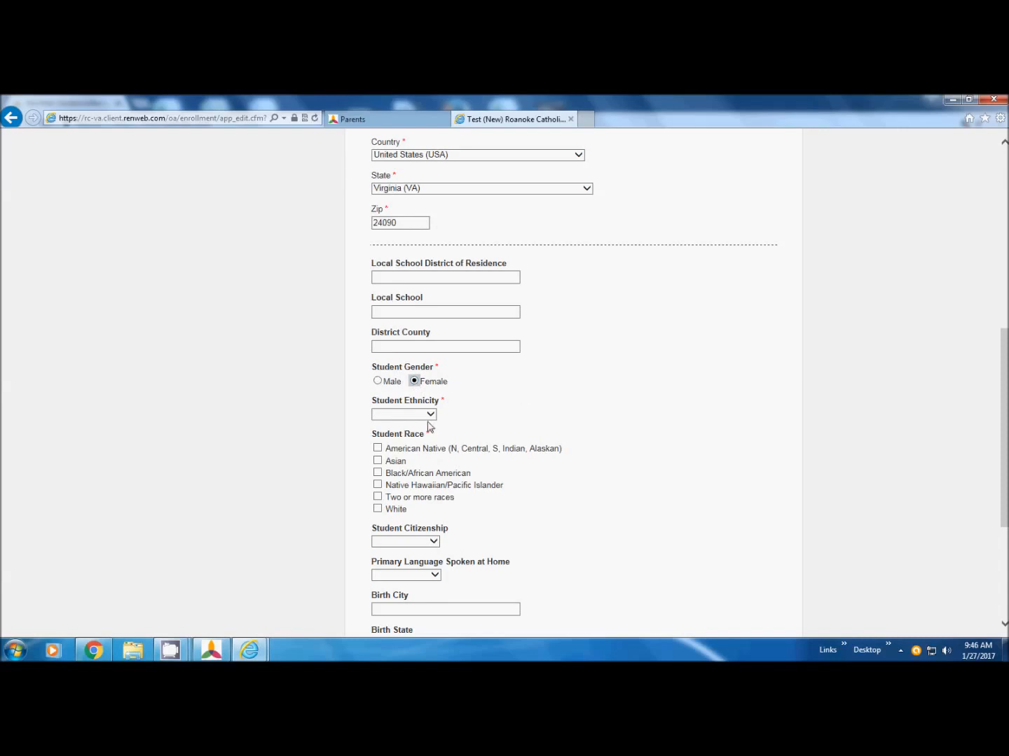
{"action": "left_click", "coordinate": [403, 414]}
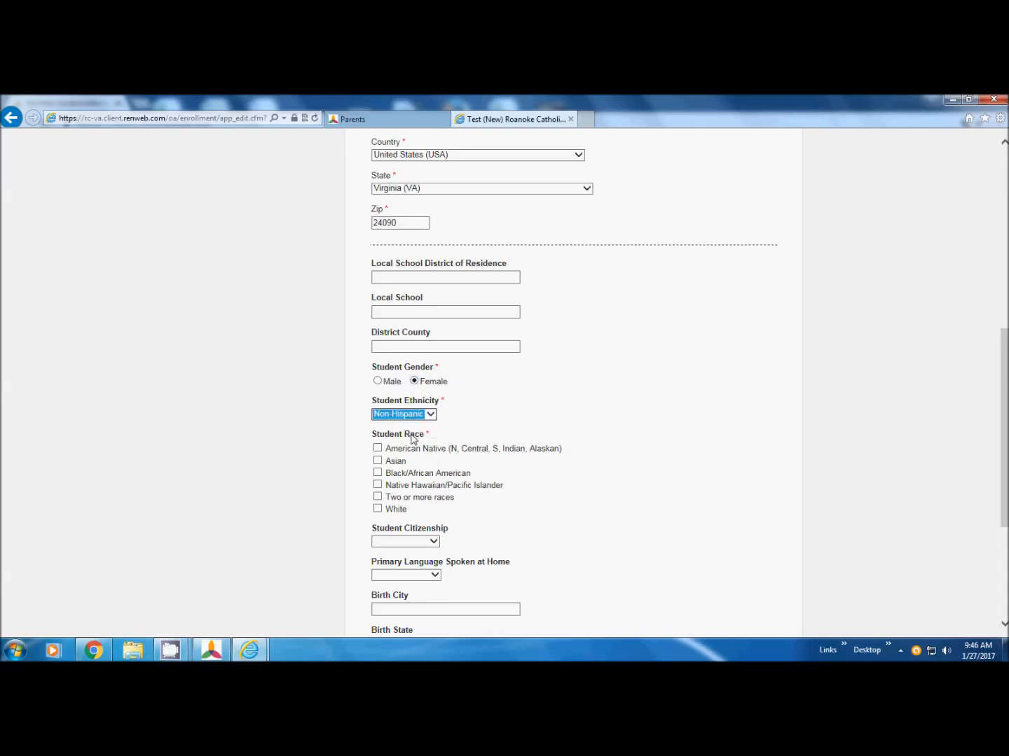
{"action": "left_click", "coordinate": [378, 509]}
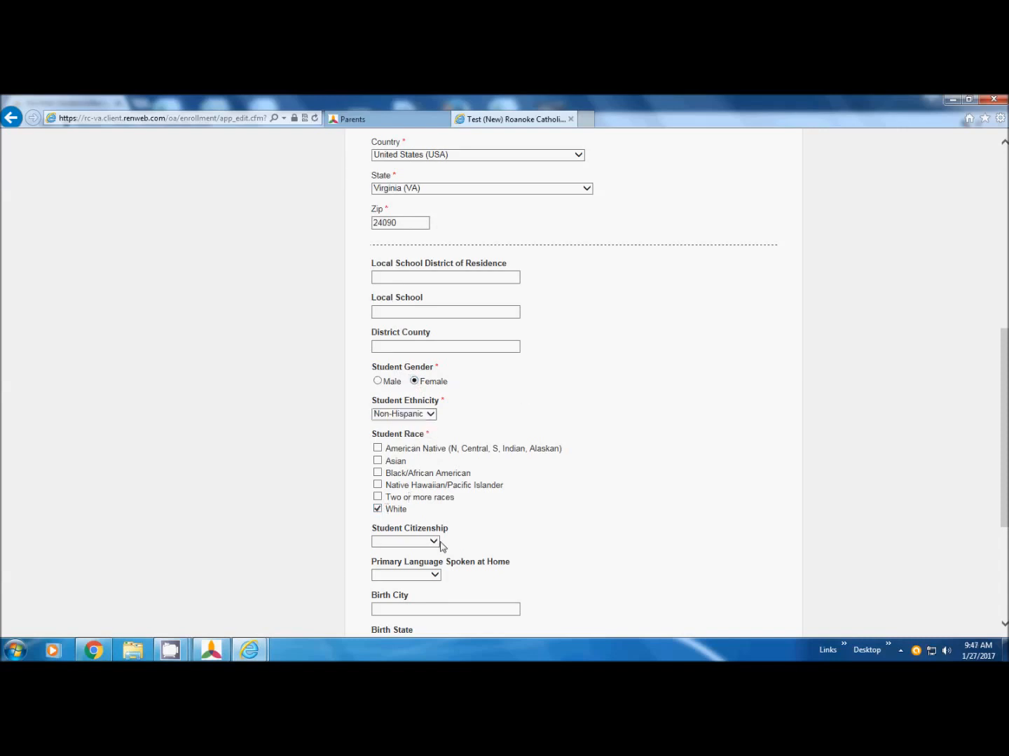
{"action": "scroll", "scroll_direction": "down", "scroll_amount": 3}
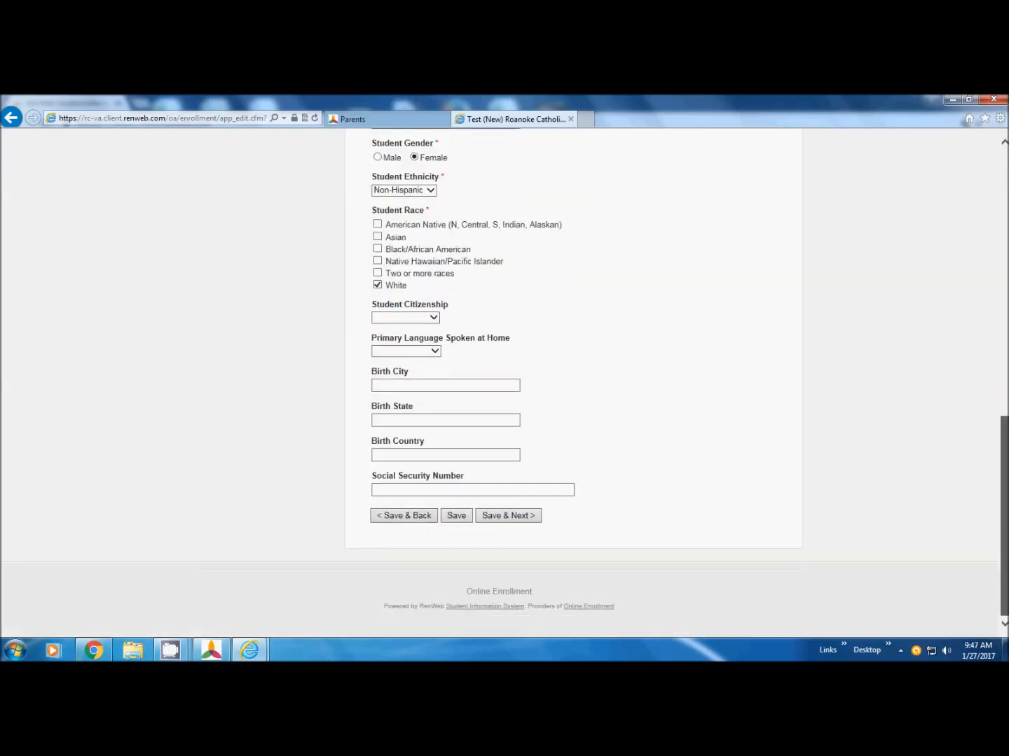
Save and set religious affiliation Catholic with congregation 'Catholic - out of area'.
{"action": "left_click", "coordinate": [507, 516]}
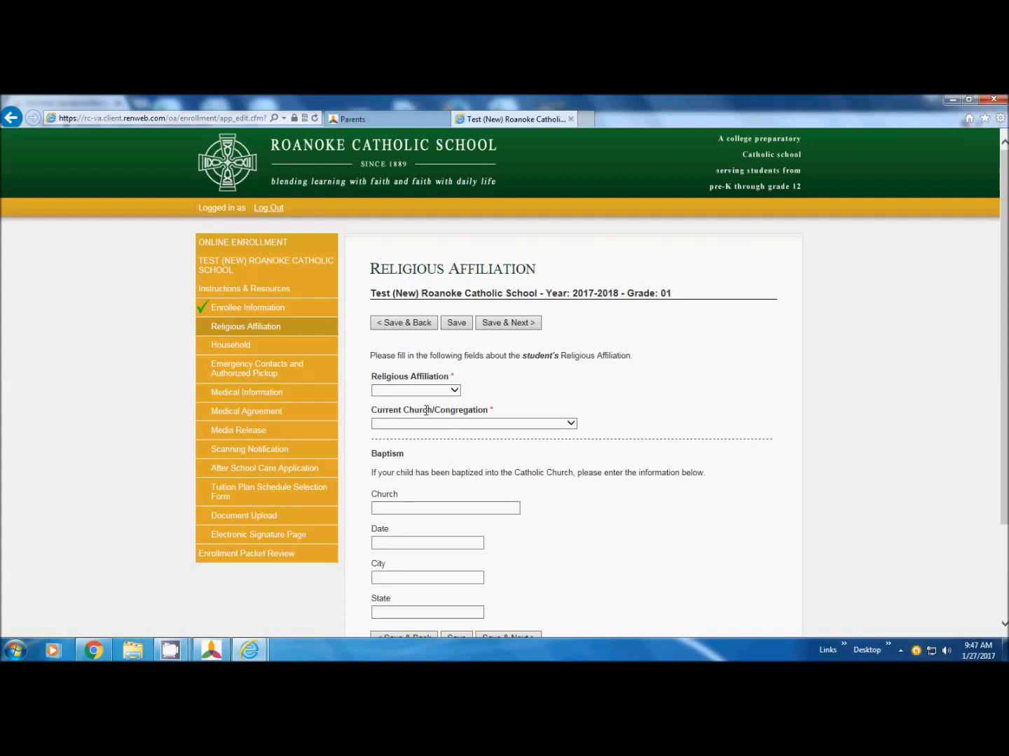
{"action": "left_click", "coordinate": [414, 389]}
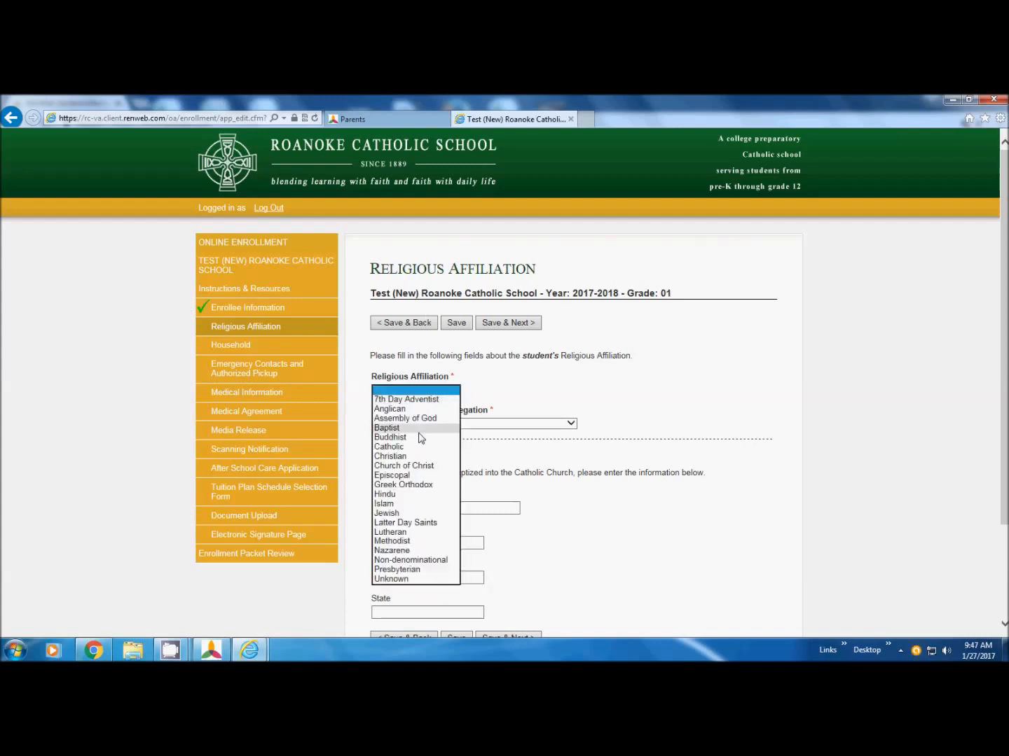
{"action": "left_click", "coordinate": [389, 446]}
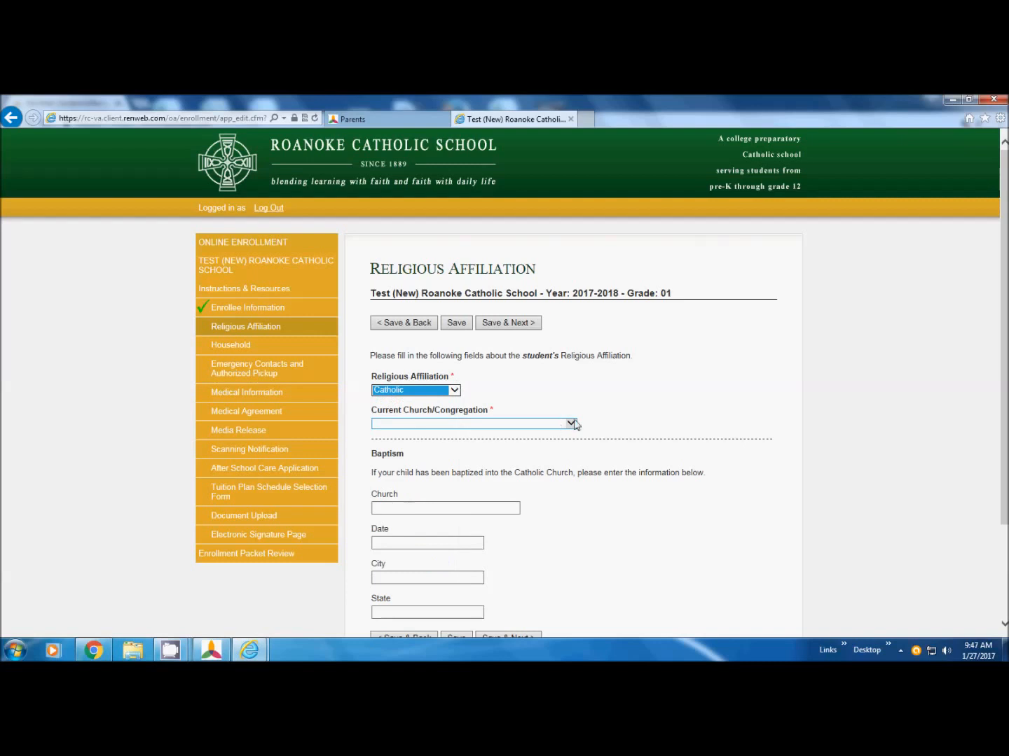
{"action": "left_click", "coordinate": [473, 423]}
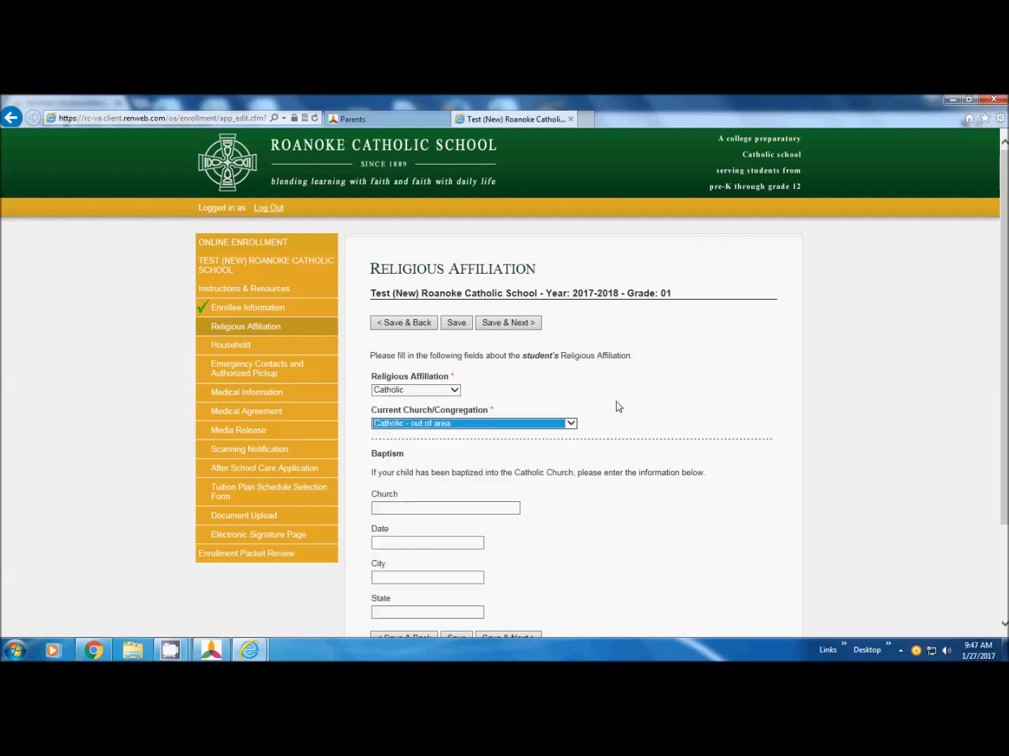
{"action": "scroll", "scroll_direction": "down", "scroll_amount": 3}
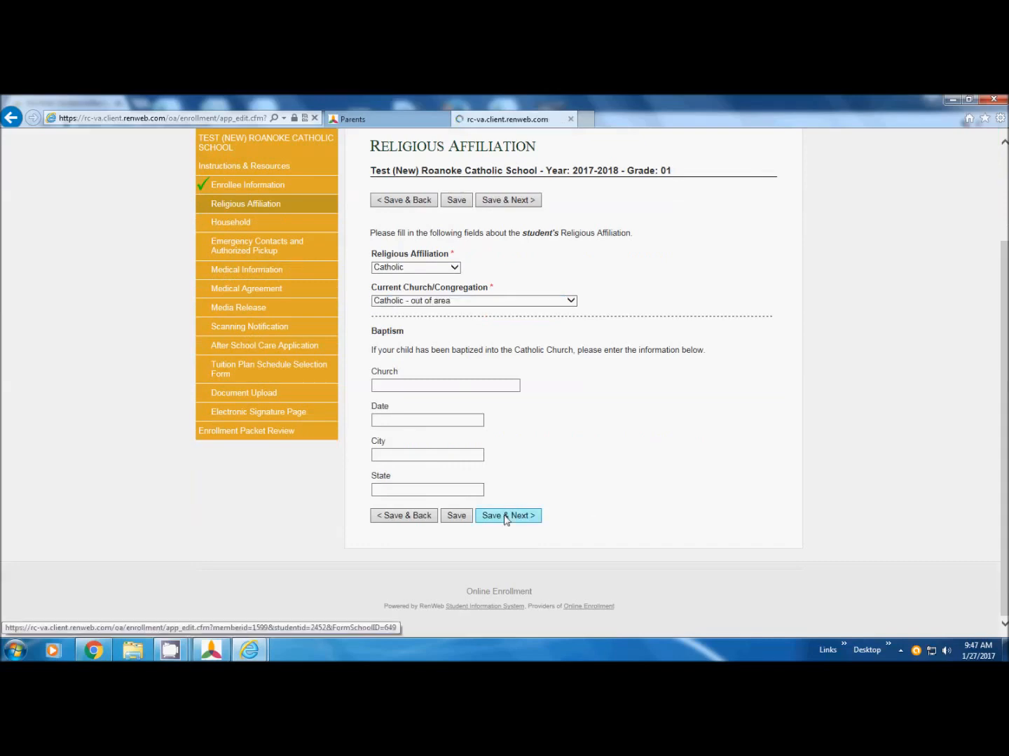
Save and enter the home address 12 blu st, roanoke, United States, Virginia, zip 24.
{"action": "left_click", "coordinate": [507, 515]}
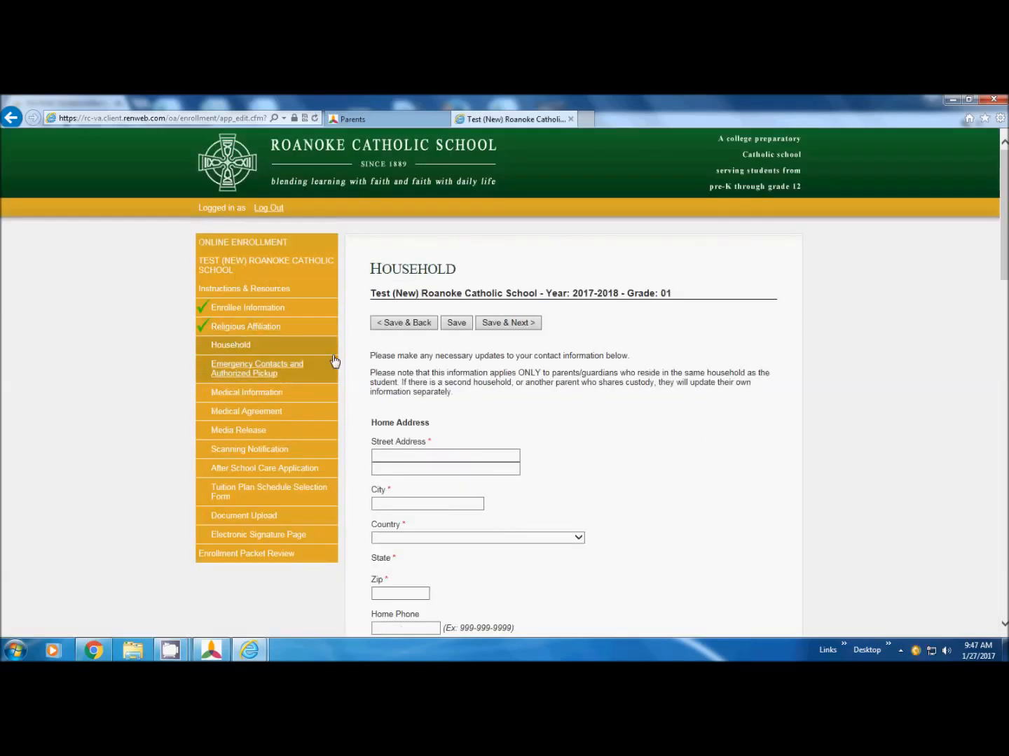
{"action": "scroll", "scroll_direction": "down", "scroll_amount": 3}
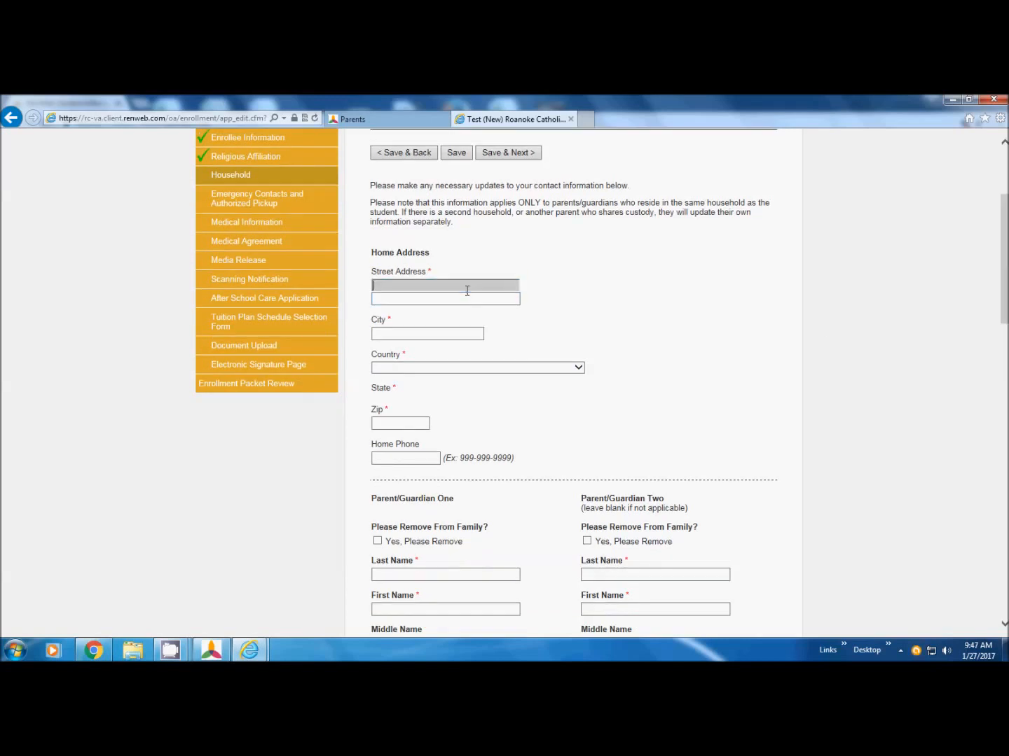
{"action": "type", "text": "12 blue st"}
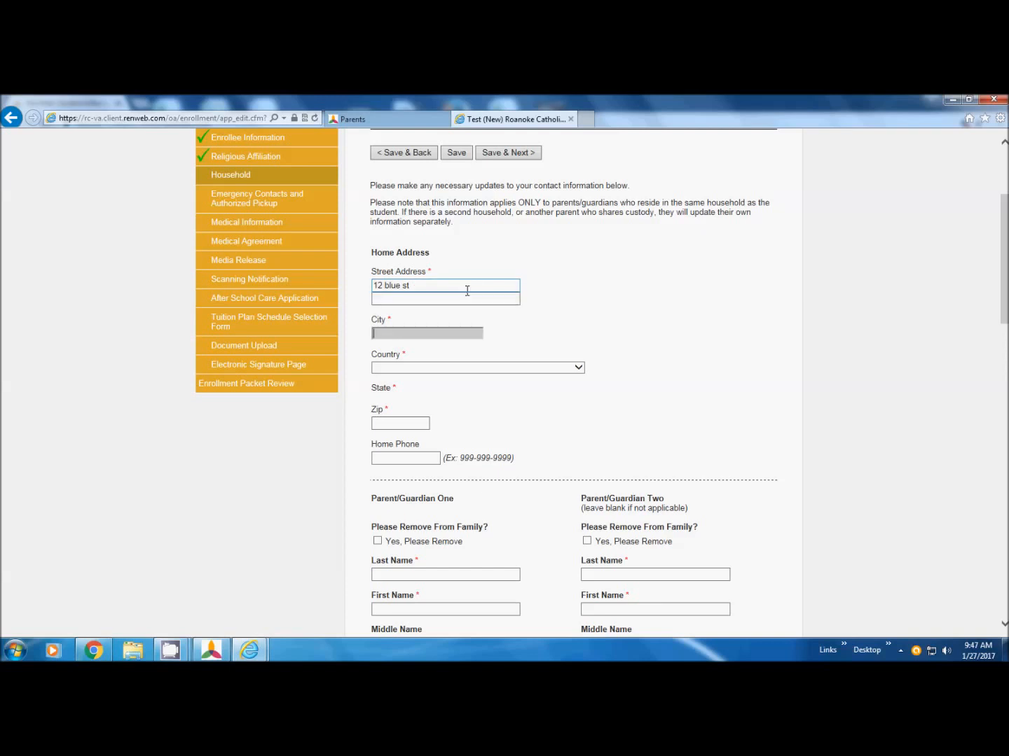
{"action": "type", "text": "roanoke"}
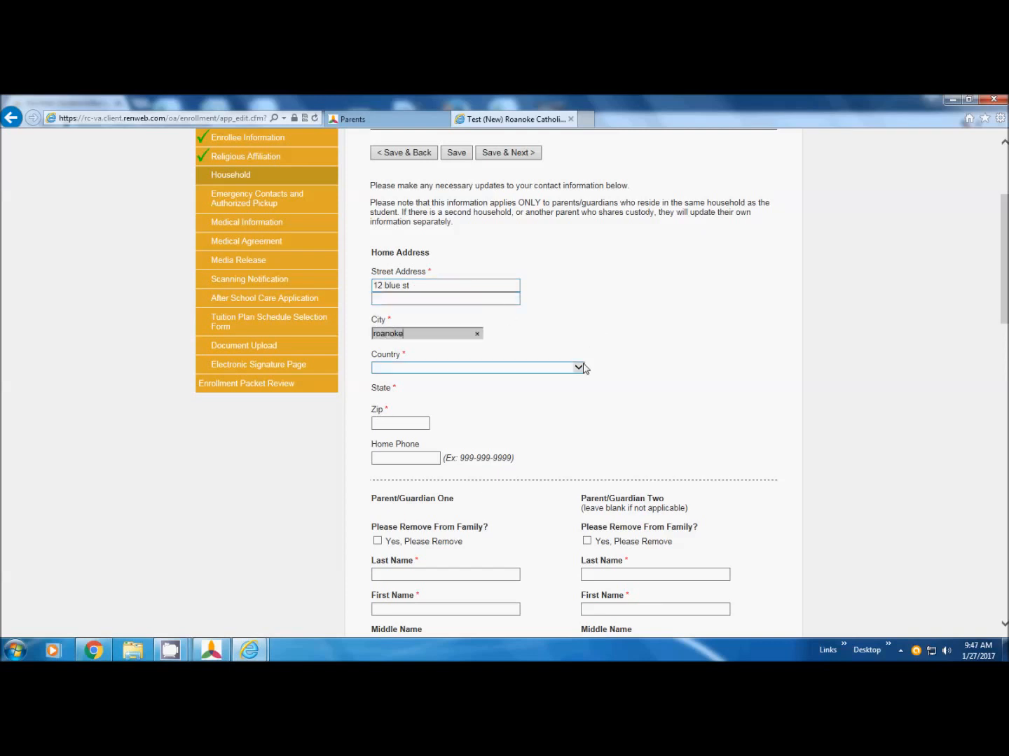
{"action": "left_click", "coordinate": [479, 367]}
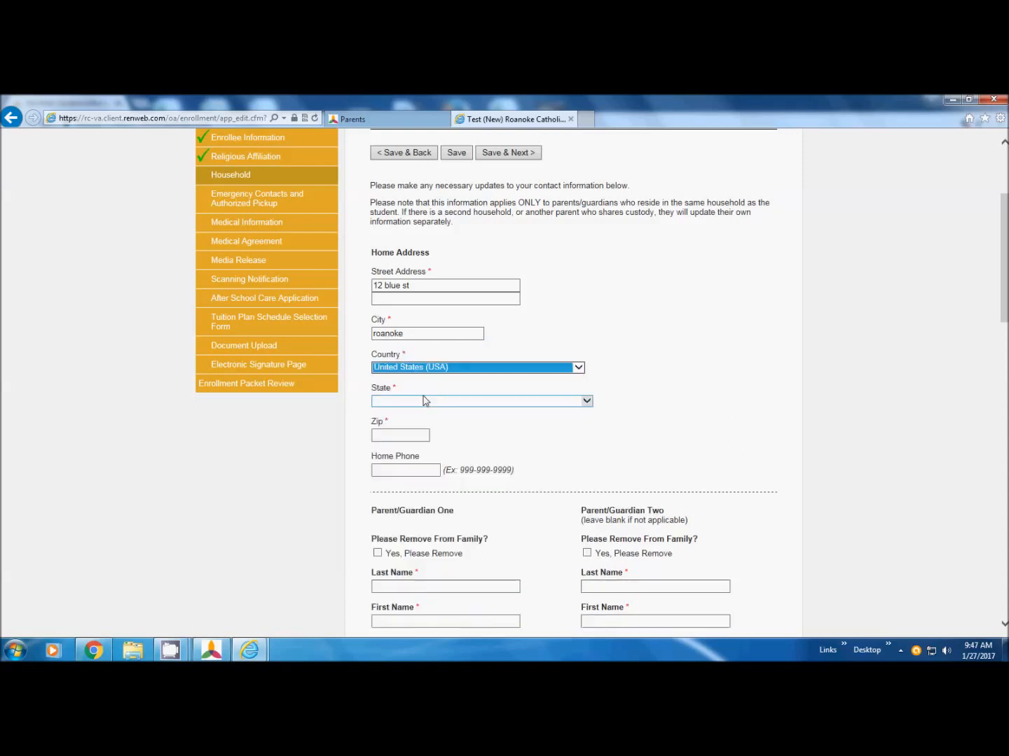
{"action": "left_click", "coordinate": [482, 401]}
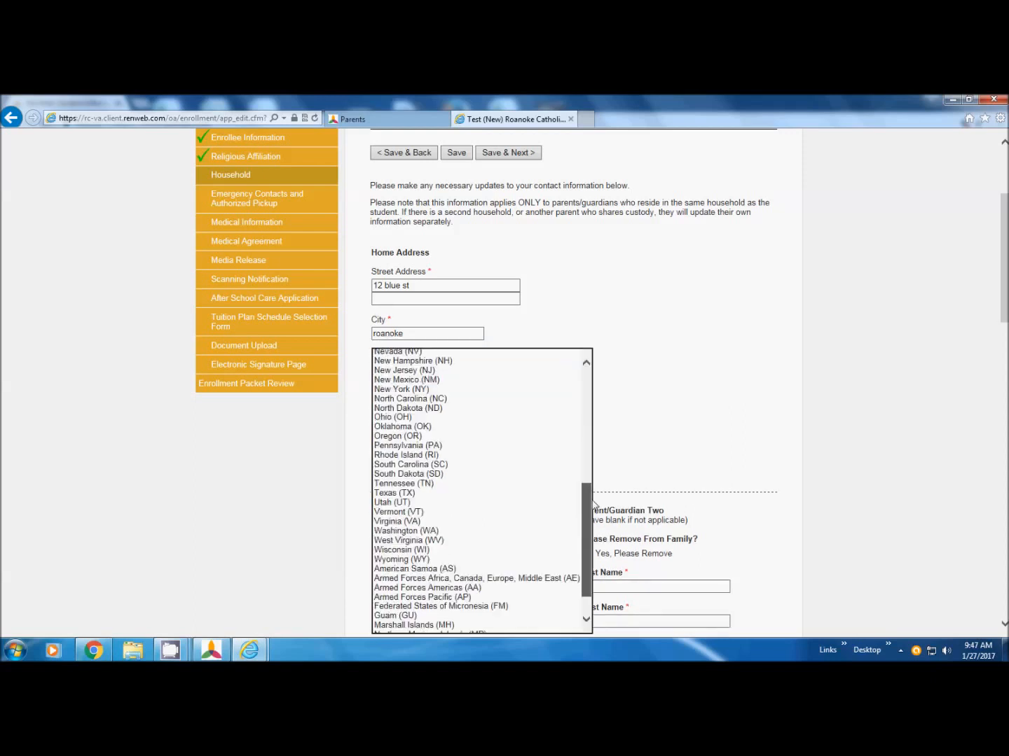
{"action": "left_click", "coordinate": [396, 522]}
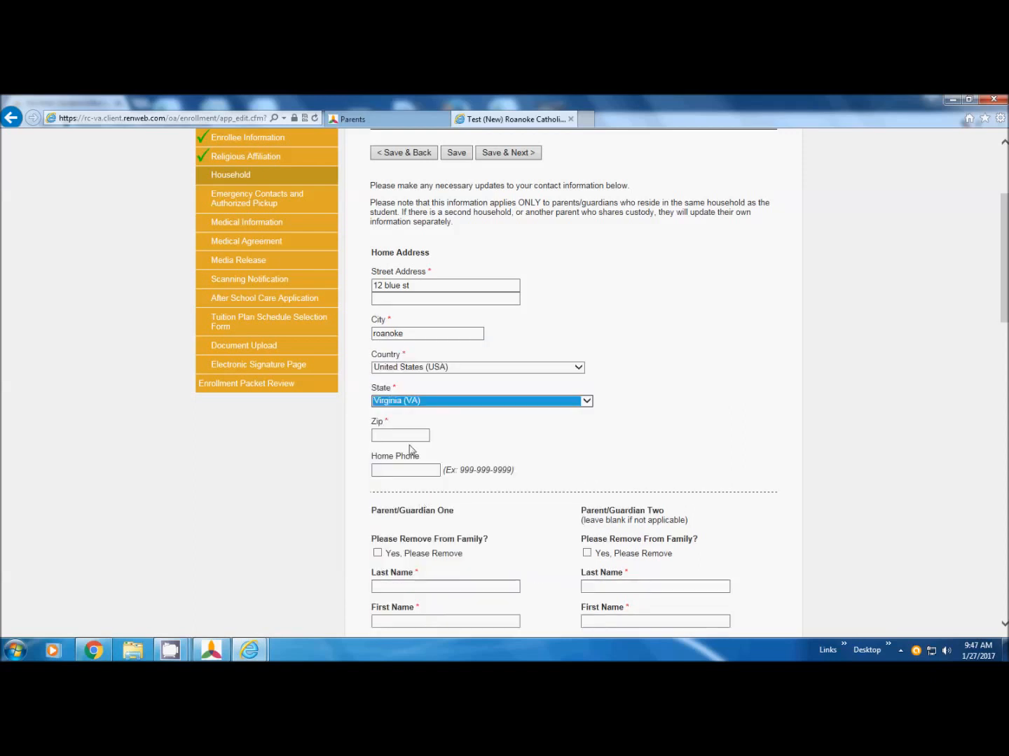
{"action": "type", "text": "24090"}
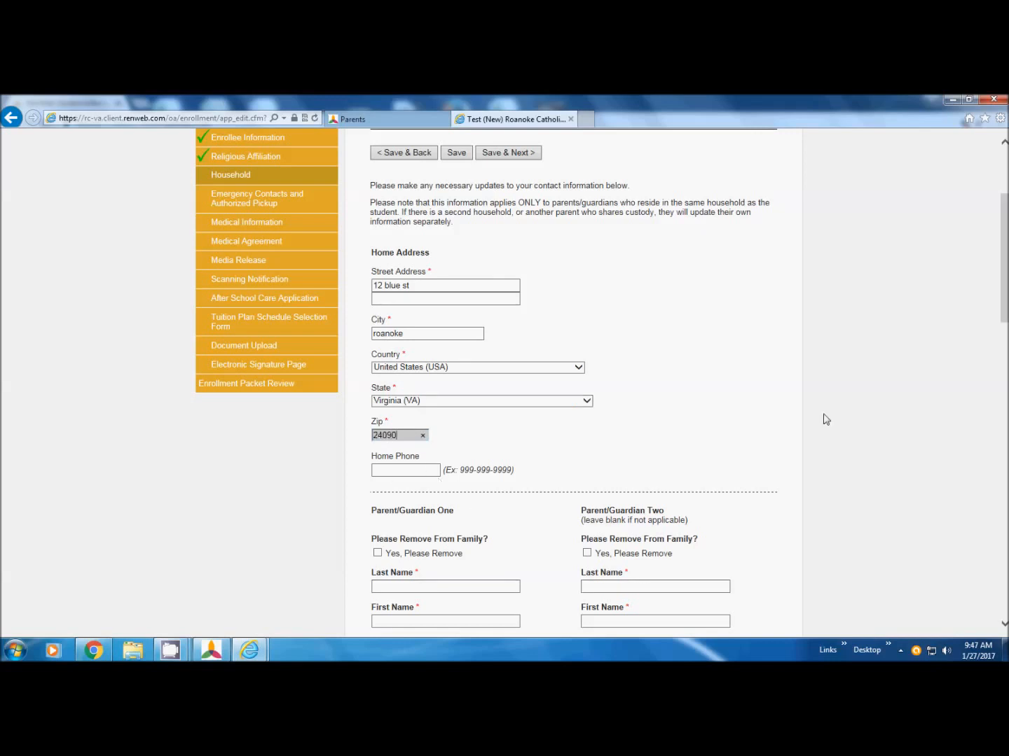
{"action": "scroll", "scroll_direction": "down", "scroll_amount": 3}
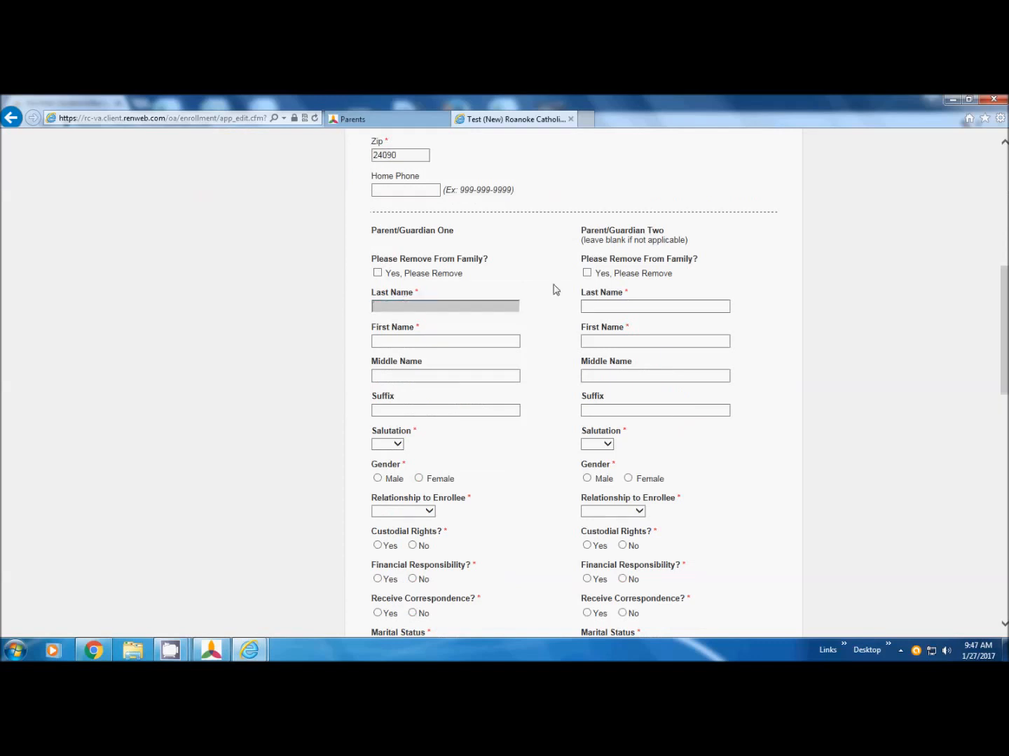
Name Parent One test parent, a male Mr. with relationship Father.
{"action": "type", "text": "s"}
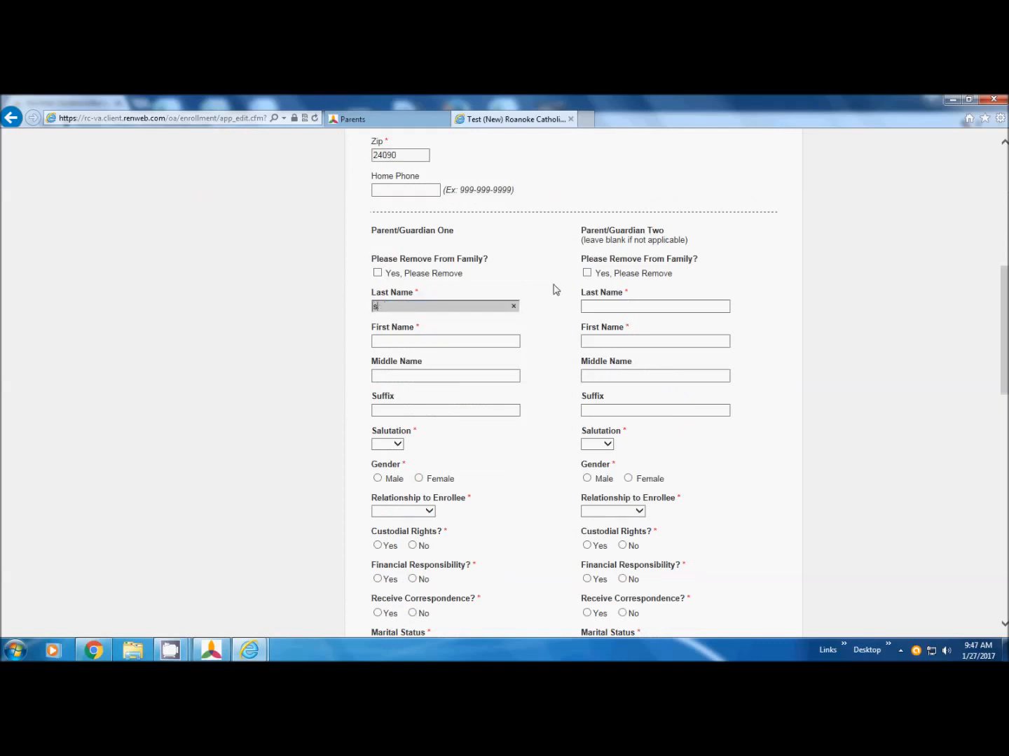
{"action": "type", "text": "parent"}
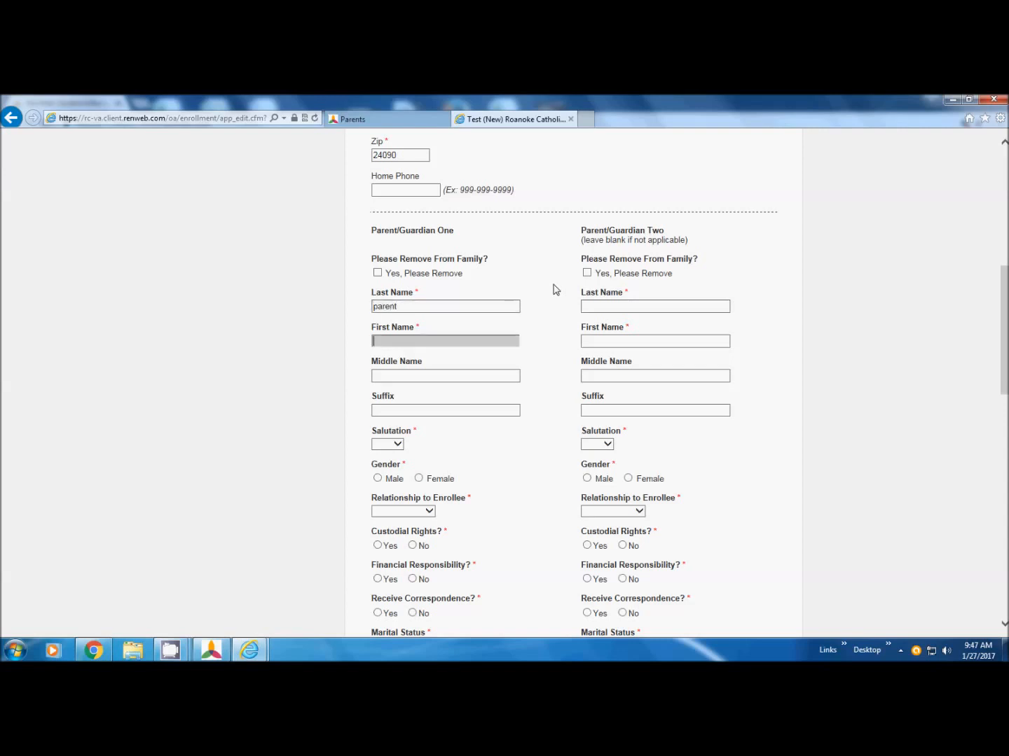
{"action": "type", "text": "test"}
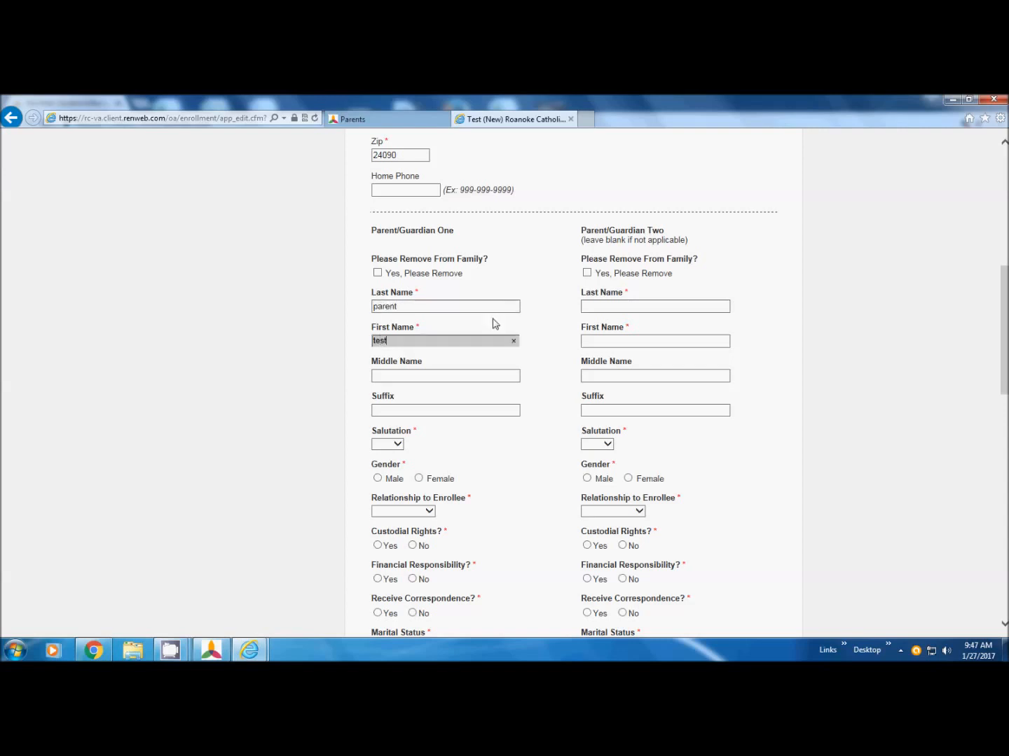
{"action": "left_click", "coordinate": [387, 444]}
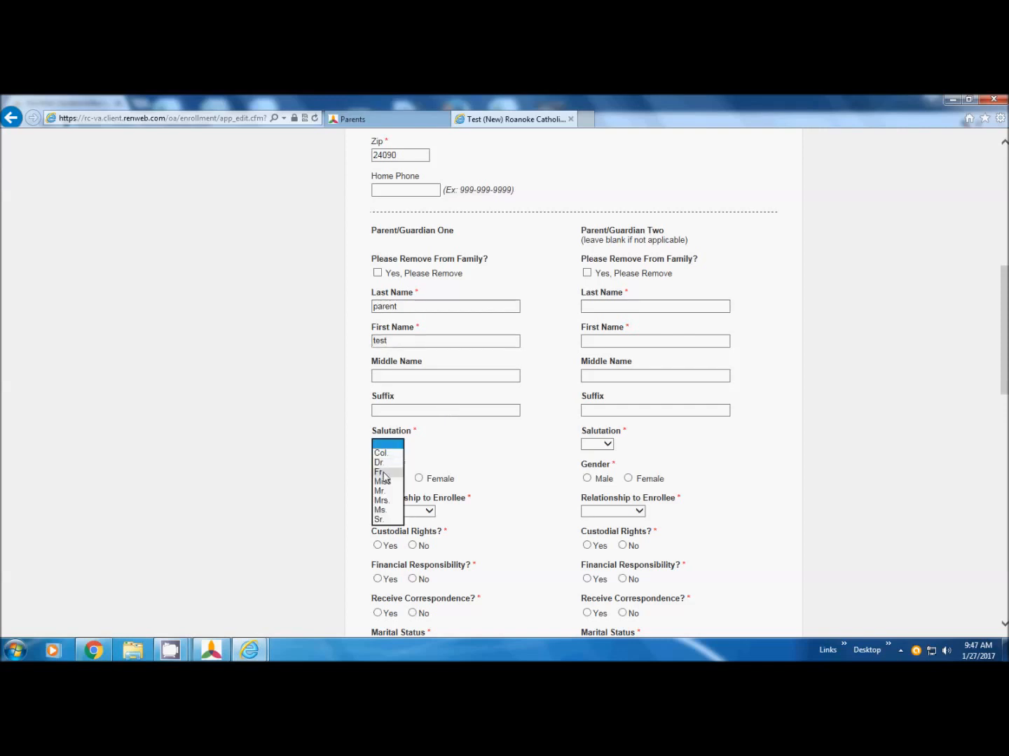
{"action": "left_click", "coordinate": [381, 490]}
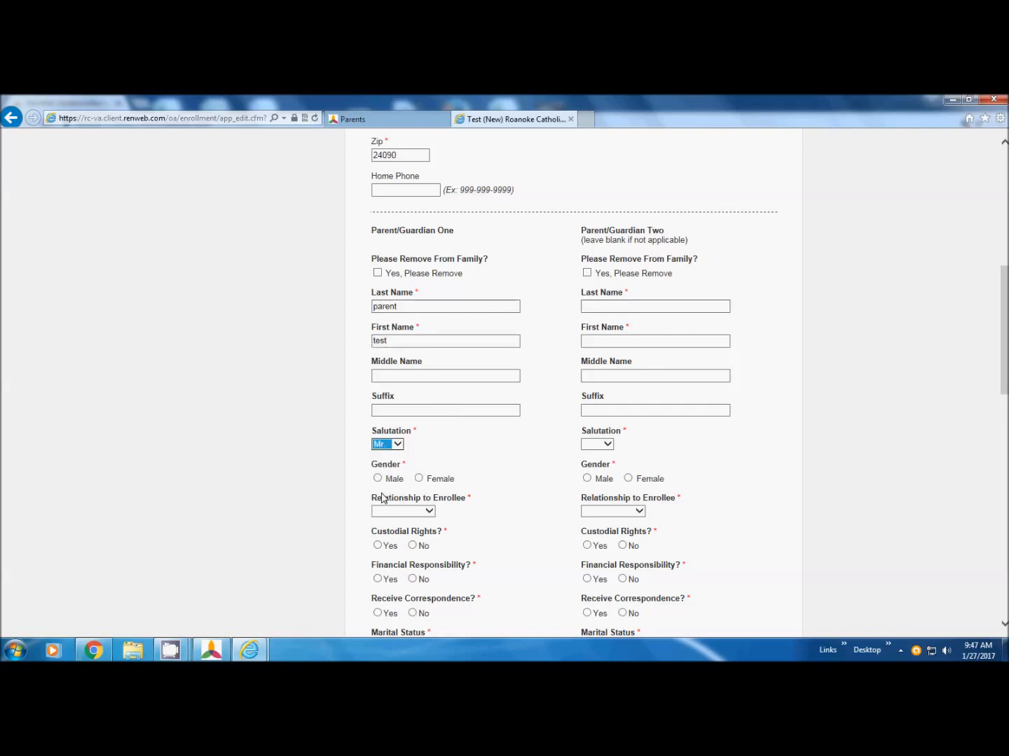
{"action": "left_click", "coordinate": [379, 479]}
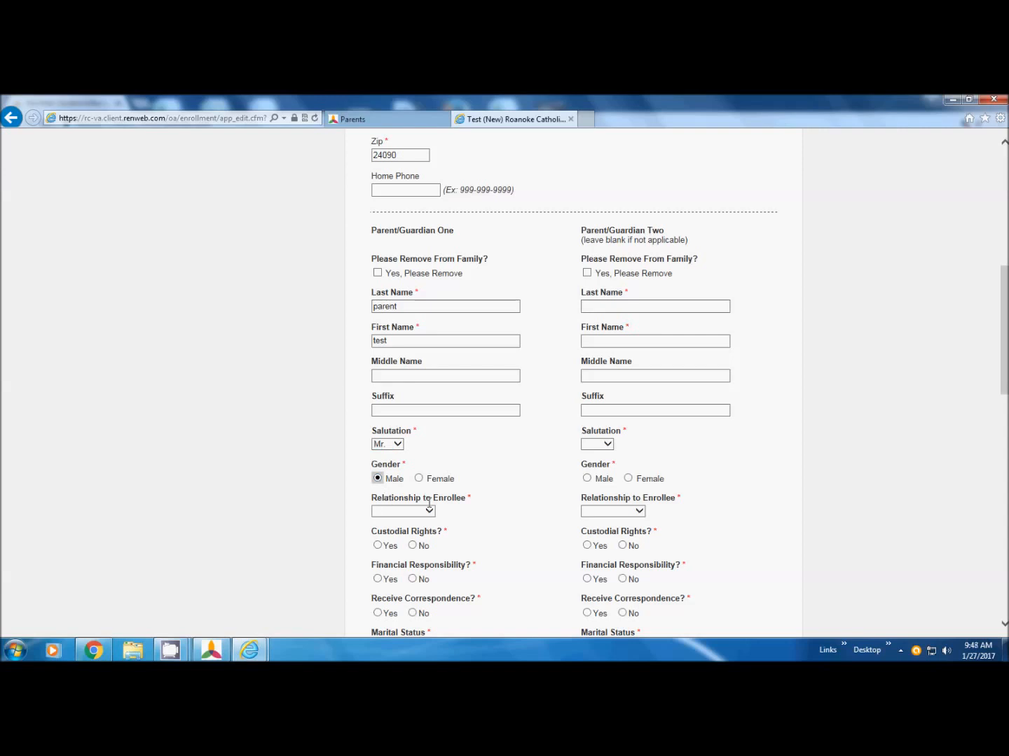
{"action": "left_click", "coordinate": [404, 509]}
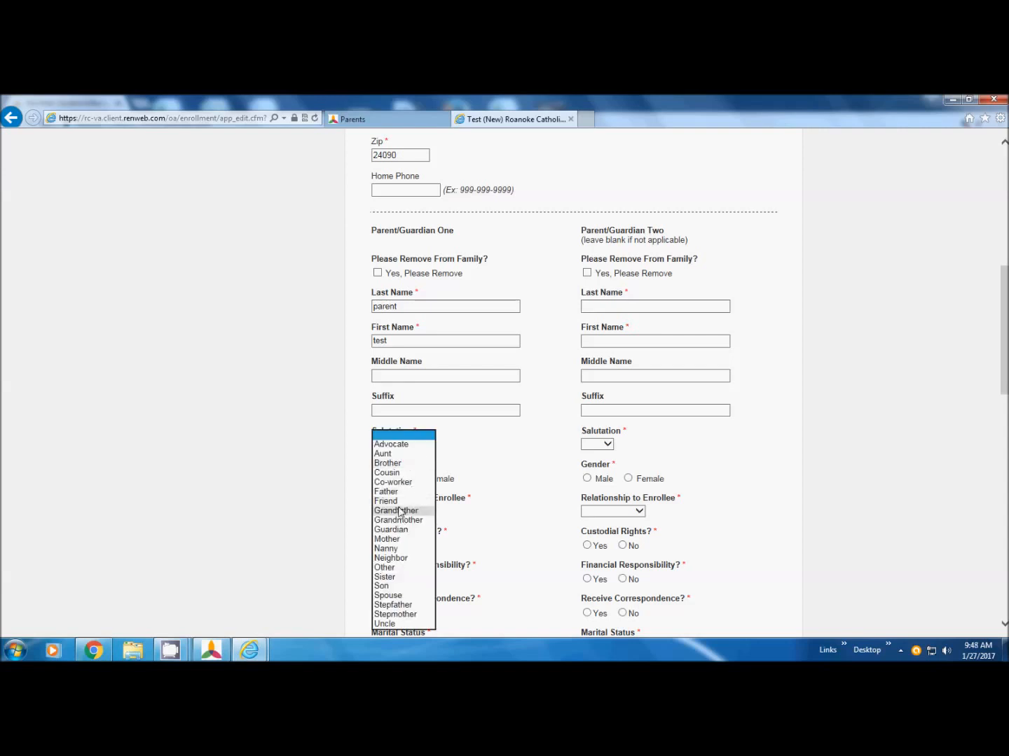
{"action": "left_click", "coordinate": [387, 492]}
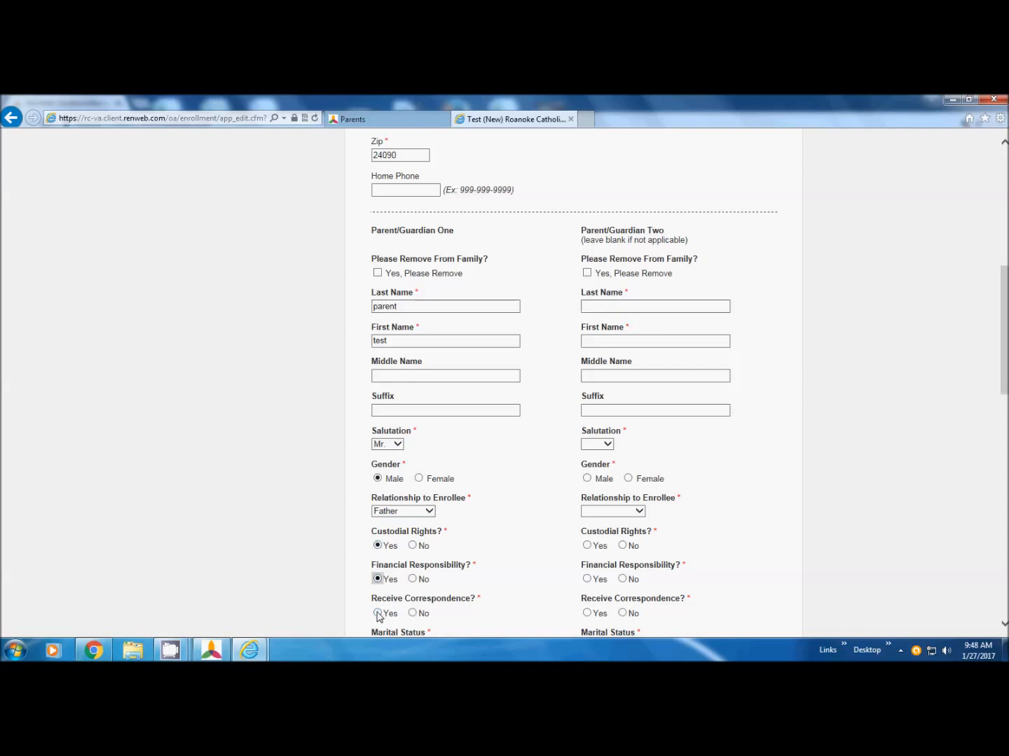
Set Parent One as married with email asd and cell phone 540.
{"action": "scroll", "scroll_direction": "down", "scroll_amount": 3}
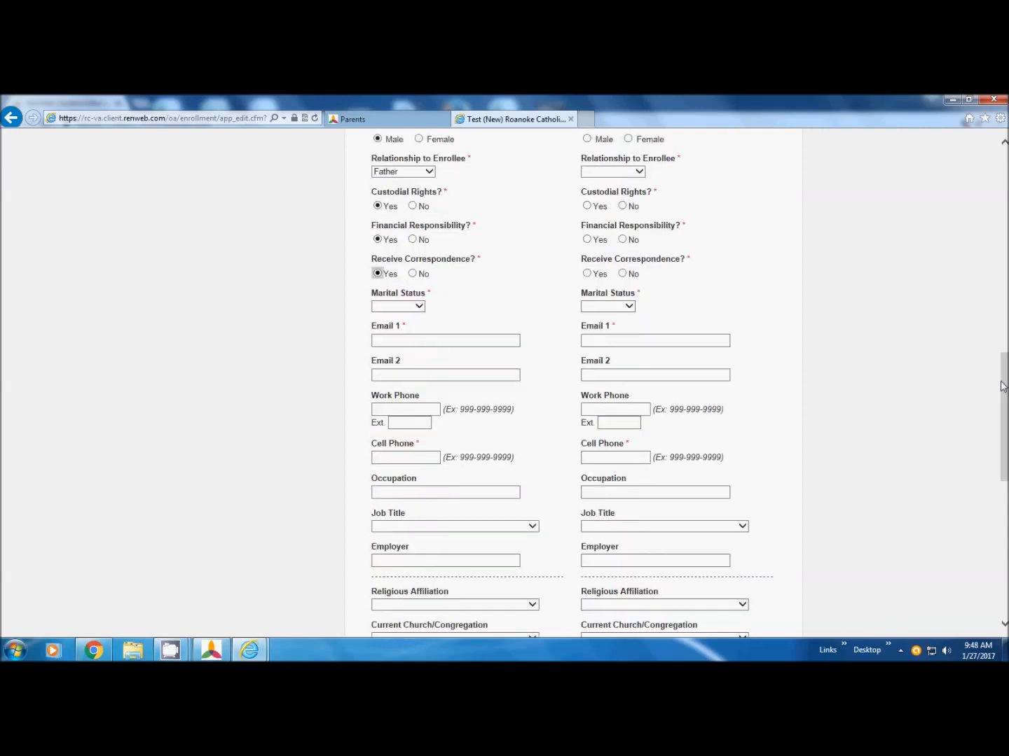
{"action": "left_click", "coordinate": [397, 306]}
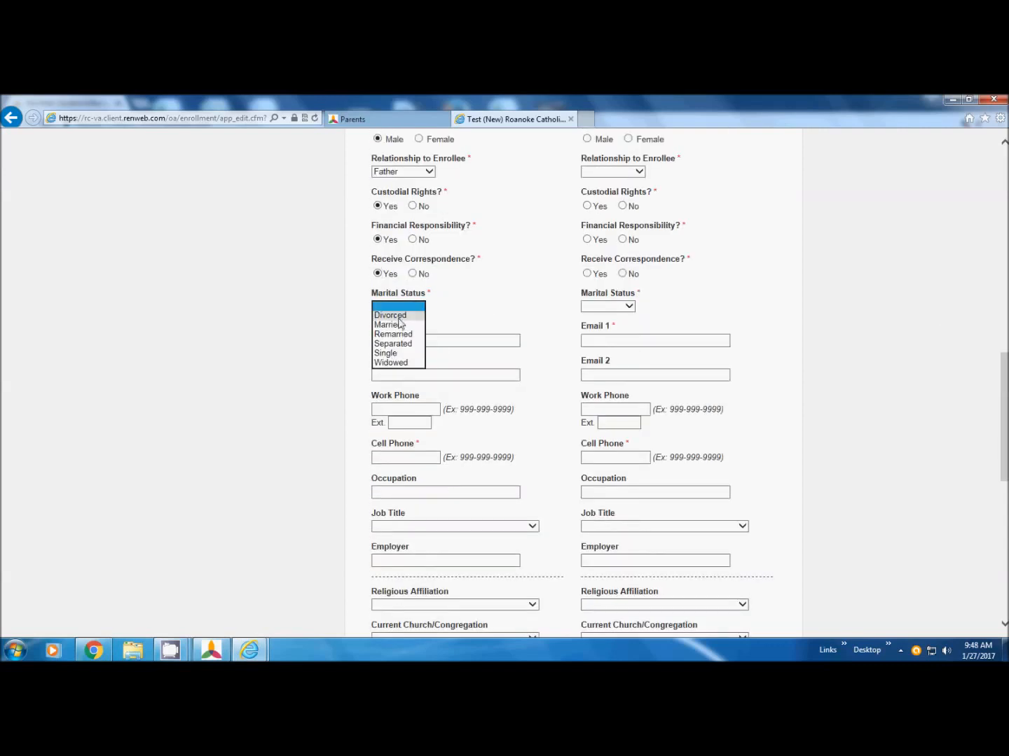
{"action": "left_click", "coordinate": [392, 325]}
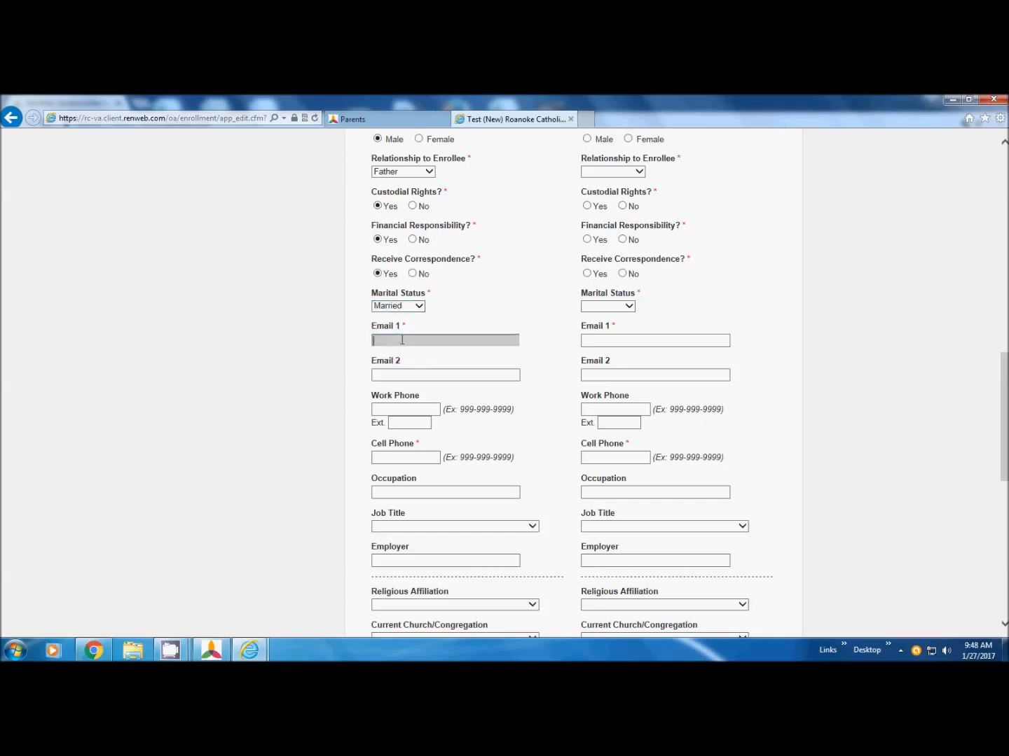
{"action": "type", "text": "asd@gmail.com"}
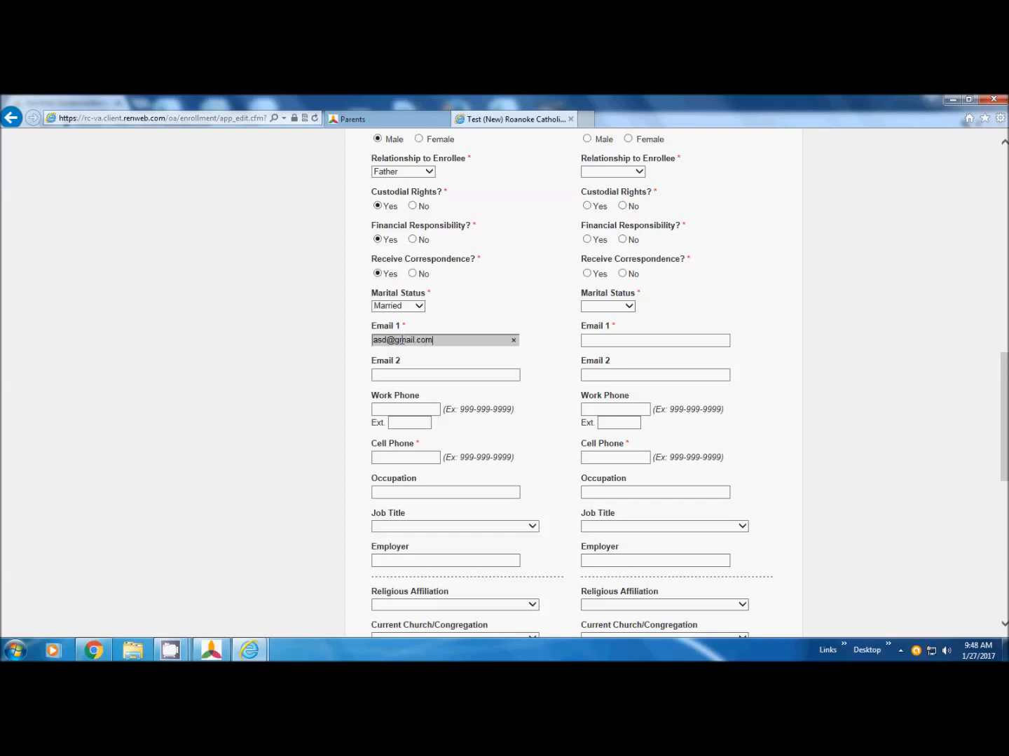
{"action": "left_click", "coordinate": [404, 457]}
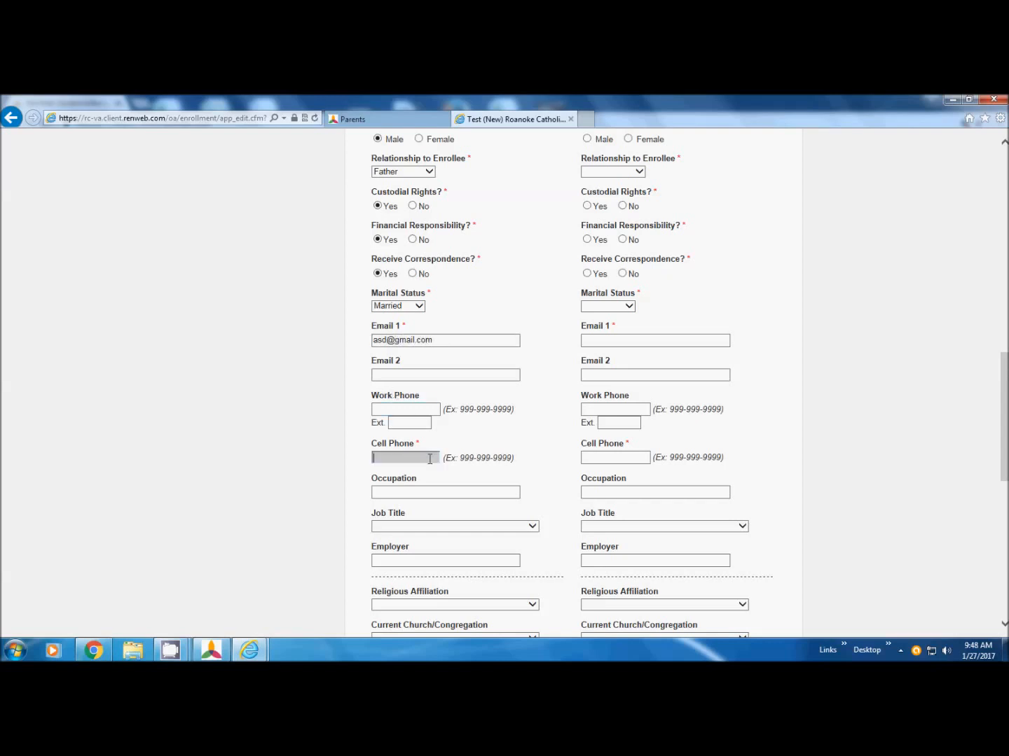
{"action": "type", "text": "5409999999"}
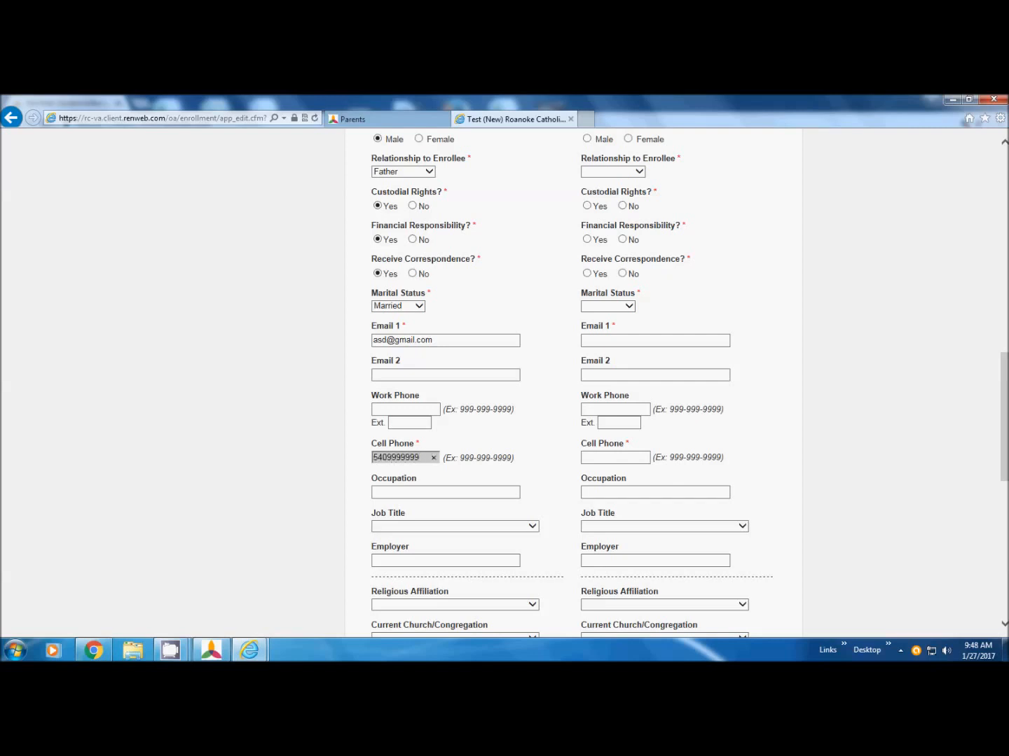
{"action": "scroll", "scroll_direction": "down", "scroll_amount": 3}
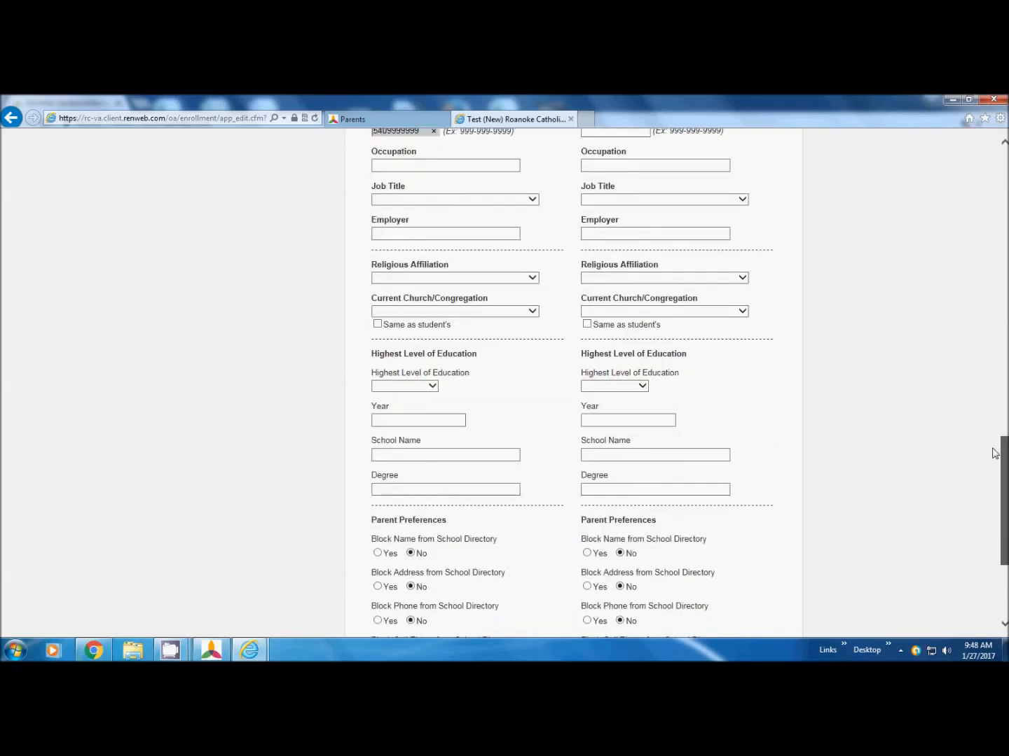
{"action": "scroll", "scroll_direction": "up", "scroll_amount": 3}
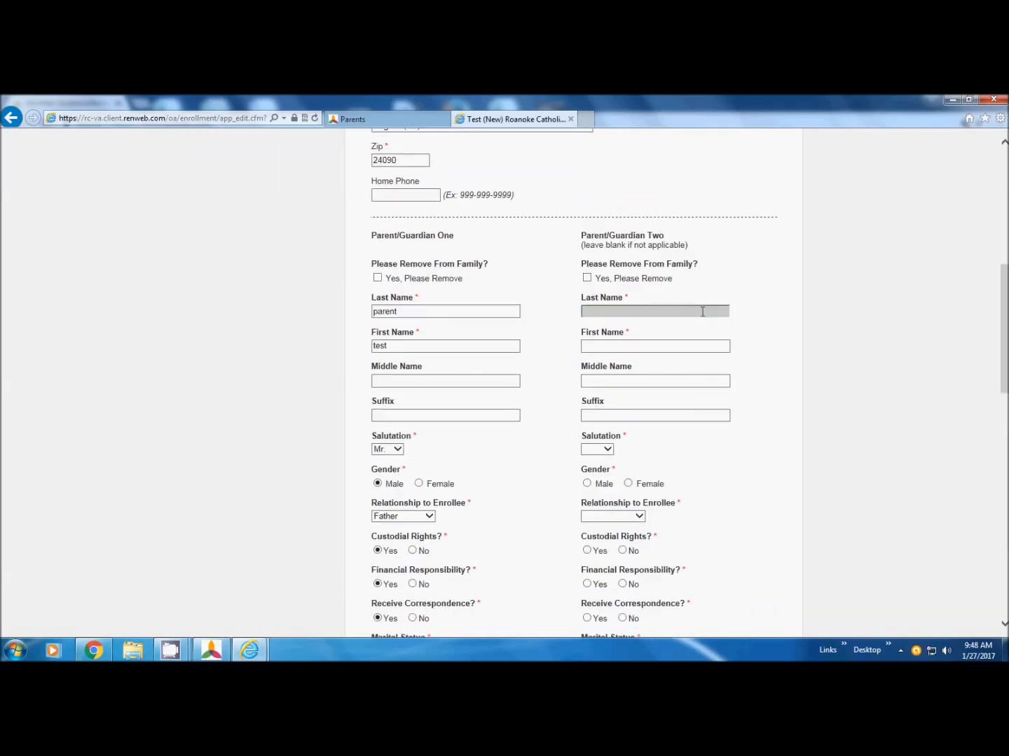
Name Parent Two quiz parent, a female Mrs. with relationship Mother.
{"action": "type", "text": "parent"}
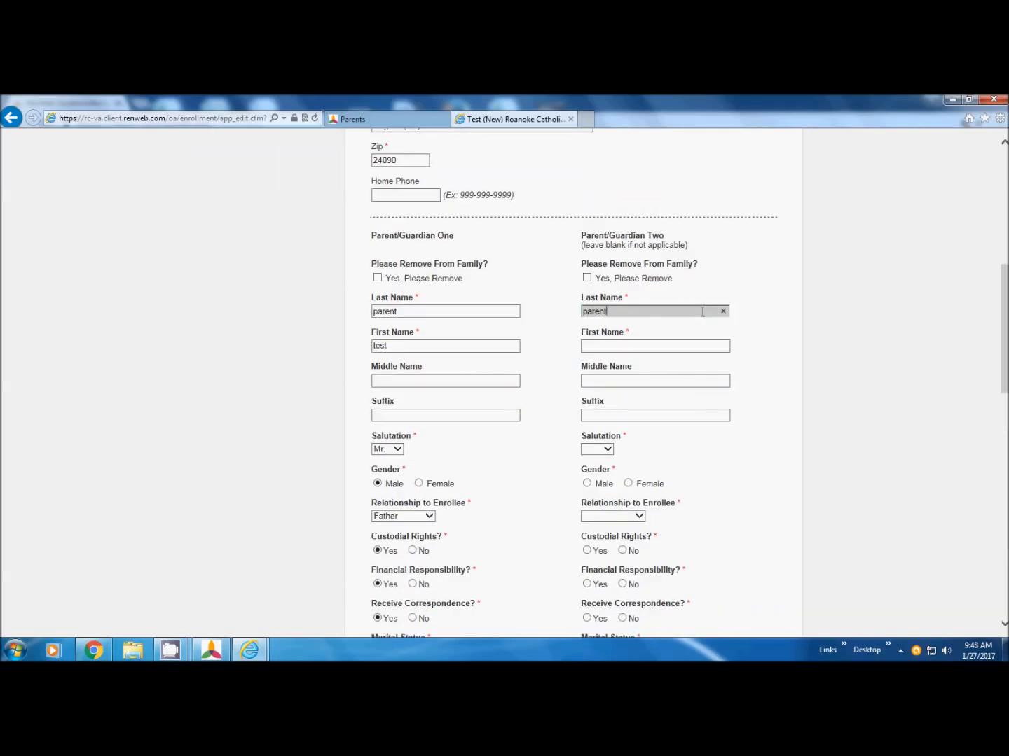
{"action": "type", "text": "quiz"}
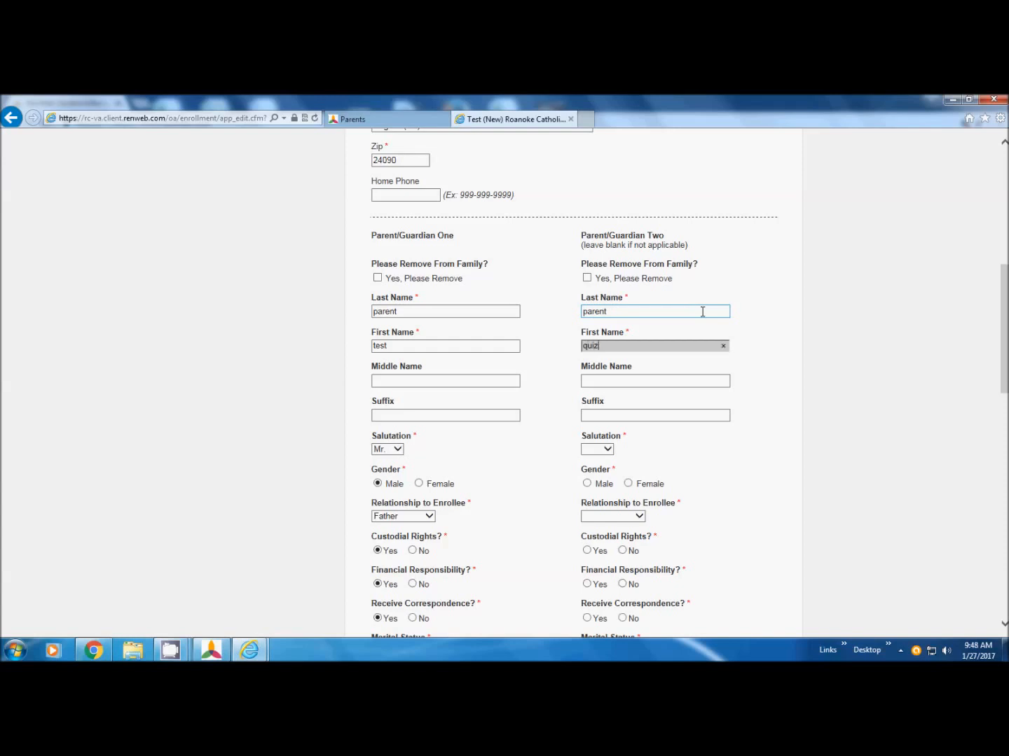
{"action": "mouse_move", "coordinate": [575, 460]}
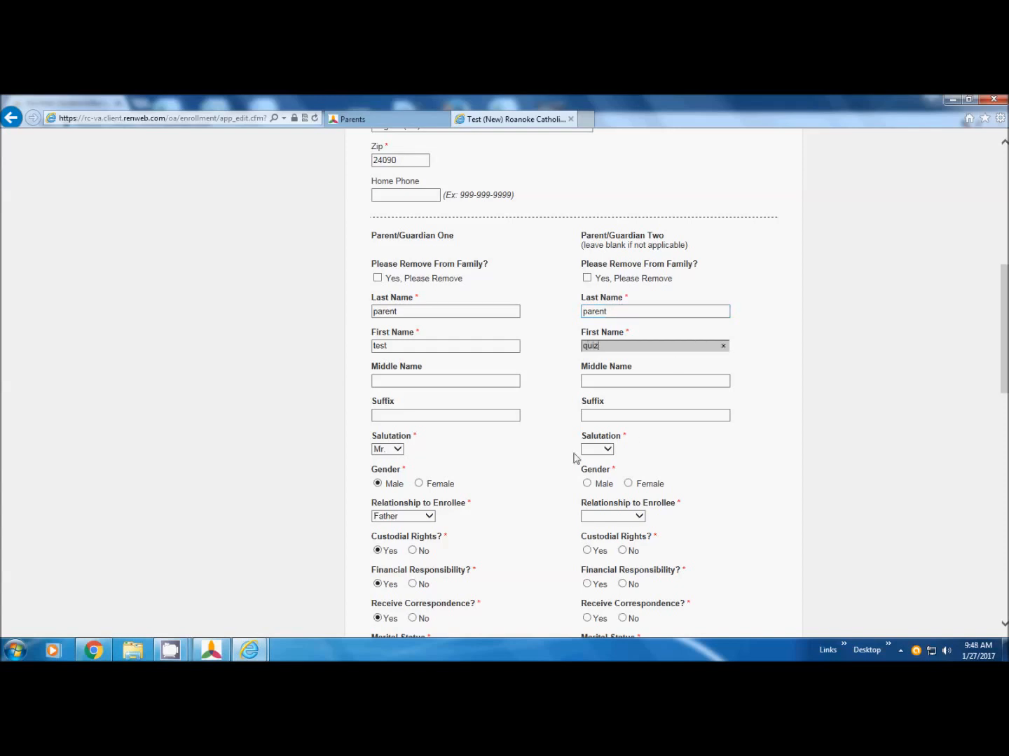
{"action": "left_click", "coordinate": [597, 448]}
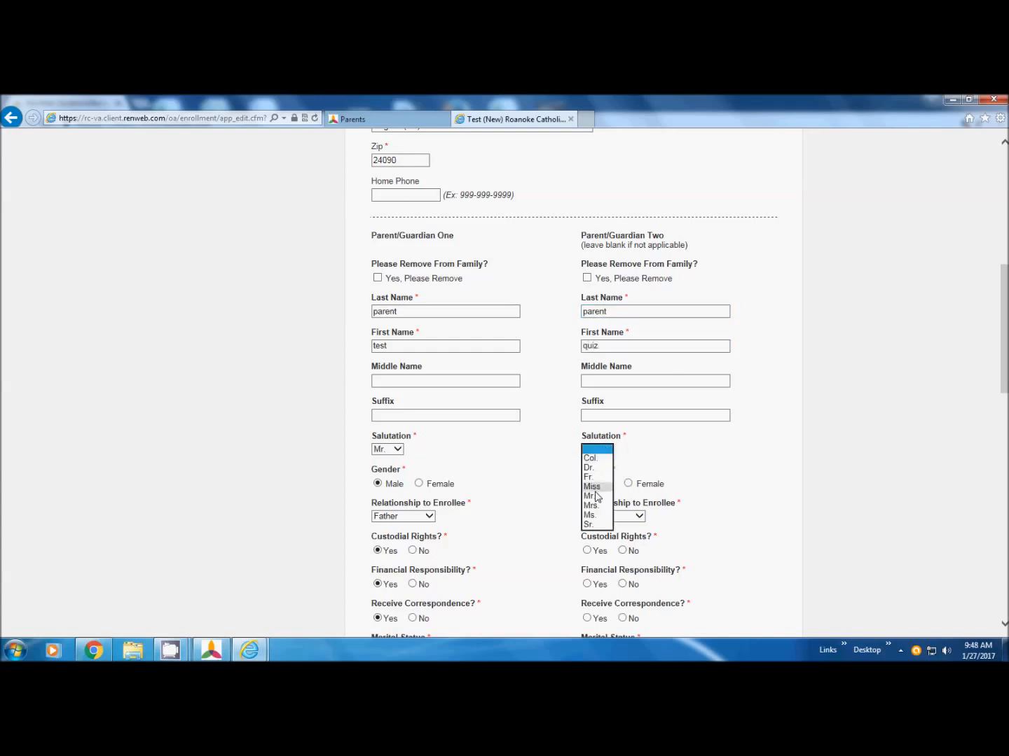
{"action": "left_click", "coordinate": [591, 506]}
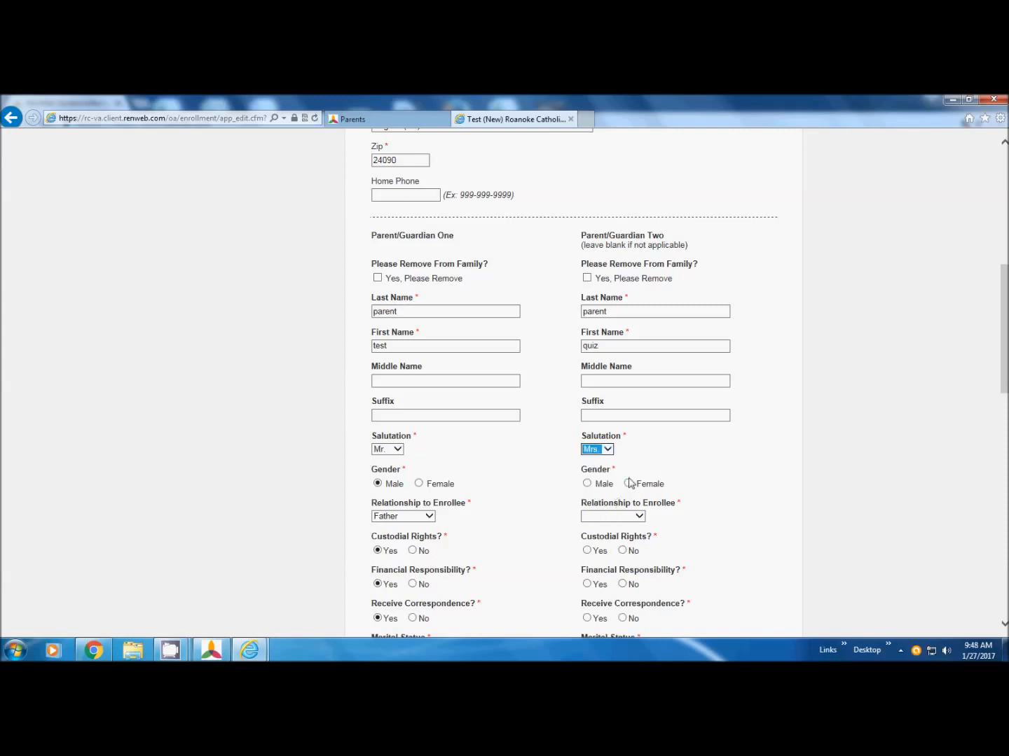
{"action": "left_click", "coordinate": [611, 517]}
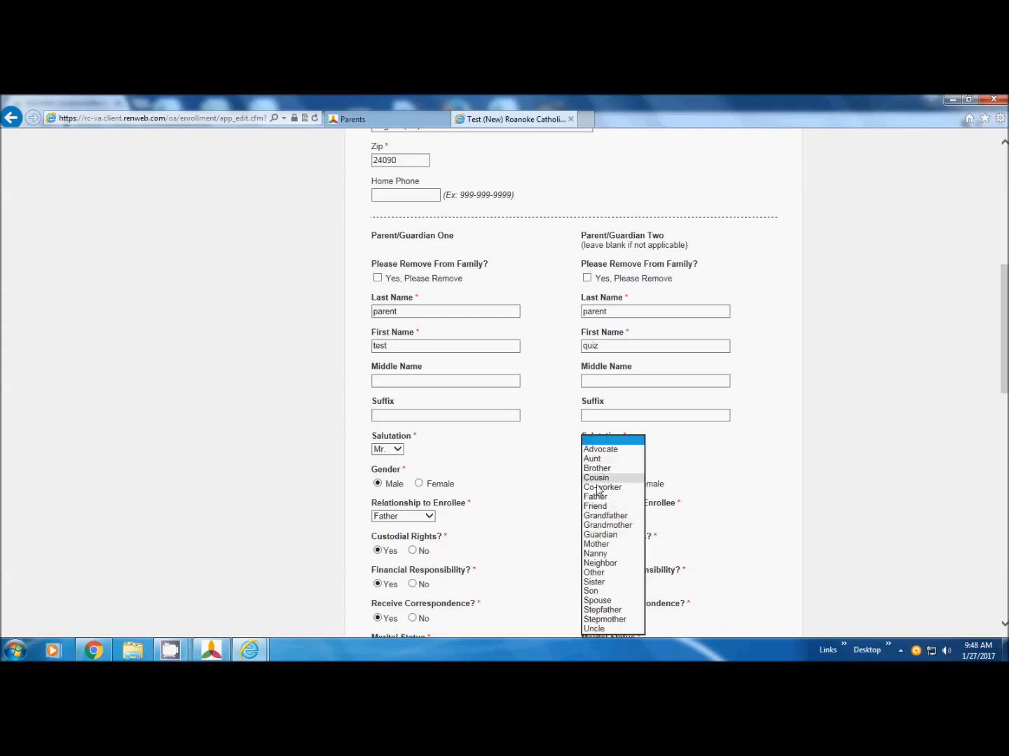
{"action": "left_click", "coordinate": [597, 543]}
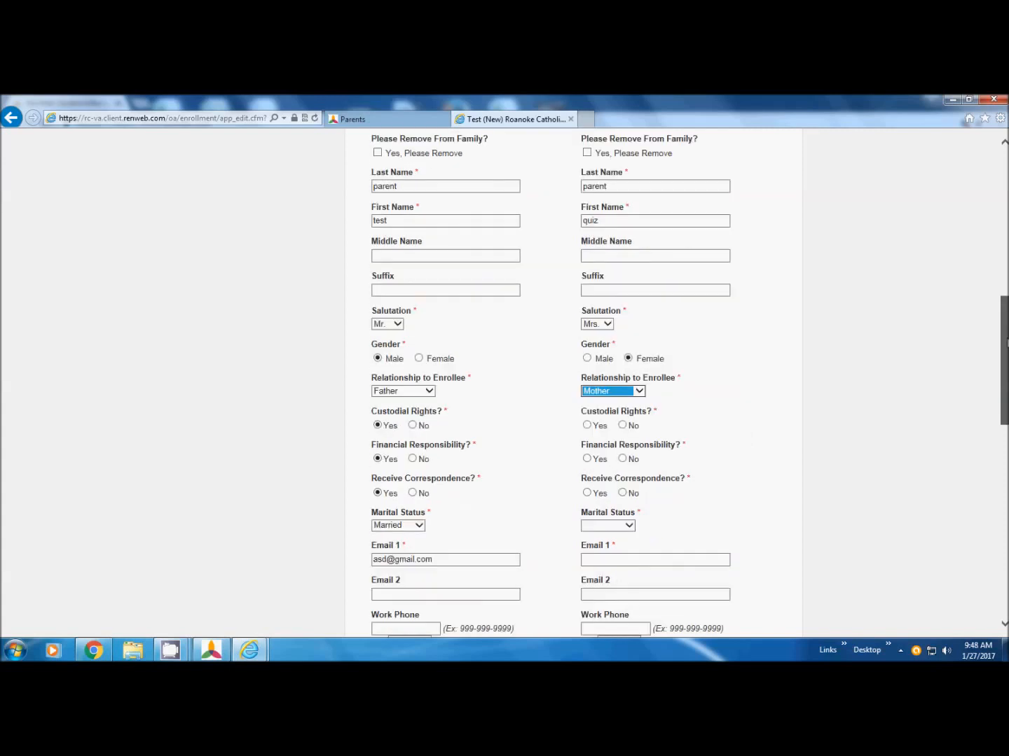
Give Parent Two email asd and cell phone 9999.
{"action": "scroll", "scroll_direction": "down", "scroll_amount": 3}
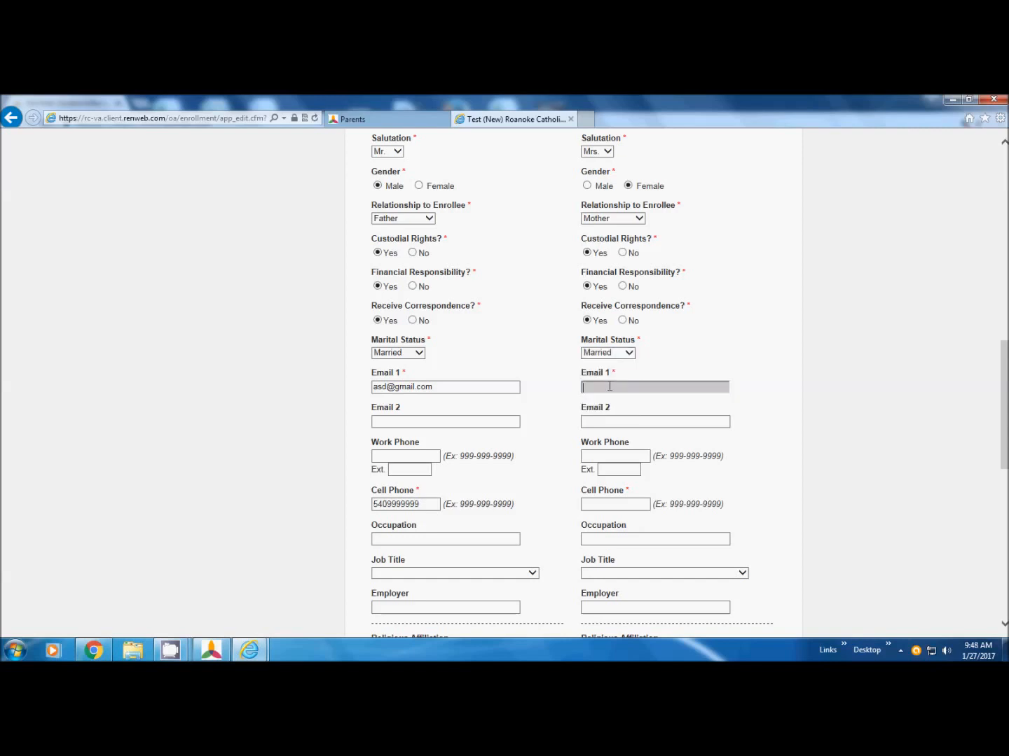
{"action": "type", "text": "asd@gmail.com"}
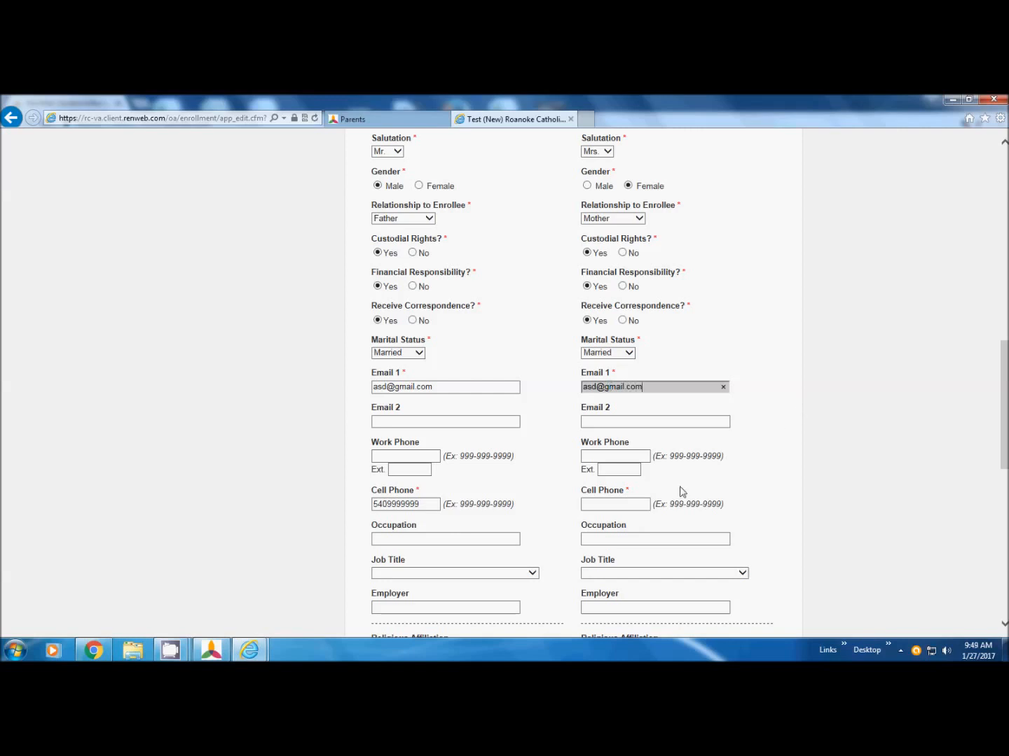
{"action": "left_click", "coordinate": [613, 505]}
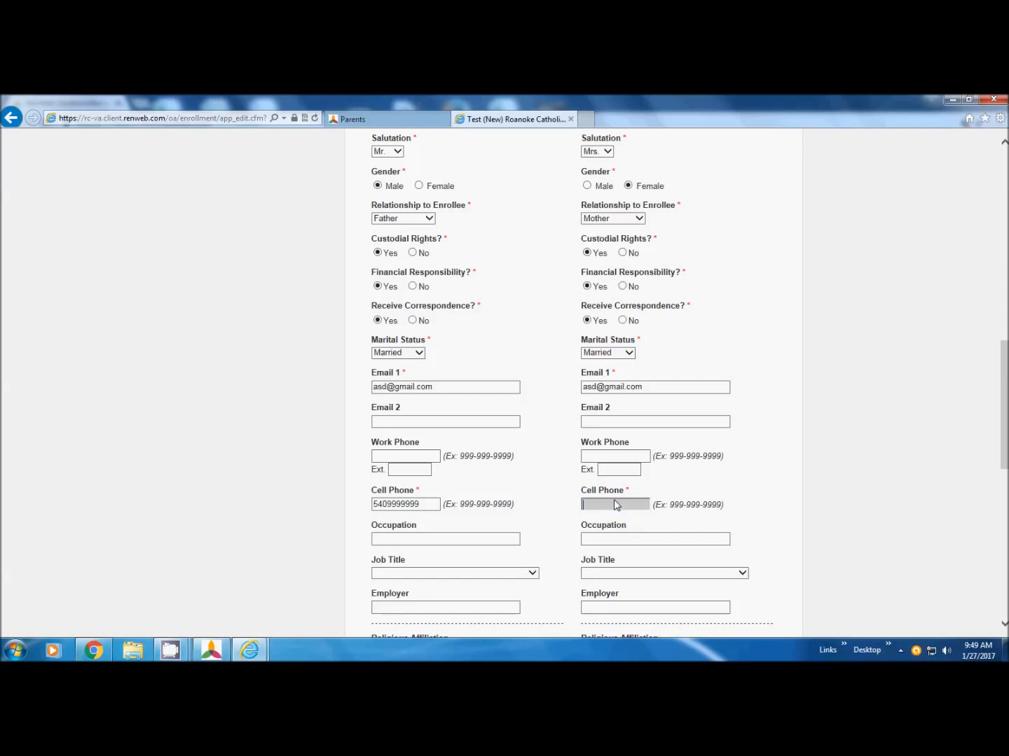
{"action": "type", "text": "9999999999"}
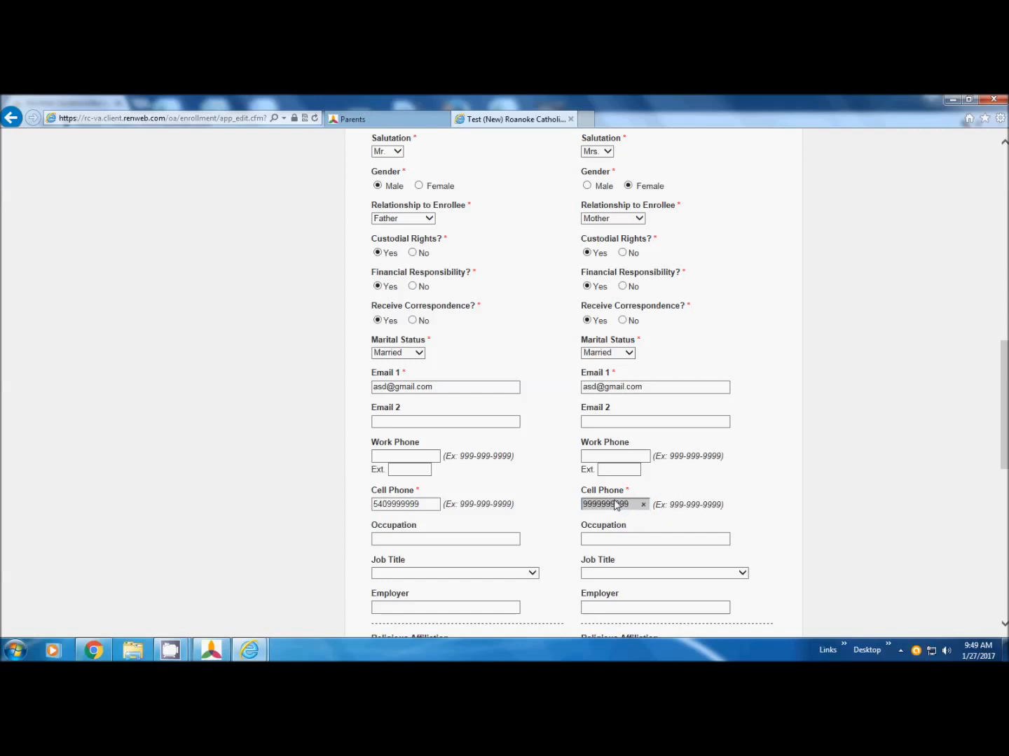
{"action": "scroll", "scroll_direction": "down", "scroll_amount": 3}
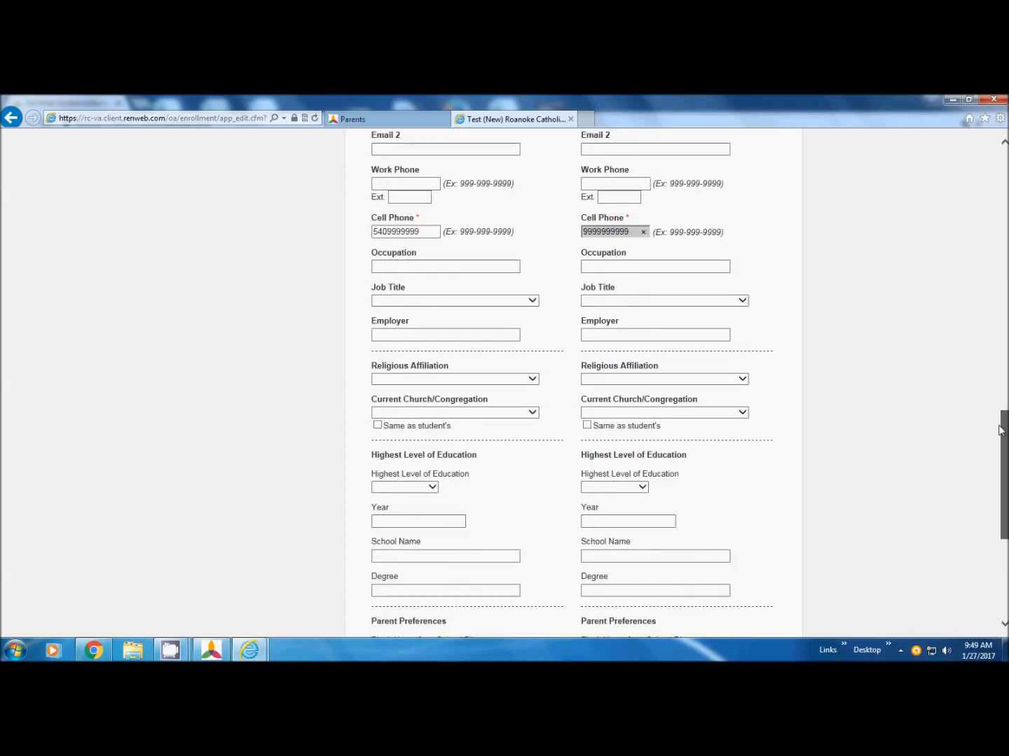
Save the Household page and continue to Emergency Contacts and Authorized Pickup.
{"action": "left_click", "coordinate": [507, 516]}
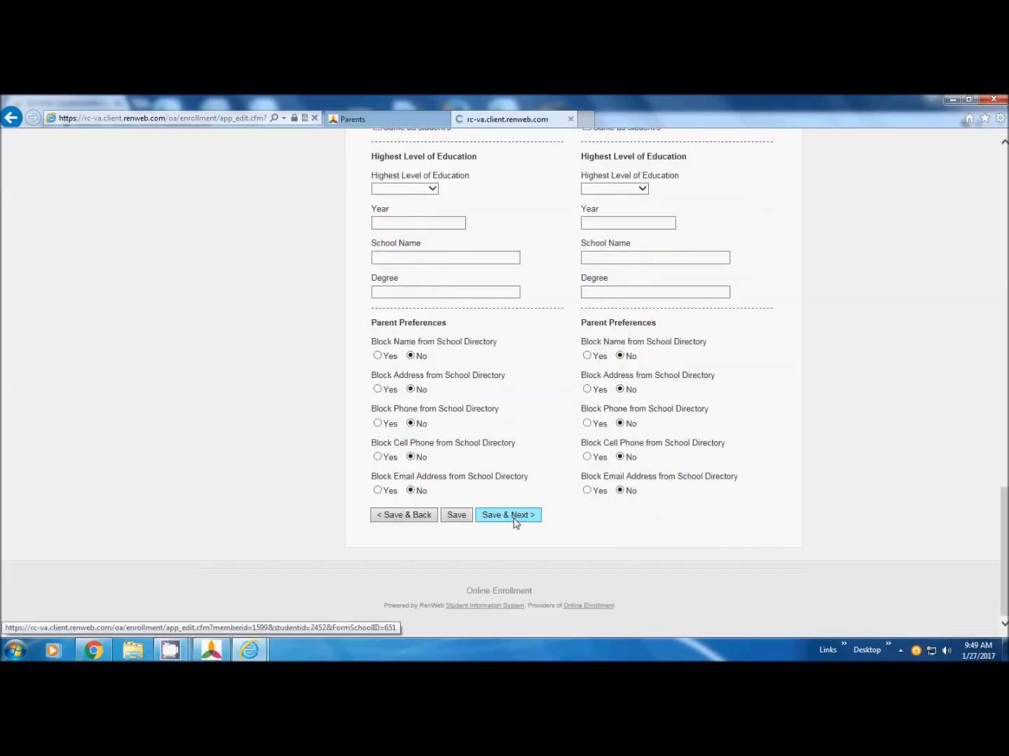
{"action": "left_click", "coordinate": [507, 516]}
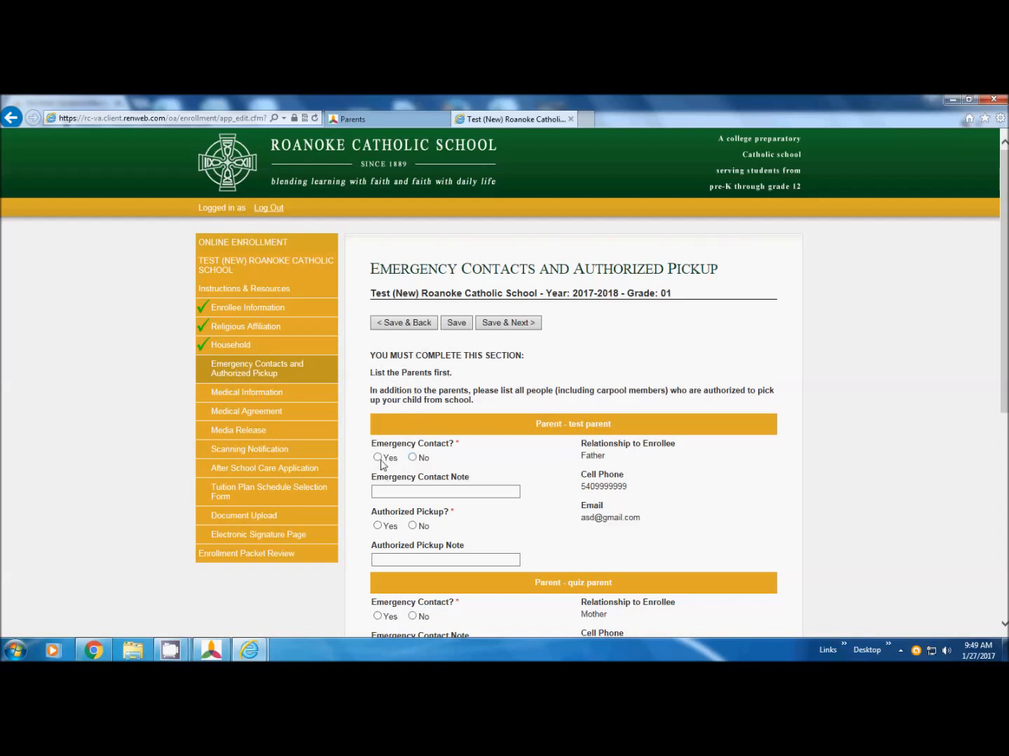
Make both parents emergency contacts and authorized pickups.
{"action": "left_click", "coordinate": [378, 457]}
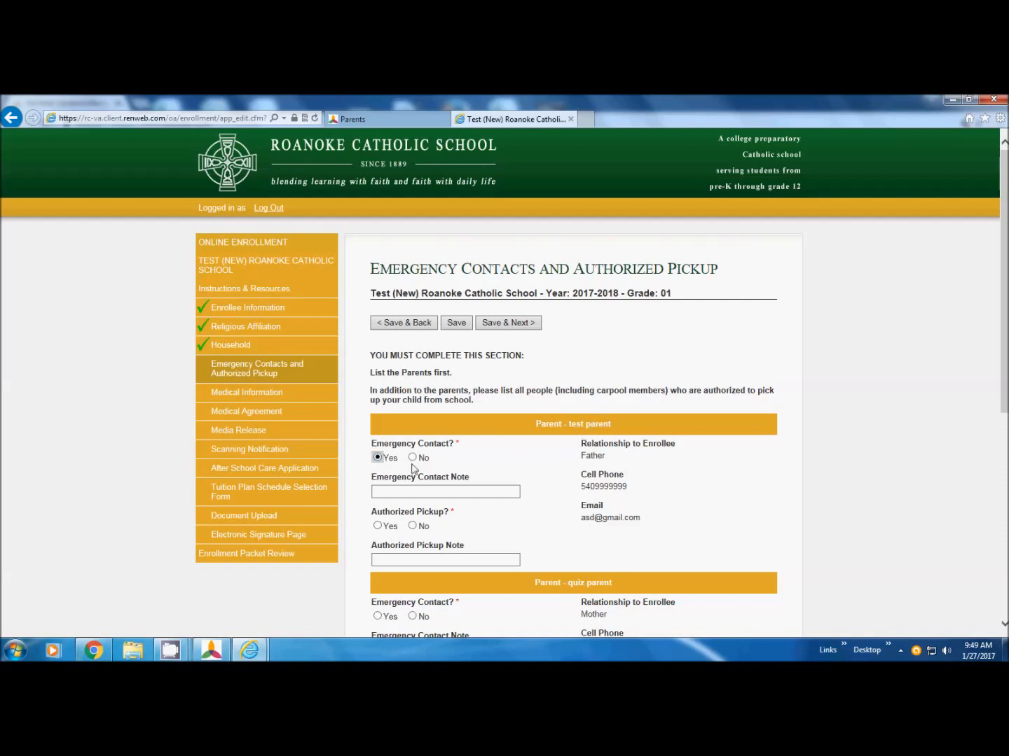
{"action": "left_click", "coordinate": [378, 527]}
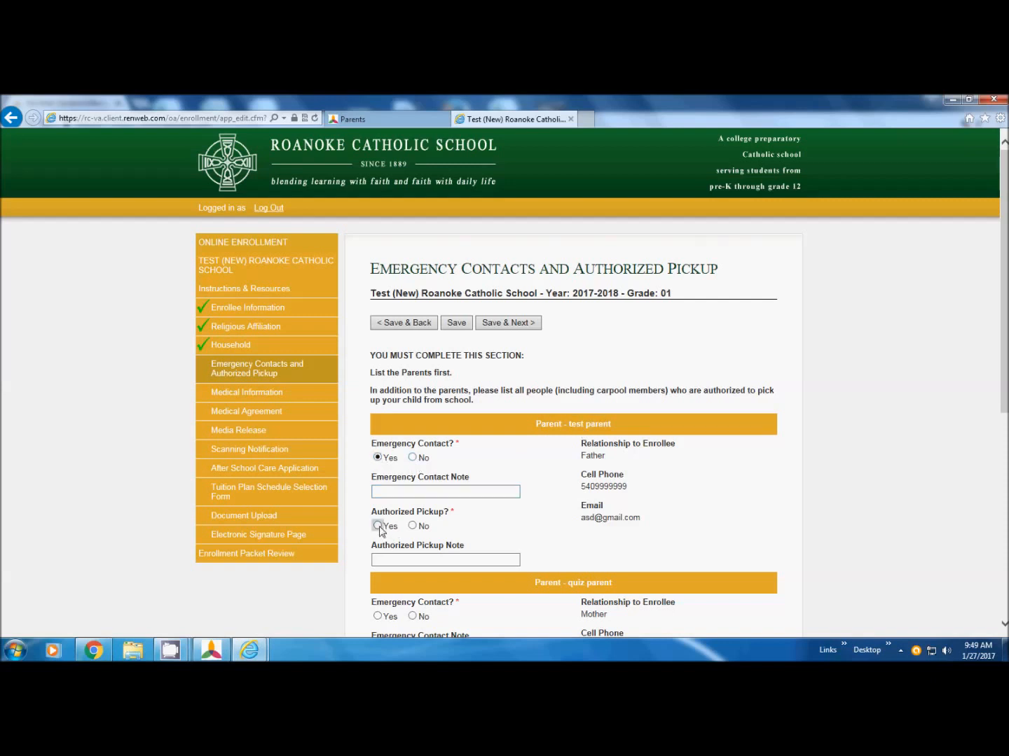
{"action": "left_click", "coordinate": [379, 527]}
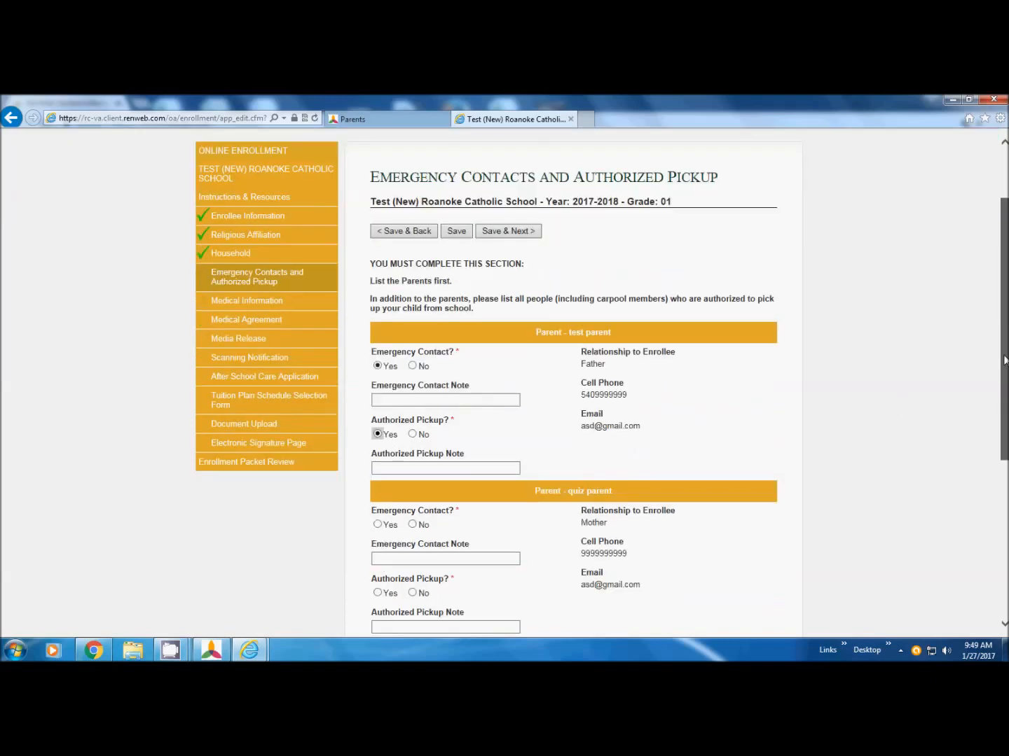
{"action": "scroll", "scroll_direction": "down", "scroll_amount": 3}
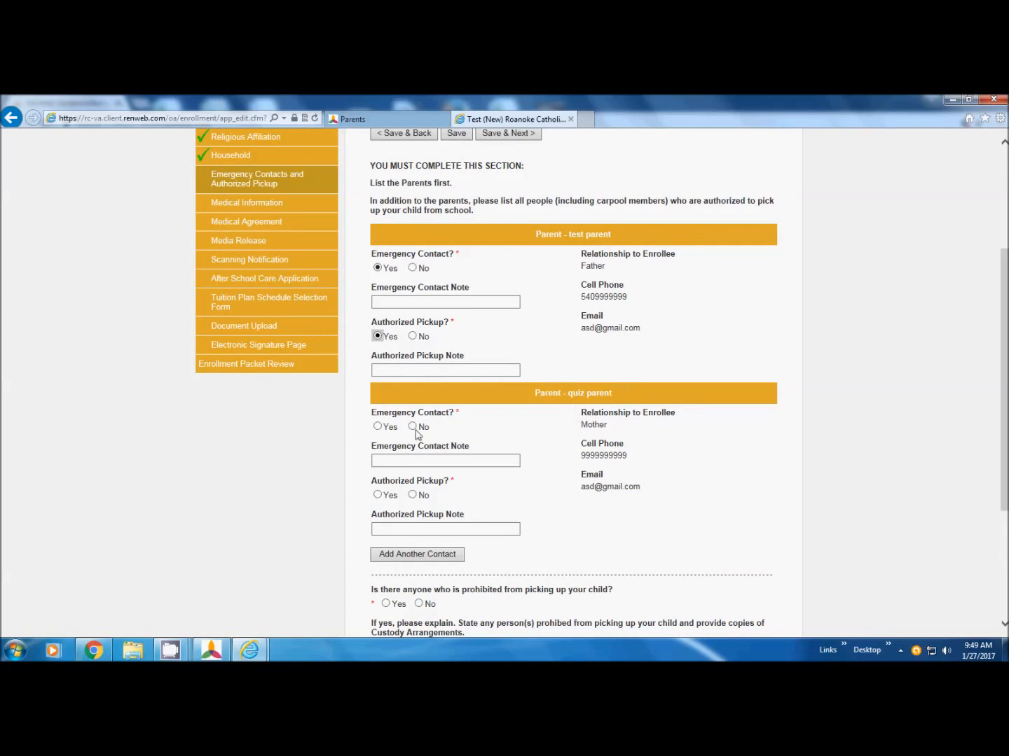
{"action": "left_click", "coordinate": [378, 425]}
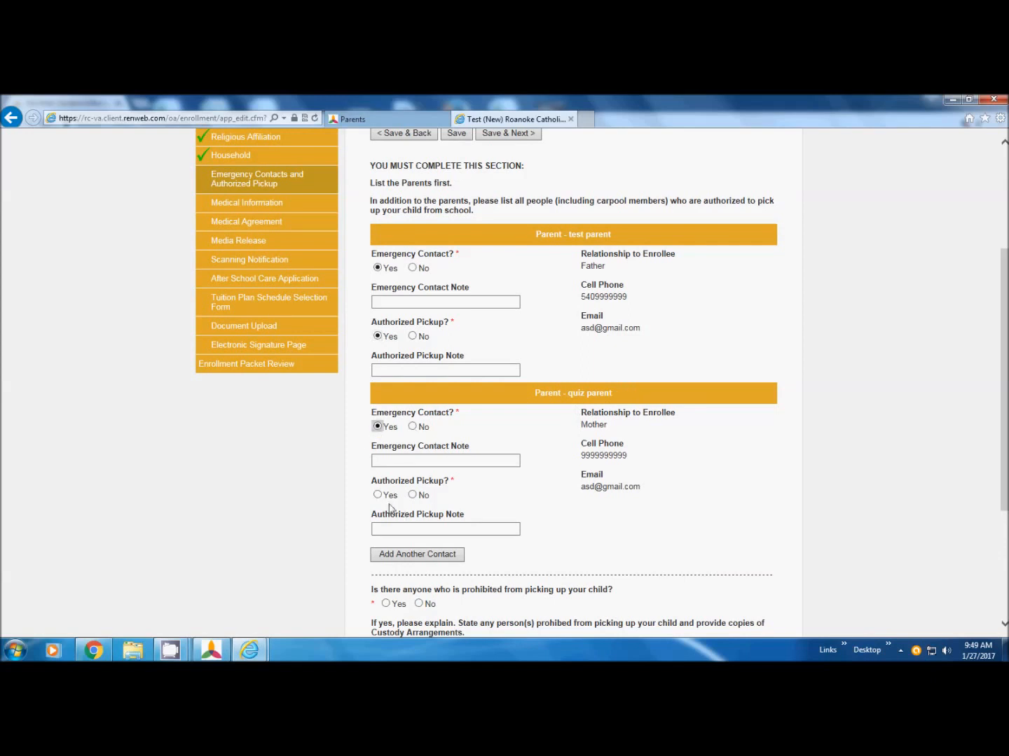
{"action": "left_click", "coordinate": [378, 494]}
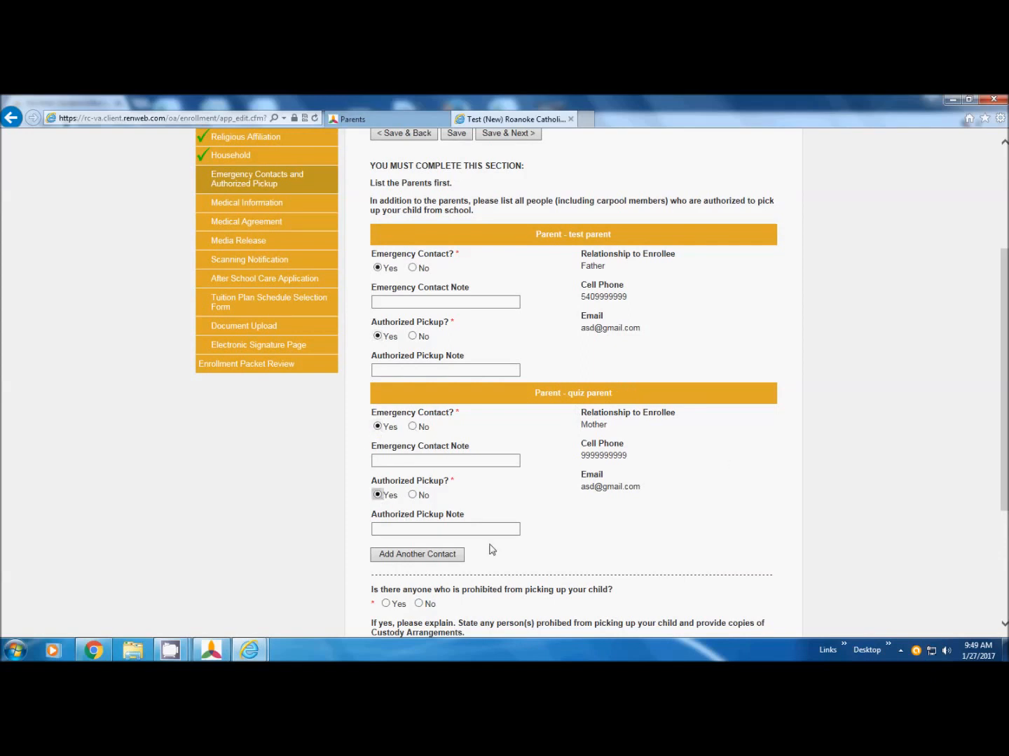
Add emergency contact joe smith with home phone 99999 and answer No to prohibited pickups.
{"action": "scroll", "scroll_direction": "down", "scroll_amount": 3}
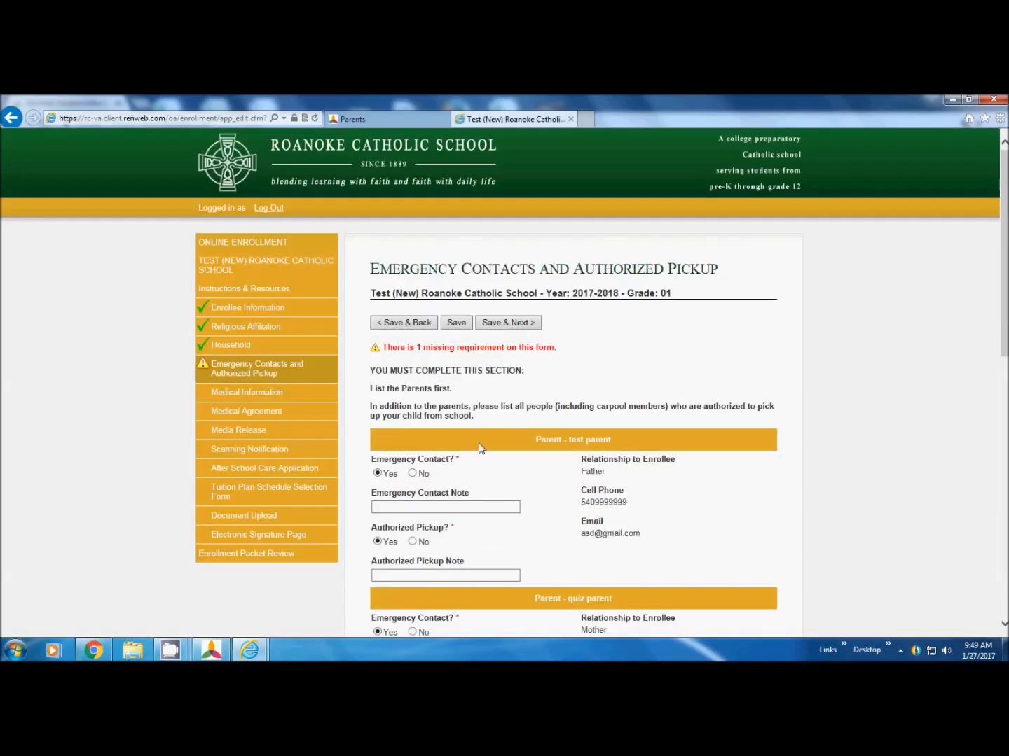
{"action": "scroll", "scroll_direction": "down", "scroll_amount": 3}
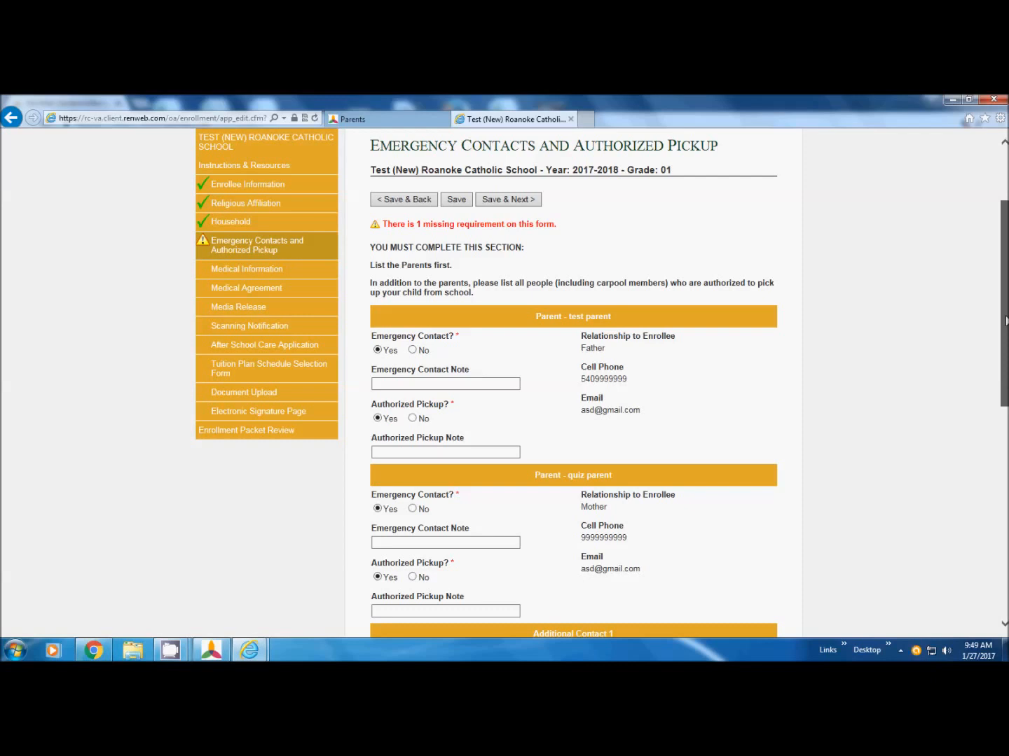
{"action": "scroll", "scroll_direction": "down", "scroll_amount": 3}
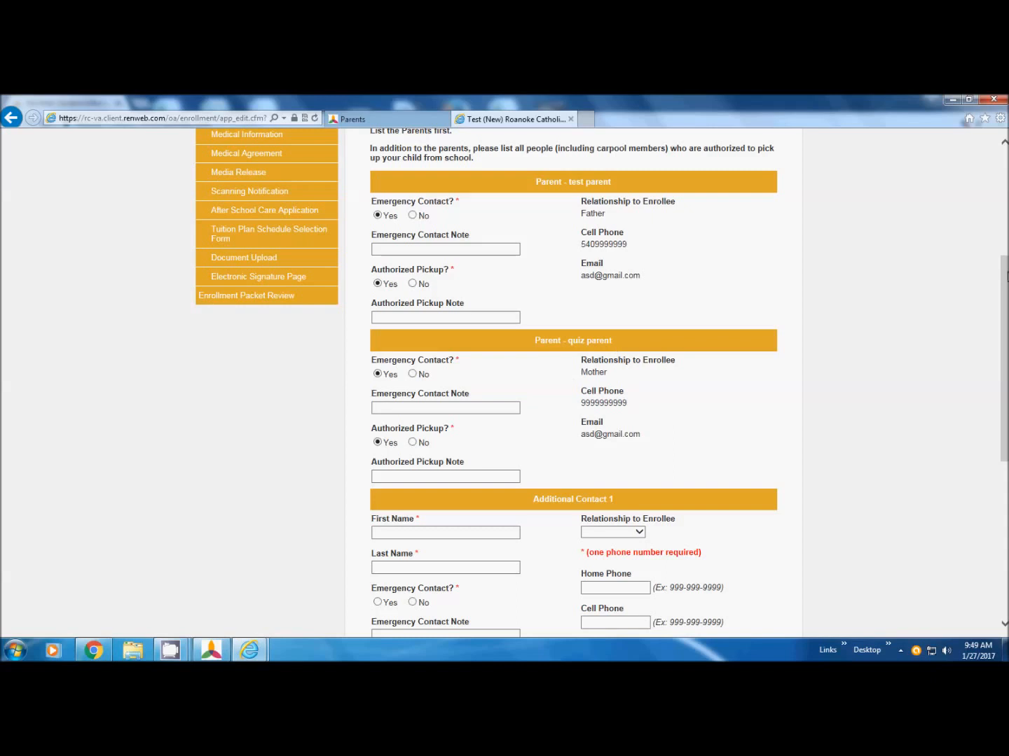
{"action": "scroll", "scroll_direction": "down", "scroll_amount": 3}
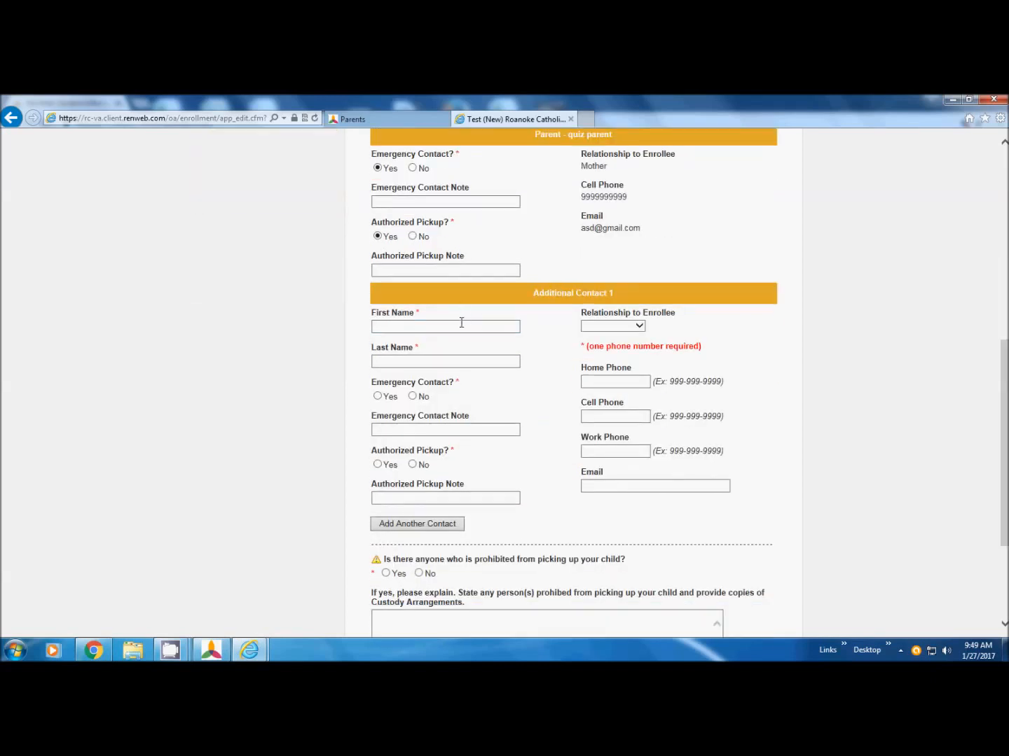
{"action": "type", "text": "joe"}
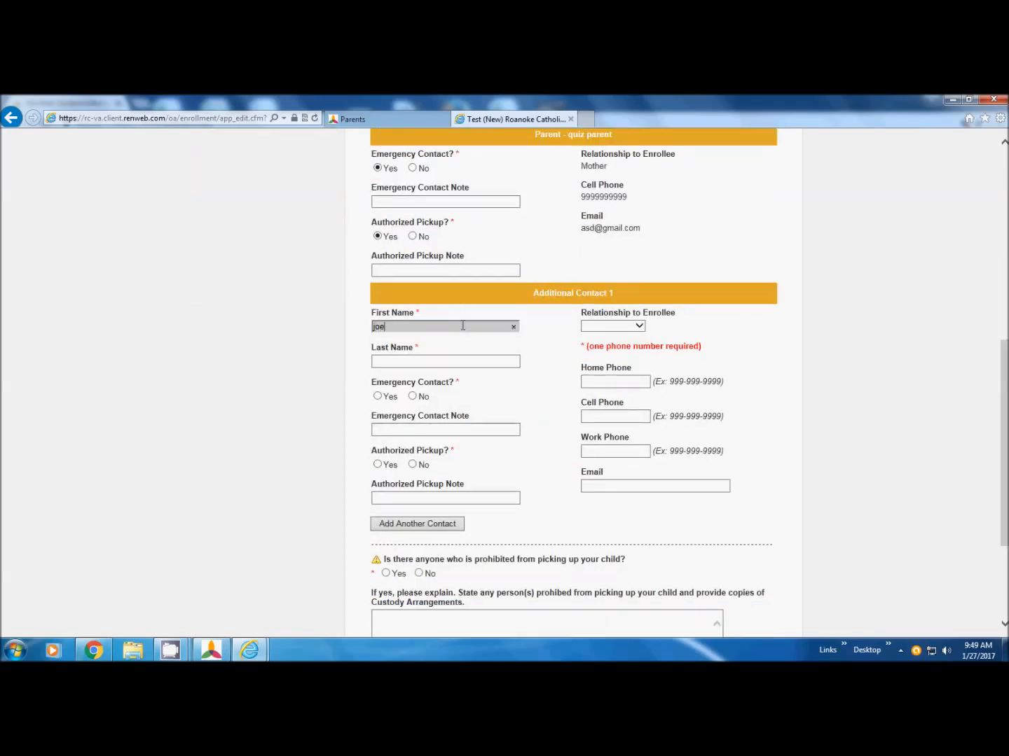
{"action": "type", "text": "smith"}
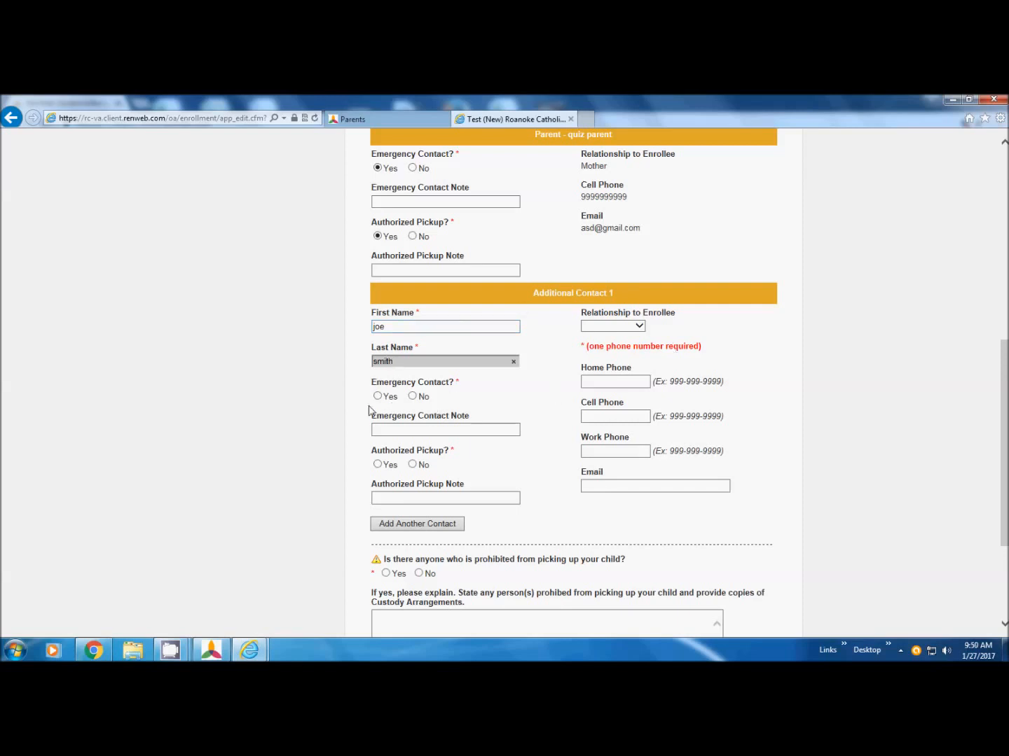
{"action": "left_click", "coordinate": [378, 395]}
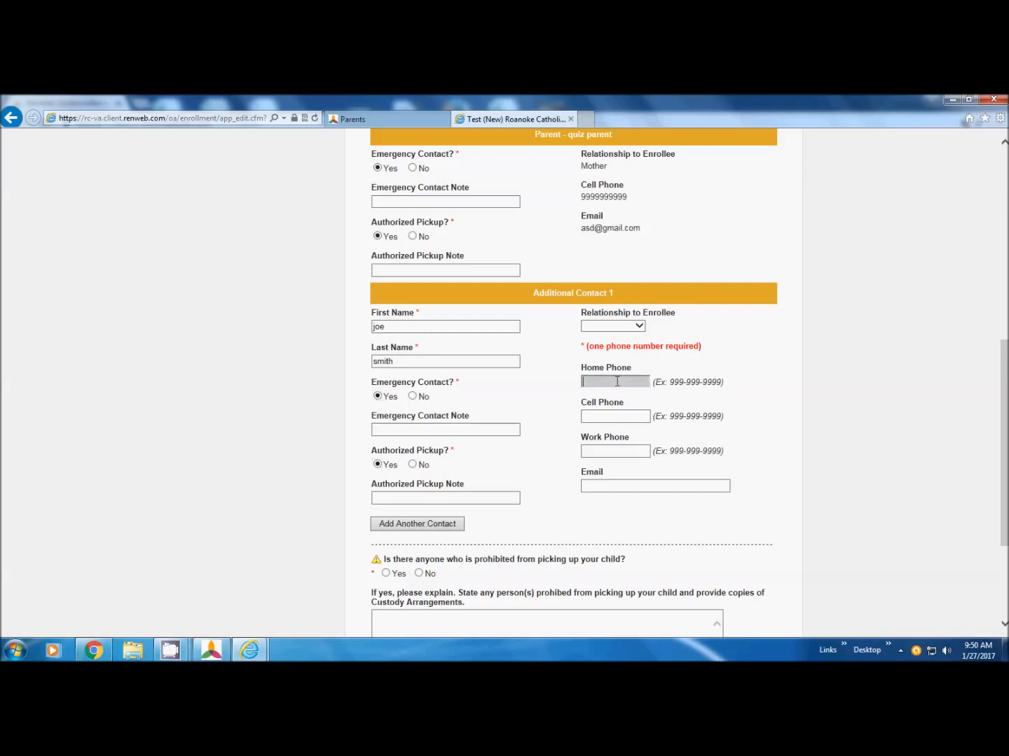
{"action": "type", "text": "9999999999"}
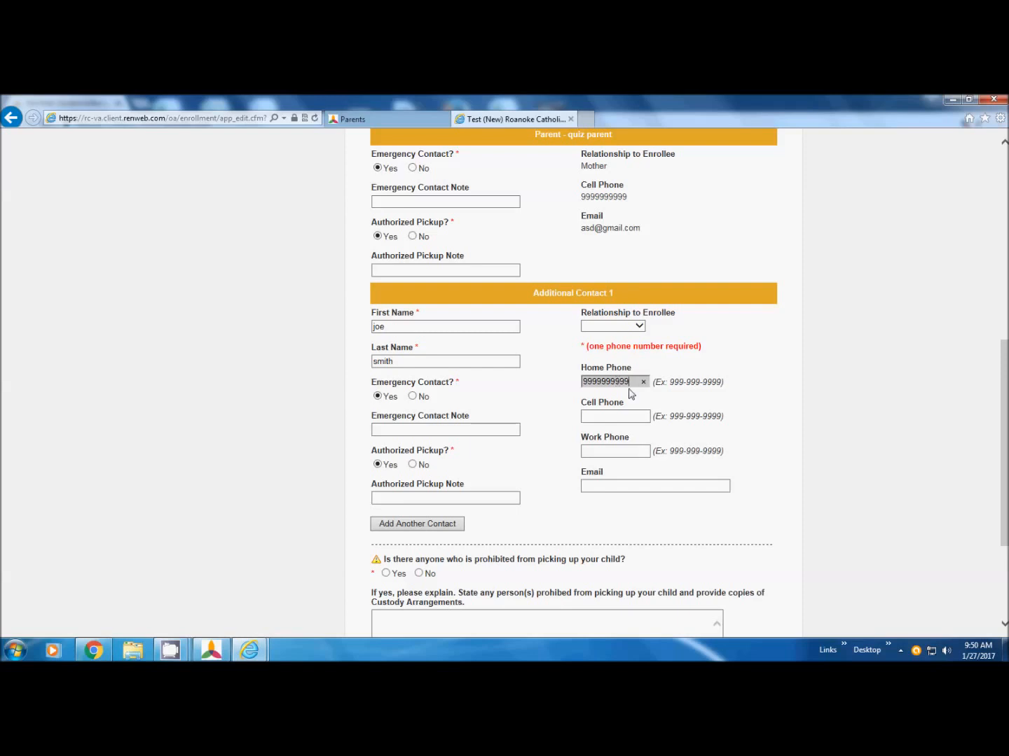
{"action": "scroll", "scroll_direction": "down", "scroll_amount": 3}
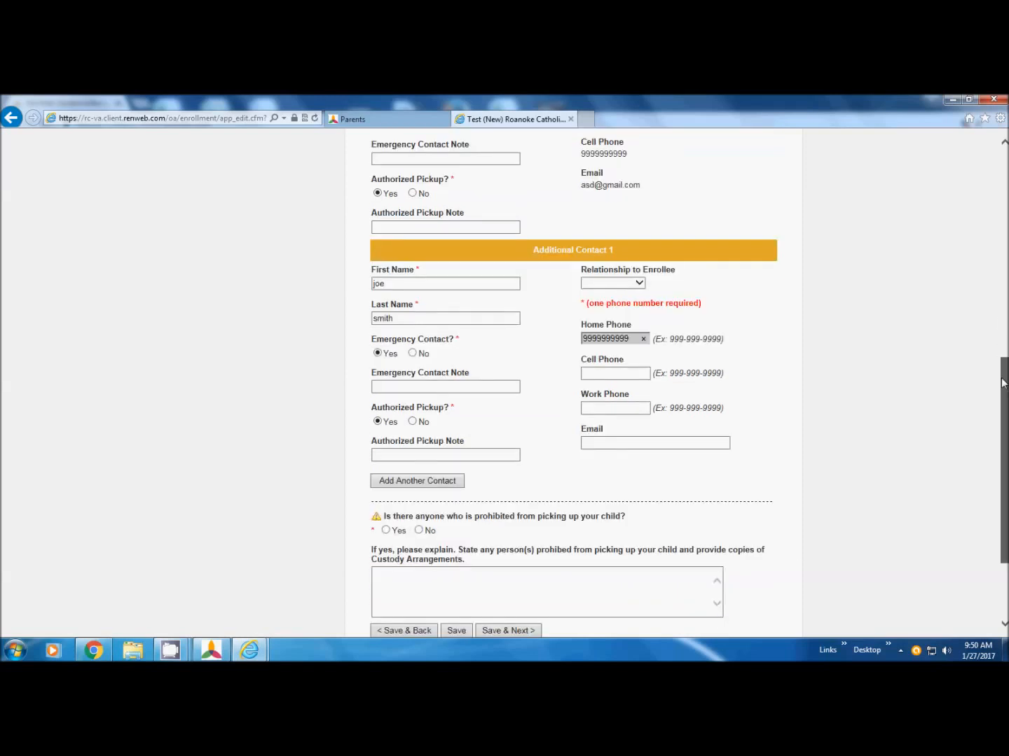
{"action": "scroll", "scroll_direction": "down", "scroll_amount": 3}
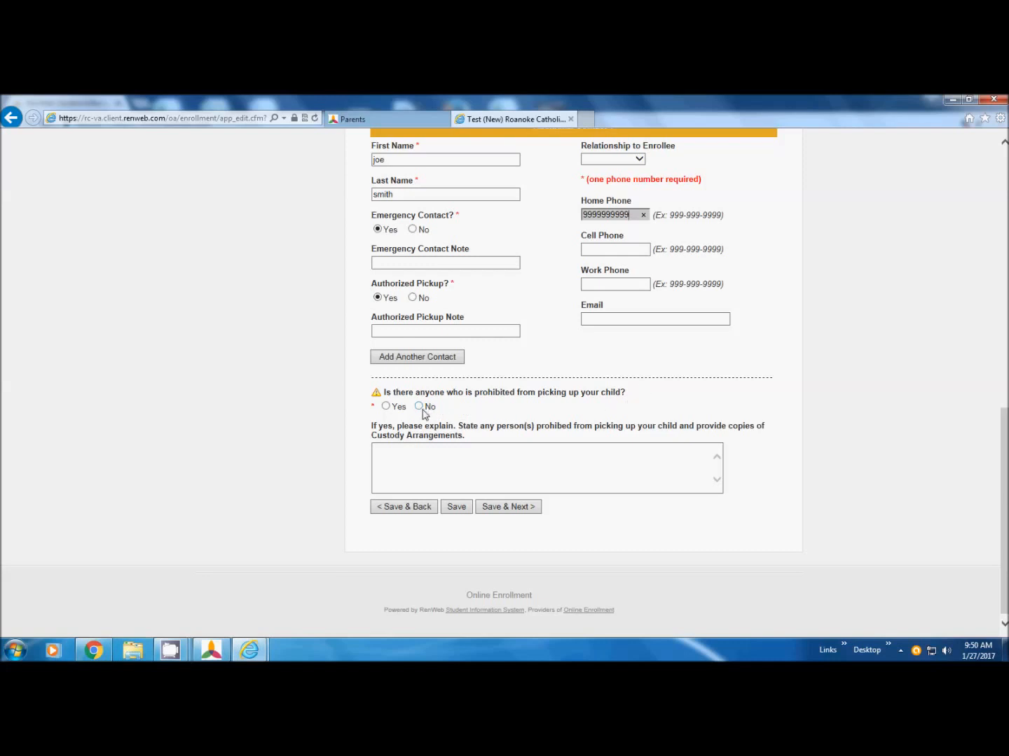
{"action": "left_click", "coordinate": [507, 507]}
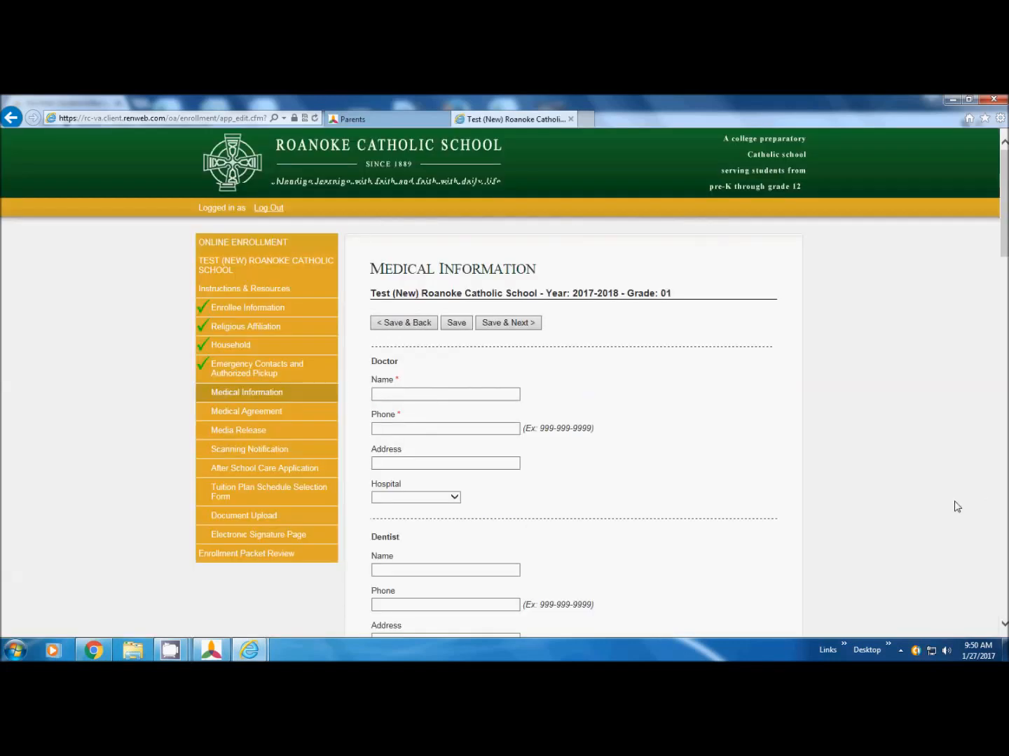
{"action": "mouse_move", "coordinate": [495, 406]}
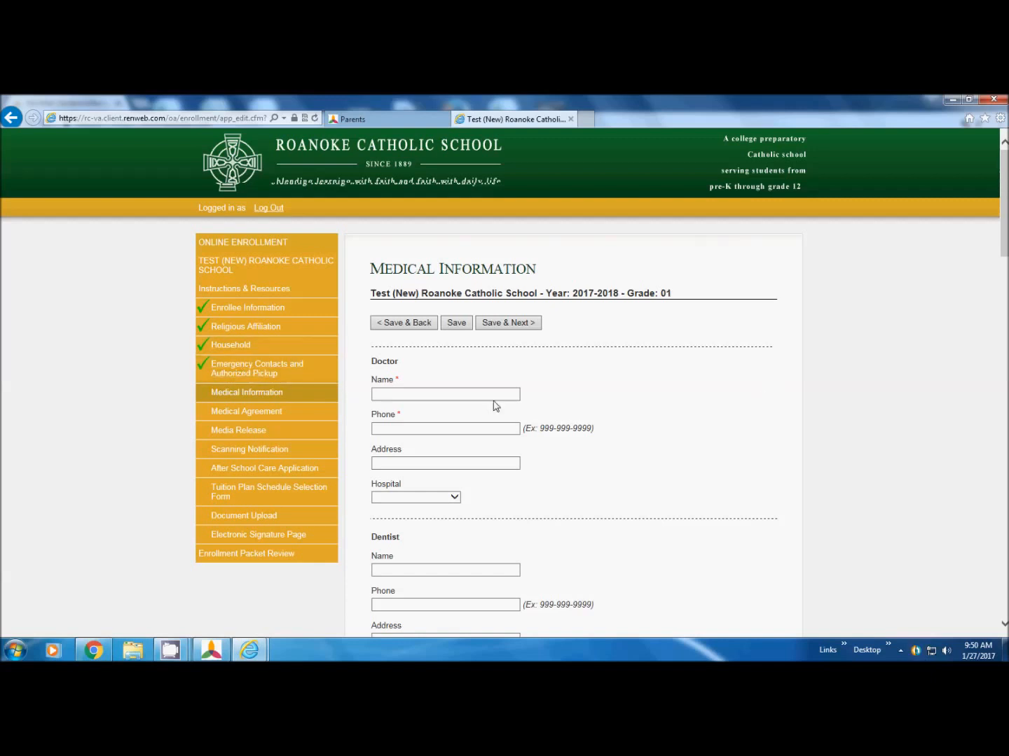
Enter doctor name joe with phone 99999 and insurance company Cigna with its policy.
{"action": "left_click", "coordinate": [445, 394]}
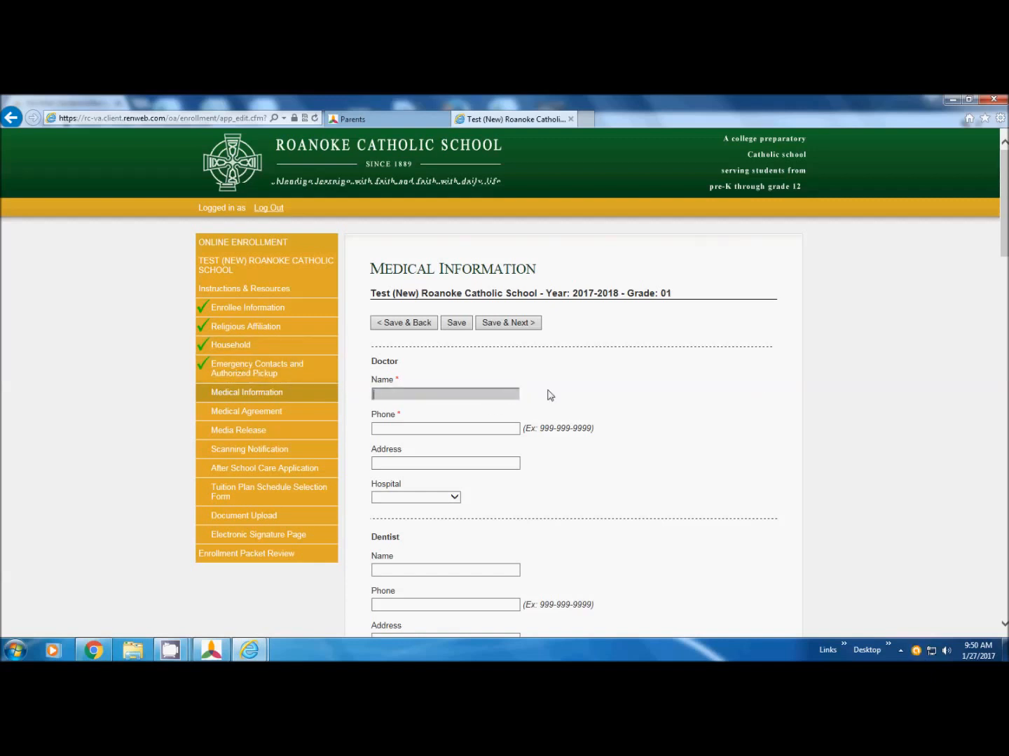
{"action": "type", "text": "joe"}
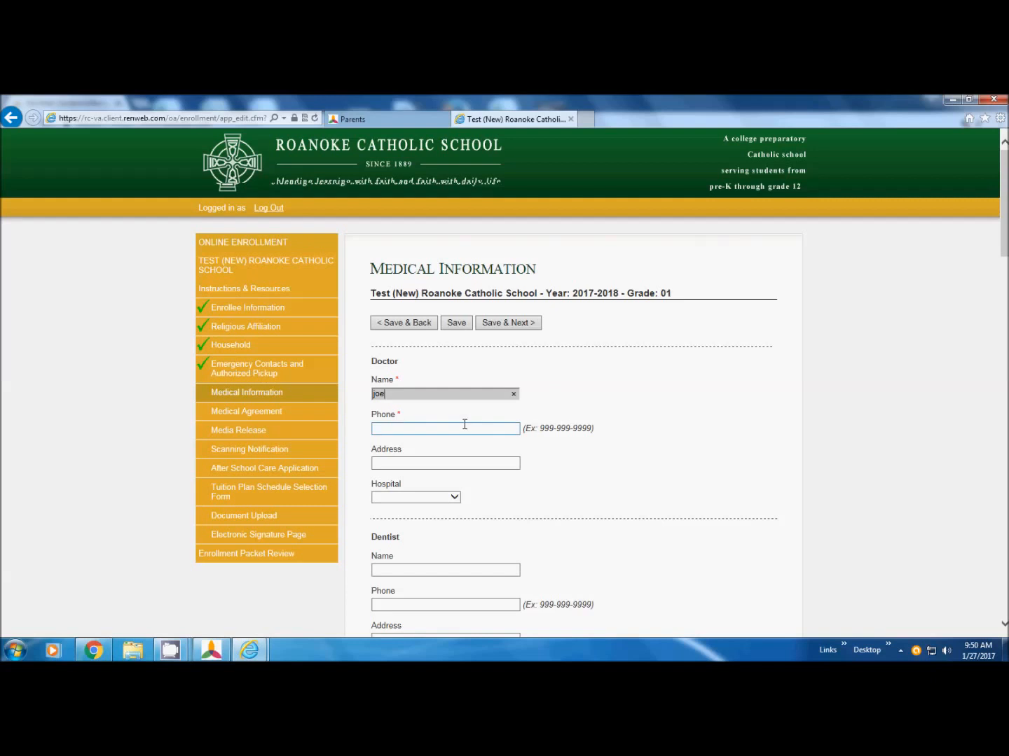
{"action": "type", "text": "9999999999"}
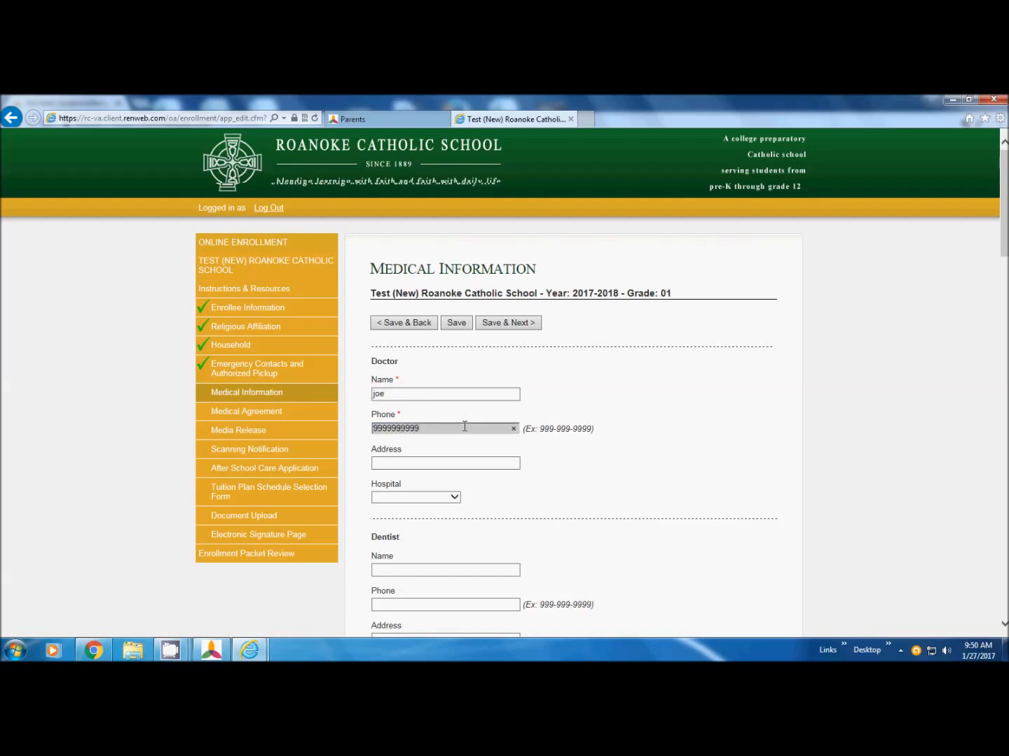
{"action": "scroll", "scroll_direction": "down", "scroll_amount": 3}
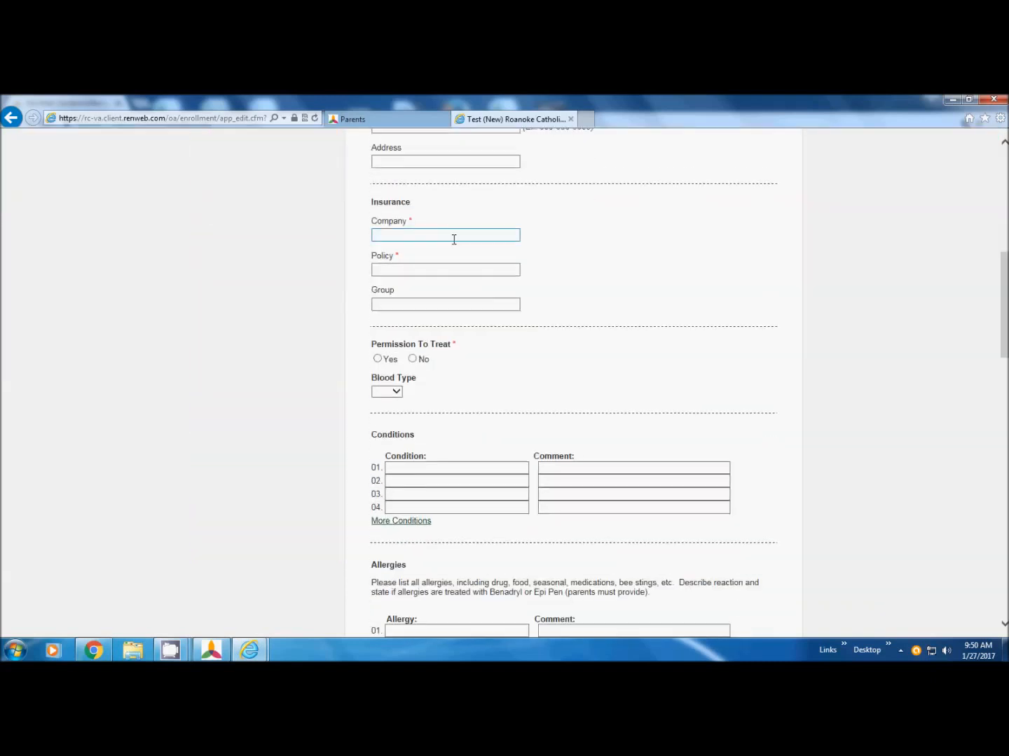
{"action": "type", "text": "cigna"}
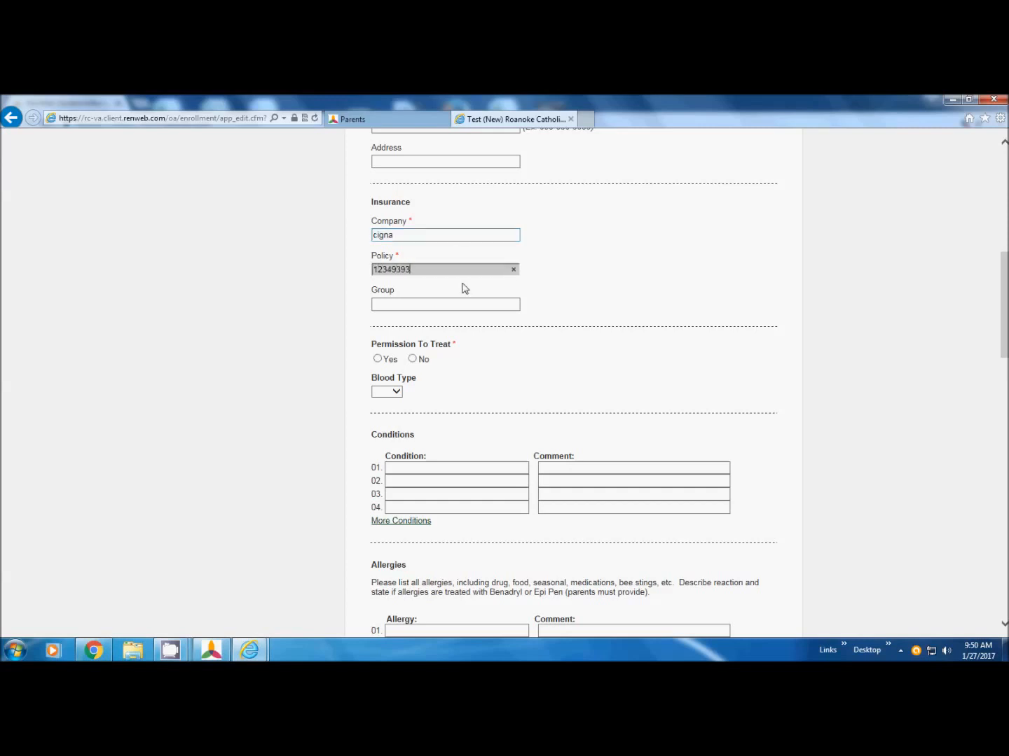
Set Permission To Treat to Yes.
{"action": "left_click", "coordinate": [377, 359]}
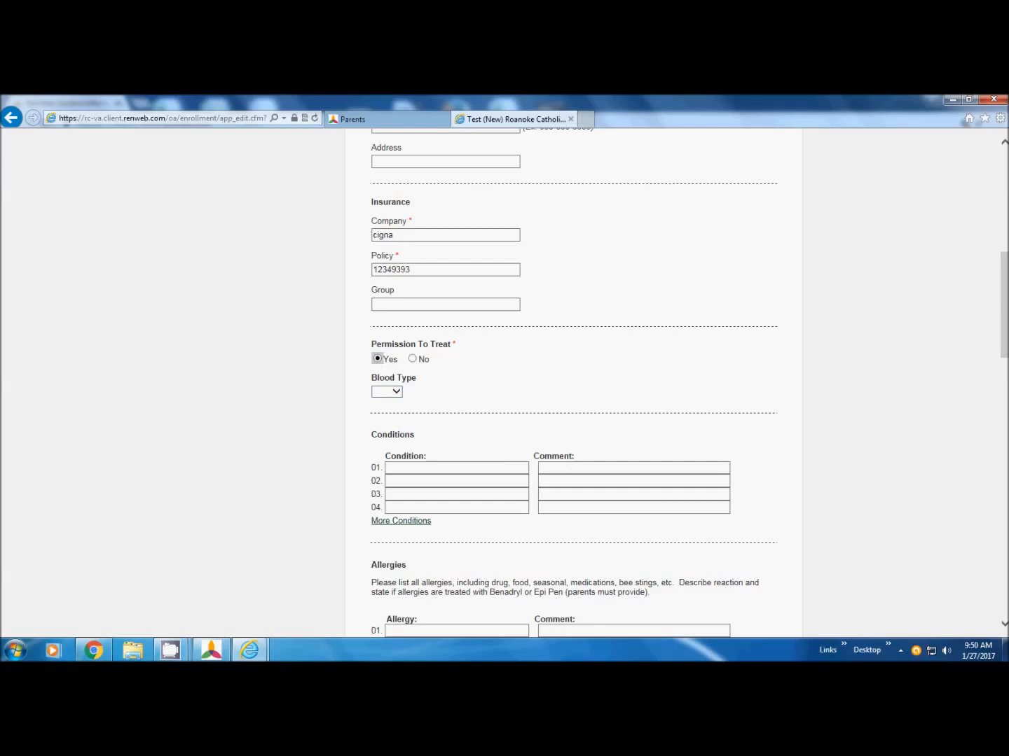
{"action": "scroll", "scroll_direction": "down", "scroll_amount": 3}
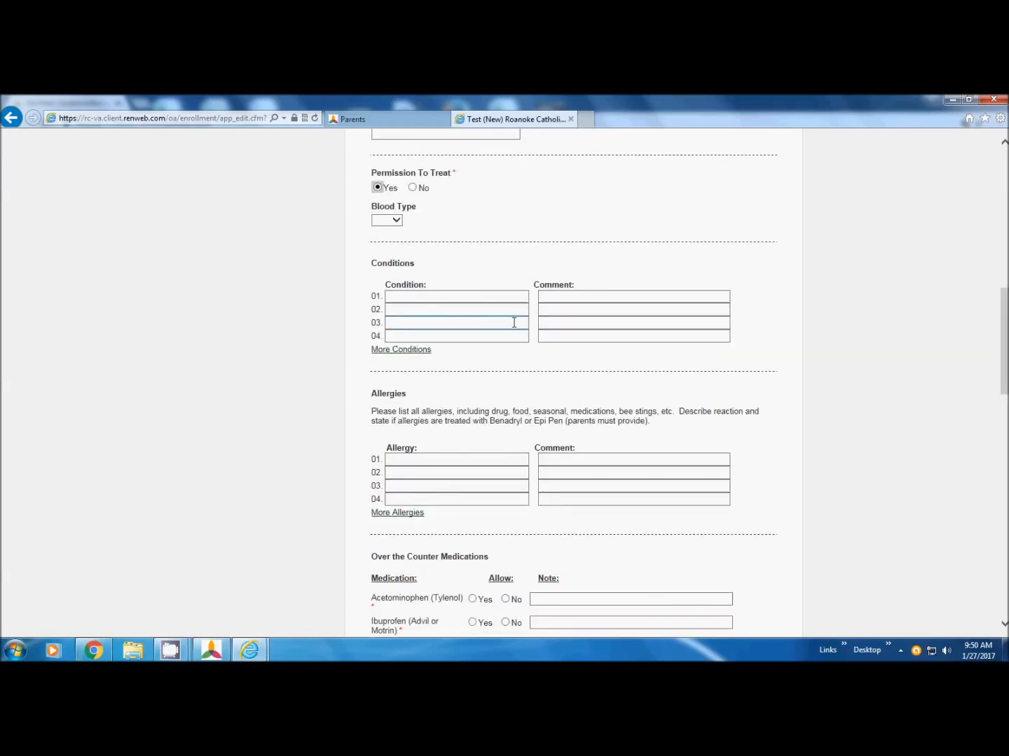
{"action": "left_click", "coordinate": [456, 460]}
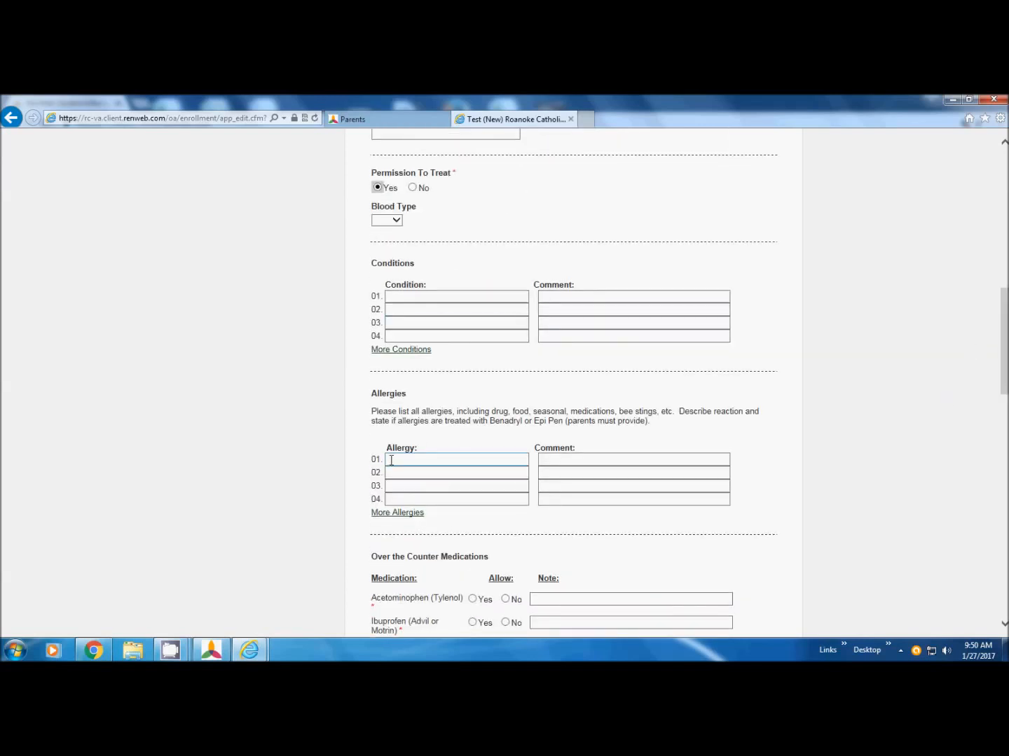
Allow Acetaminophen and the remaining over-the-counter medications and confirm immunizations.
{"action": "scroll", "scroll_direction": "down", "scroll_amount": 3}
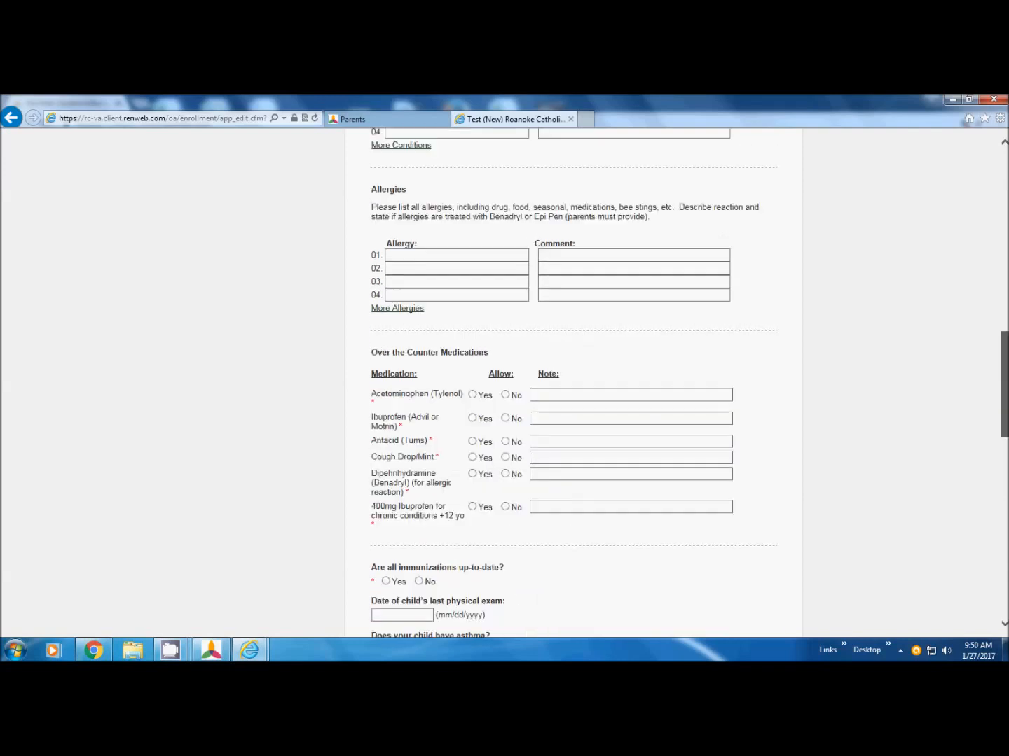
{"action": "scroll", "scroll_direction": "down", "scroll_amount": 3}
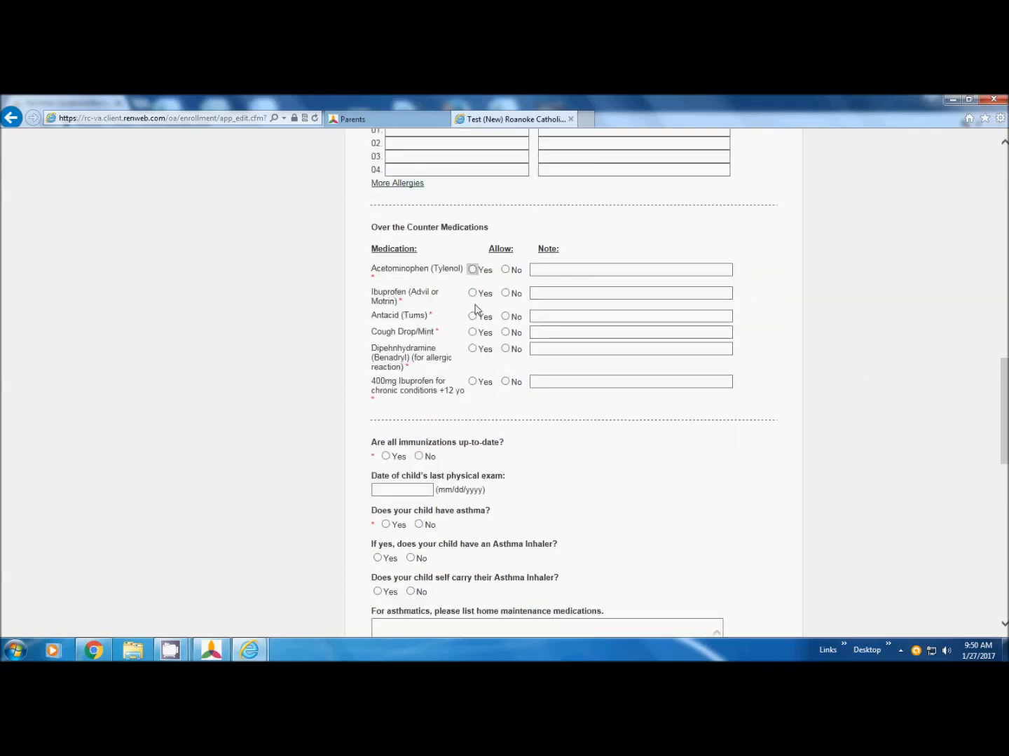
{"action": "left_click", "coordinate": [472, 293]}
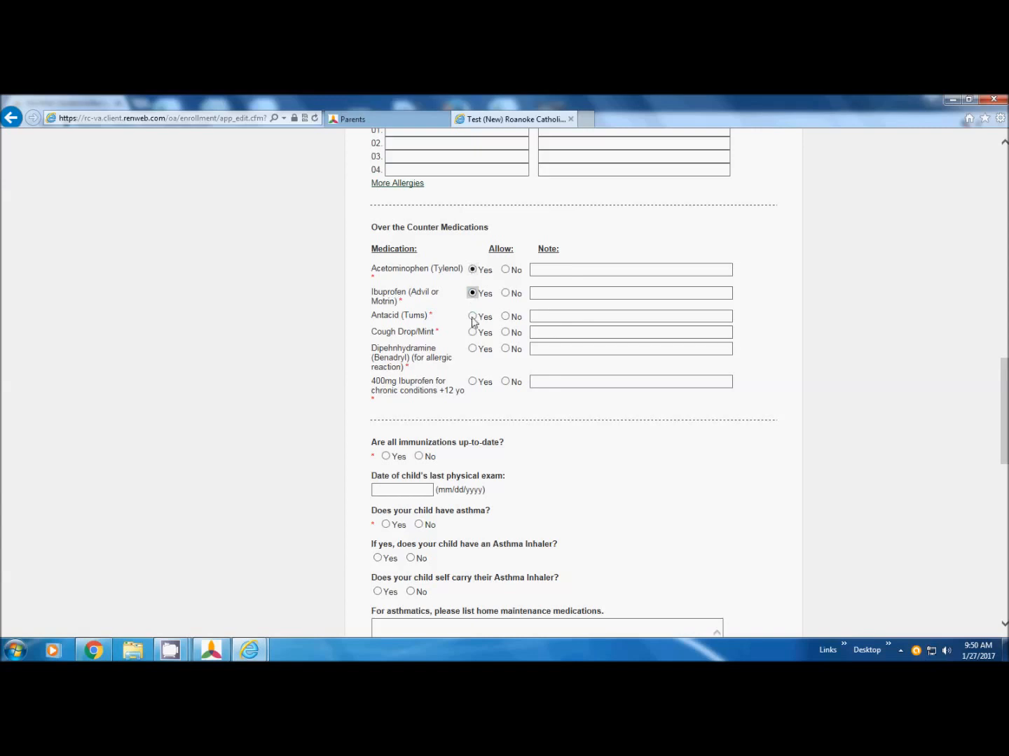
{"action": "left_click", "coordinate": [474, 348]}
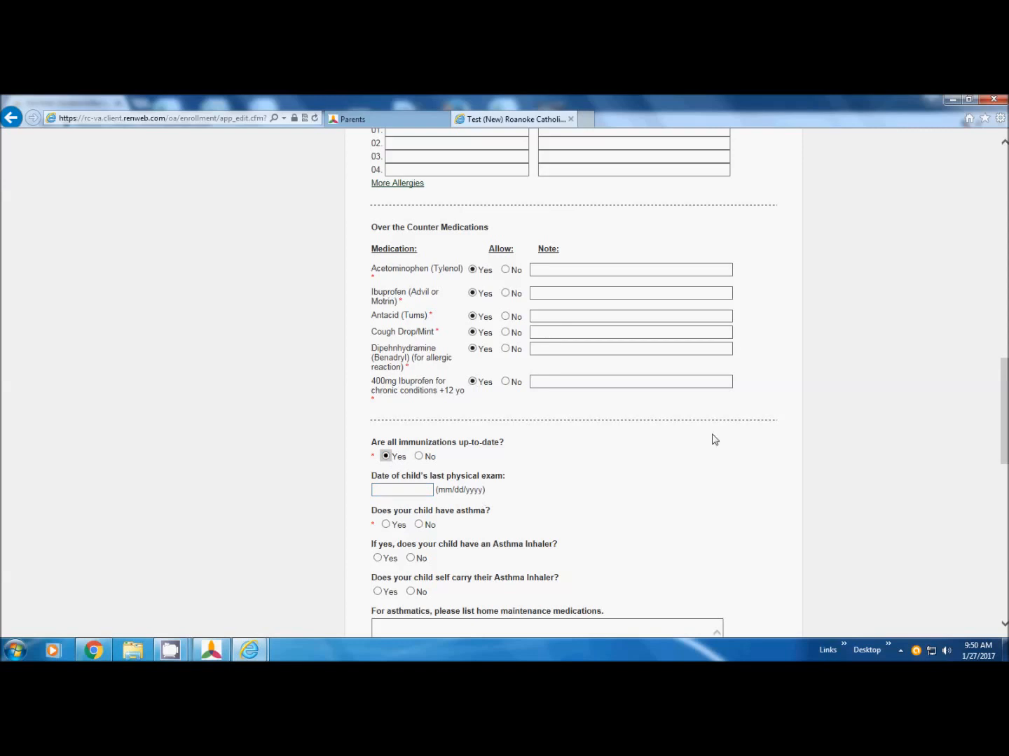
{"action": "scroll", "scroll_direction": "down", "scroll_amount": 3}
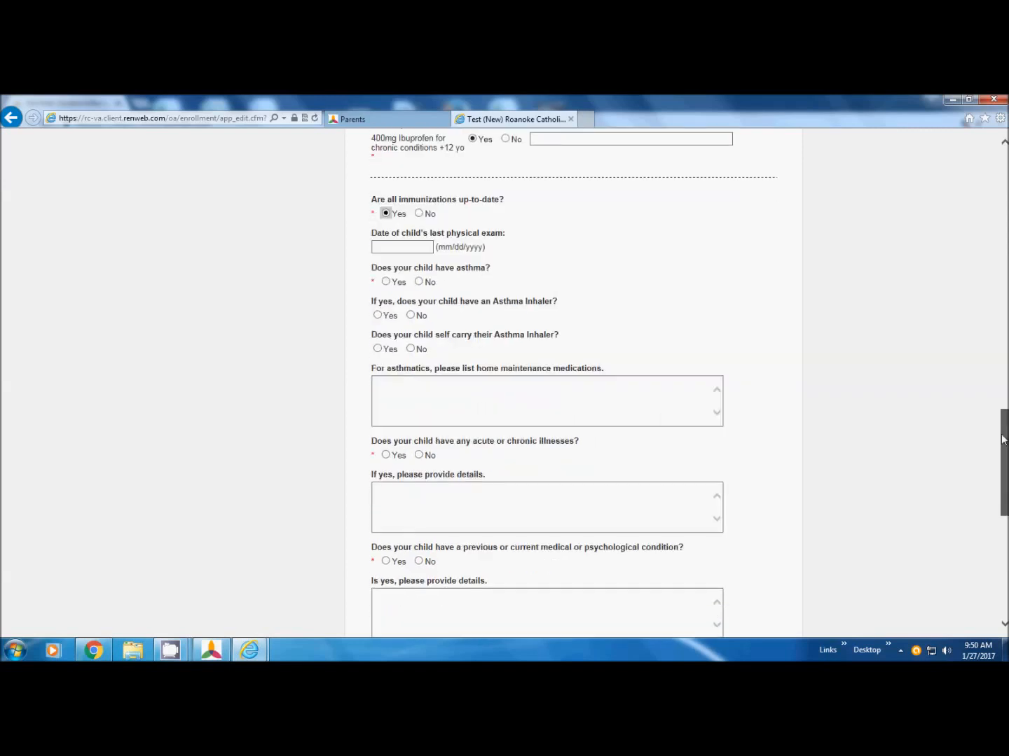
Answer No to asthma, illnesses, medical conditions and remaining health questions, then save Medical Information.
{"action": "left_click", "coordinate": [419, 282]}
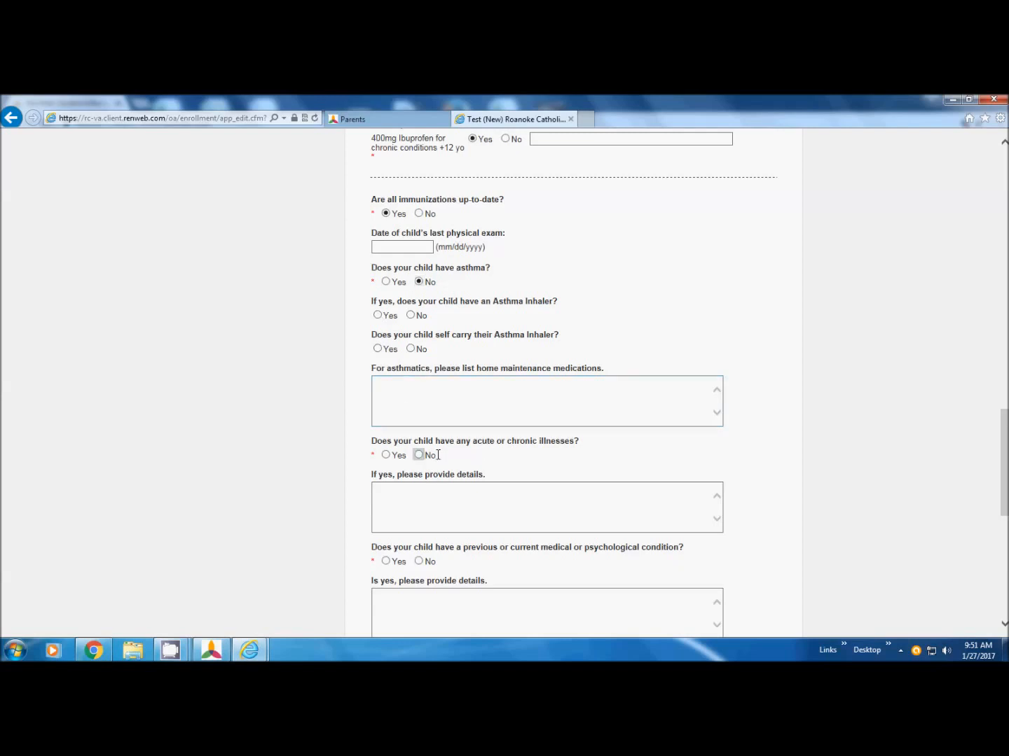
{"action": "left_click", "coordinate": [419, 454]}
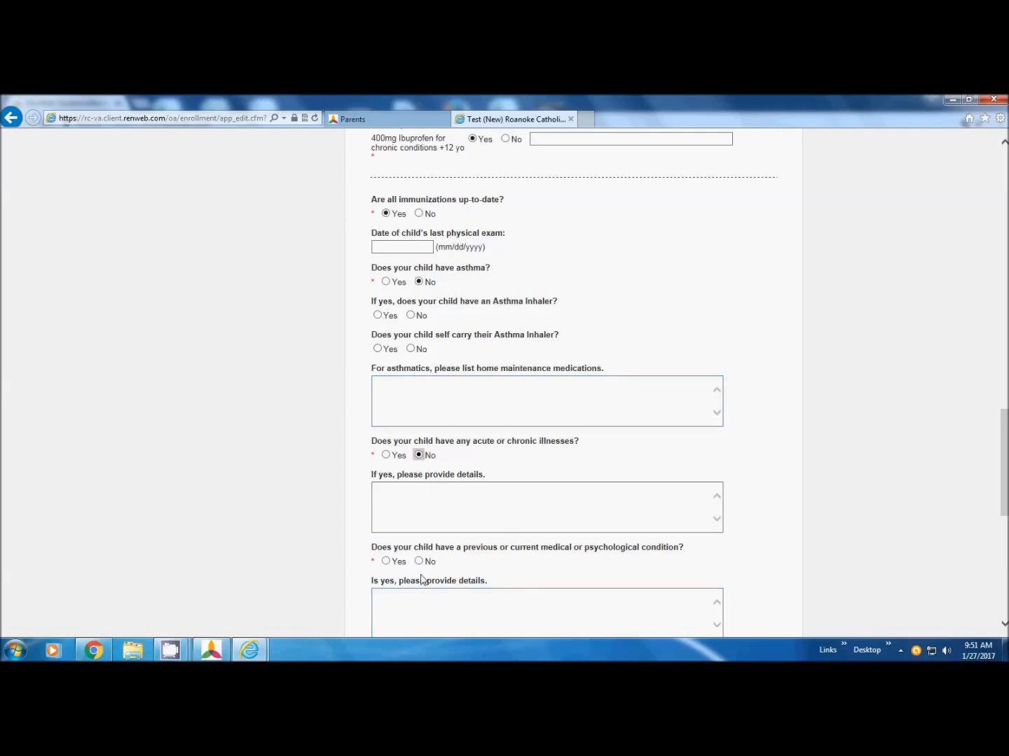
{"action": "left_click", "coordinate": [418, 561]}
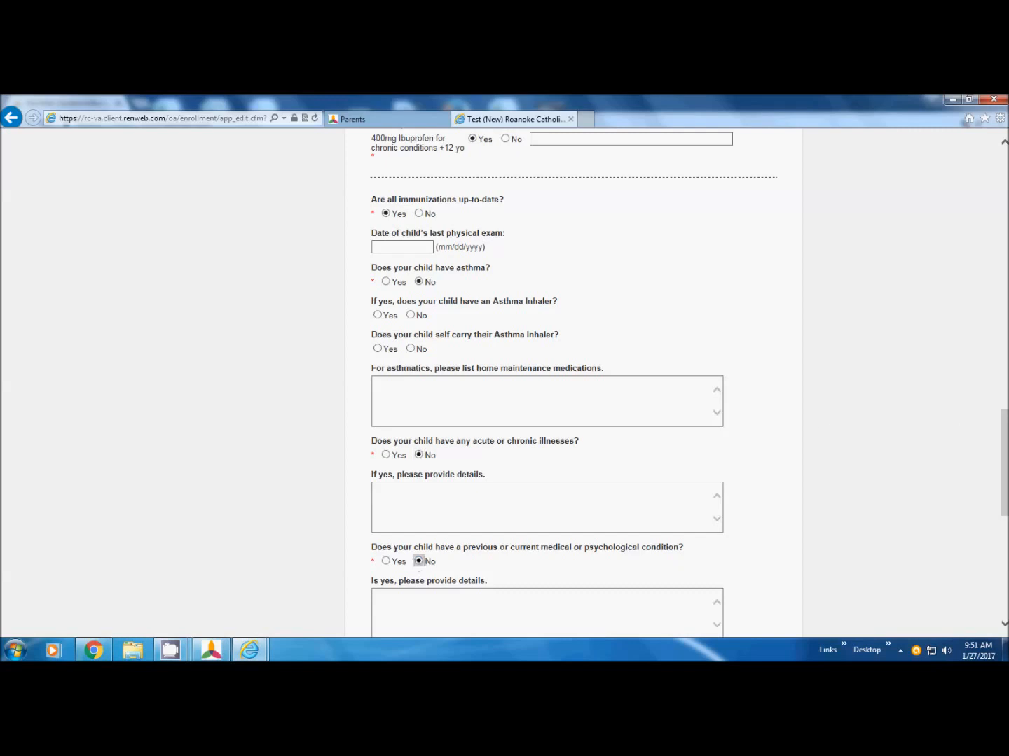
{"action": "scroll", "scroll_direction": "down", "scroll_amount": 3}
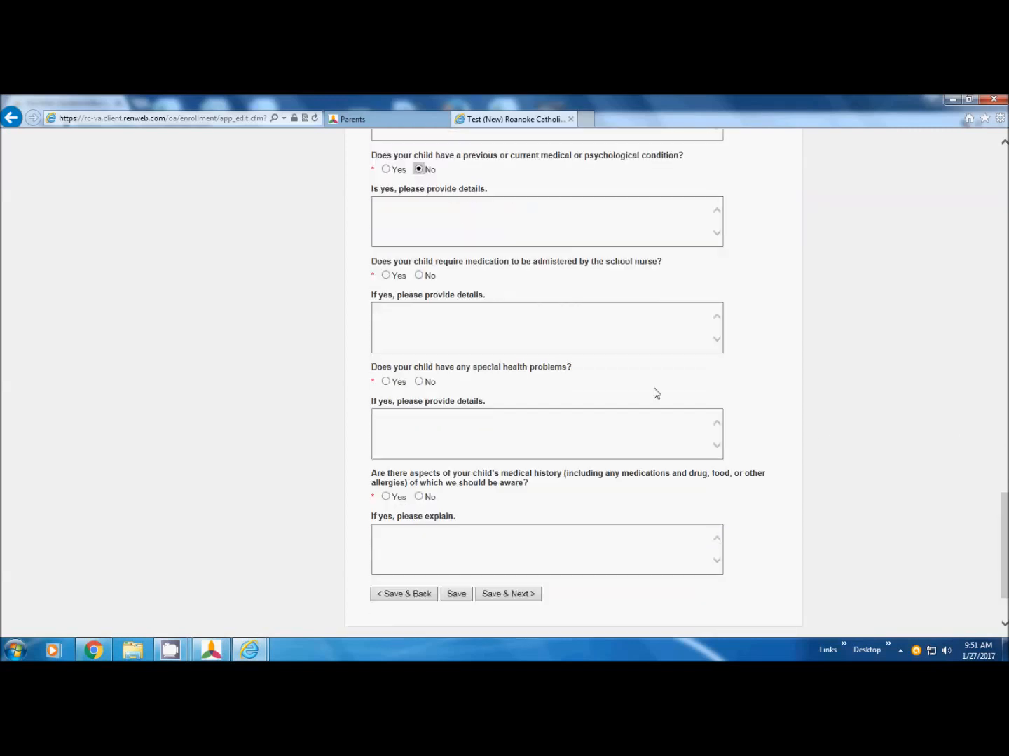
{"action": "left_click", "coordinate": [418, 274]}
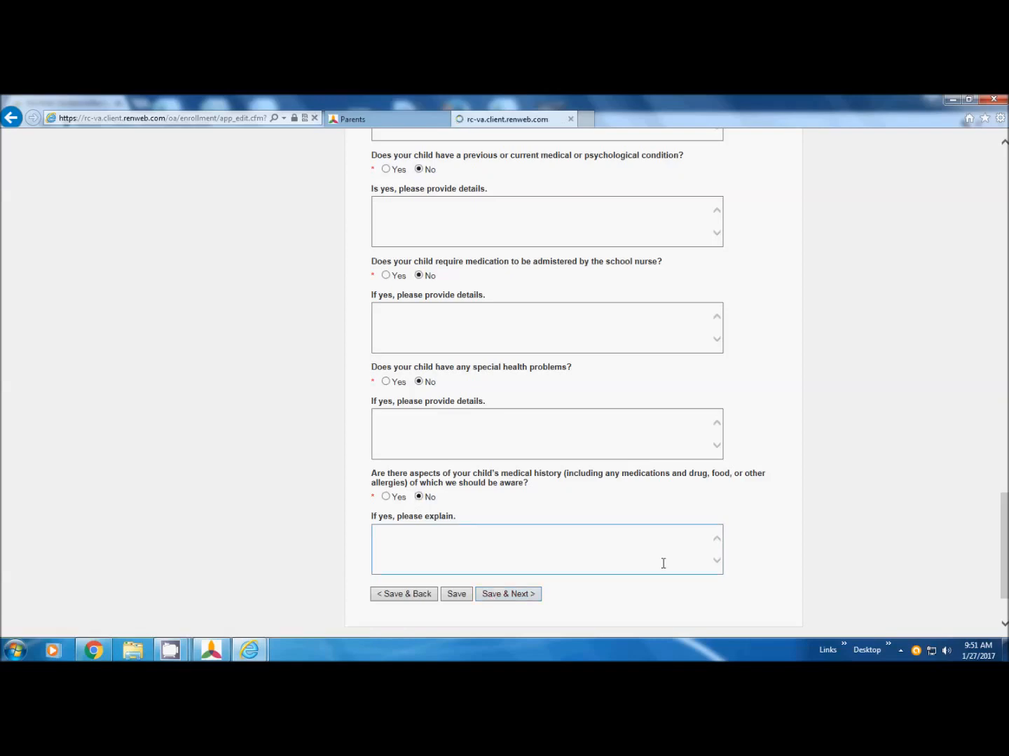
{"action": "left_click", "coordinate": [507, 594]}
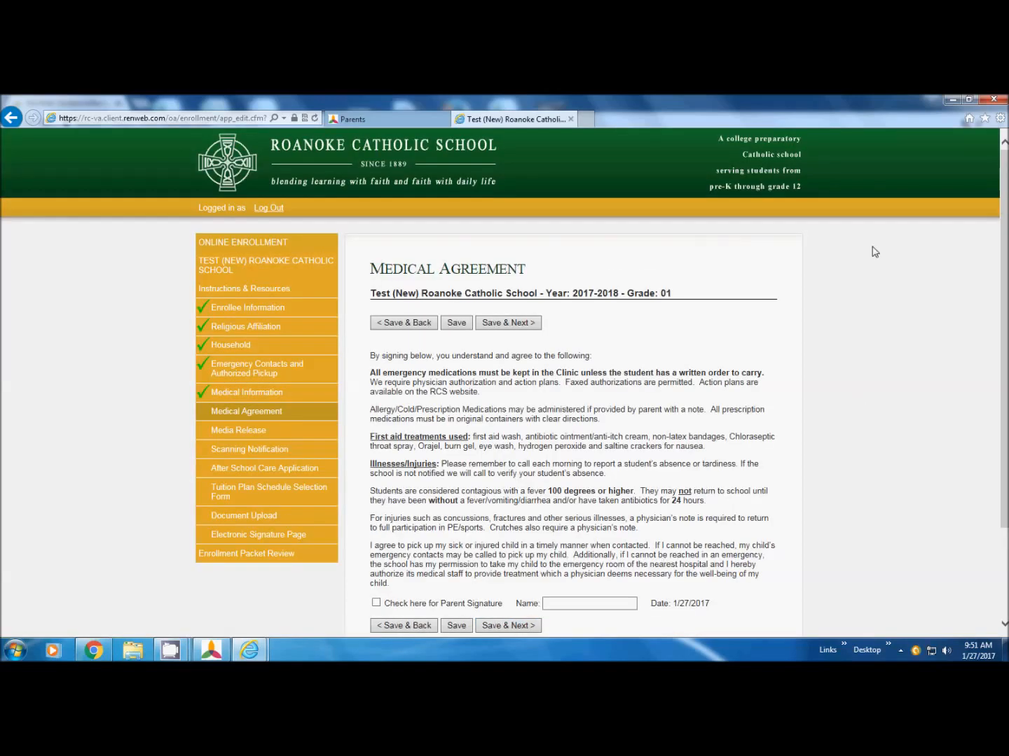
Sign the Medical Agreement with the parent signature checkbox and name 't pa', then save.
{"action": "scroll", "scroll_direction": "down", "scroll_amount": 3}
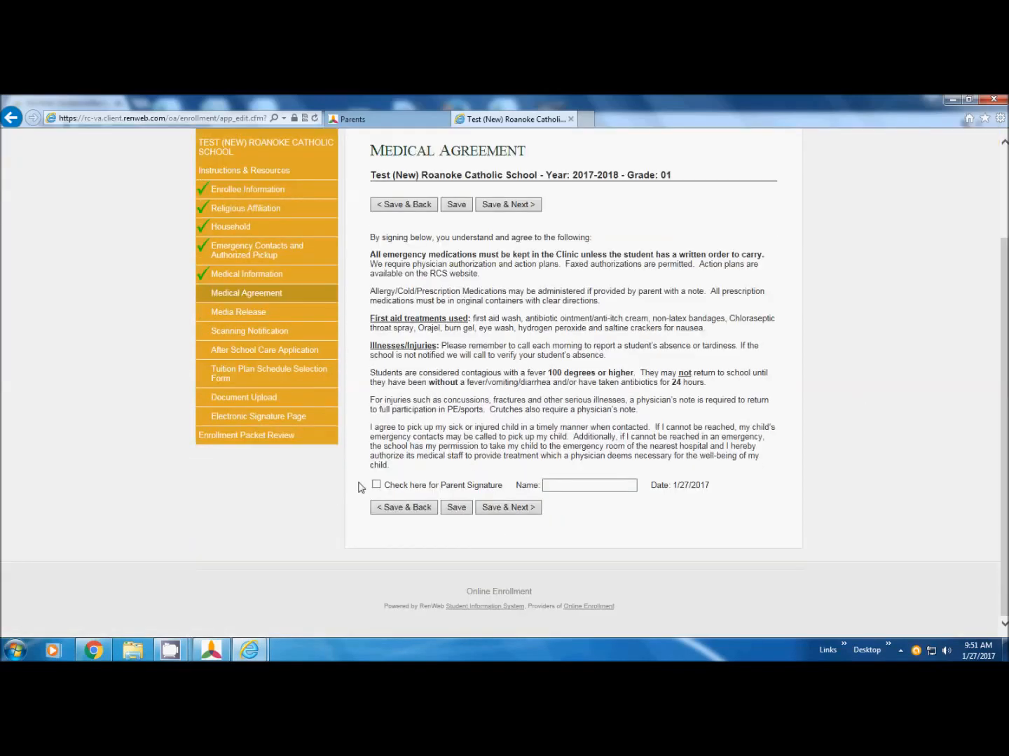
{"action": "left_click", "coordinate": [375, 485]}
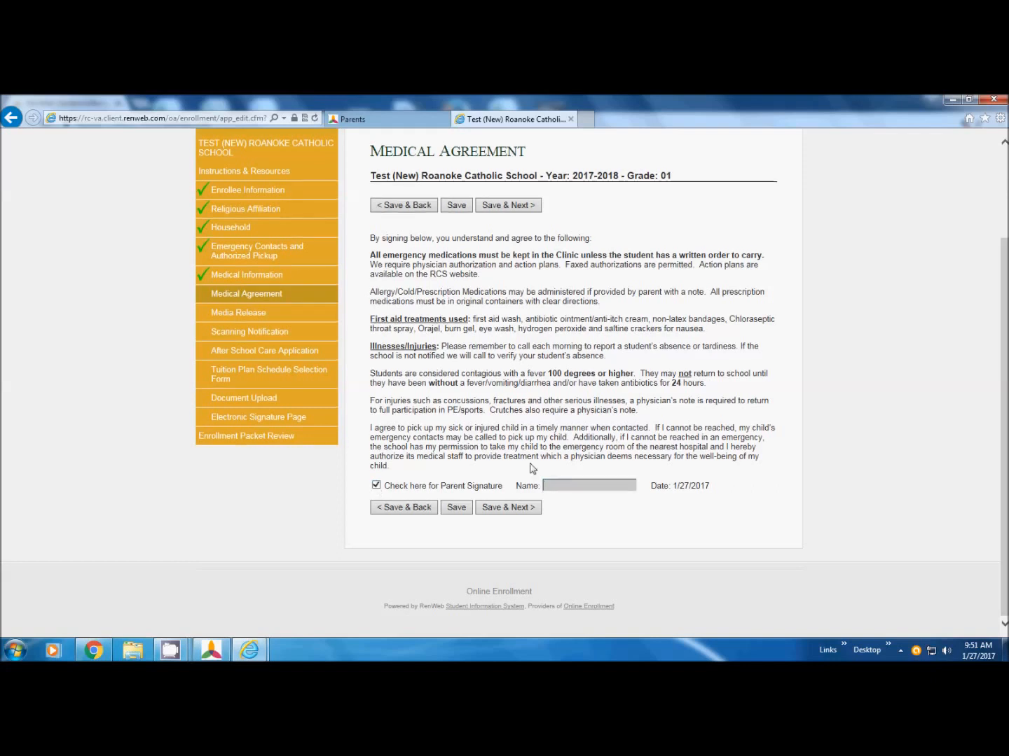
{"action": "type", "text": "t parent"}
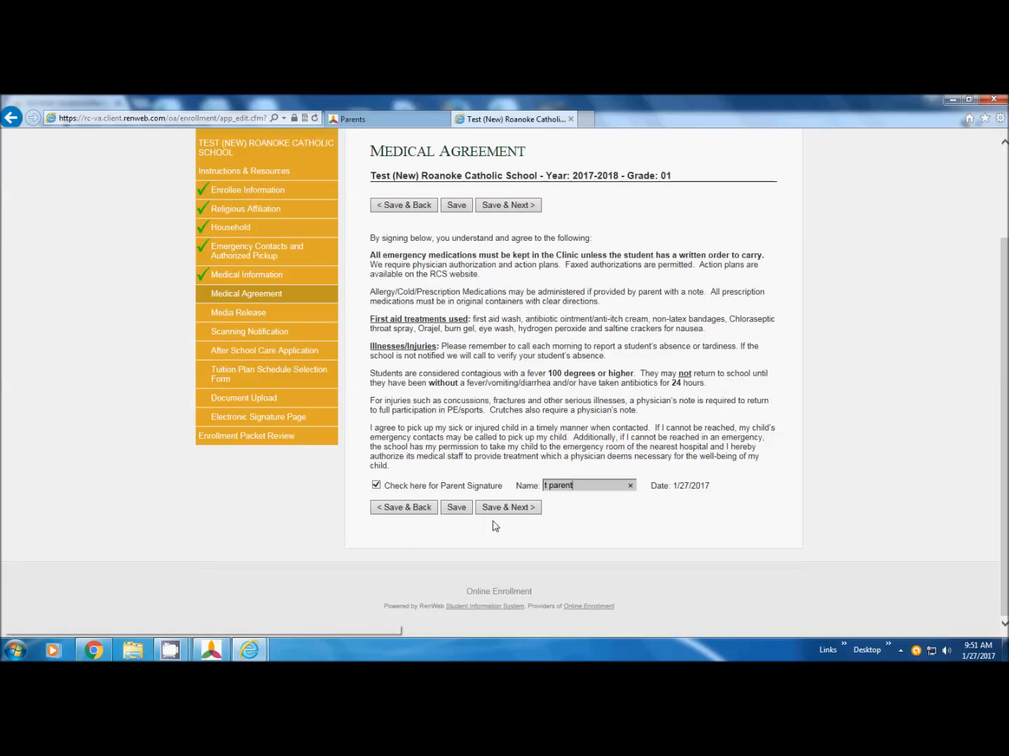
{"action": "left_click", "coordinate": [507, 204]}
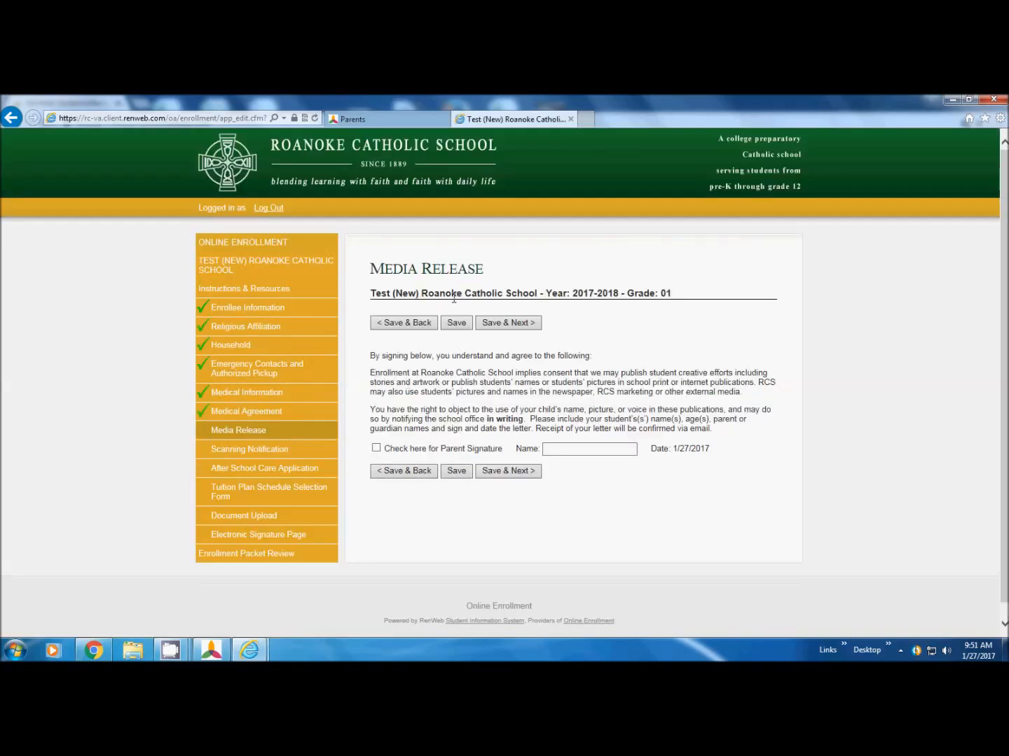
Sign the Media Release as '1 parent', save it, and continue past Scanning Notification.
{"action": "left_click", "coordinate": [375, 448]}
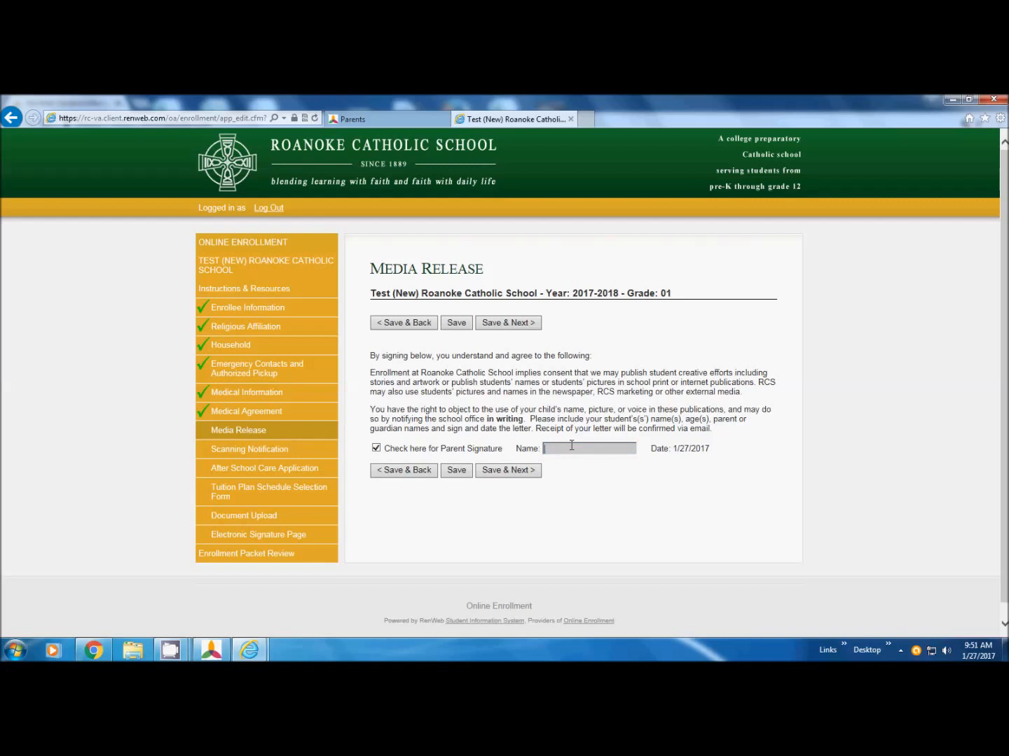
{"action": "type", "text": "1 parent"}
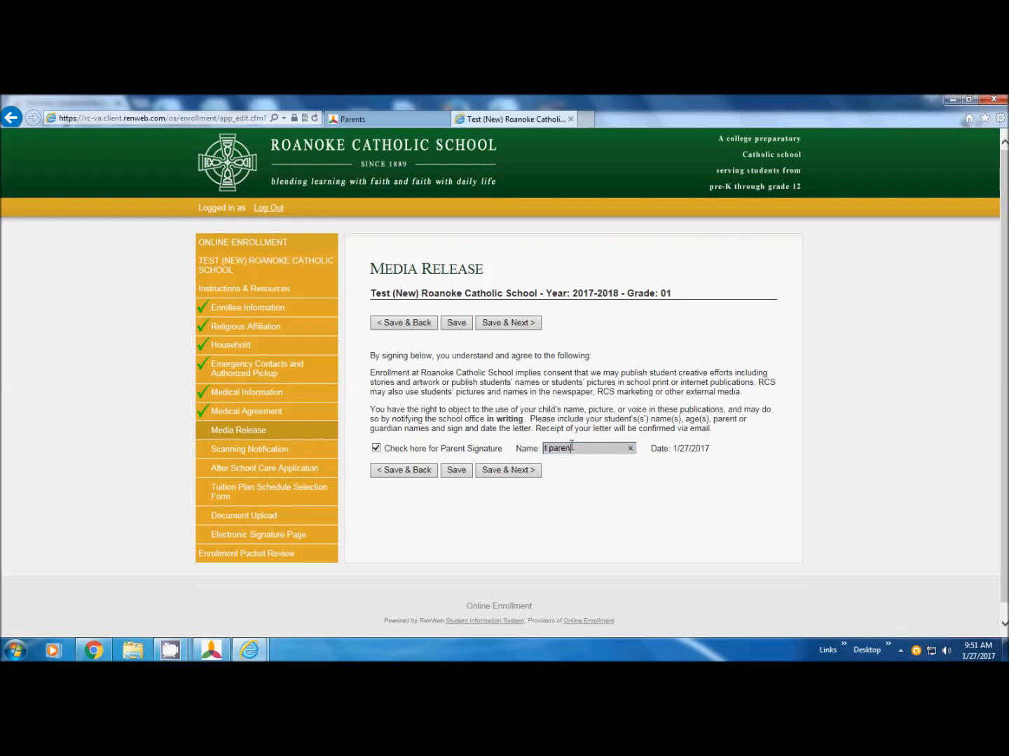
{"action": "left_click", "coordinate": [507, 322]}
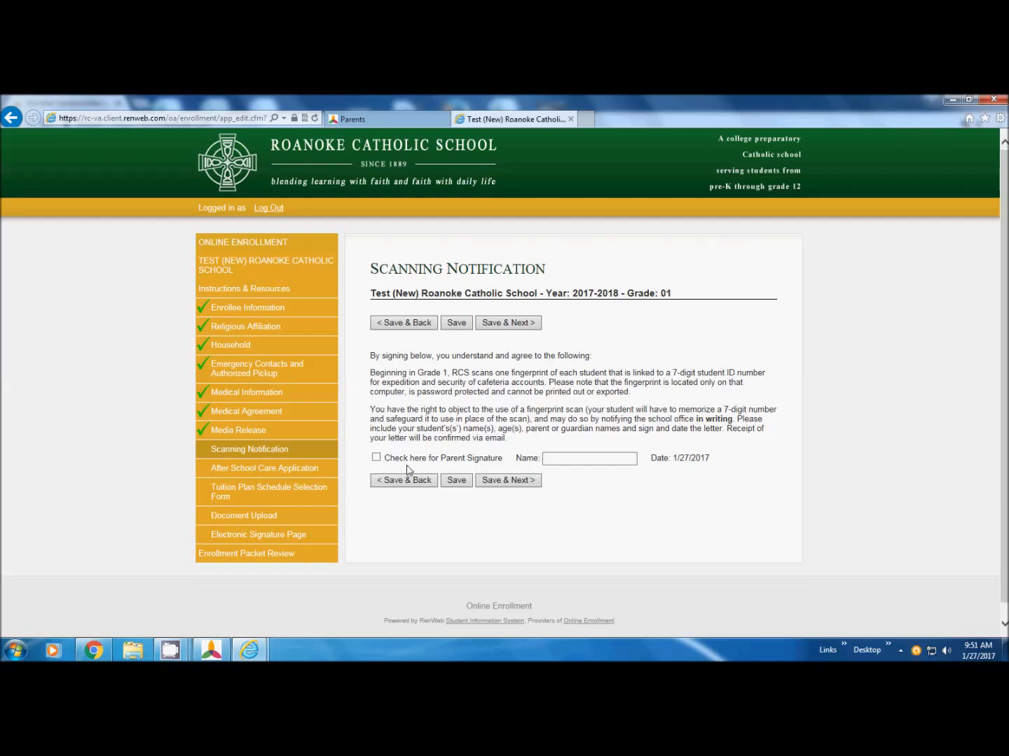
{"action": "left_click", "coordinate": [376, 456]}
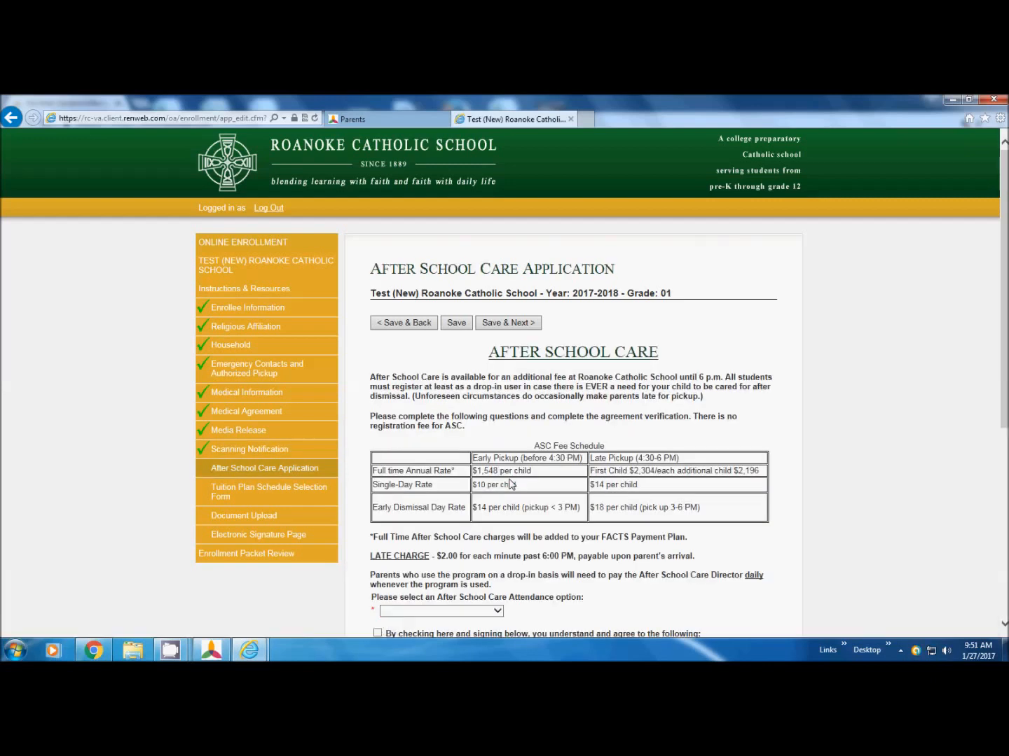
{"action": "mouse_move", "coordinate": [1003, 204]}
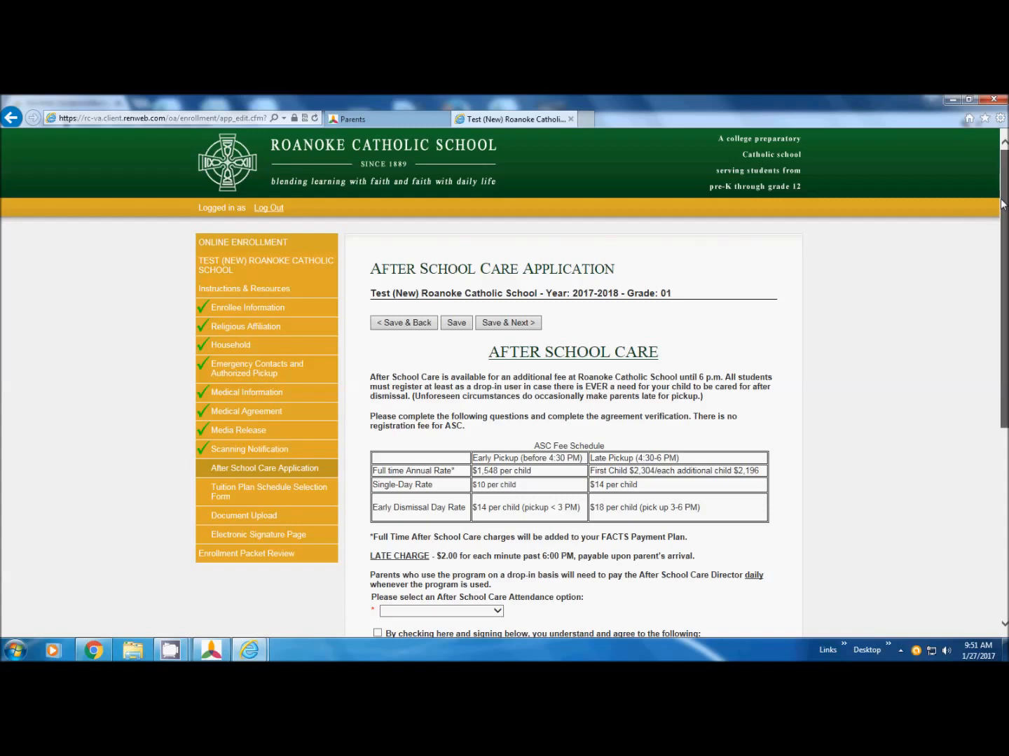
Choose Drop-in as the after school care attendance option.
{"action": "scroll", "scroll_direction": "down", "scroll_amount": 3}
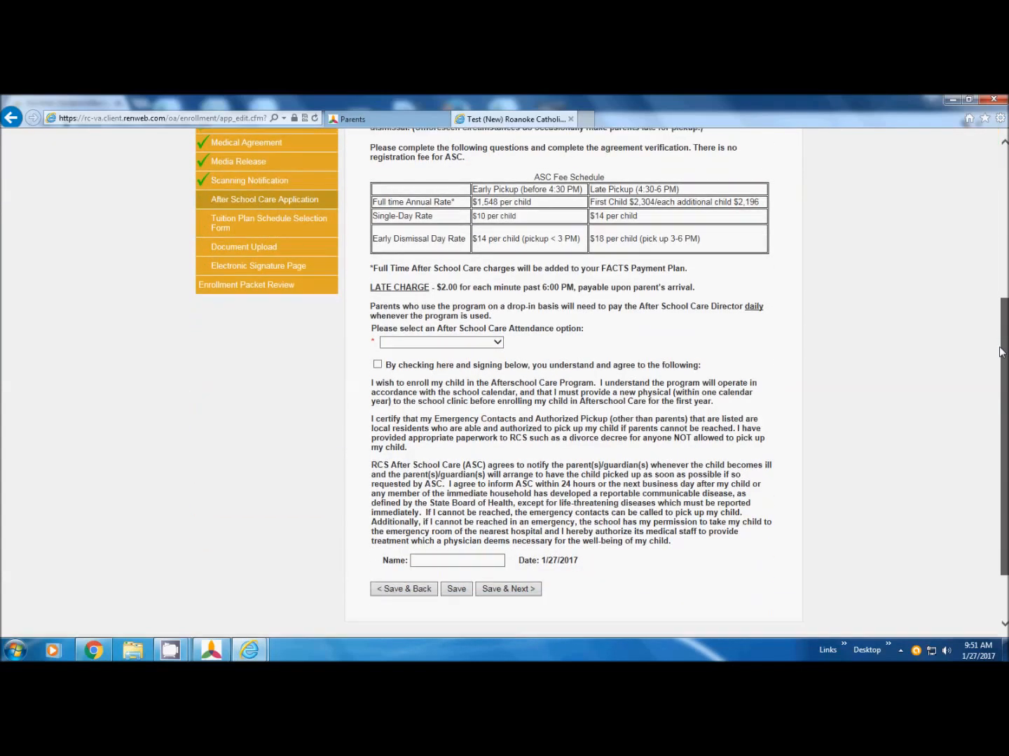
{"action": "left_click", "coordinate": [440, 341]}
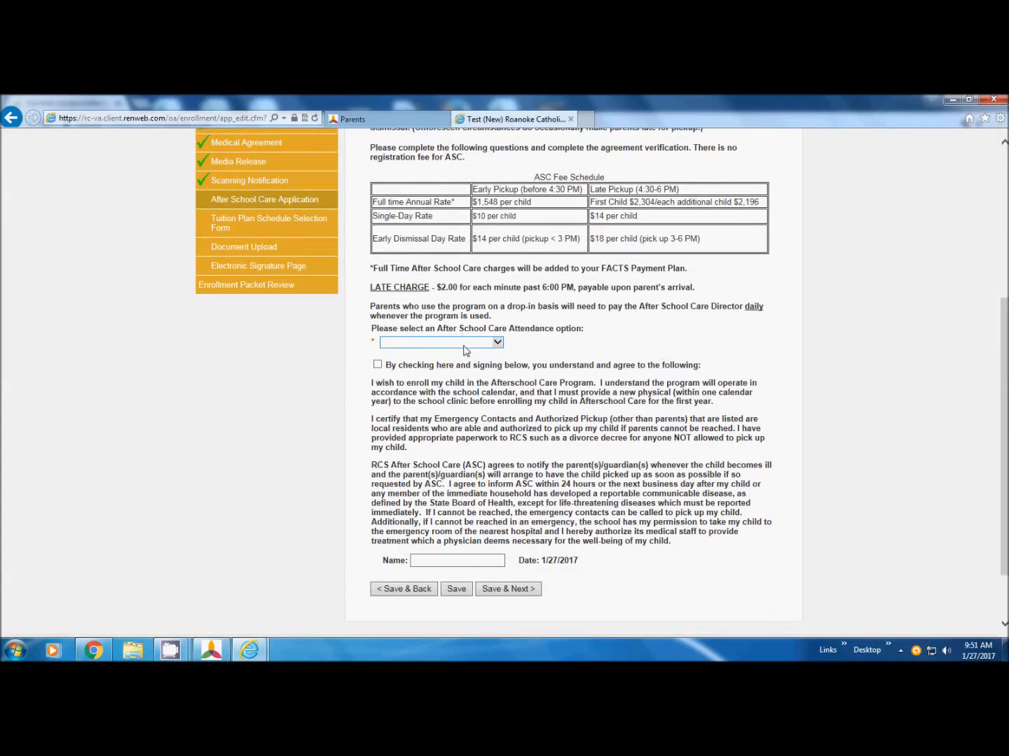
{"action": "left_click", "coordinate": [440, 341]}
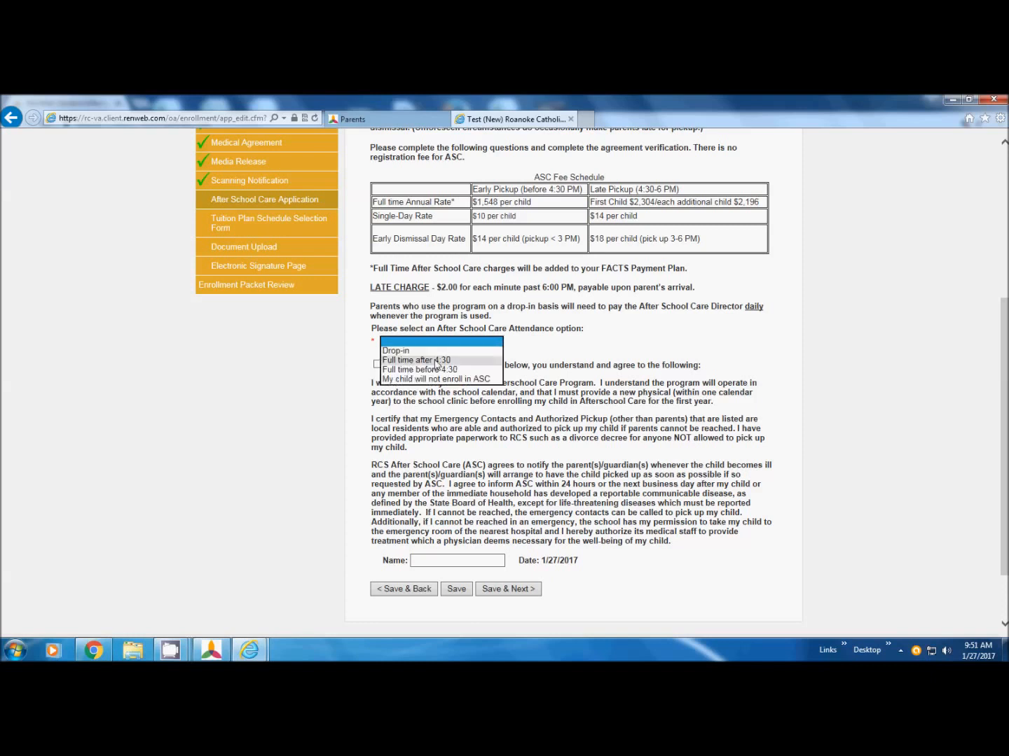
{"action": "mouse_move", "coordinate": [440, 370]}
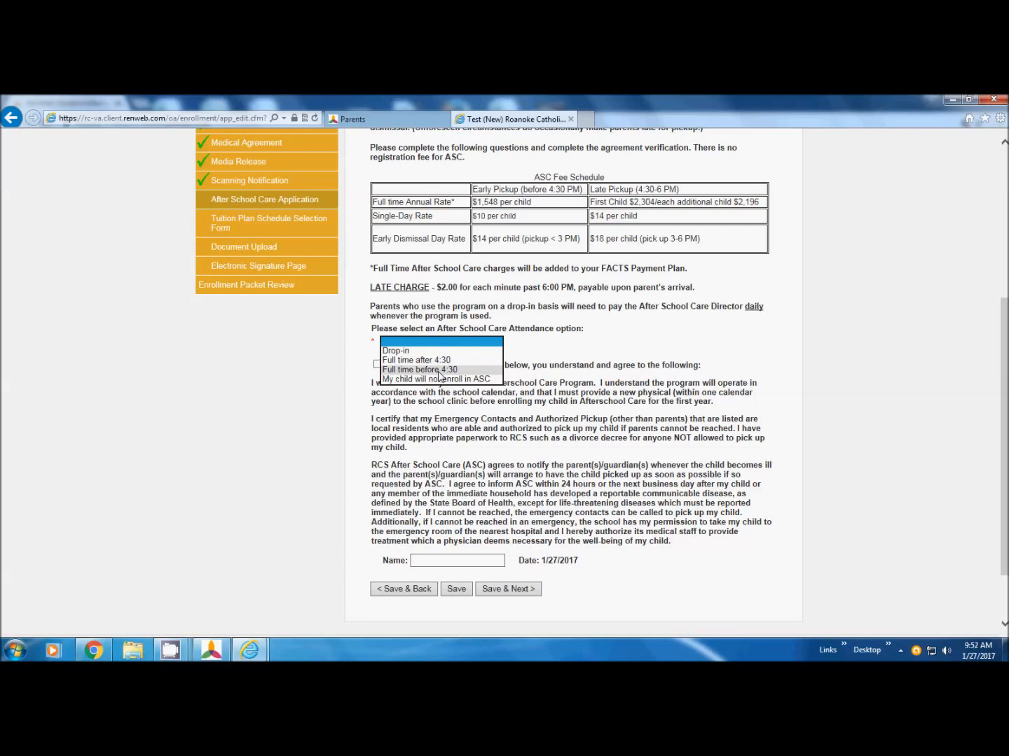
{"action": "mouse_move", "coordinate": [437, 378]}
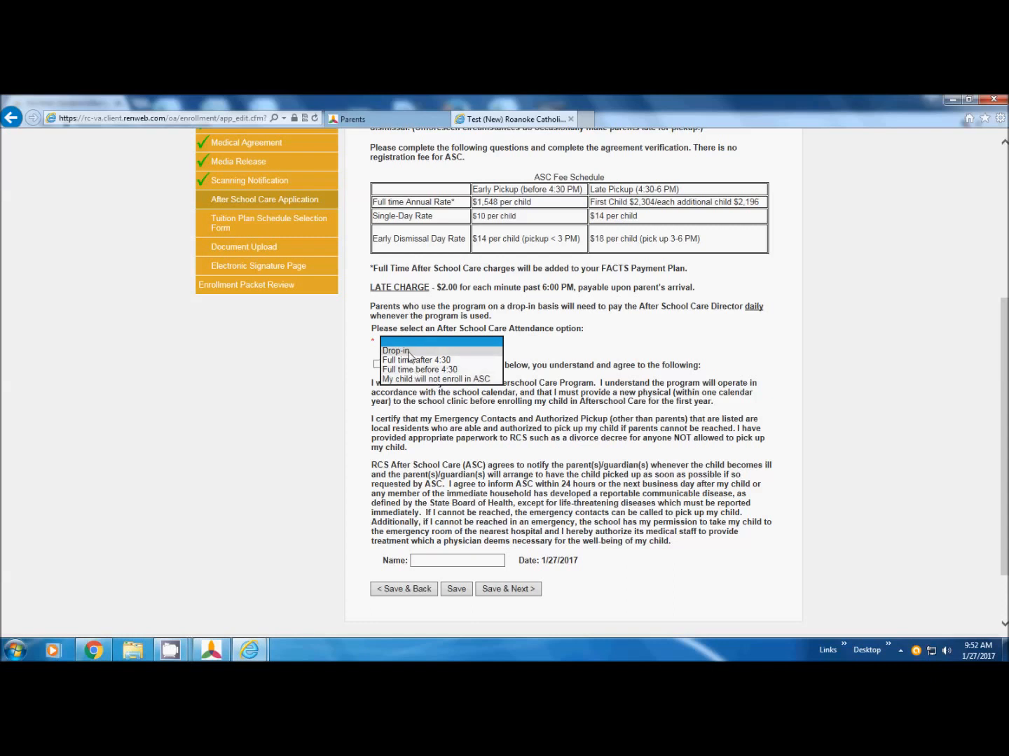
{"action": "left_click", "coordinate": [397, 350]}
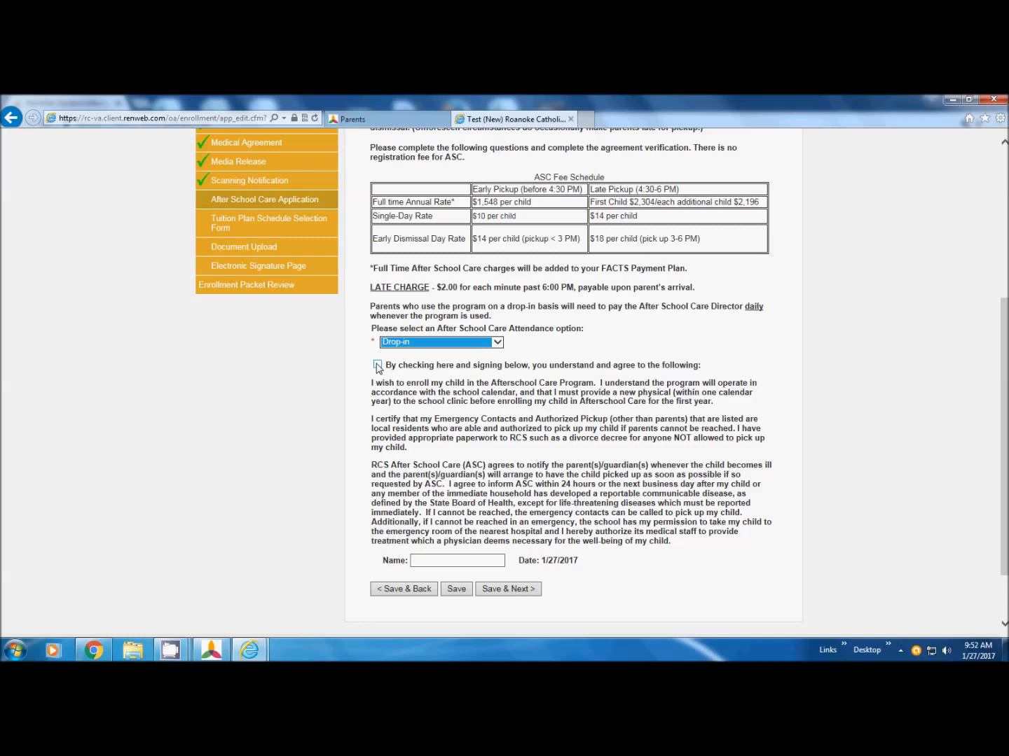
Agree to the after school care terms signed as 't parent' and save the application.
{"action": "left_click", "coordinate": [378, 364]}
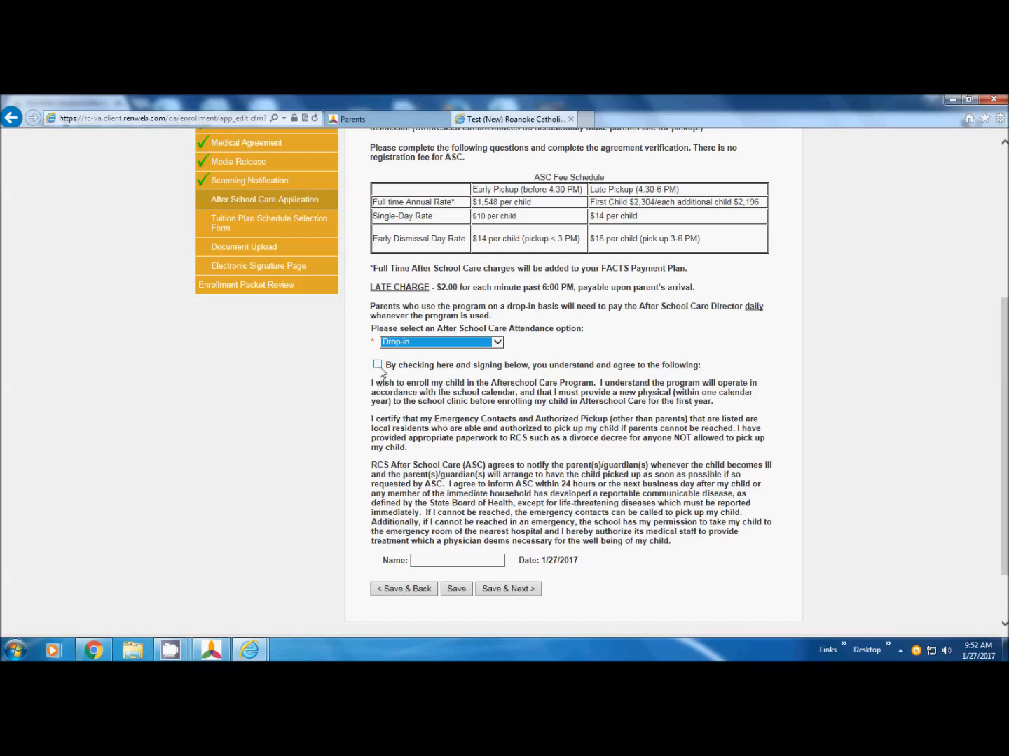
{"action": "left_click", "coordinate": [378, 364]}
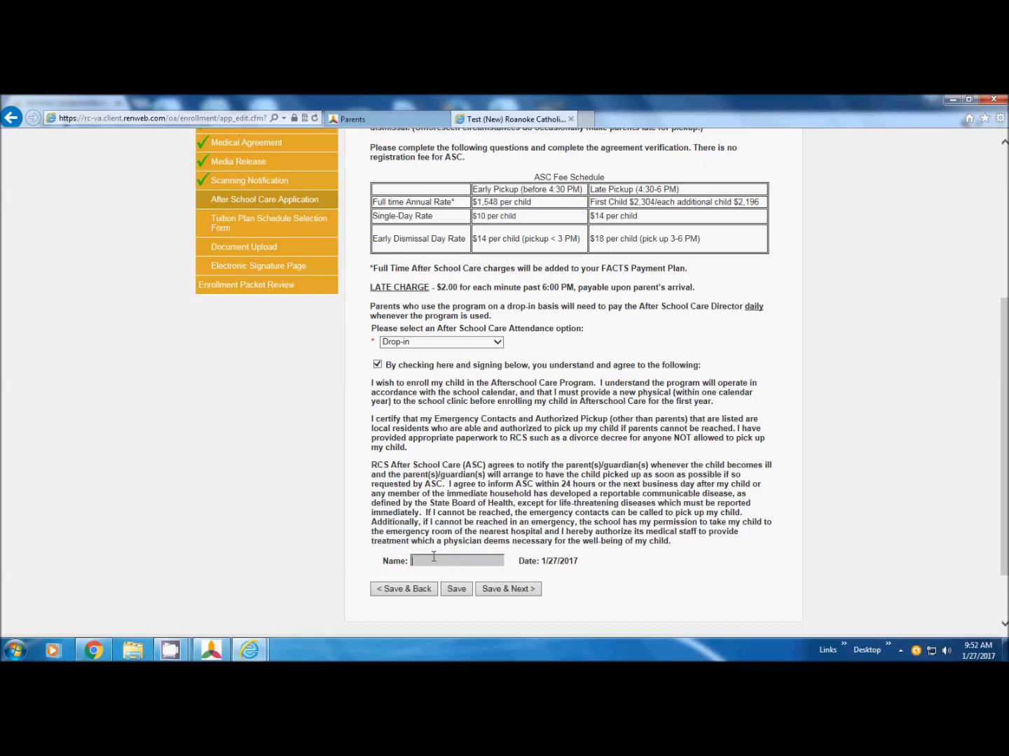
{"action": "type", "text": "t parent"}
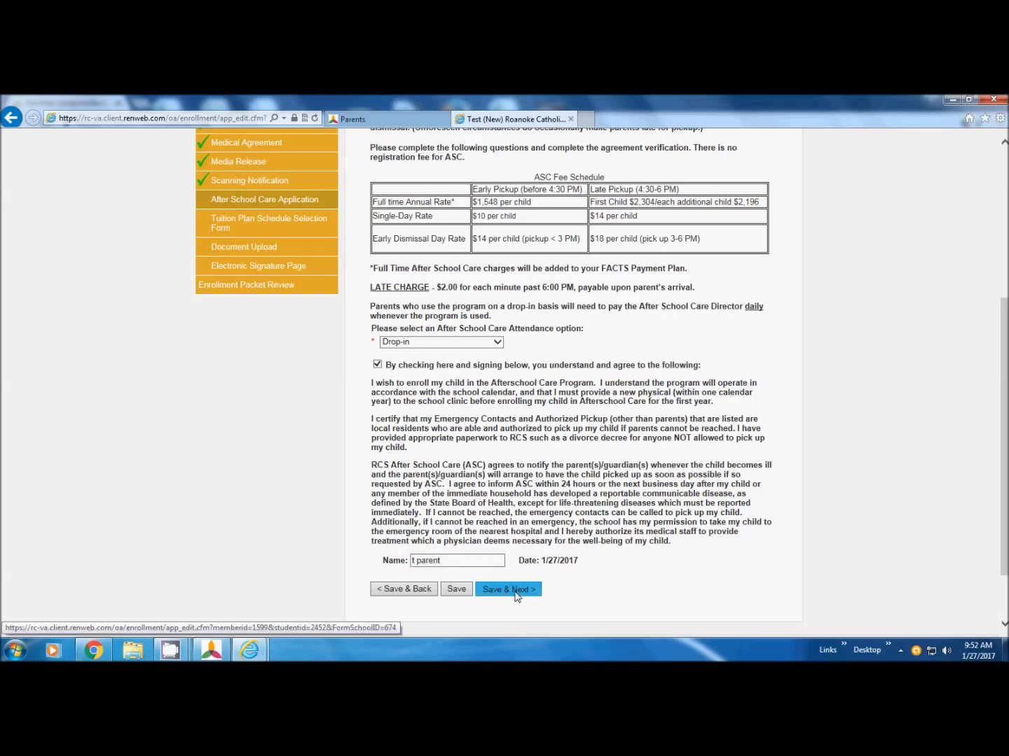
{"action": "left_click", "coordinate": [507, 588]}
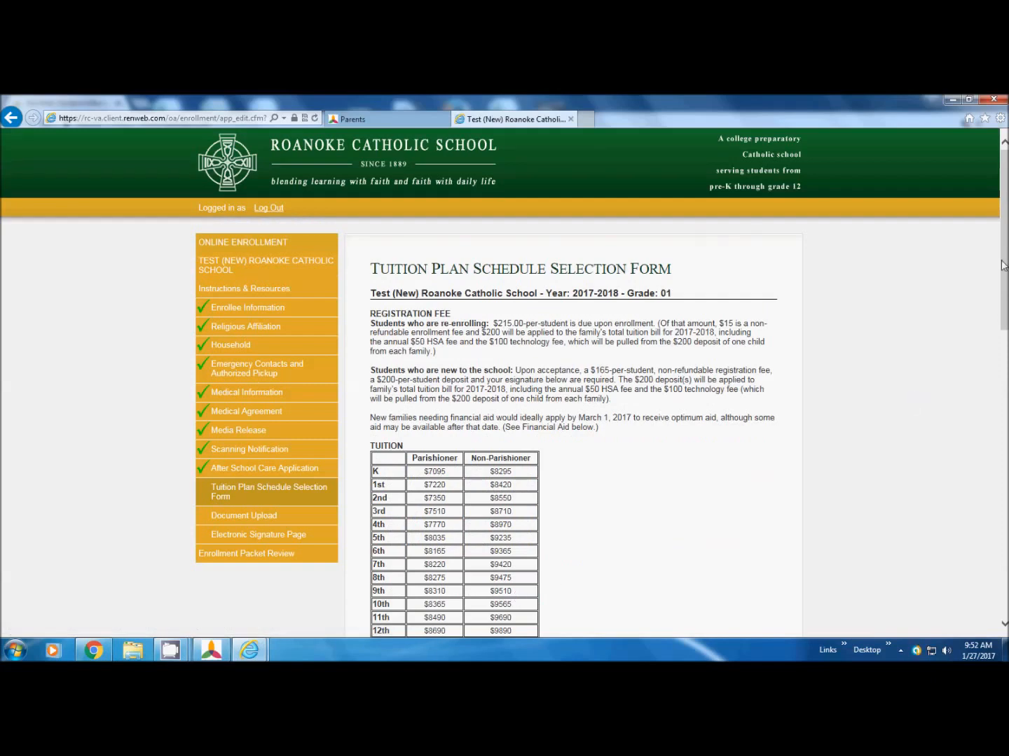
Leave the Tuition Plan form and jump to Document Upload from the sidebar.
{"action": "scroll", "scroll_direction": "down", "scroll_amount": 3}
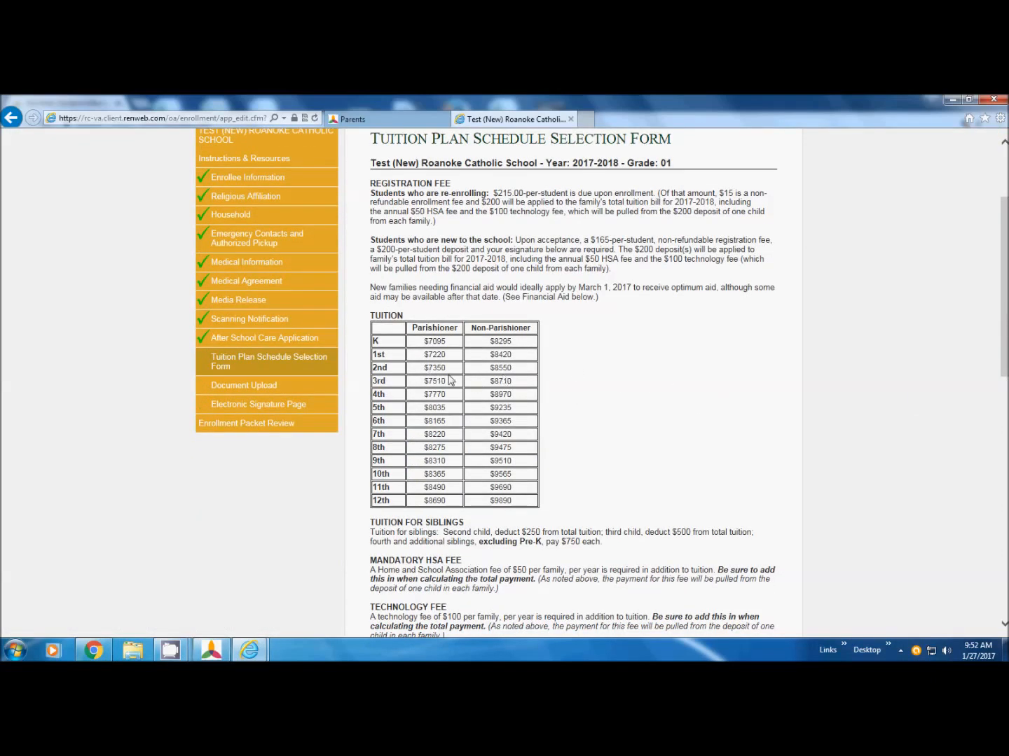
{"action": "mouse_move", "coordinate": [451, 351]}
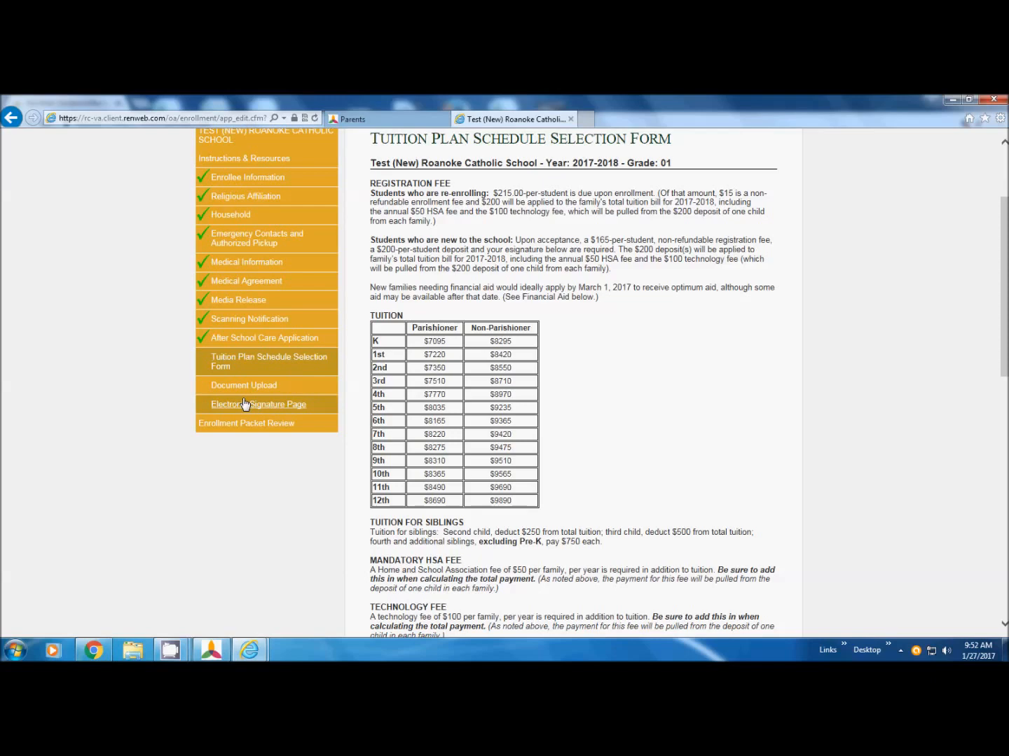
{"action": "mouse_move", "coordinate": [244, 390]}
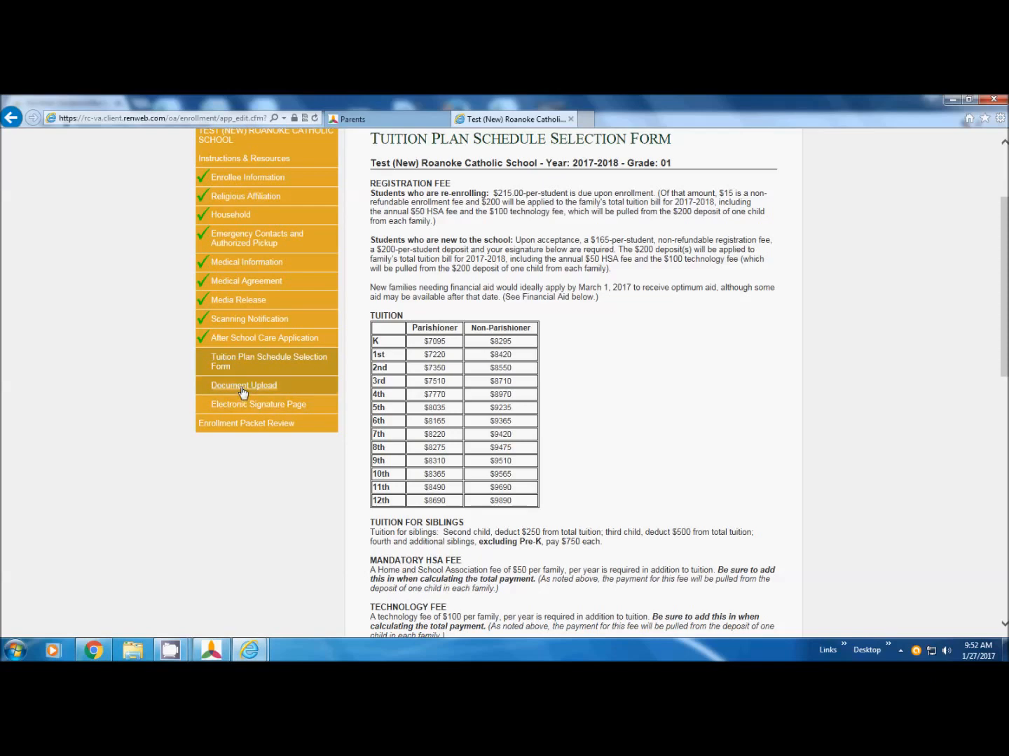
{"action": "left_click", "coordinate": [244, 385]}
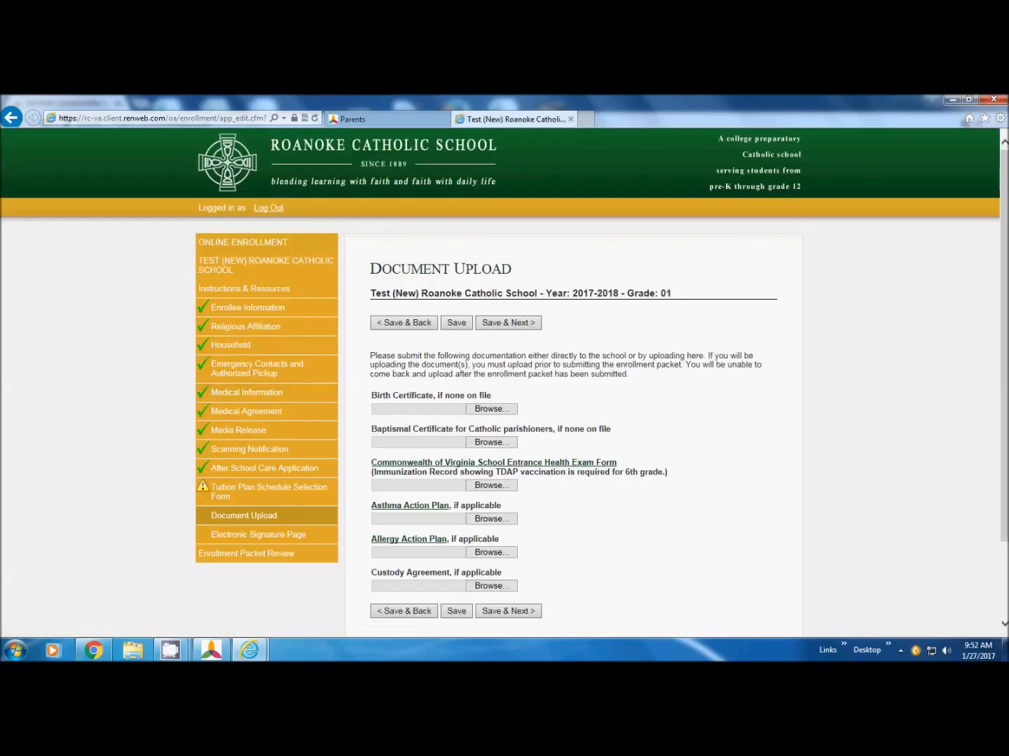
Save the Document Upload page with no files attached and continue to Electronic Signature.
{"action": "scroll", "scroll_direction": "down", "scroll_amount": 3}
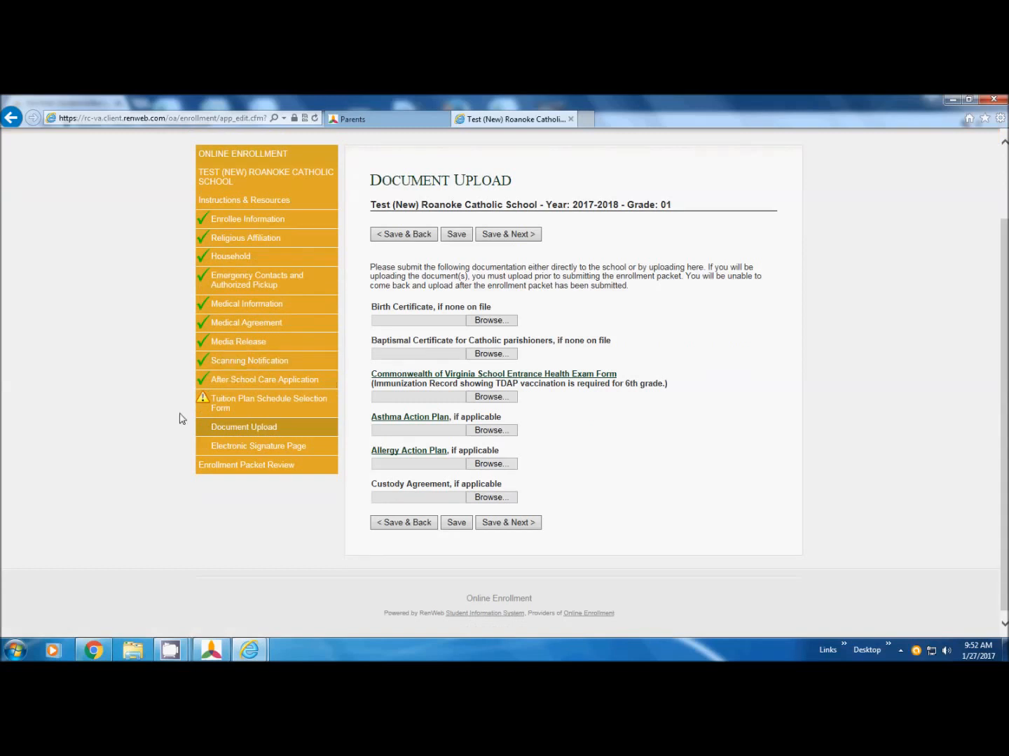
{"action": "mouse_move", "coordinate": [255, 420]}
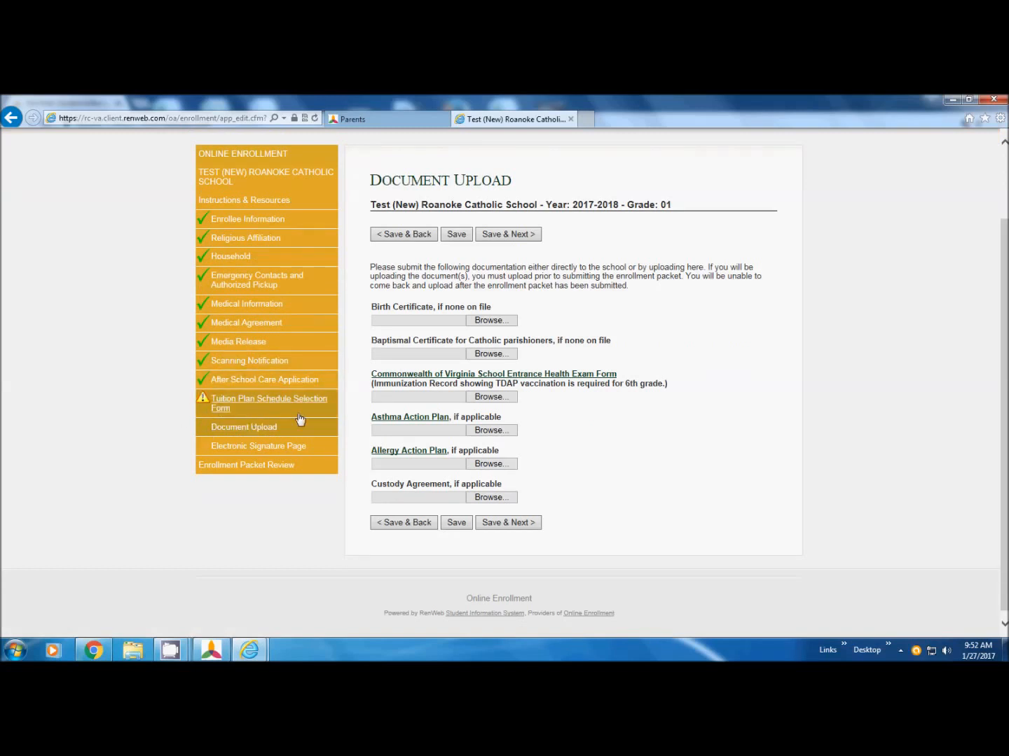
{"action": "left_click", "coordinate": [417, 319]}
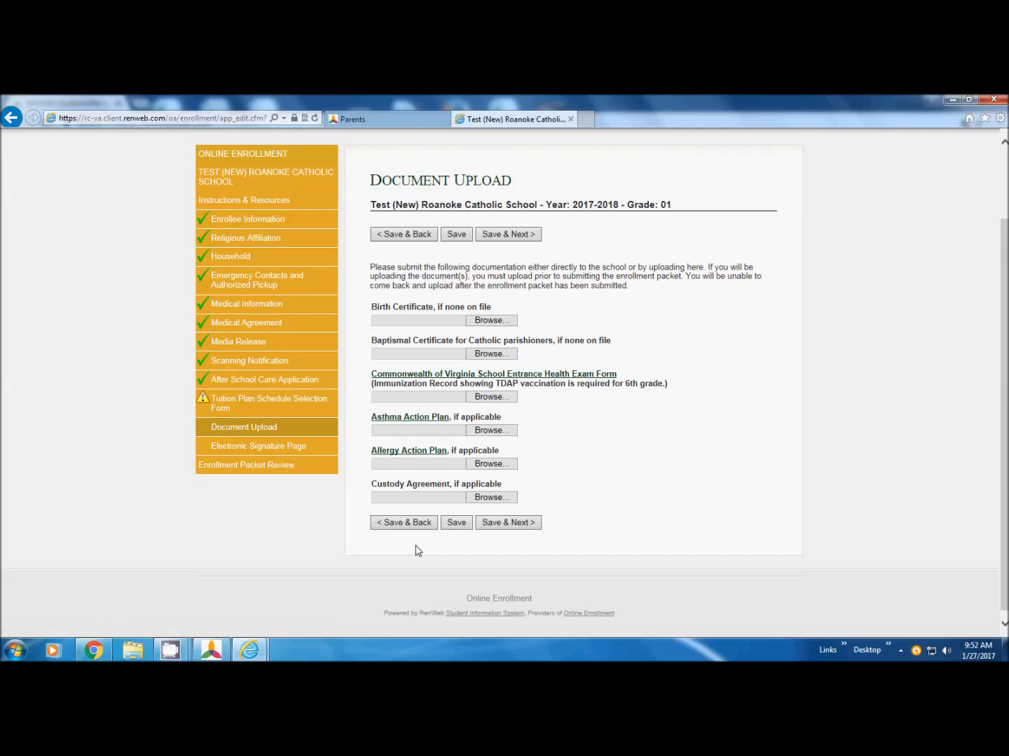
{"action": "mouse_move", "coordinate": [439, 426]}
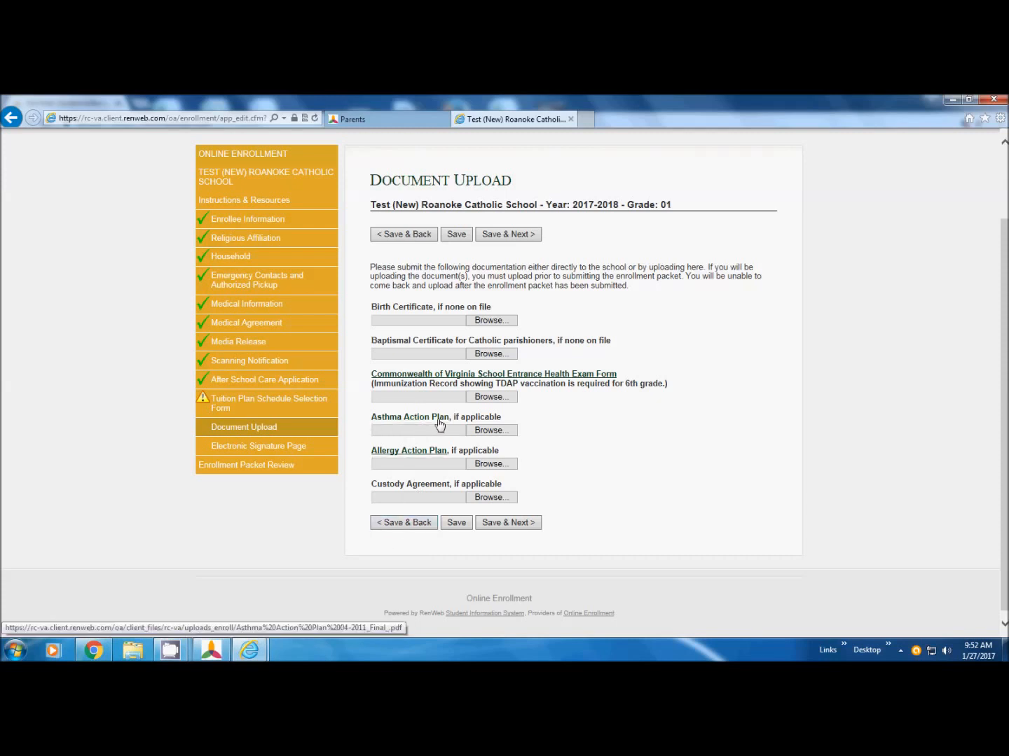
{"action": "mouse_move", "coordinate": [364, 483]}
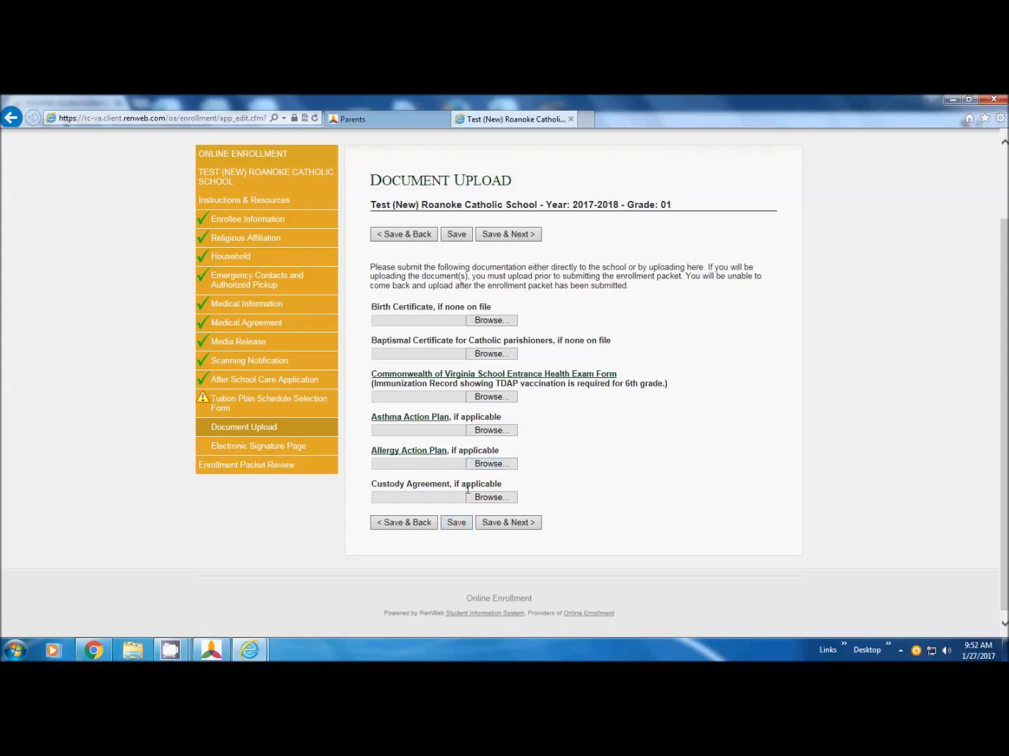
{"action": "left_click", "coordinate": [507, 523]}
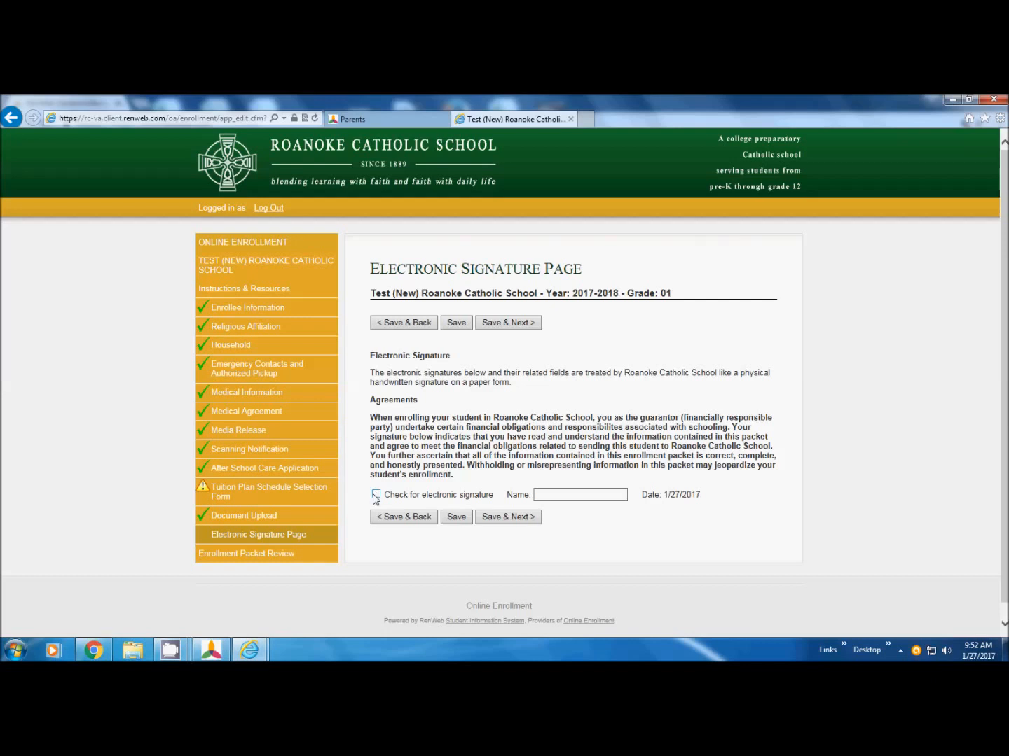
Check the electronic signature box and save to reach the Enrollment Packet Review.
{"action": "left_click", "coordinate": [376, 493]}
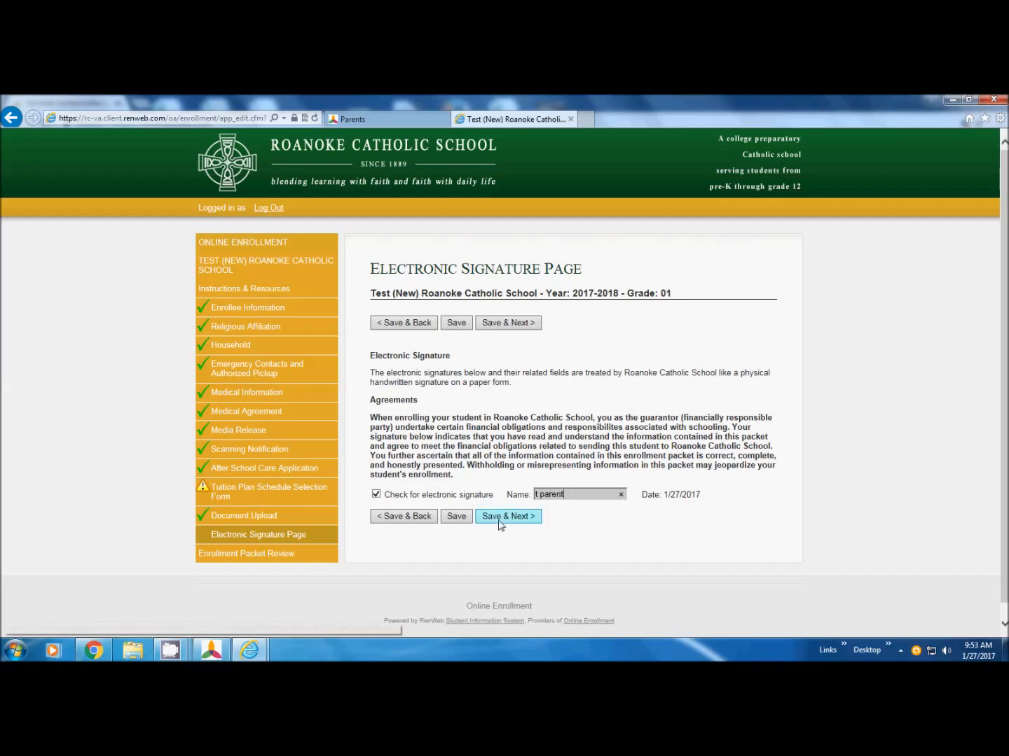
{"action": "left_click", "coordinate": [507, 517]}
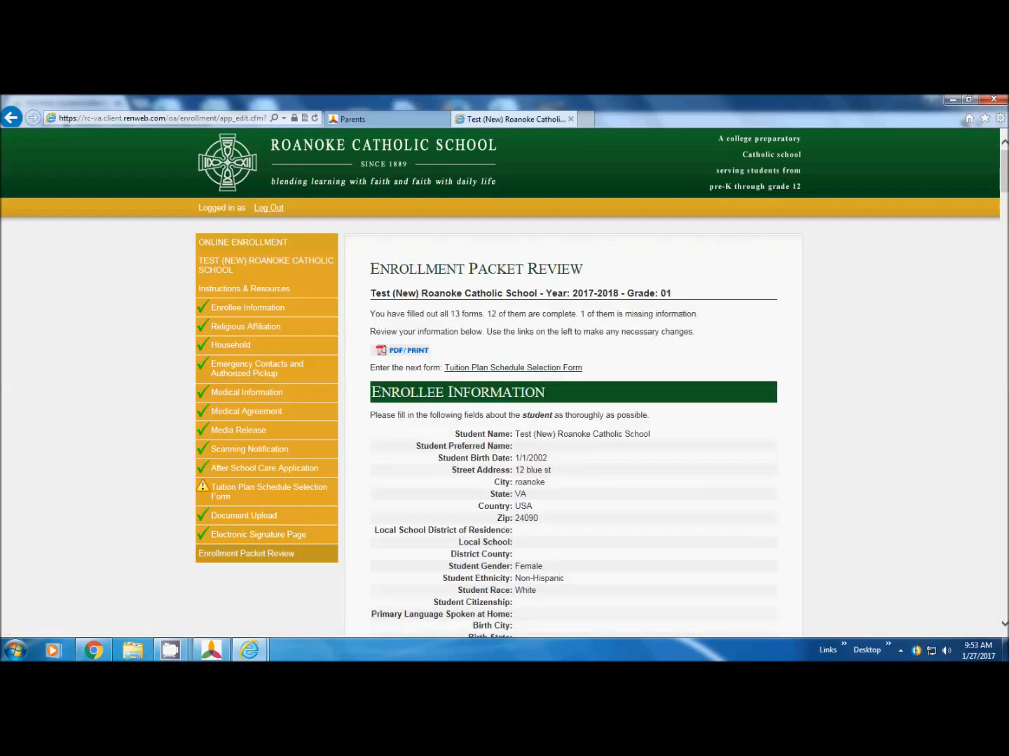
Scroll through the Enrollment Packet Review and return to the incomplete Tuition Plan Schedule Selection Form.
{"action": "scroll", "scroll_direction": "down", "scroll_amount": 3}
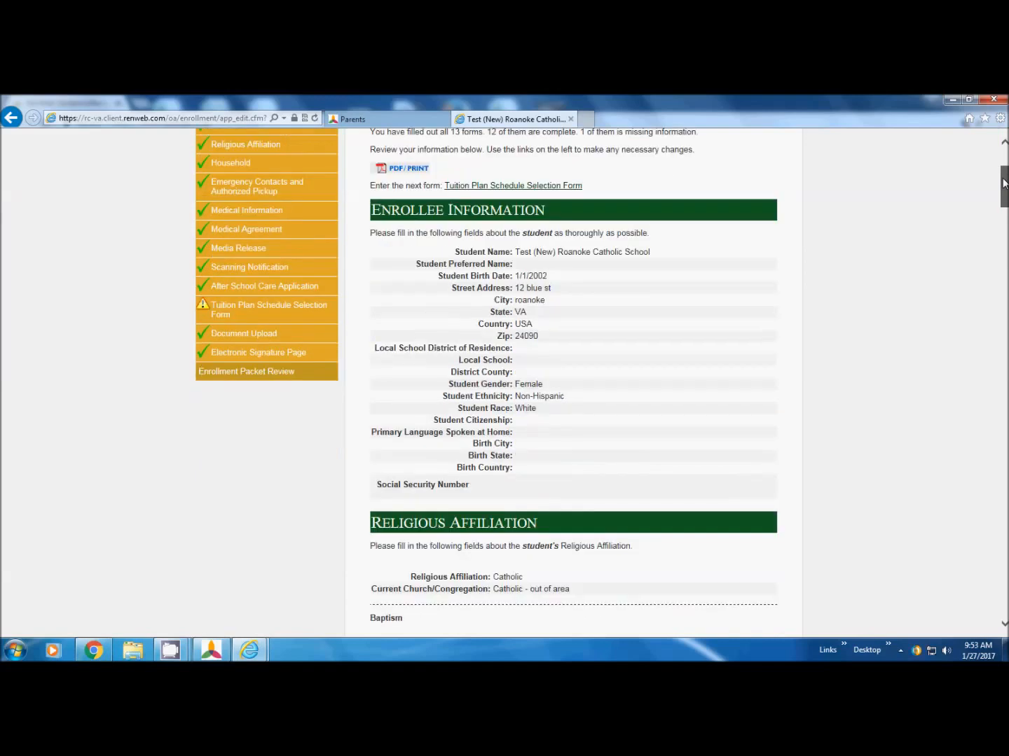
{"action": "scroll", "scroll_direction": "down", "scroll_amount": 3}
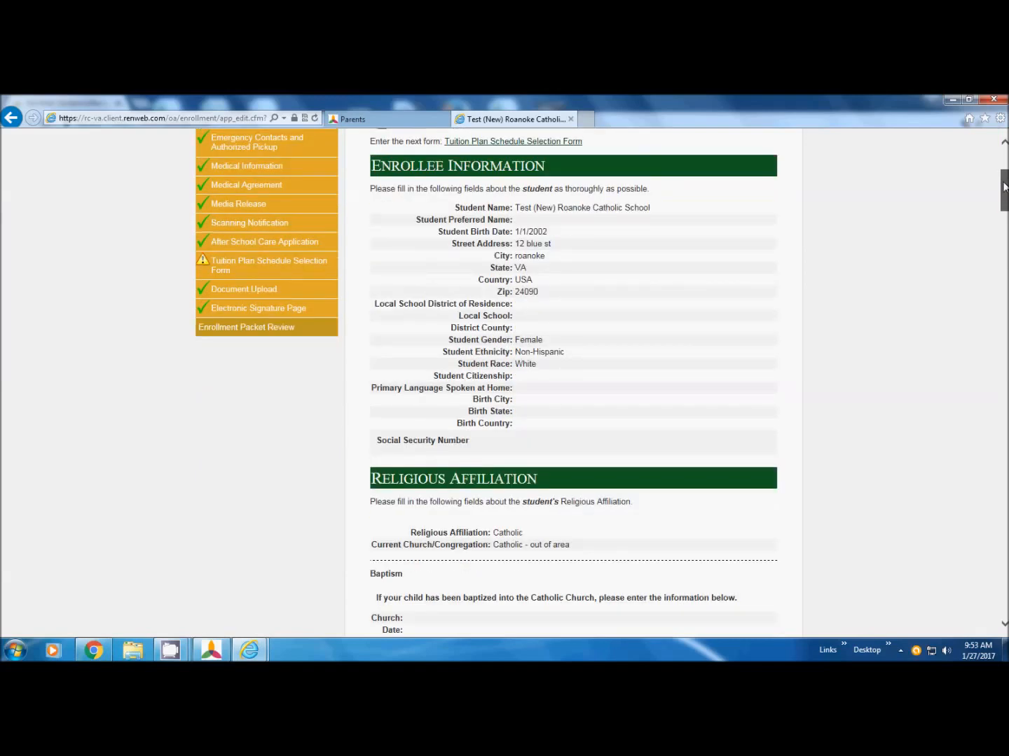
{"action": "scroll", "scroll_direction": "down", "scroll_amount": 3}
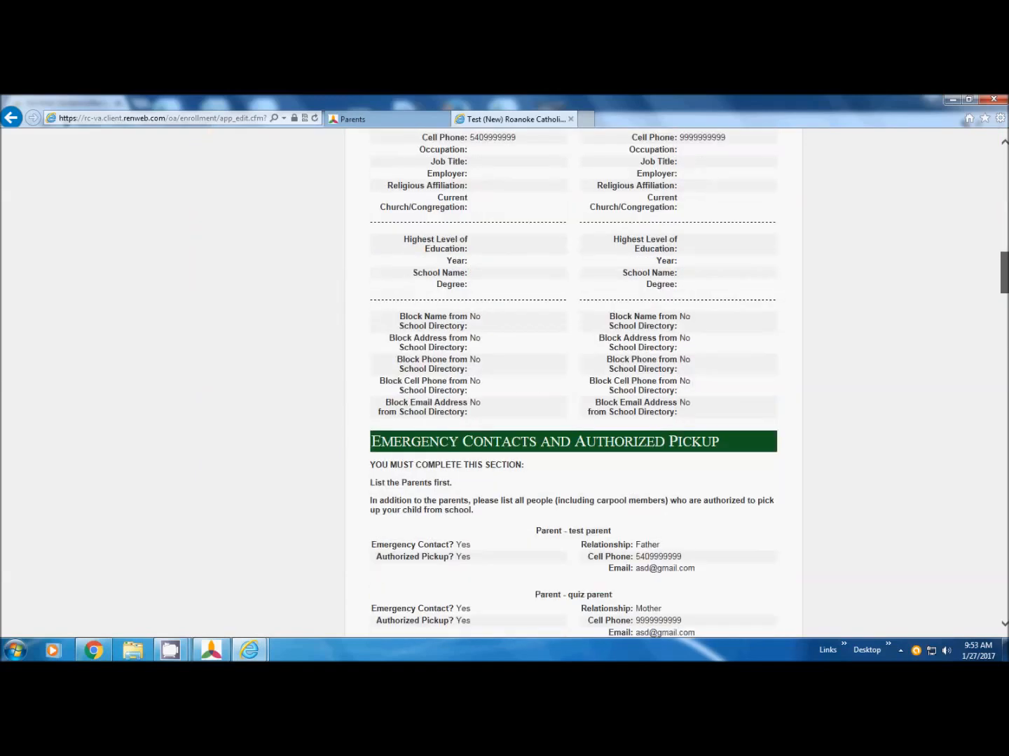
{"action": "scroll", "scroll_direction": "down", "scroll_amount": 3}
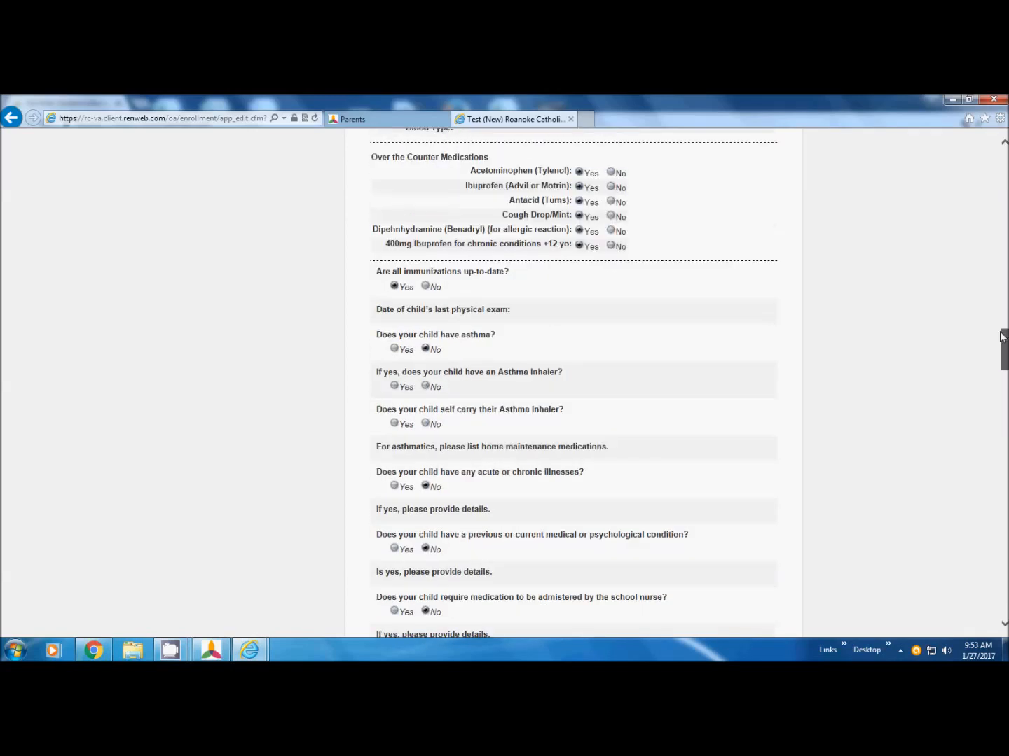
{"action": "left_click", "coordinate": [247, 541]}
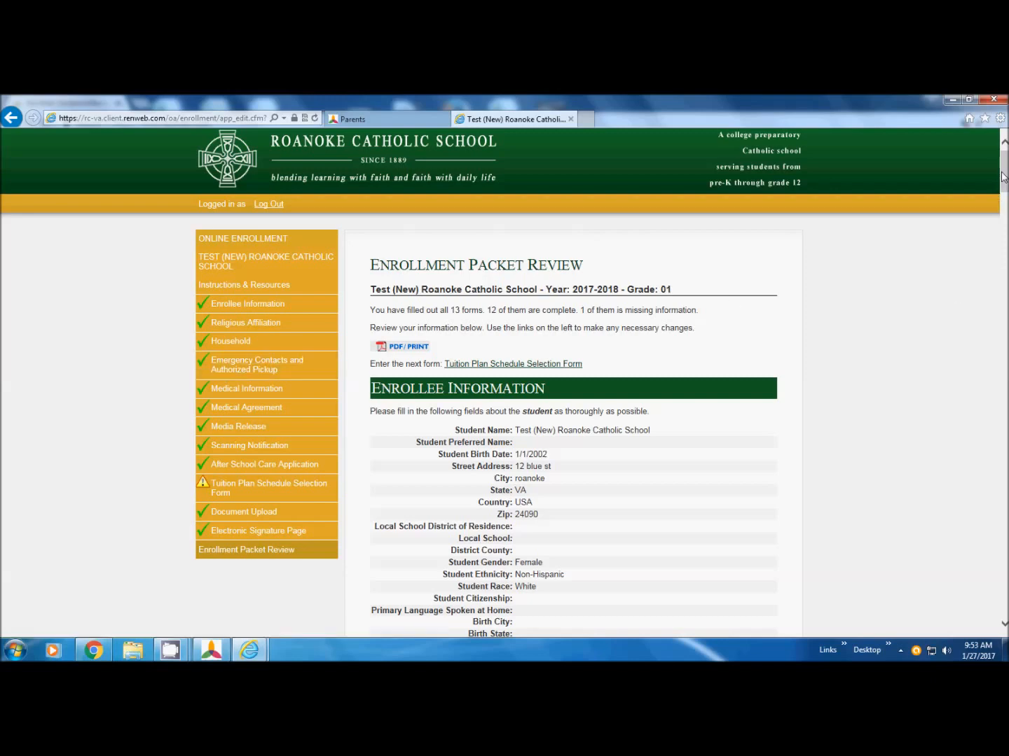
{"action": "scroll", "scroll_direction": "down", "scroll_amount": 3}
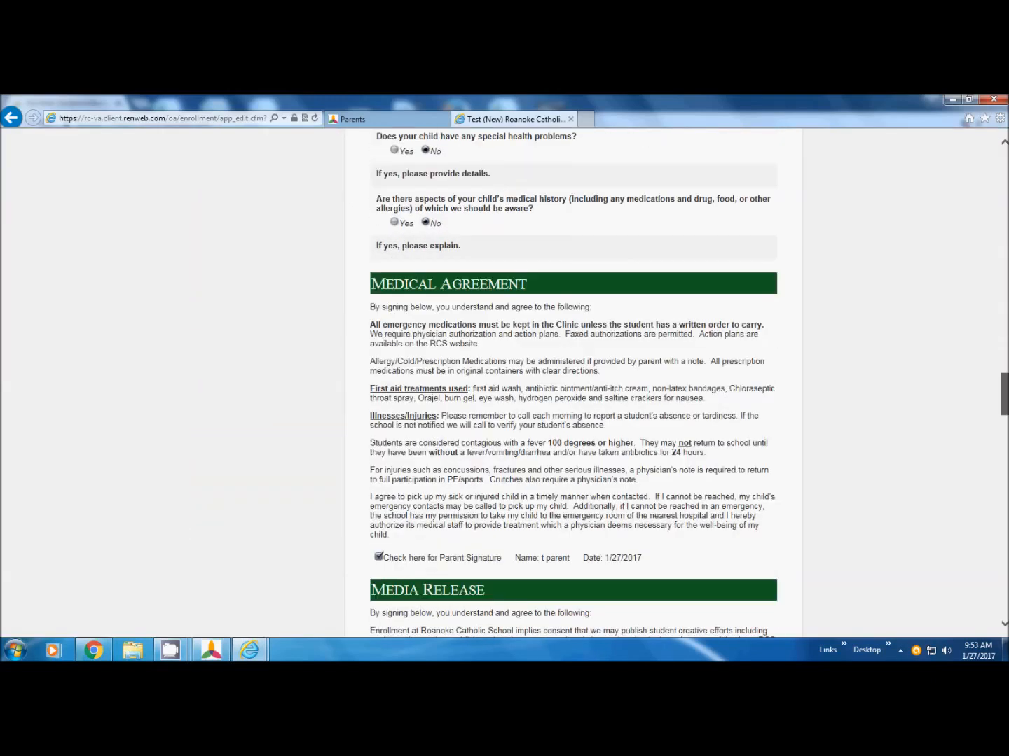
{"action": "scroll", "scroll_direction": "down", "scroll_amount": 3}
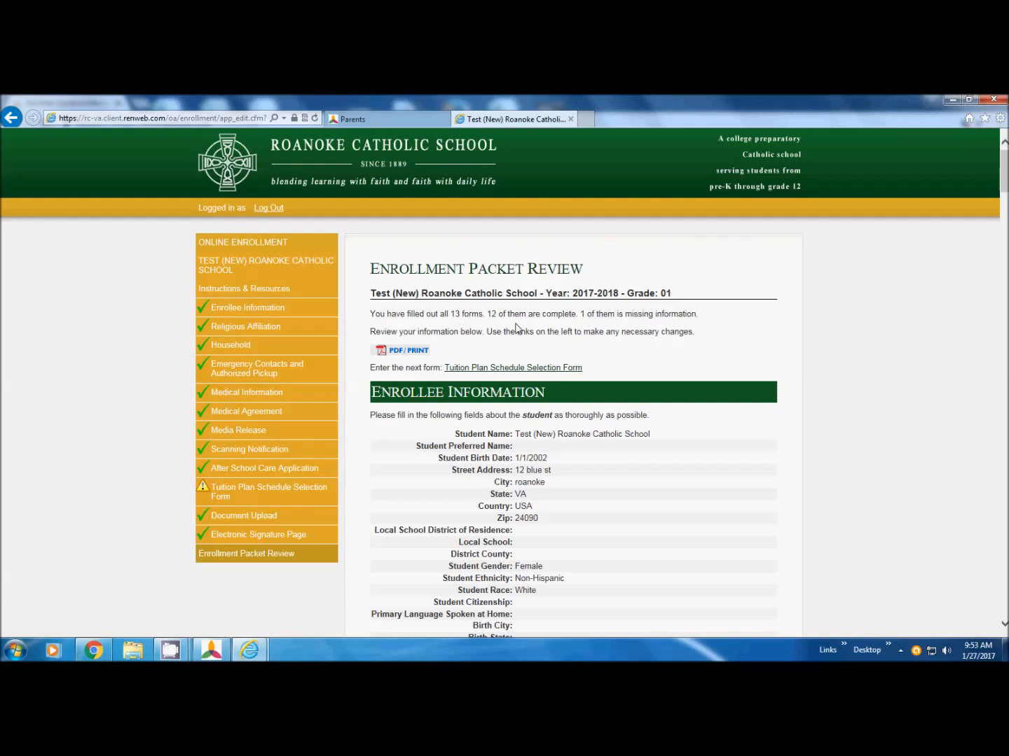
{"action": "mouse_move", "coordinate": [364, 496]}
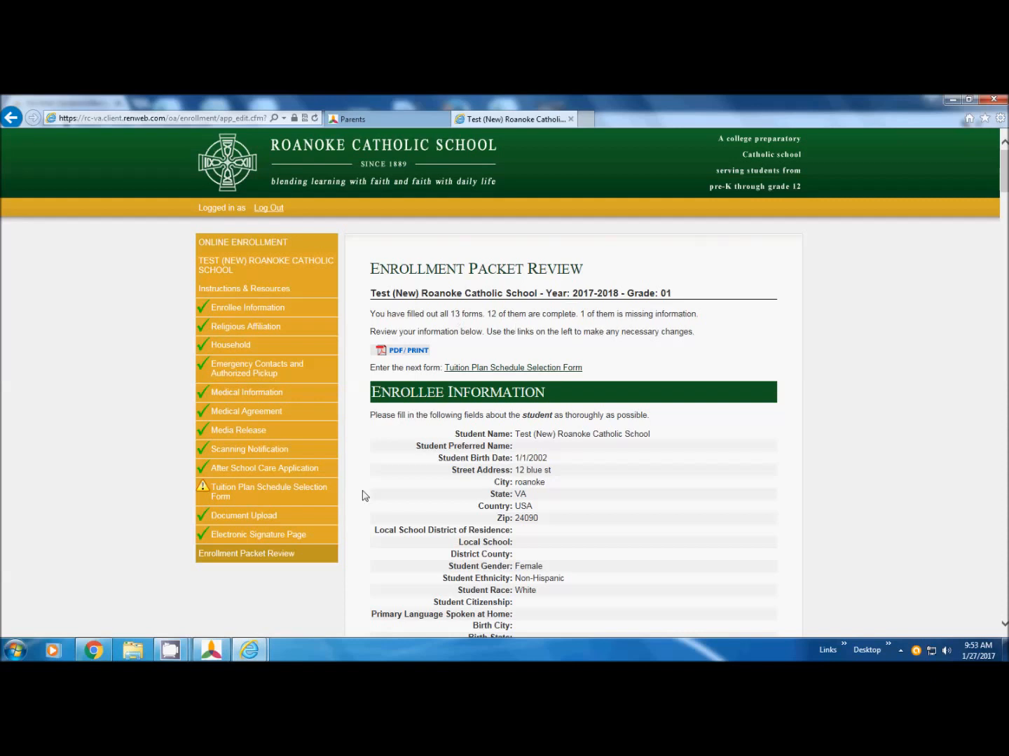
{"action": "left_click", "coordinate": [512, 367]}
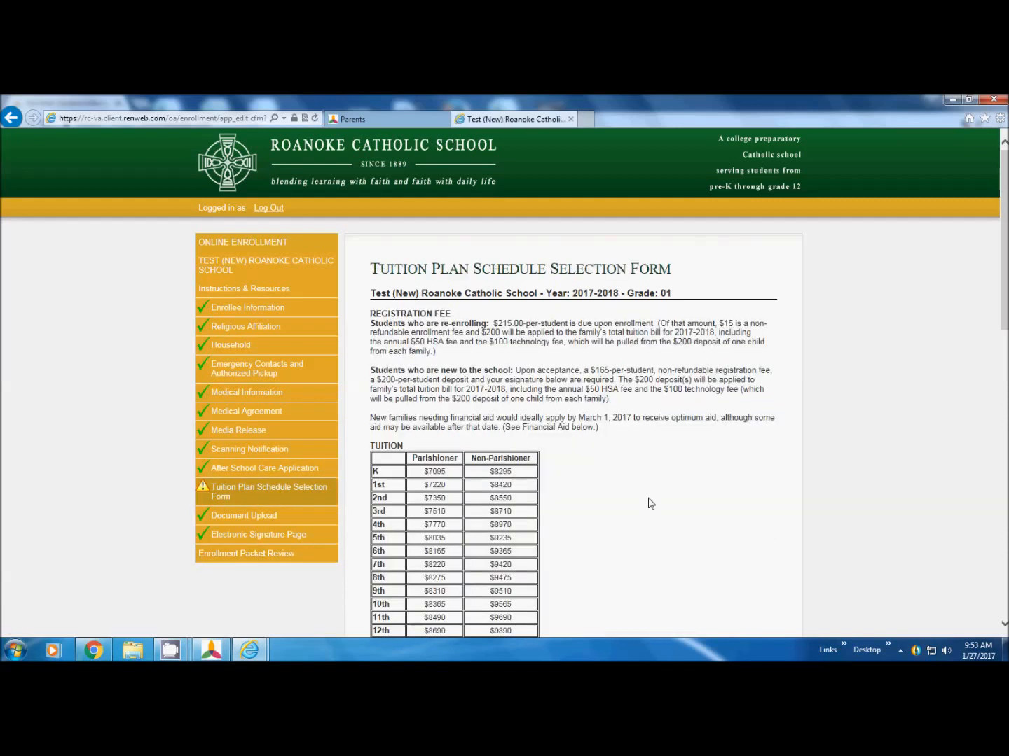
Scroll the Tuition Plan Schedule Selection Form to read the registration fee and tuition table.
{"action": "scroll", "scroll_direction": "down", "scroll_amount": 3}
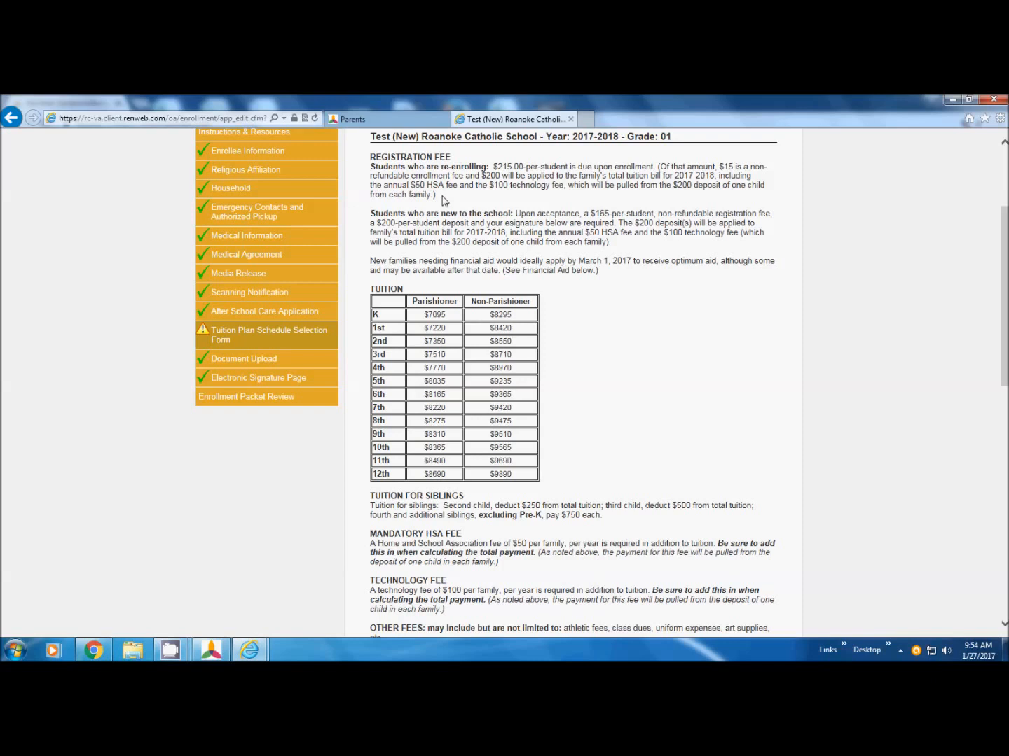
{"action": "mouse_move", "coordinate": [498, 202]}
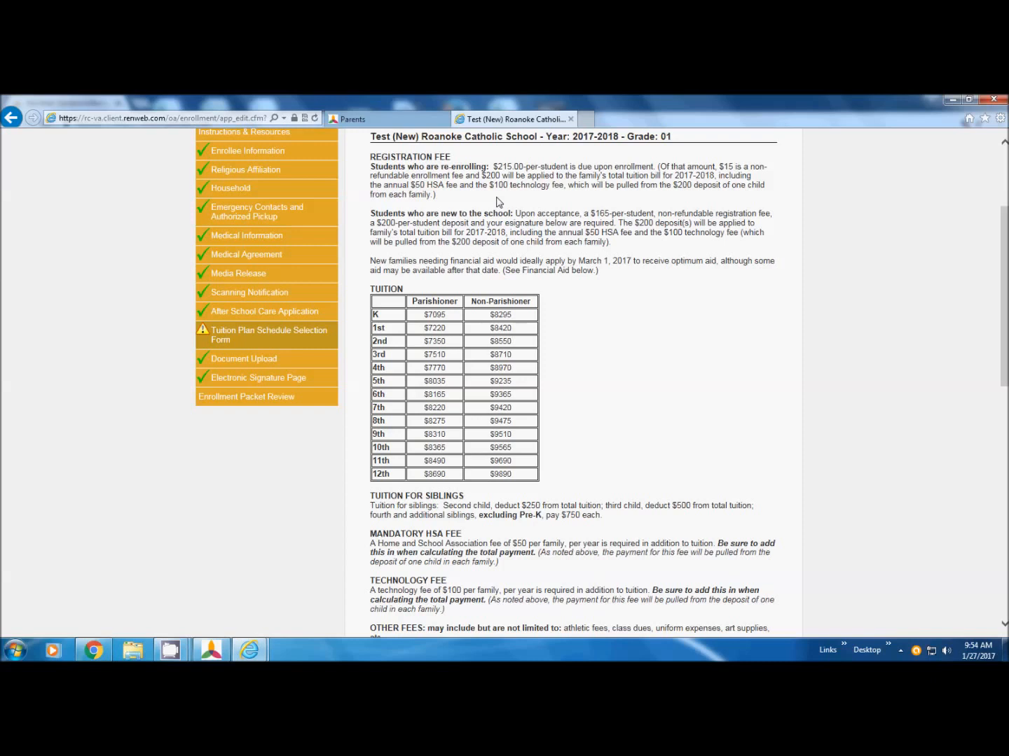
{"action": "mouse_move", "coordinate": [731, 190]}
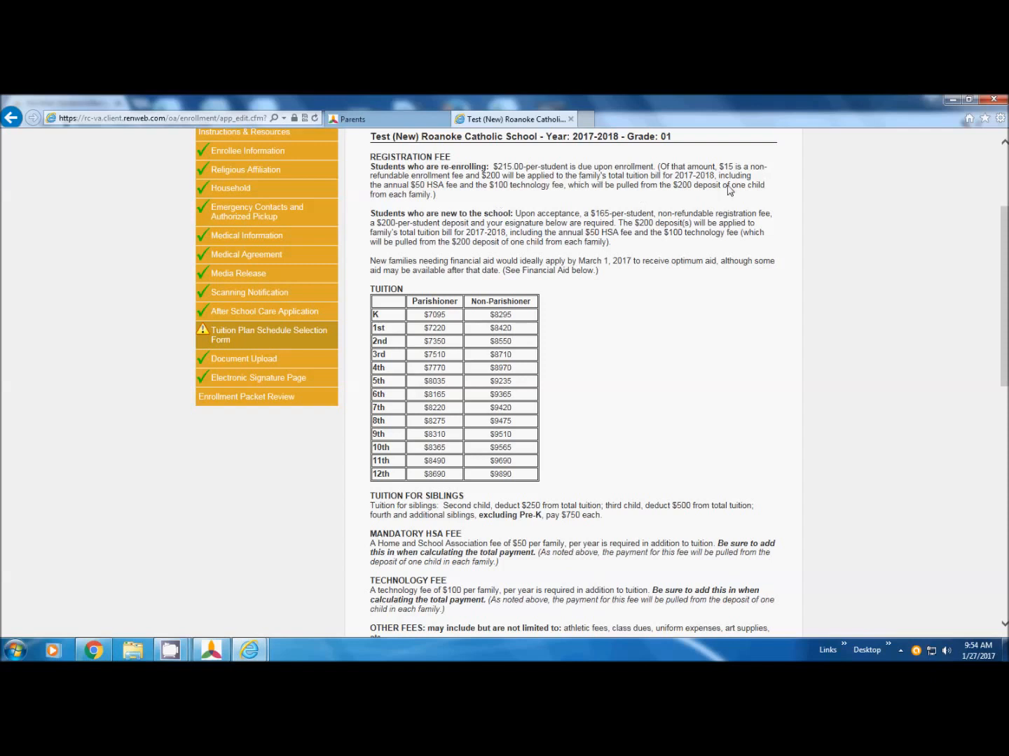
{"action": "mouse_move", "coordinate": [604, 213]}
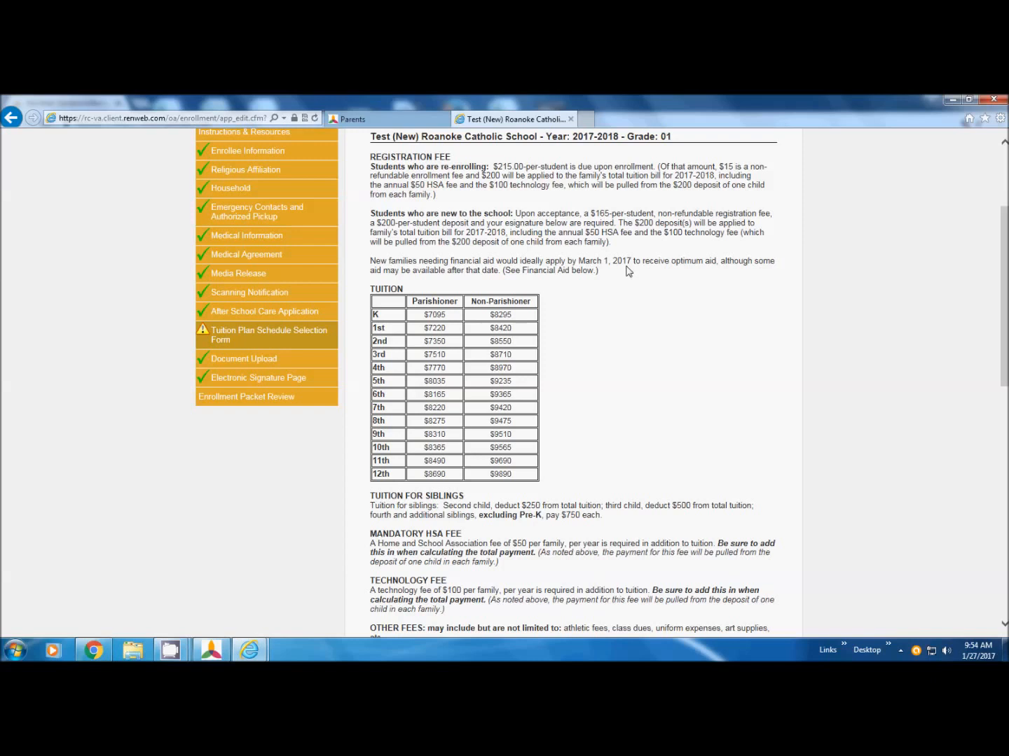
{"action": "mouse_move", "coordinate": [615, 278]}
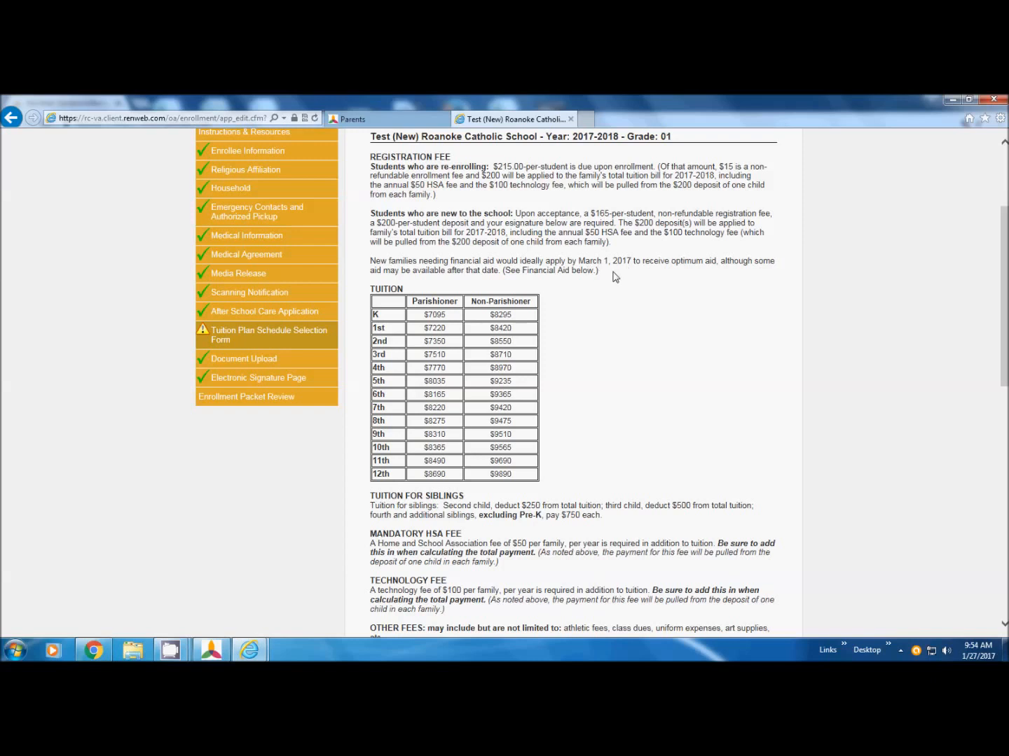
{"action": "mouse_move", "coordinate": [608, 278]}
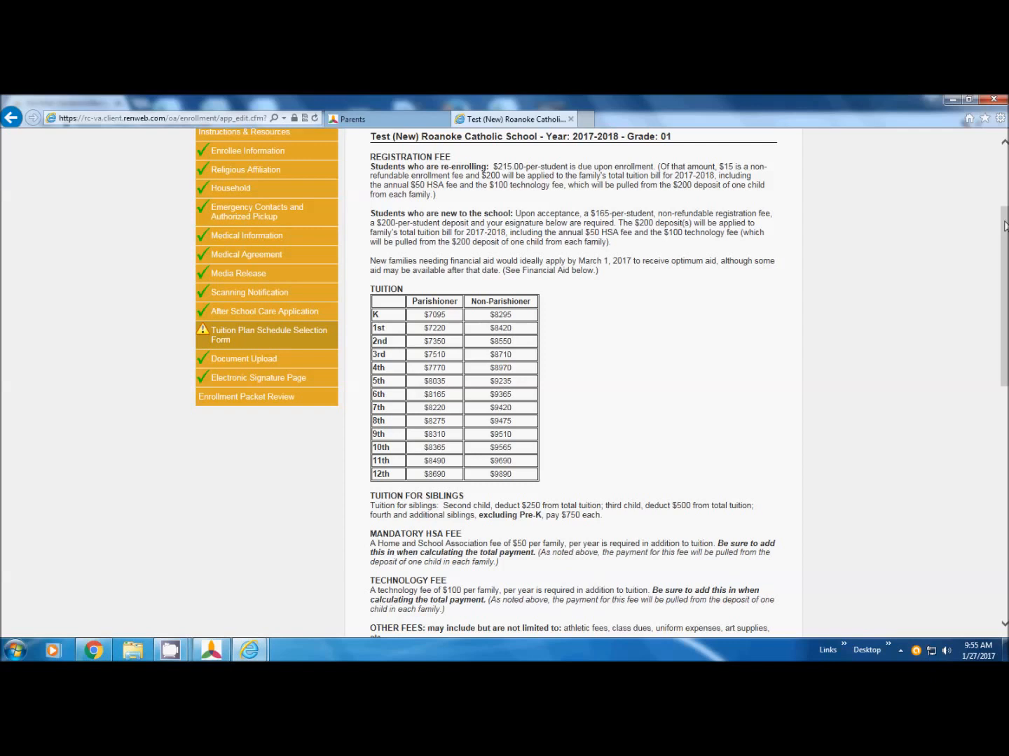
{"action": "mouse_move", "coordinate": [913, 263]}
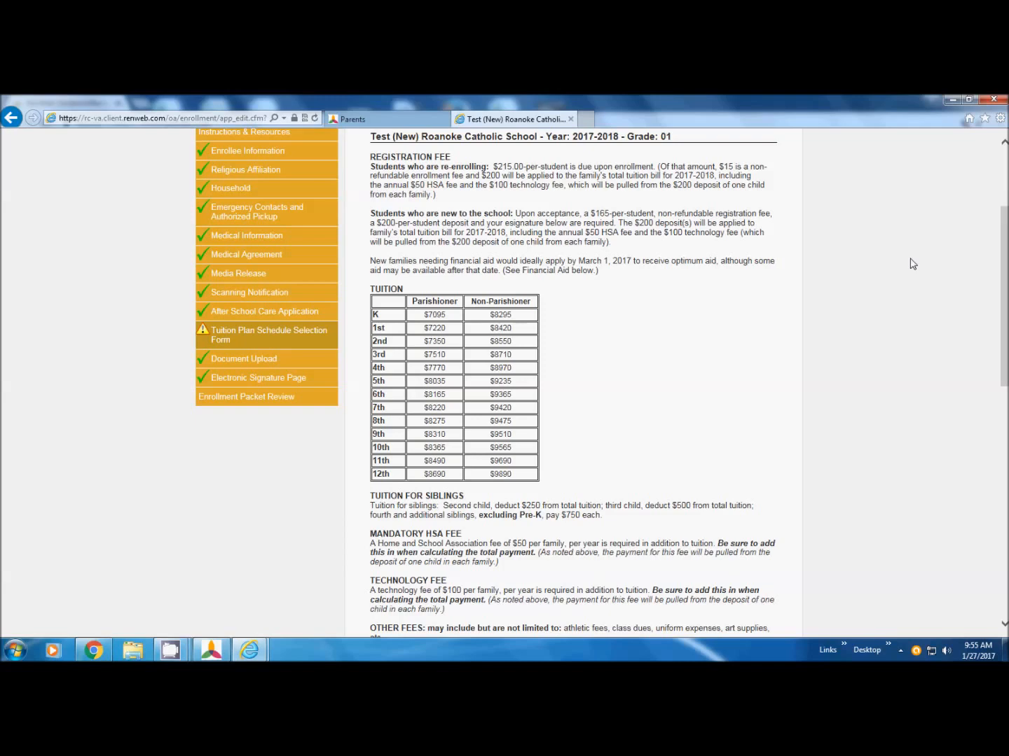
{"action": "mouse_move", "coordinate": [967, 281]}
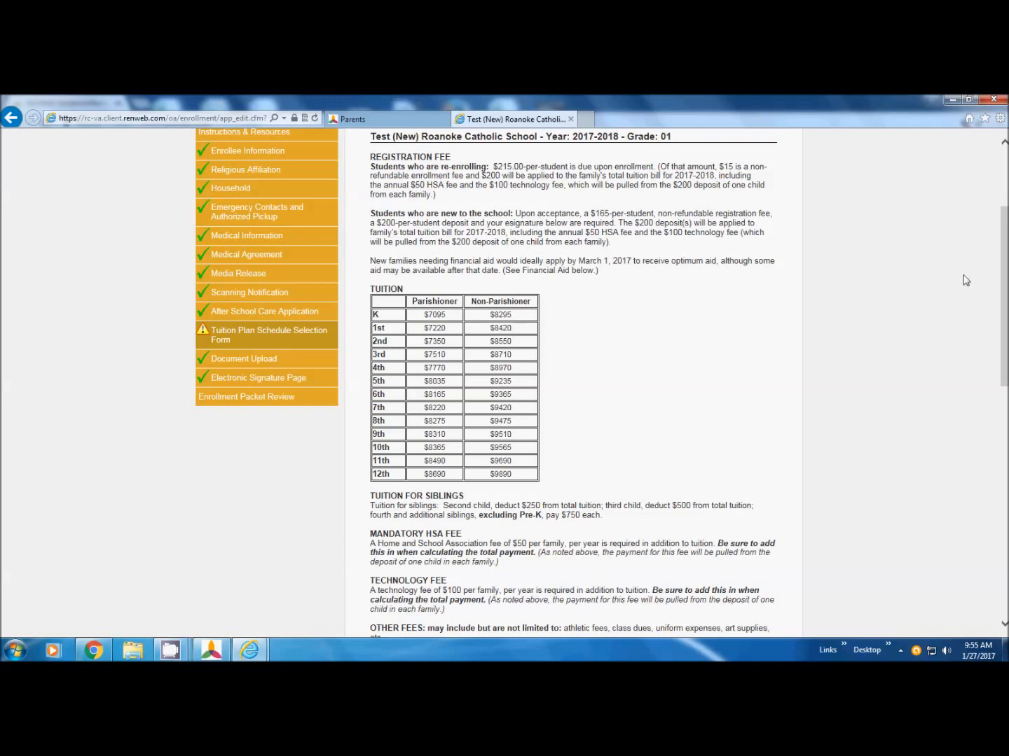
{"action": "scroll", "scroll_direction": "down", "scroll_amount": 3}
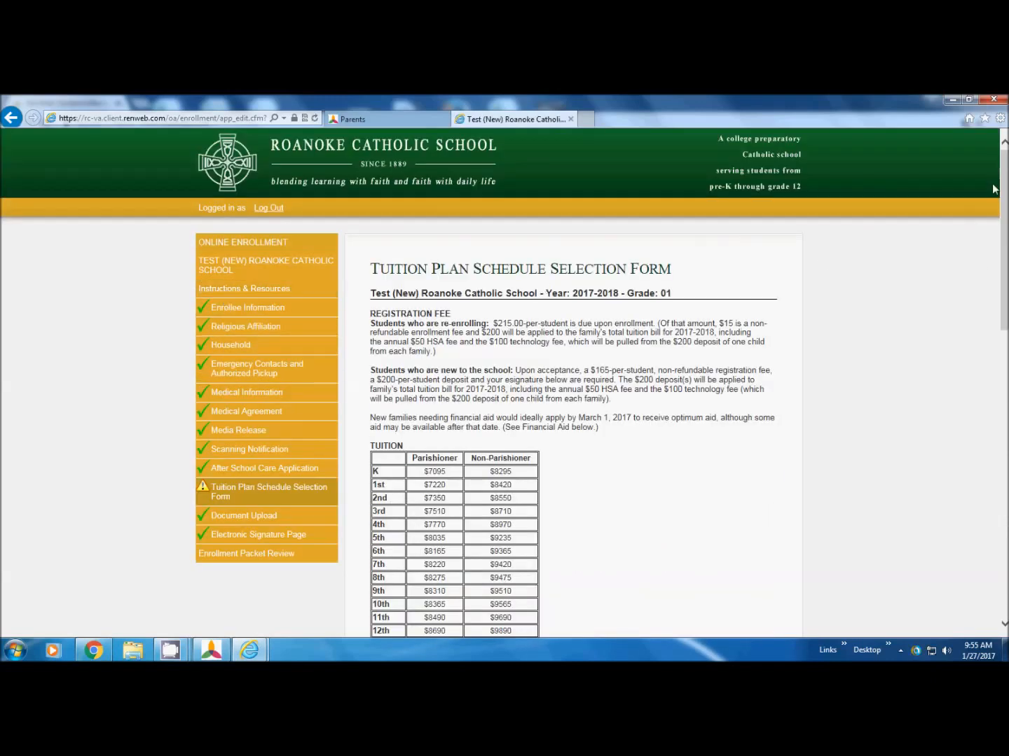
{"action": "scroll", "scroll_direction": "down", "scroll_amount": 3}
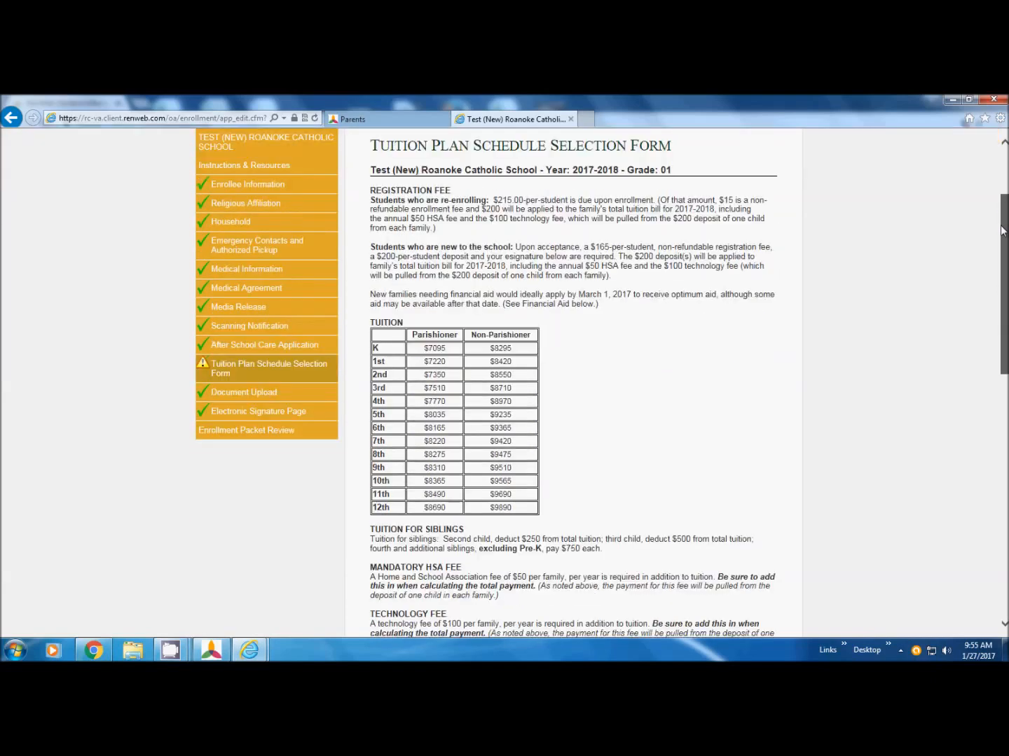
{"action": "scroll", "scroll_direction": "down", "scroll_amount": 3}
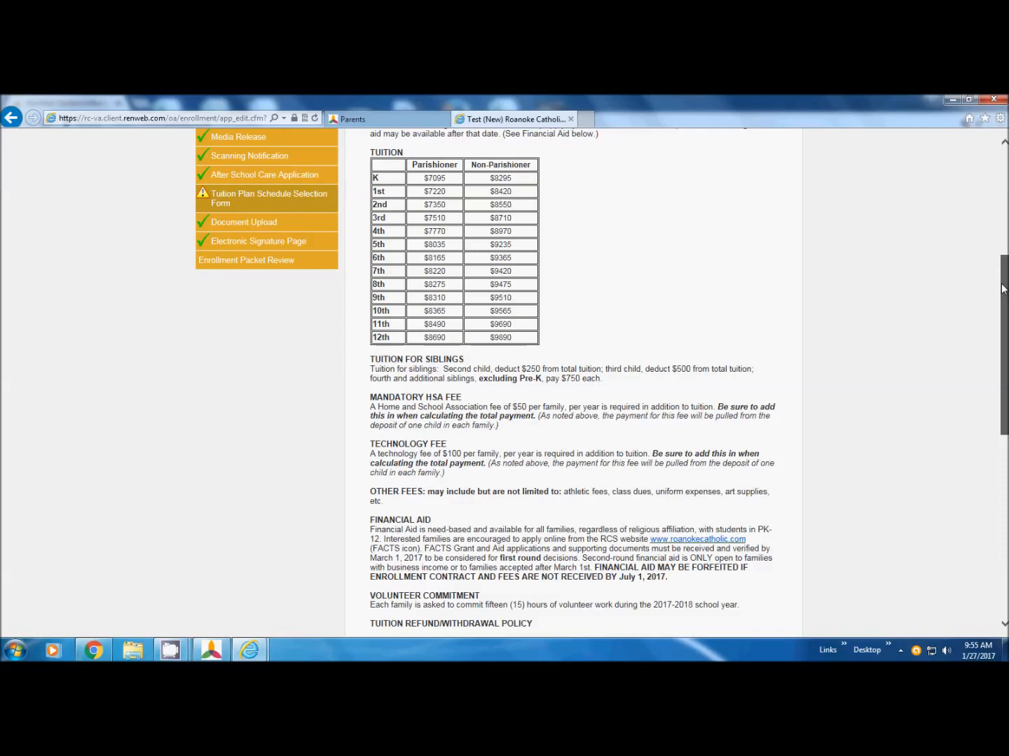
{"action": "scroll", "scroll_direction": "down", "scroll_amount": 3}
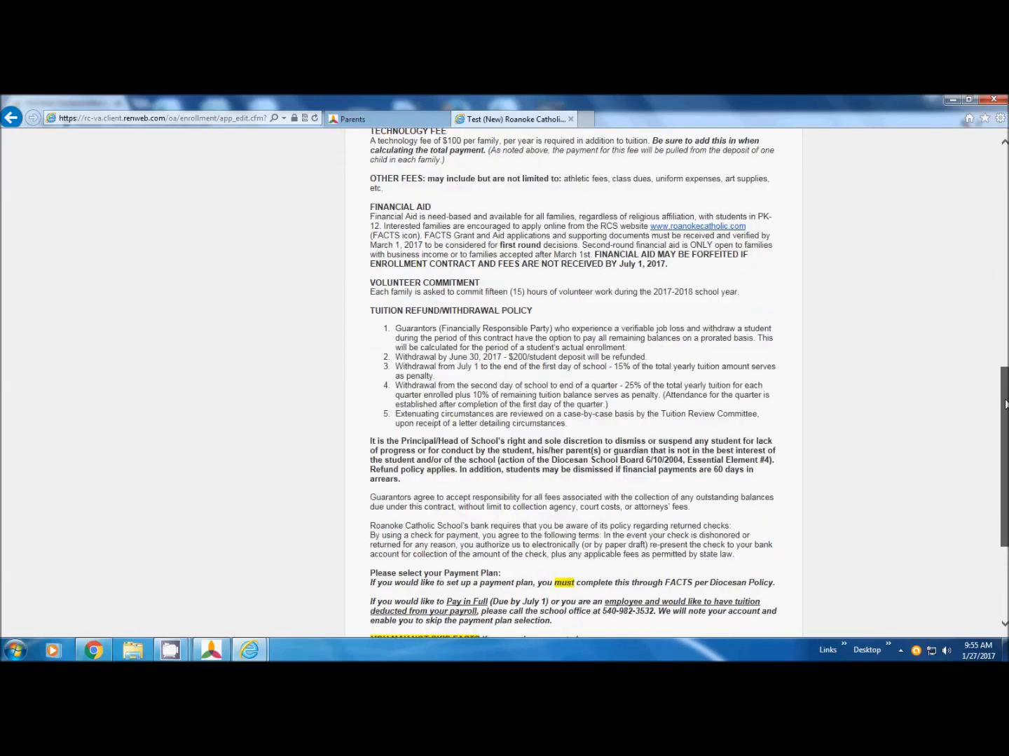
{"action": "scroll", "scroll_direction": "down", "scroll_amount": 3}
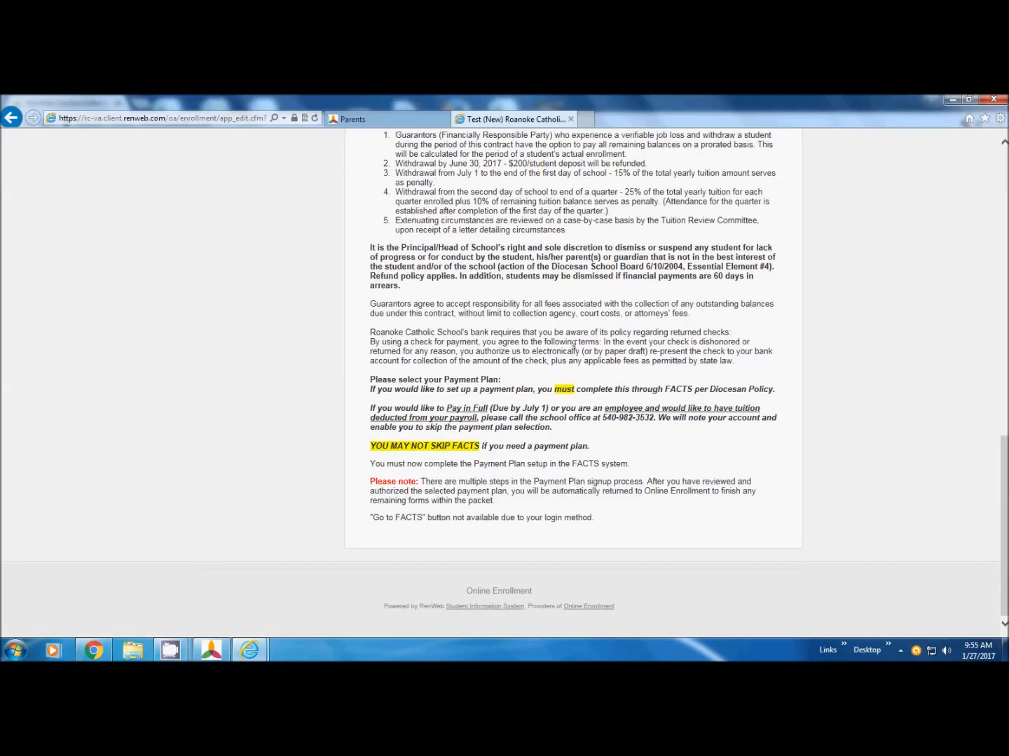
{"action": "mouse_move", "coordinate": [434, 479]}
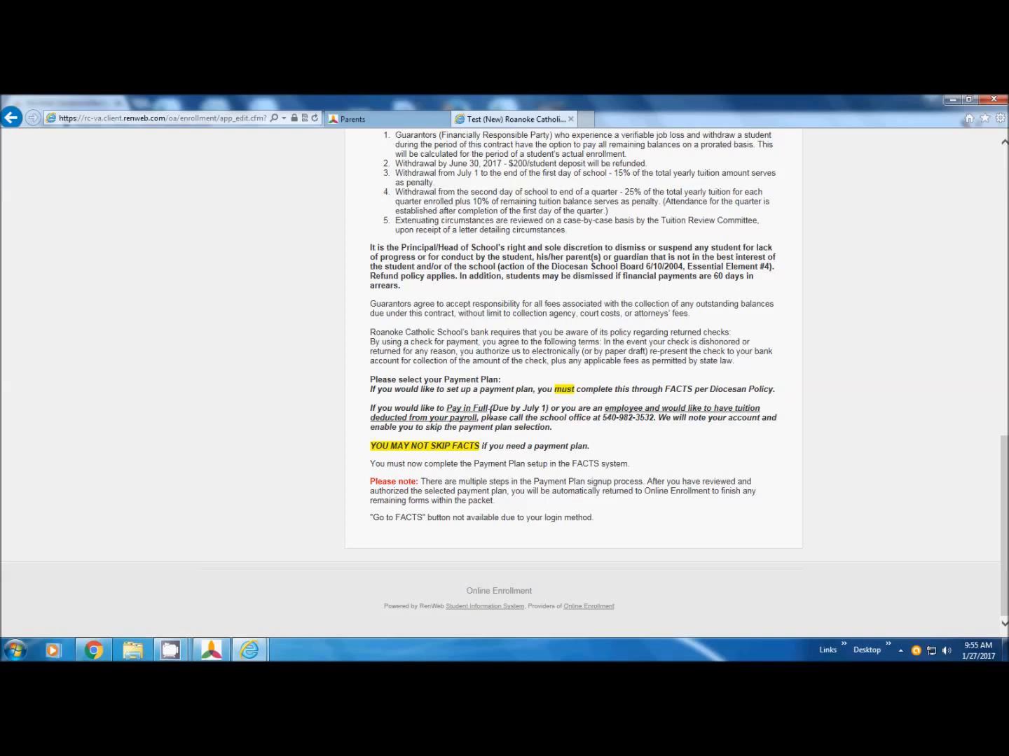
{"action": "mouse_move", "coordinate": [603, 405]}
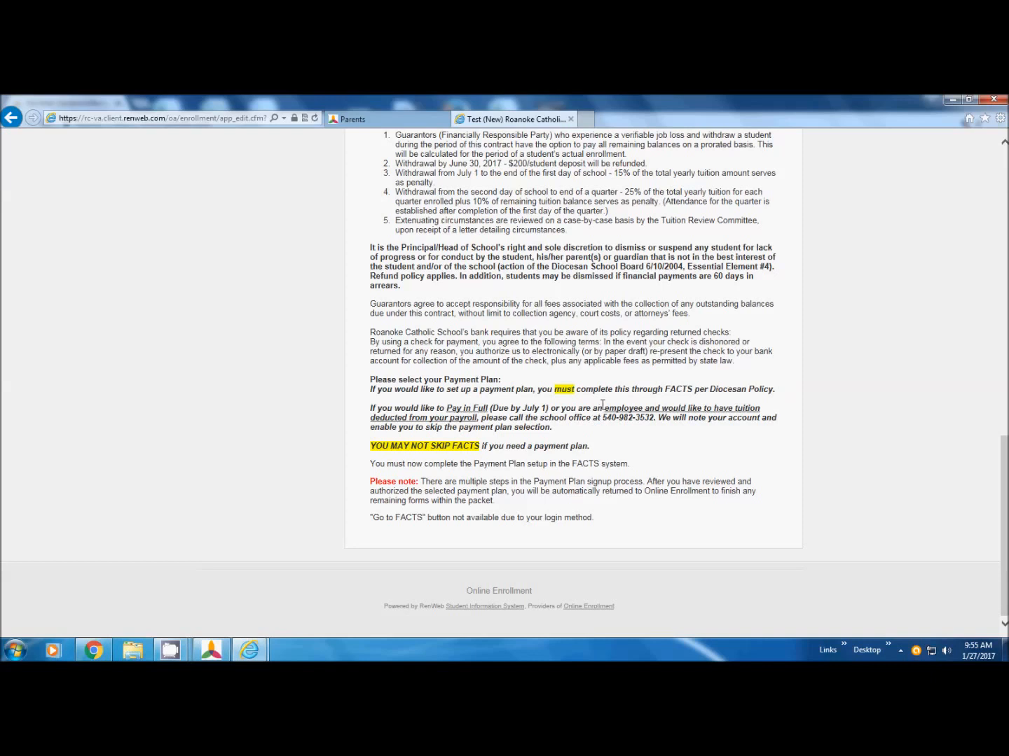
{"action": "mouse_move", "coordinate": [591, 409]}
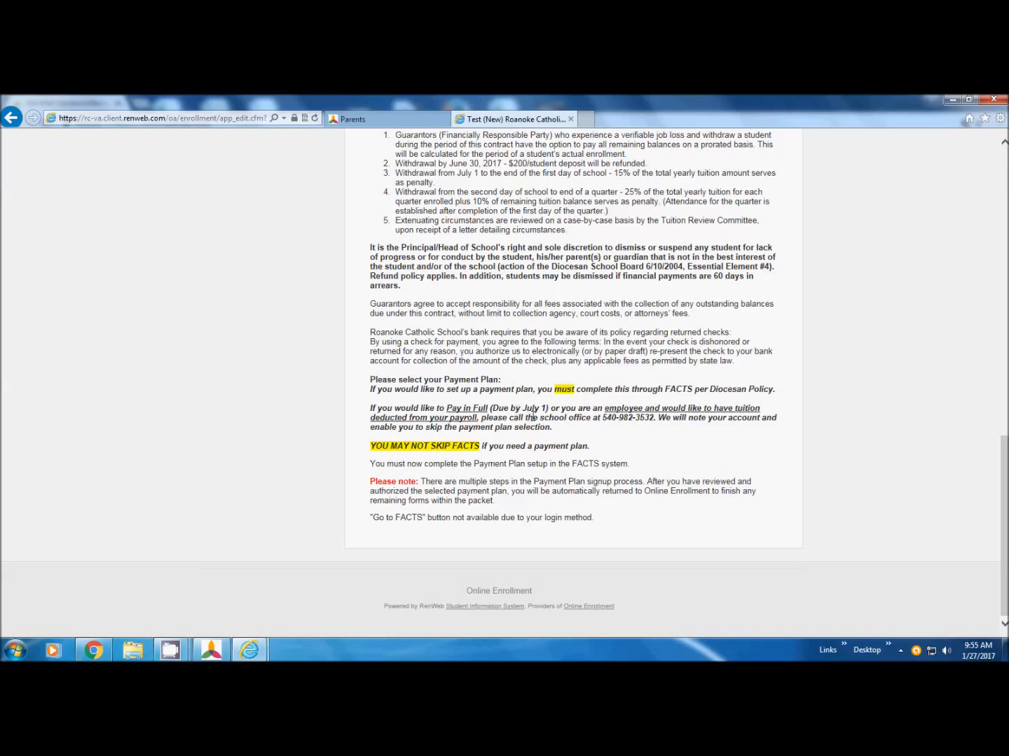
{"action": "mouse_move", "coordinate": [180, 199]}
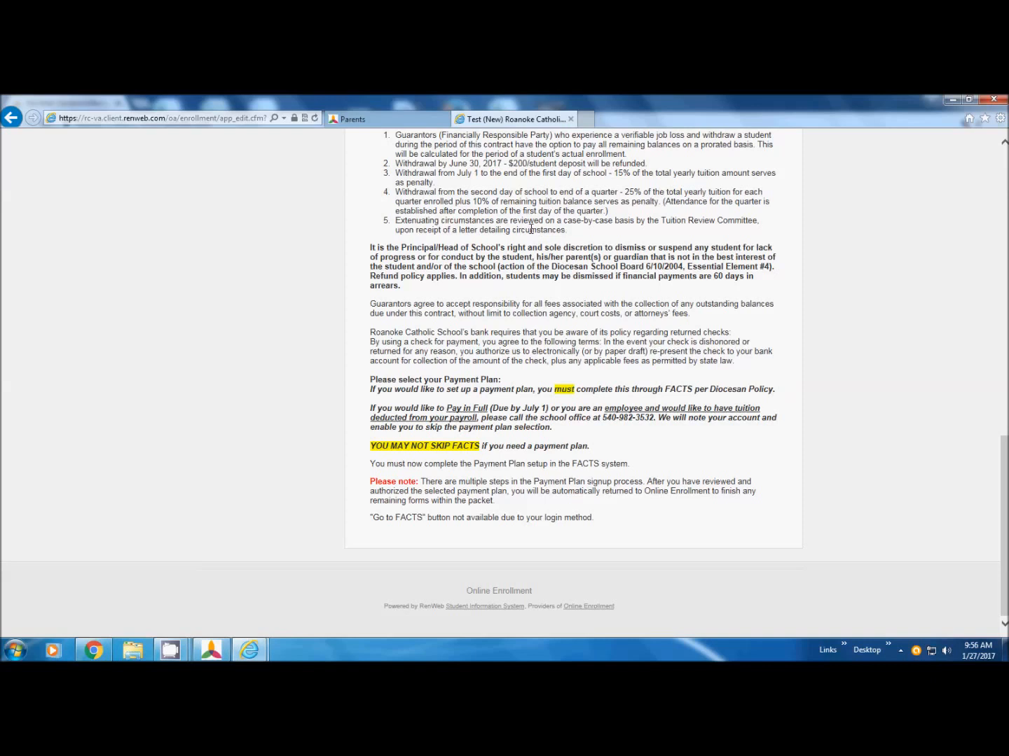
{"action": "mouse_move", "coordinate": [910, 136]}
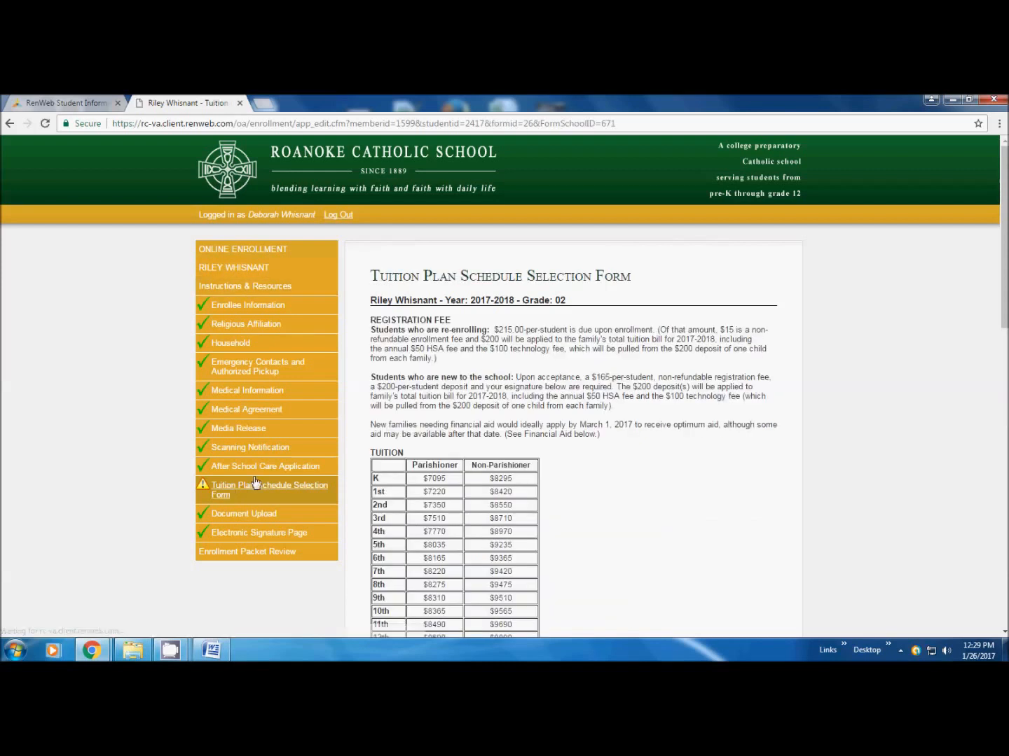
Go to FACTS from the tuition form, reaching the account home with its $861.85 payment plan balance.
{"action": "scroll", "scroll_direction": "down", "scroll_amount": 3}
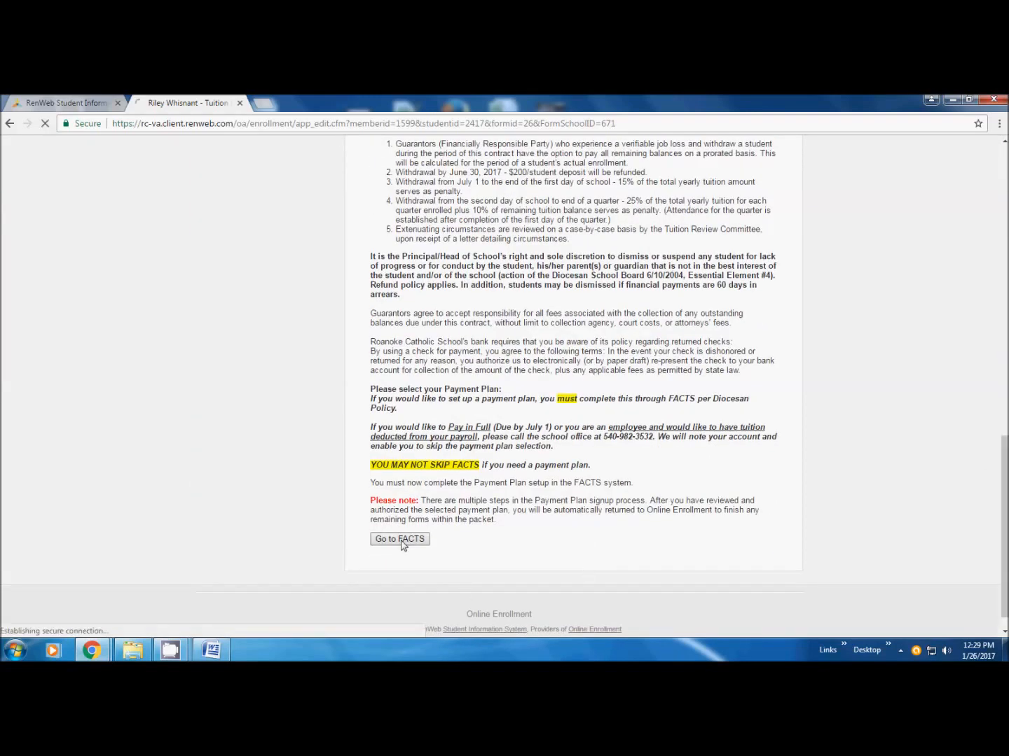
{"action": "left_click", "coordinate": [399, 540]}
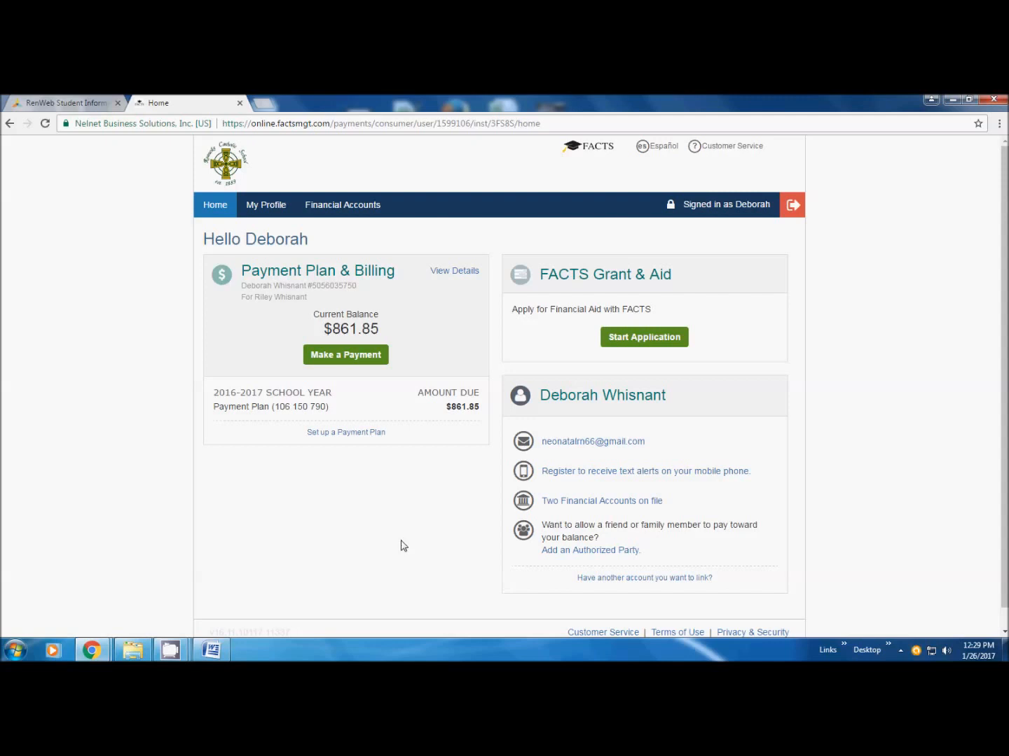
{"action": "mouse_move", "coordinate": [643, 306]}
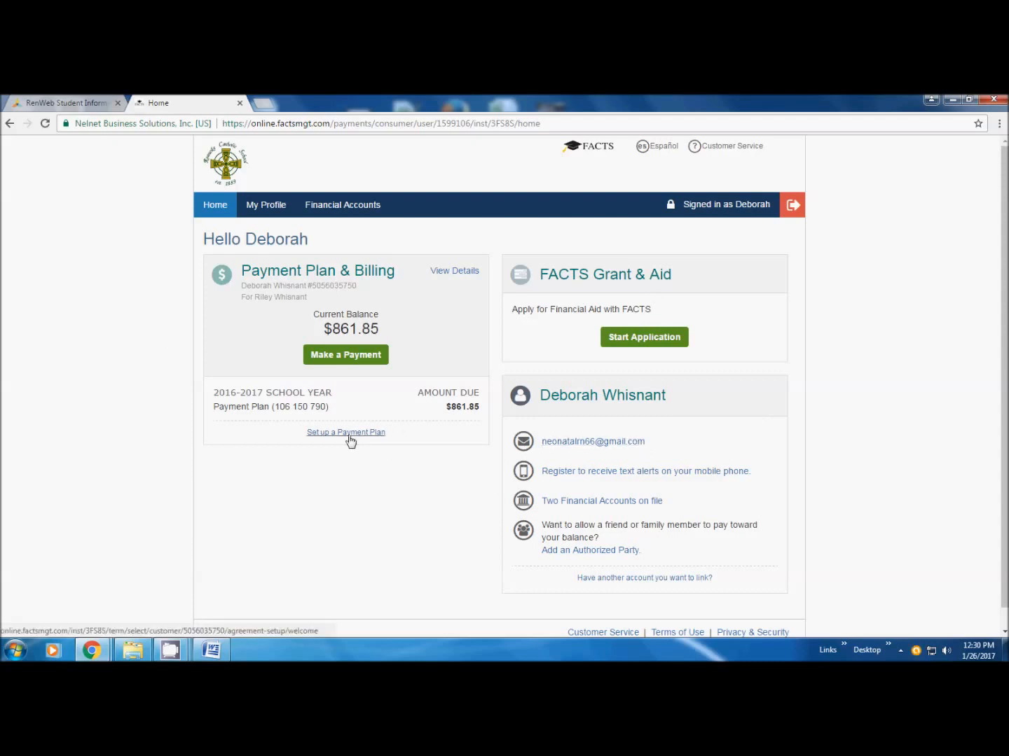
Begin a new payment plan for the 2017-2018 School Year and accept the contact information.
{"action": "left_click", "coordinate": [345, 431]}
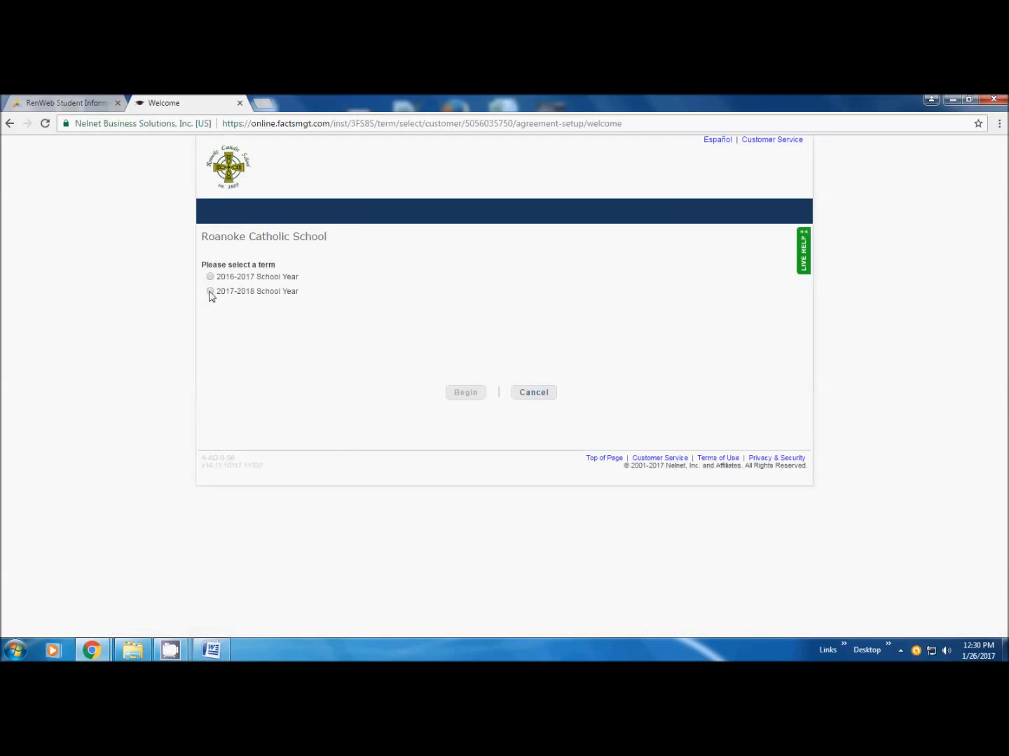
{"action": "left_click", "coordinate": [210, 292]}
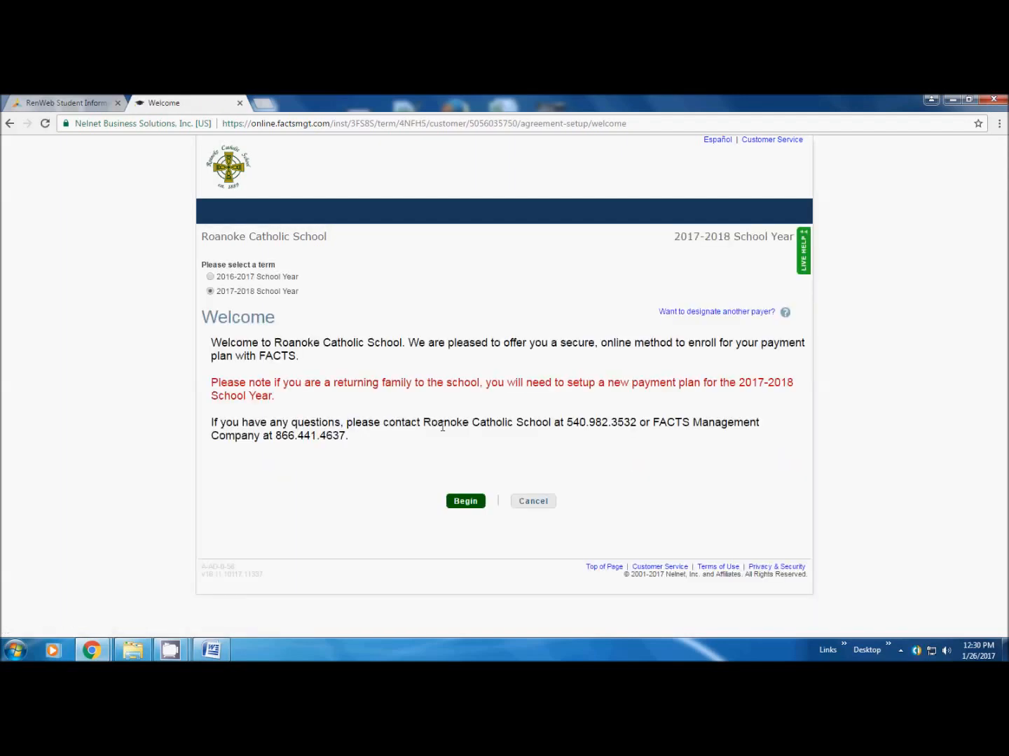
{"action": "left_click", "coordinate": [465, 502]}
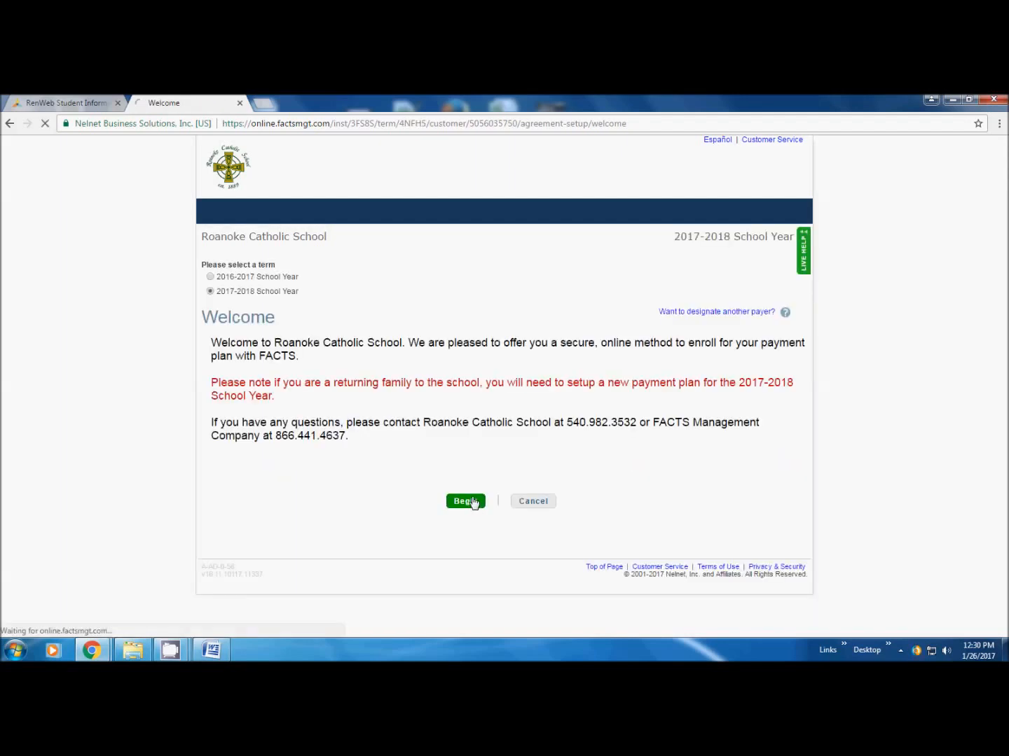
{"action": "left_click", "coordinate": [466, 502]}
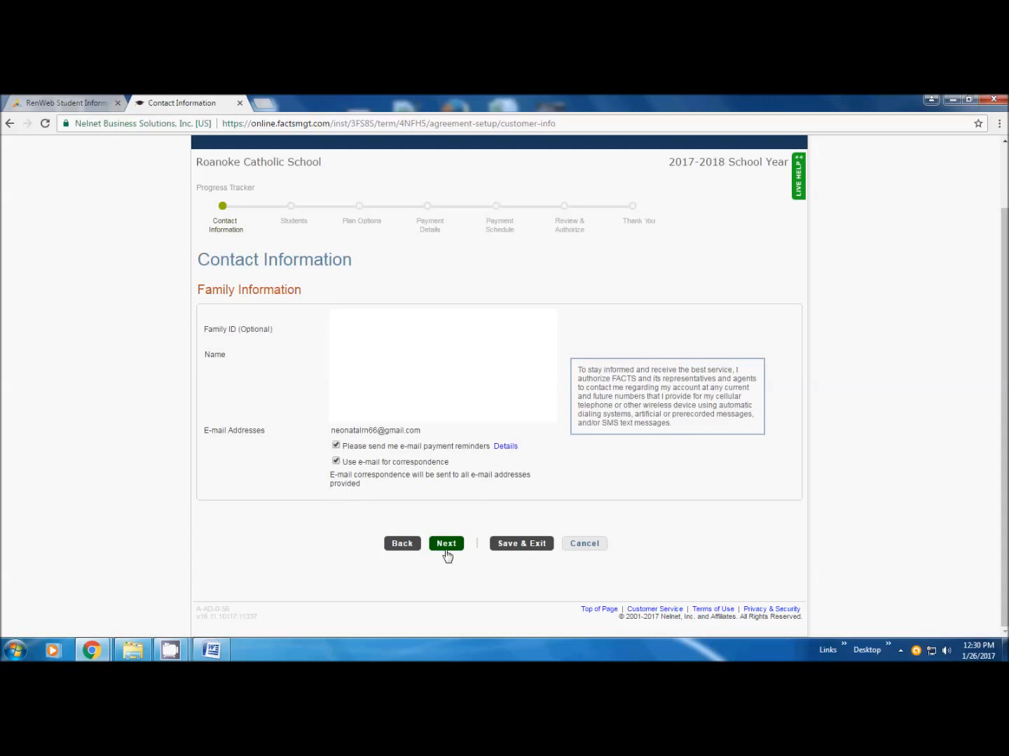
{"action": "left_click", "coordinate": [445, 544]}
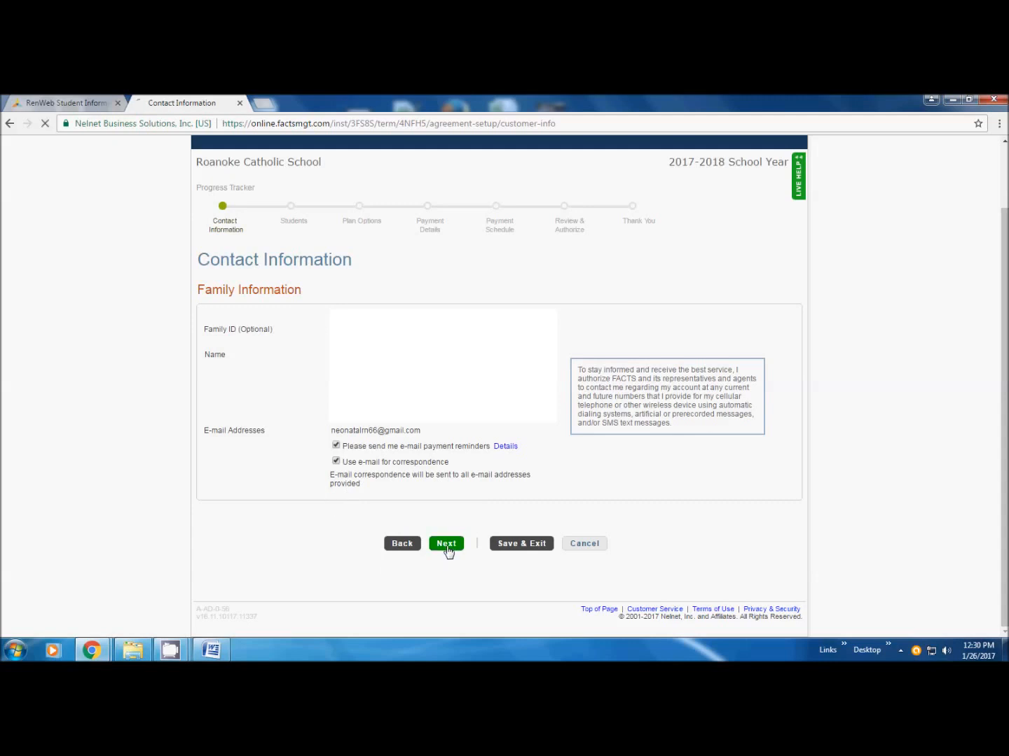
{"action": "left_click", "coordinate": [445, 543]}
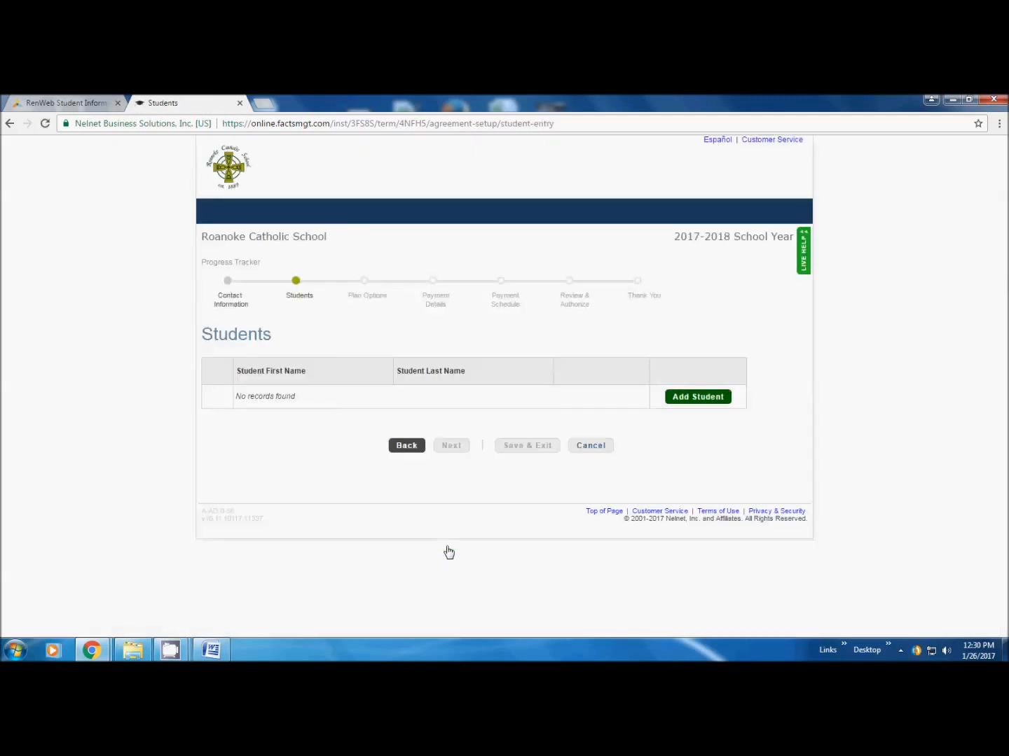
{"action": "mouse_move", "coordinate": [376, 409]}
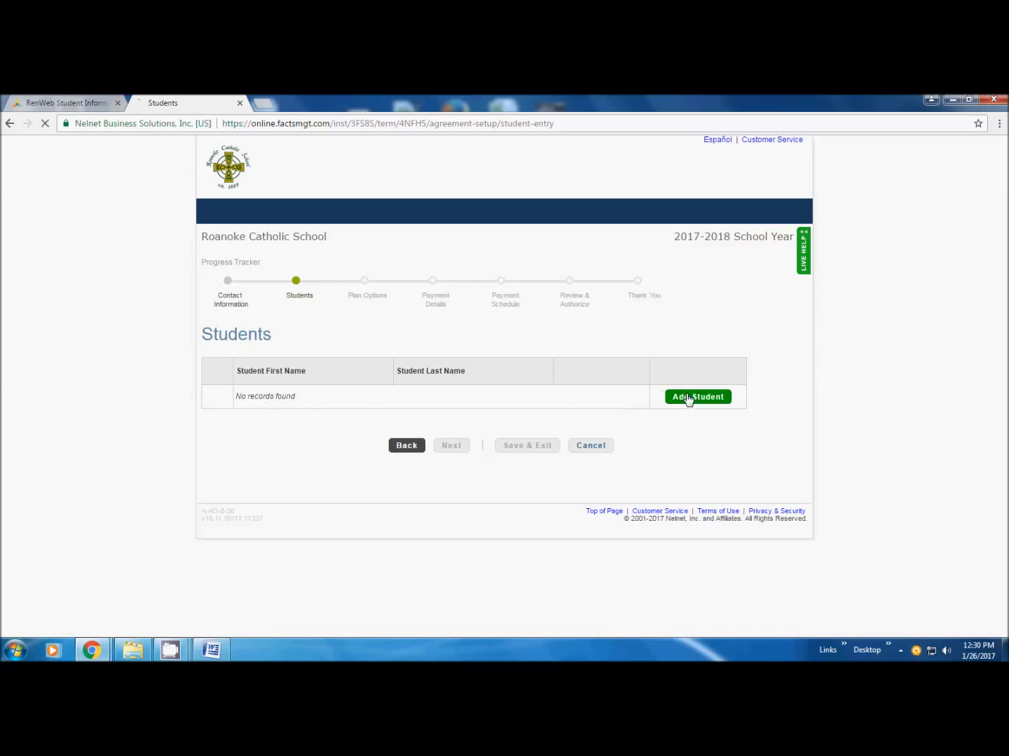
{"action": "left_click", "coordinate": [698, 396]}
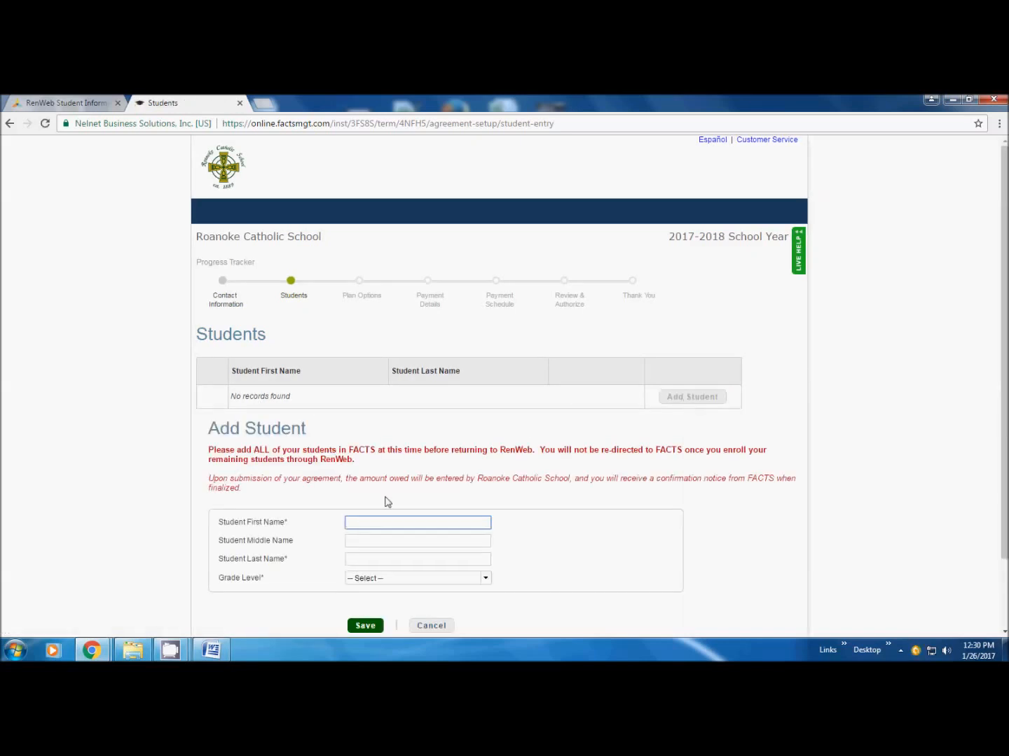
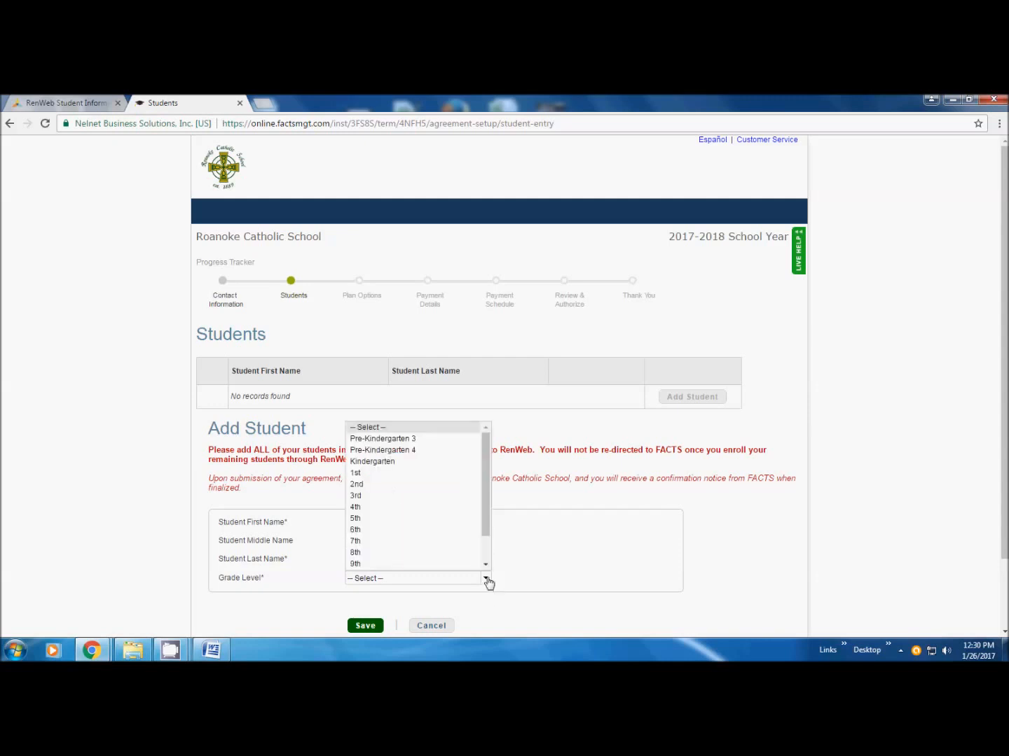
{"action": "left_click", "coordinate": [358, 485]}
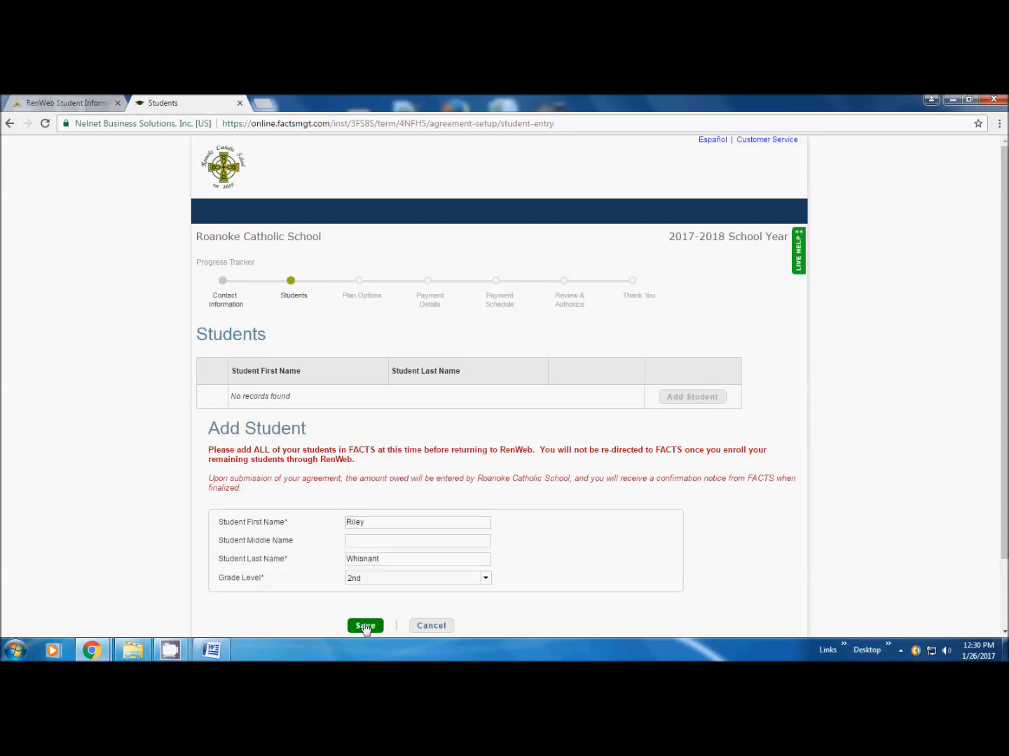
{"action": "left_click", "coordinate": [364, 625]}
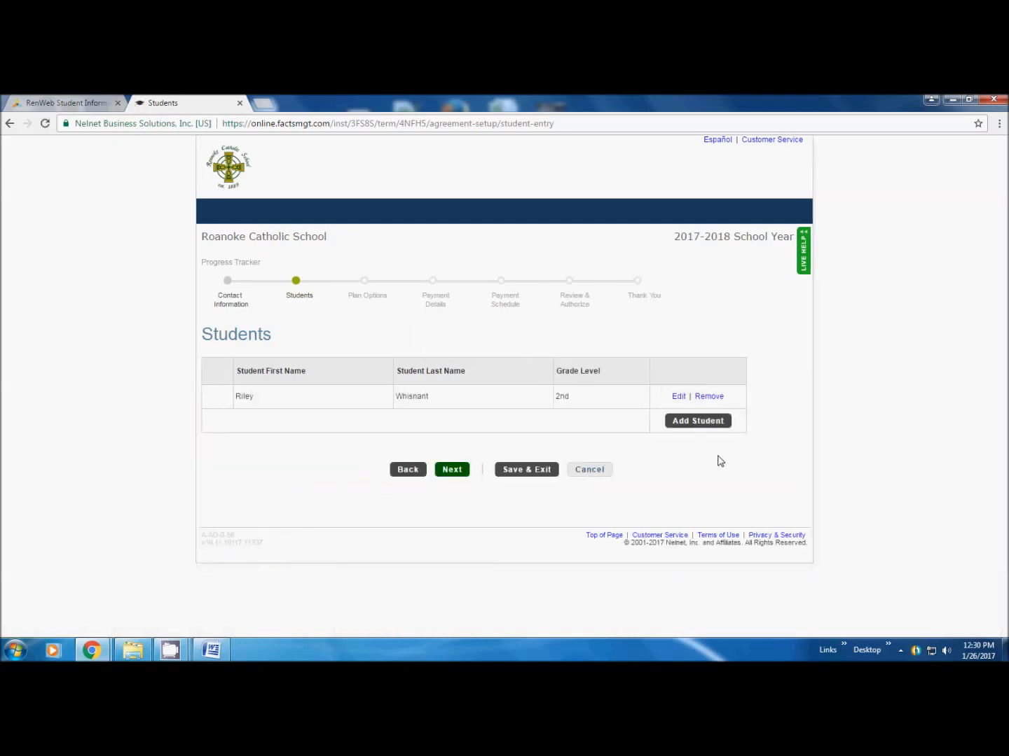
{"action": "mouse_move", "coordinate": [451, 469]}
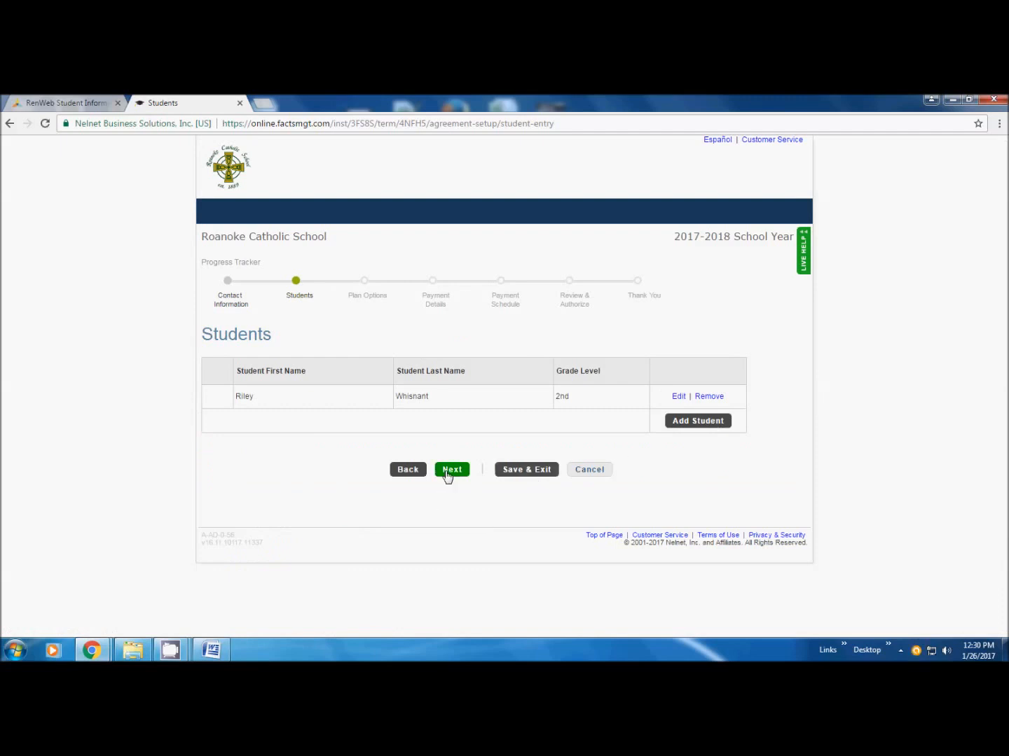
{"action": "left_click", "coordinate": [451, 469]}
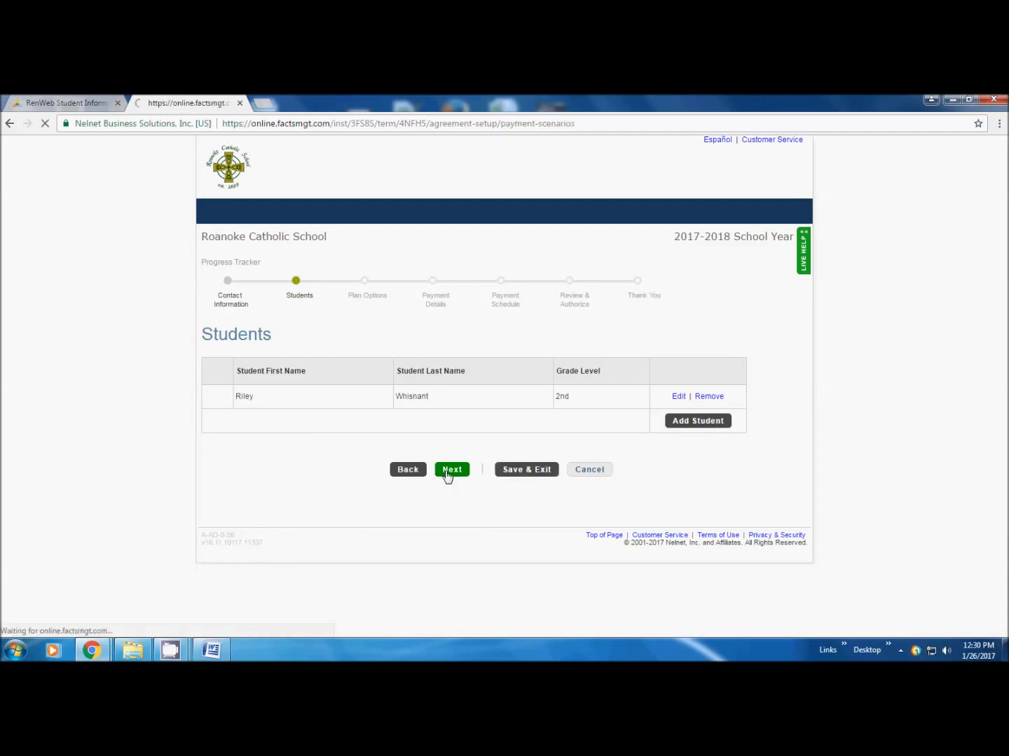
Choose the 10-month payment plan and accept the nonrefundable enrollment fee notice.
{"action": "left_click", "coordinate": [451, 470]}
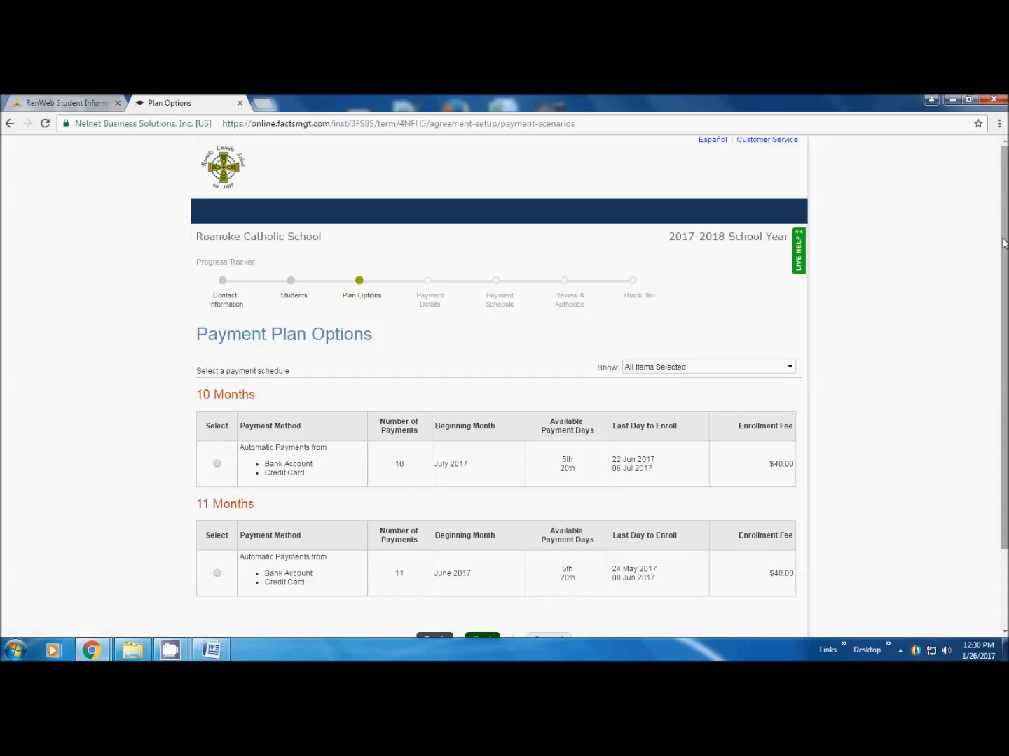
{"action": "scroll", "scroll_direction": "down", "scroll_amount": 3}
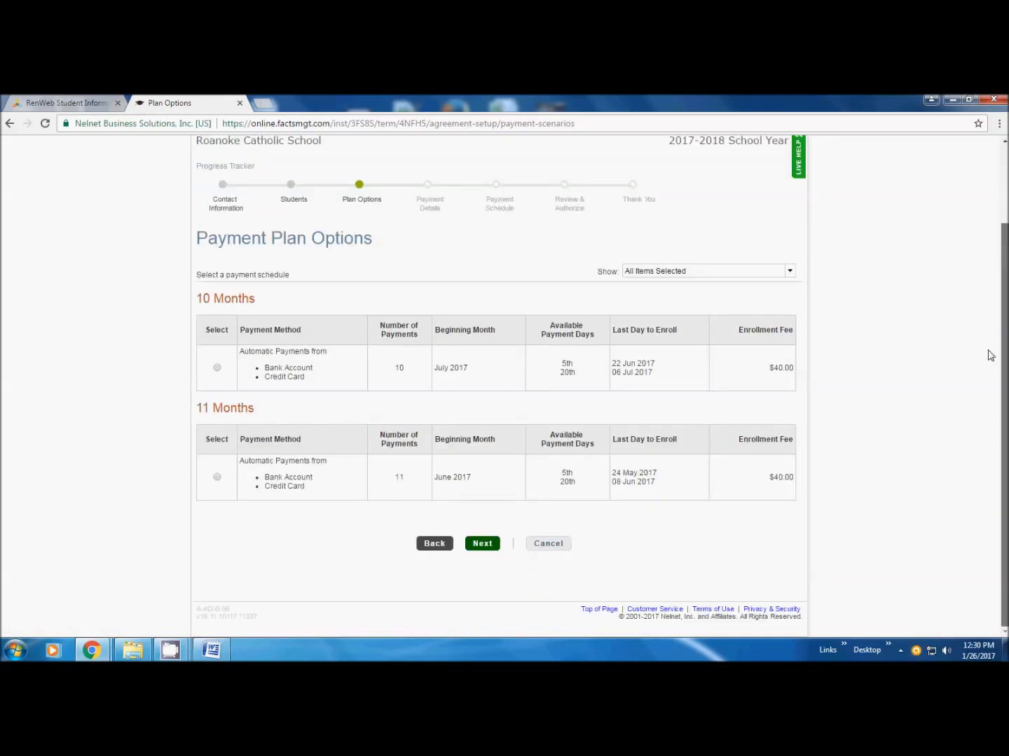
{"action": "mouse_move", "coordinate": [989, 413]}
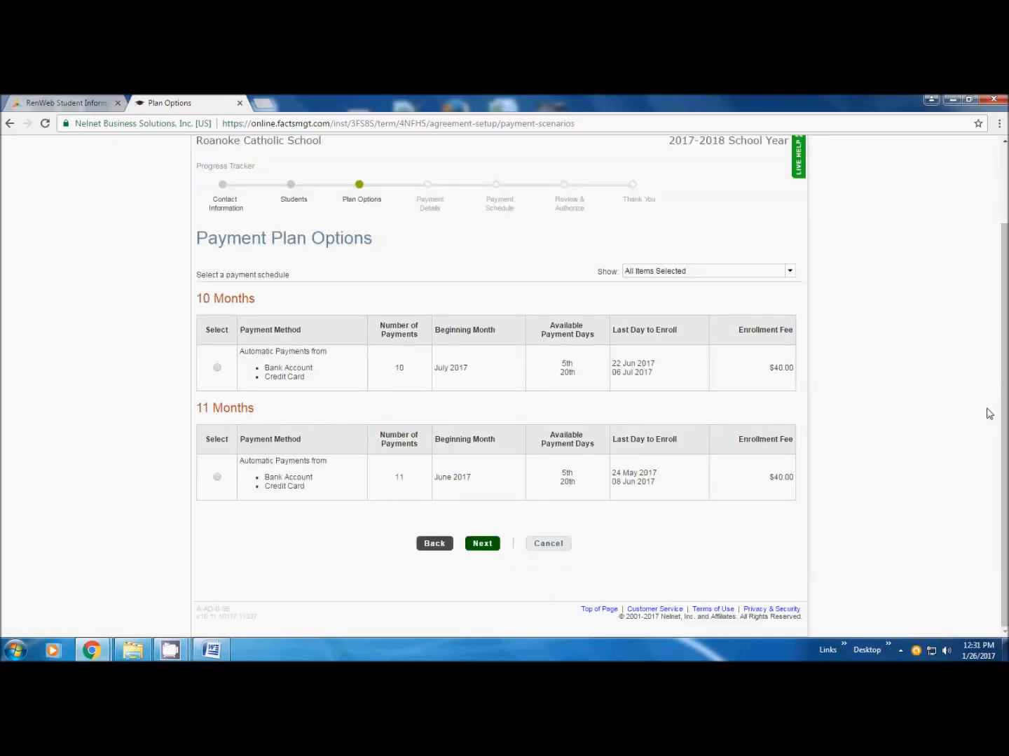
{"action": "mouse_move", "coordinate": [89, 409]}
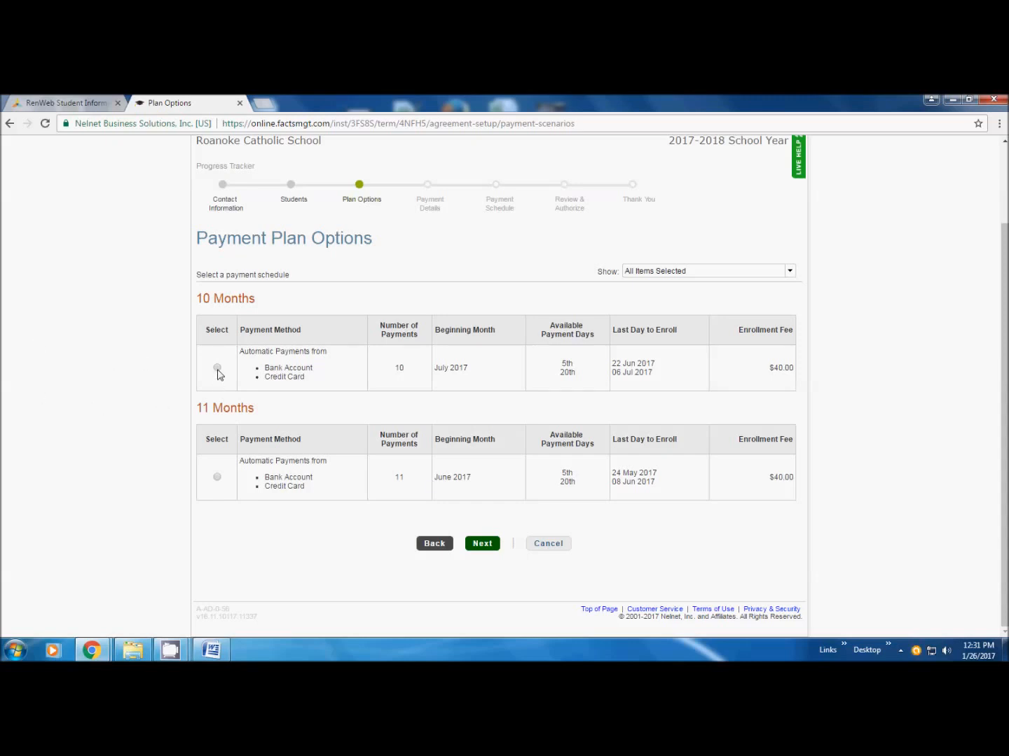
{"action": "left_click", "coordinate": [217, 367]}
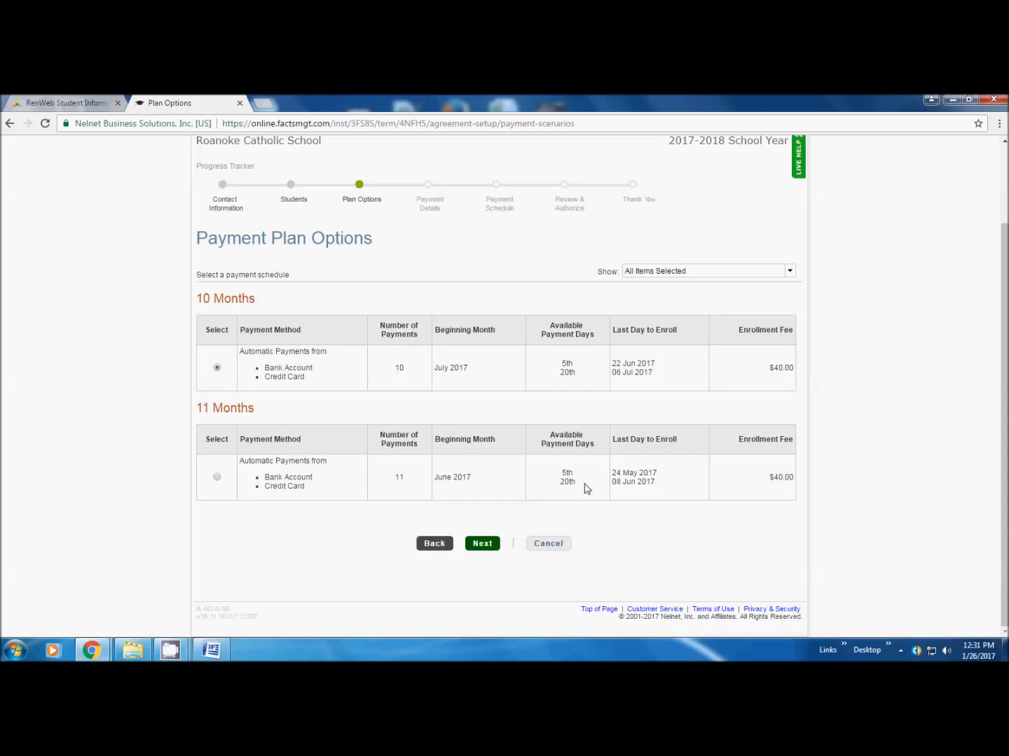
{"action": "mouse_move", "coordinate": [762, 369]}
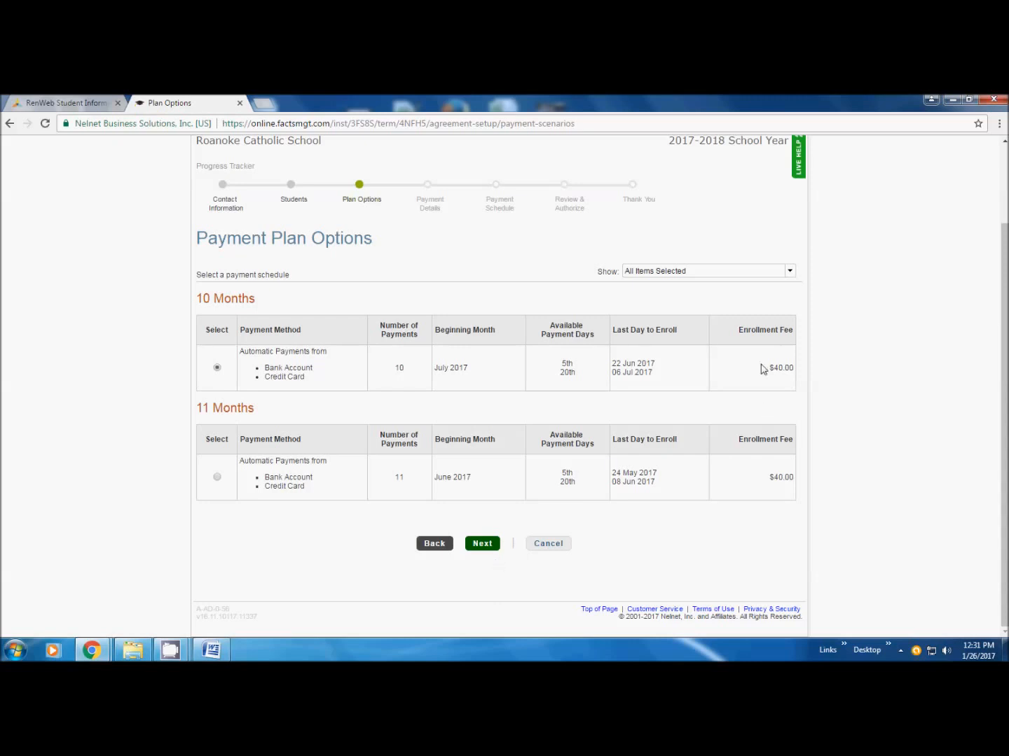
{"action": "mouse_move", "coordinate": [805, 376]}
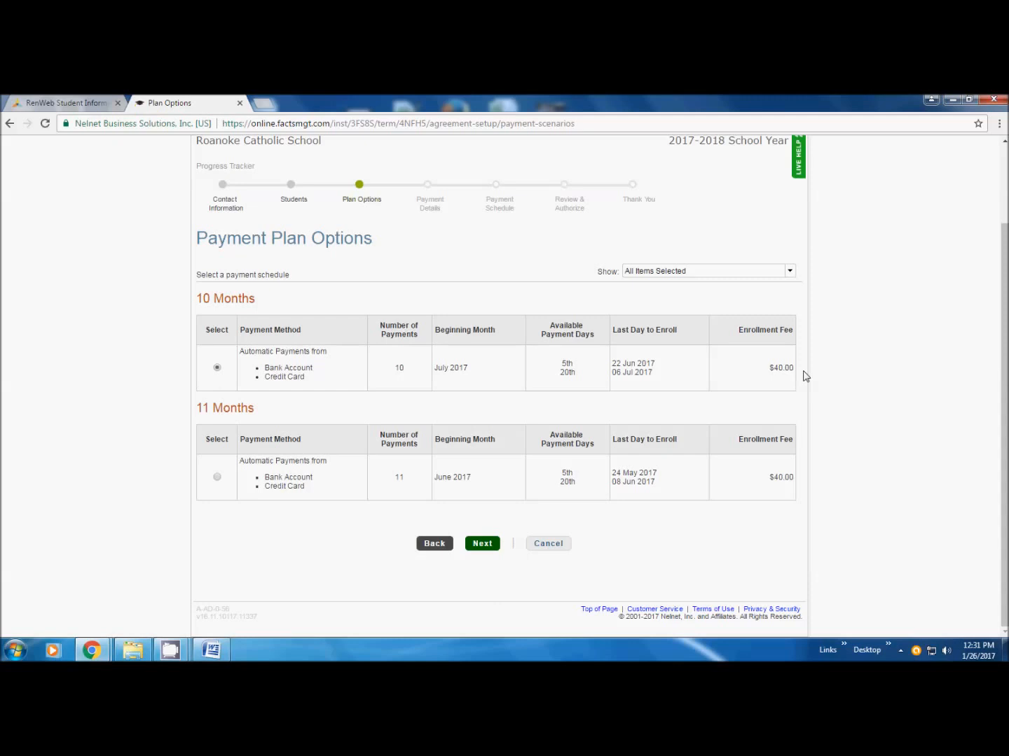
{"action": "mouse_move", "coordinate": [482, 544]}
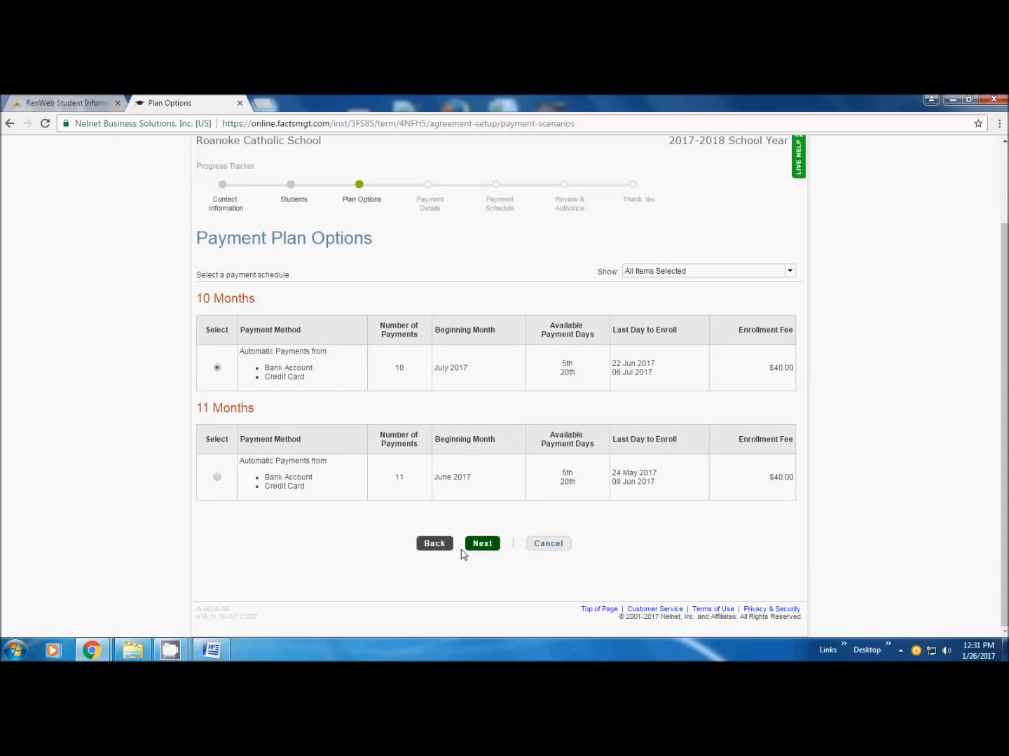
{"action": "left_click", "coordinate": [482, 544]}
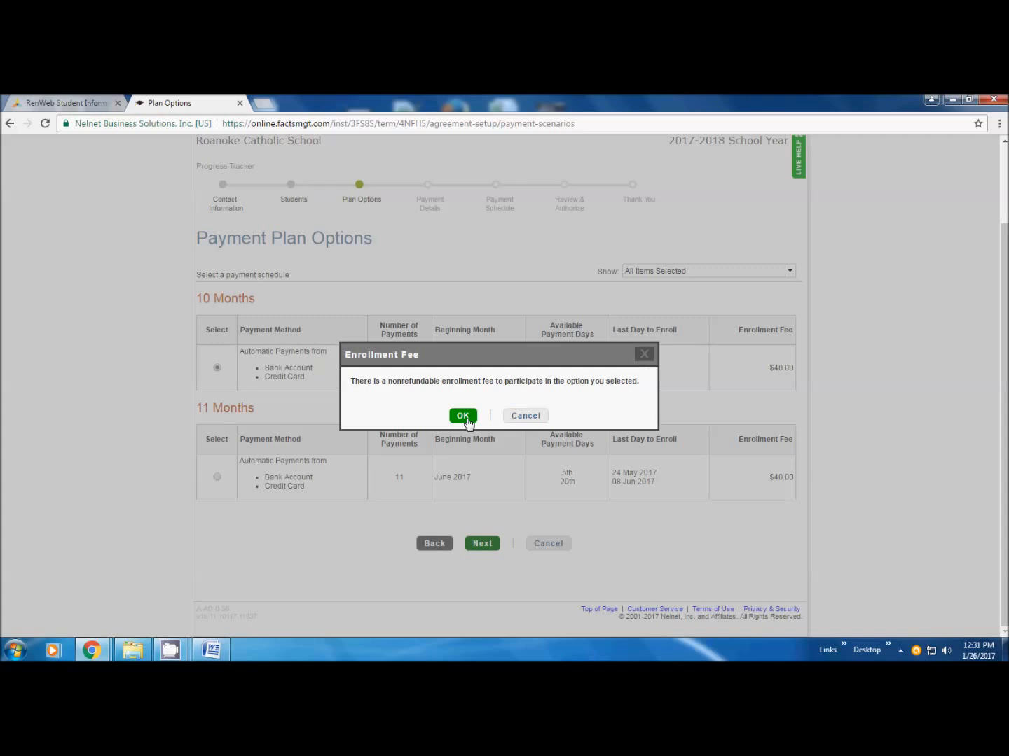
{"action": "left_click", "coordinate": [462, 415]}
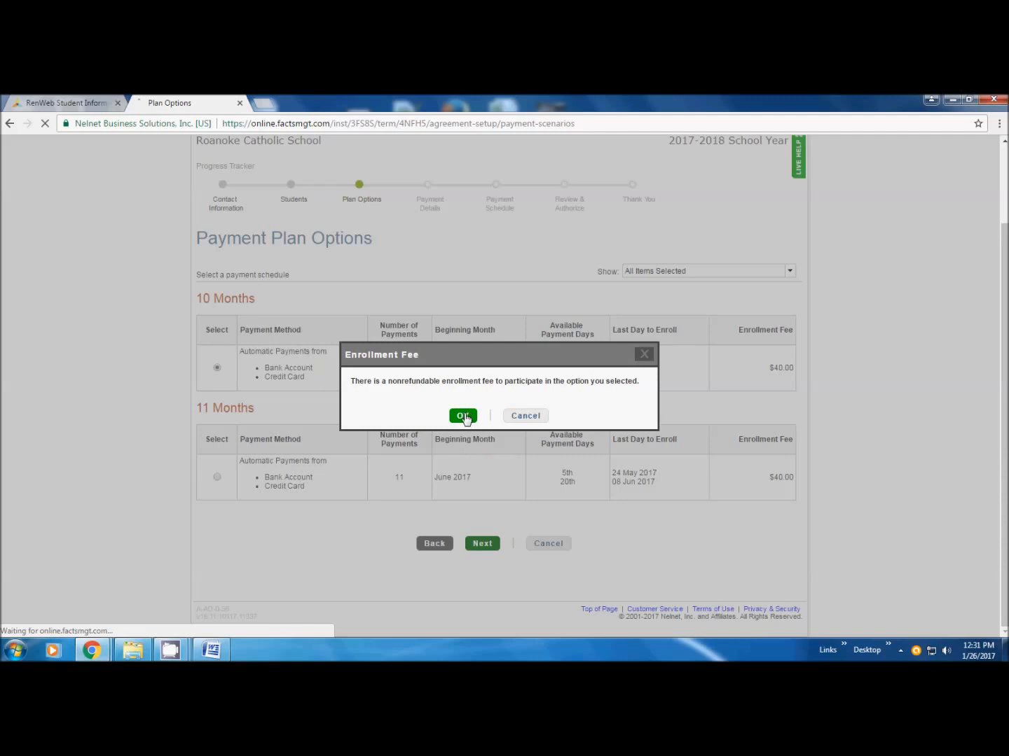
{"action": "left_click", "coordinate": [463, 415]}
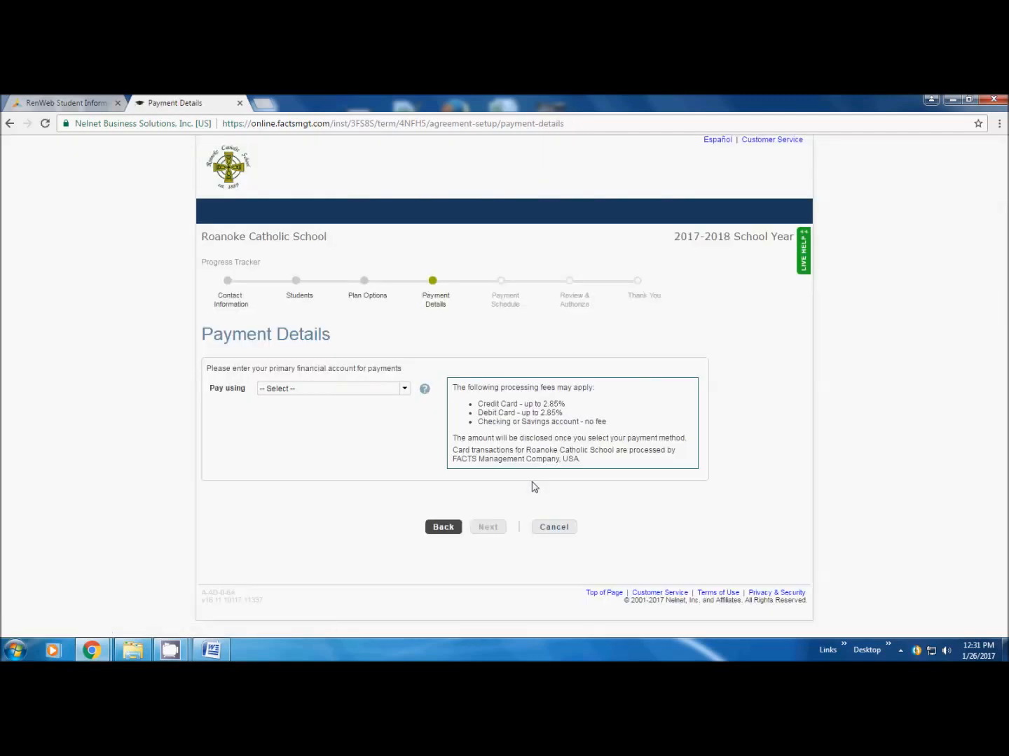
Add a new bank account under Pay using and save it as the primary payment account.
{"action": "left_click", "coordinate": [333, 388]}
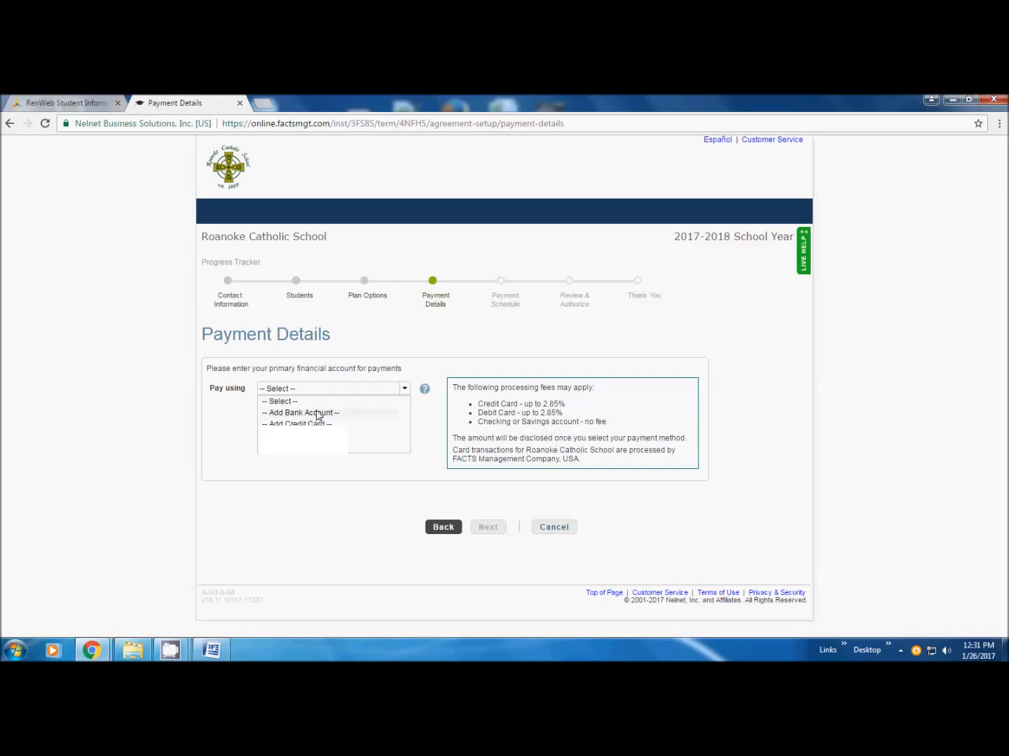
{"action": "left_click", "coordinate": [301, 411]}
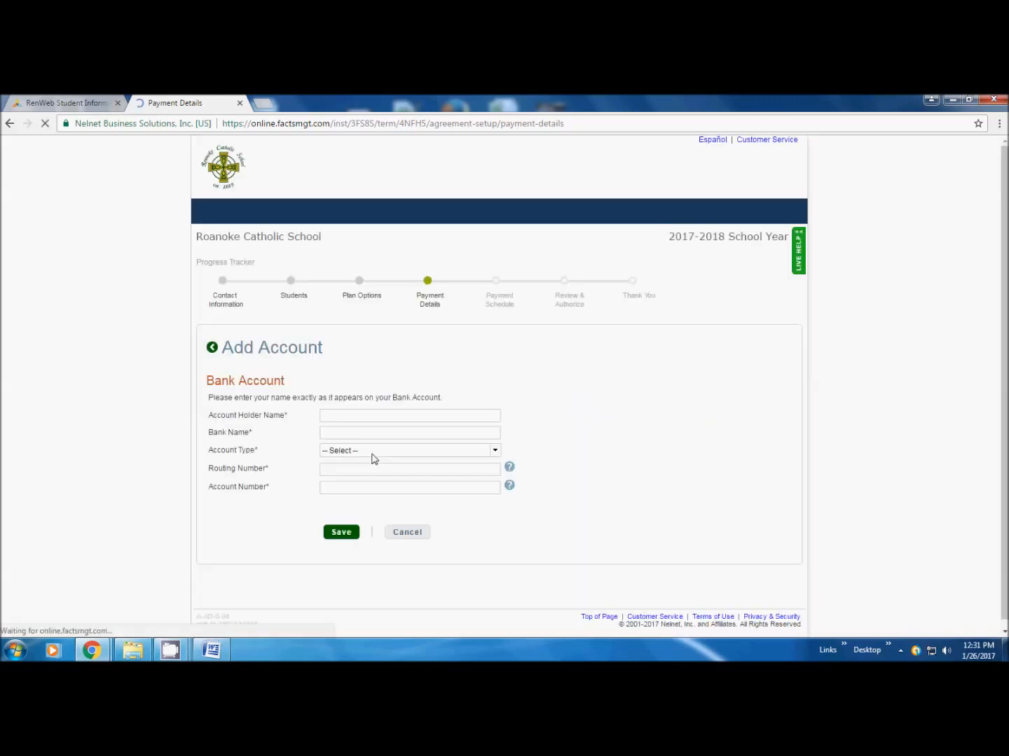
{"action": "left_click", "coordinate": [409, 415]}
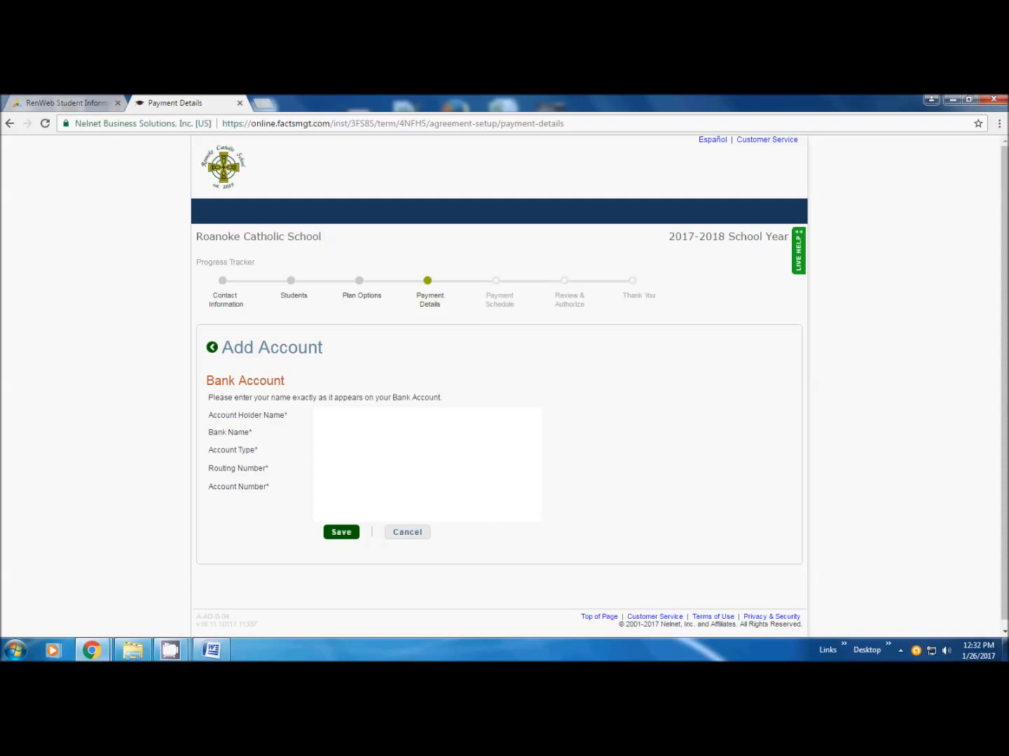
{"action": "left_click", "coordinate": [341, 531]}
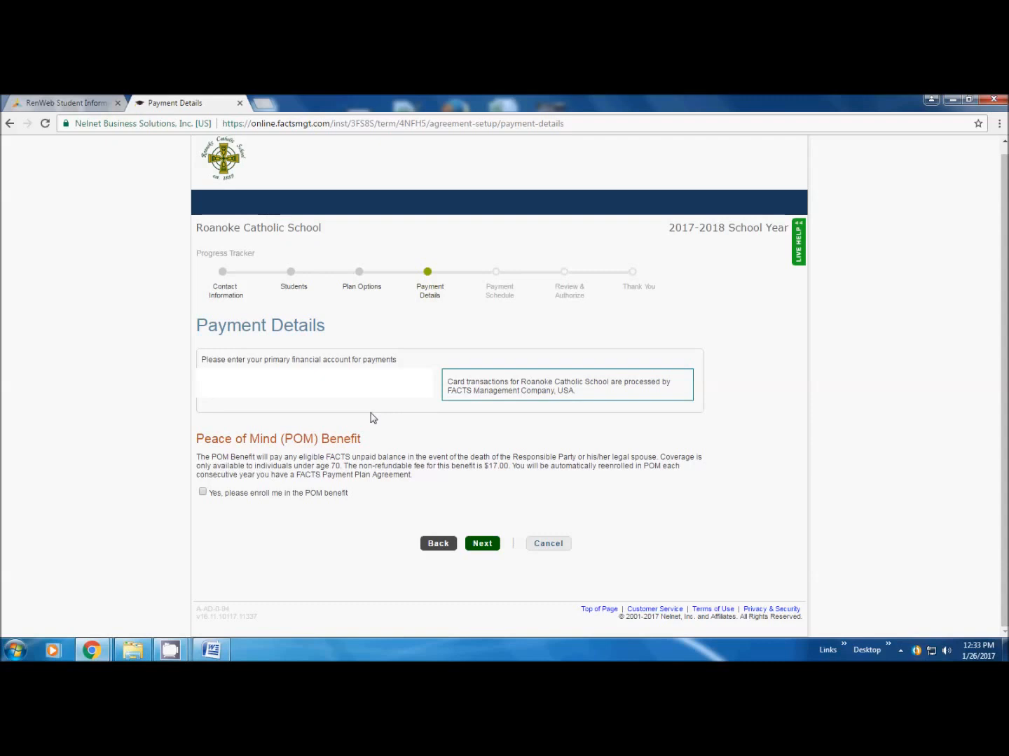
{"action": "mouse_move", "coordinate": [388, 457]}
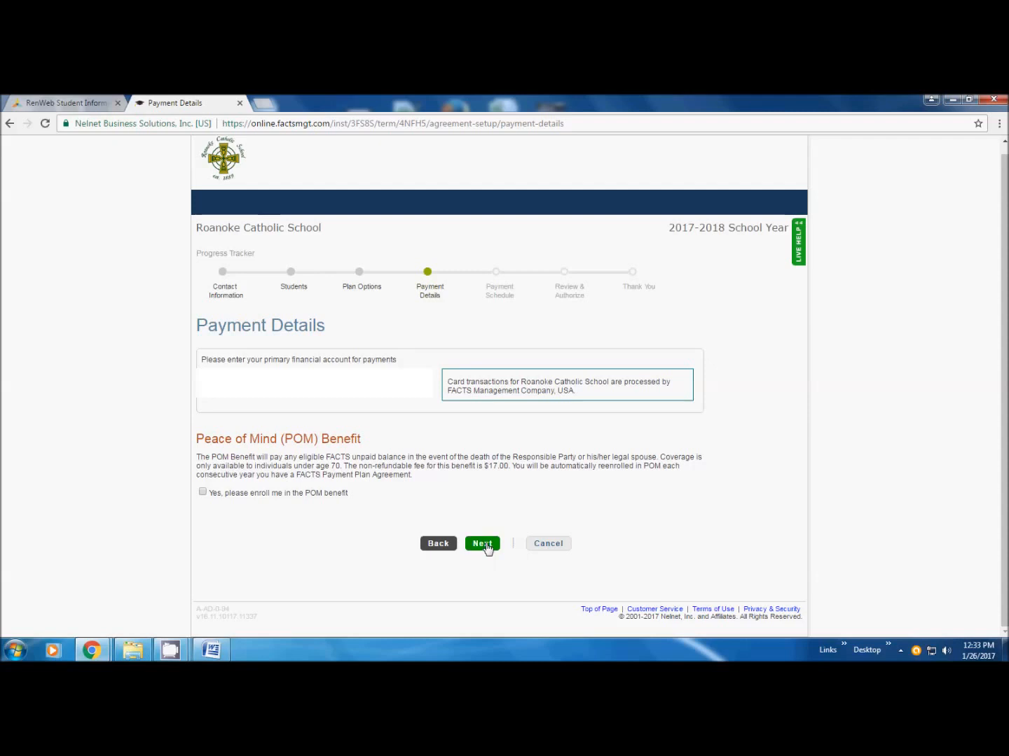
Continue past Payment Details without the Peace of Mind benefit to the Payment Schedule.
{"action": "left_click", "coordinate": [482, 543]}
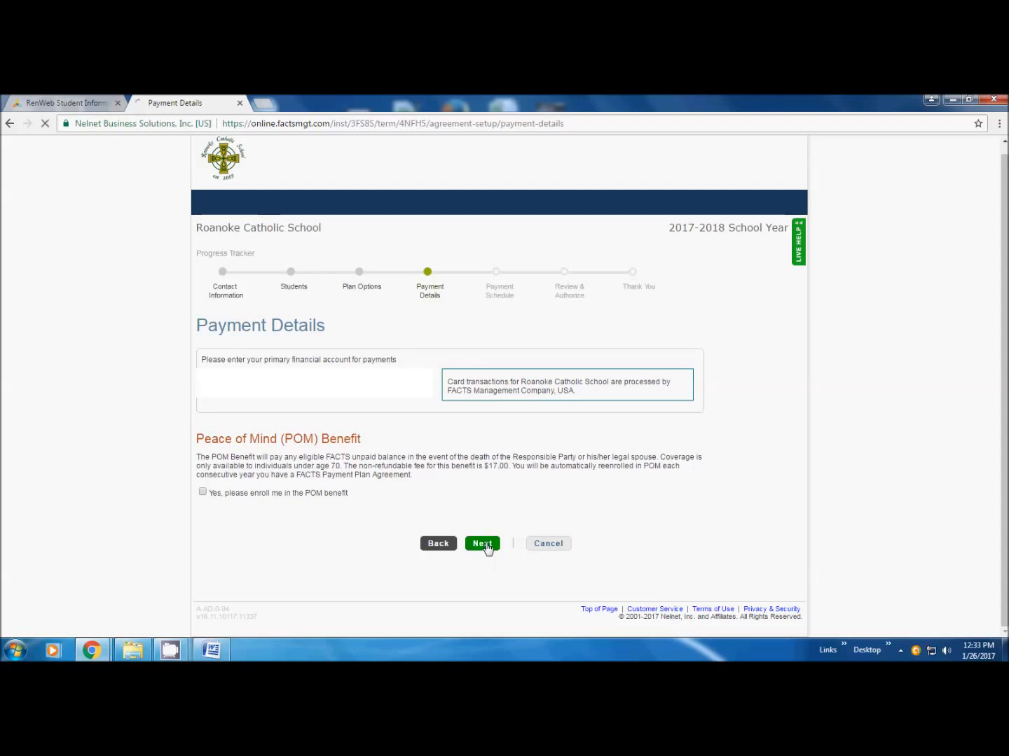
{"action": "left_click", "coordinate": [482, 543]}
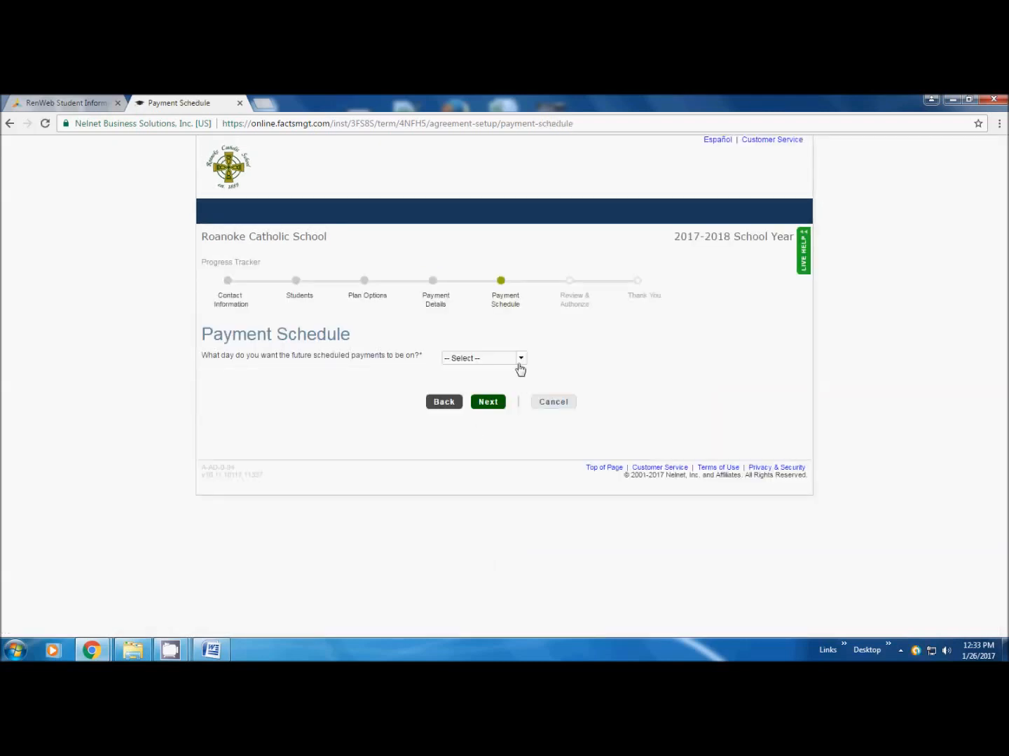
Set the payment day to the 20th, review the future payment schedule, and continue to Review & Authorize.
{"action": "left_click", "coordinate": [483, 359]}
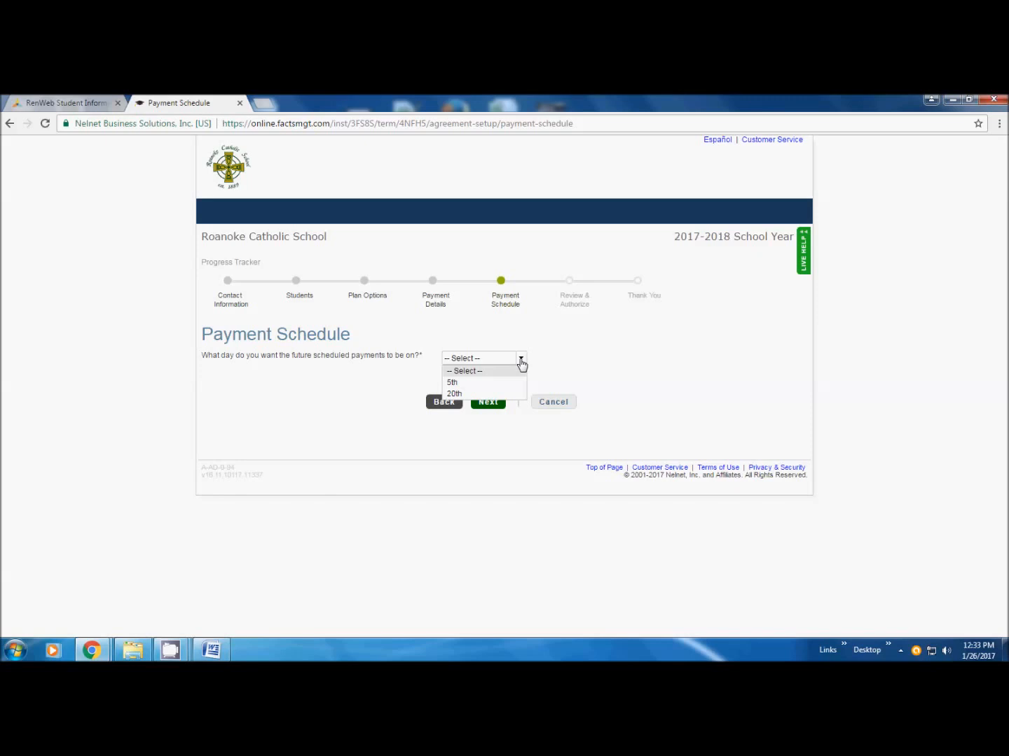
{"action": "left_click", "coordinate": [454, 392]}
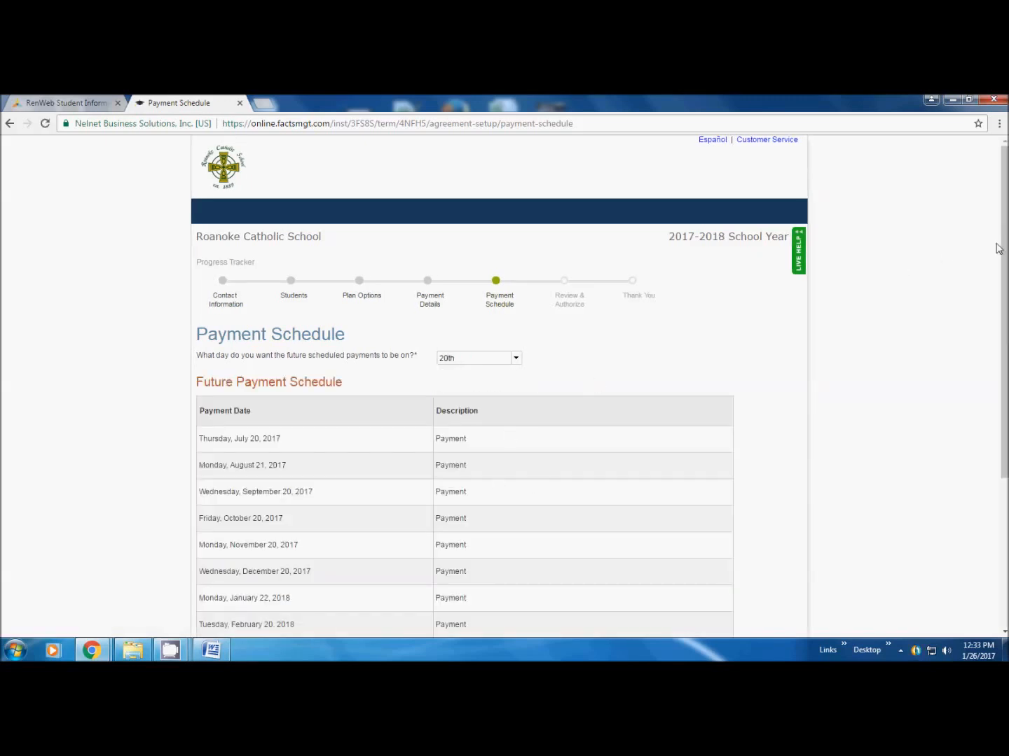
{"action": "scroll", "scroll_direction": "down", "scroll_amount": 3}
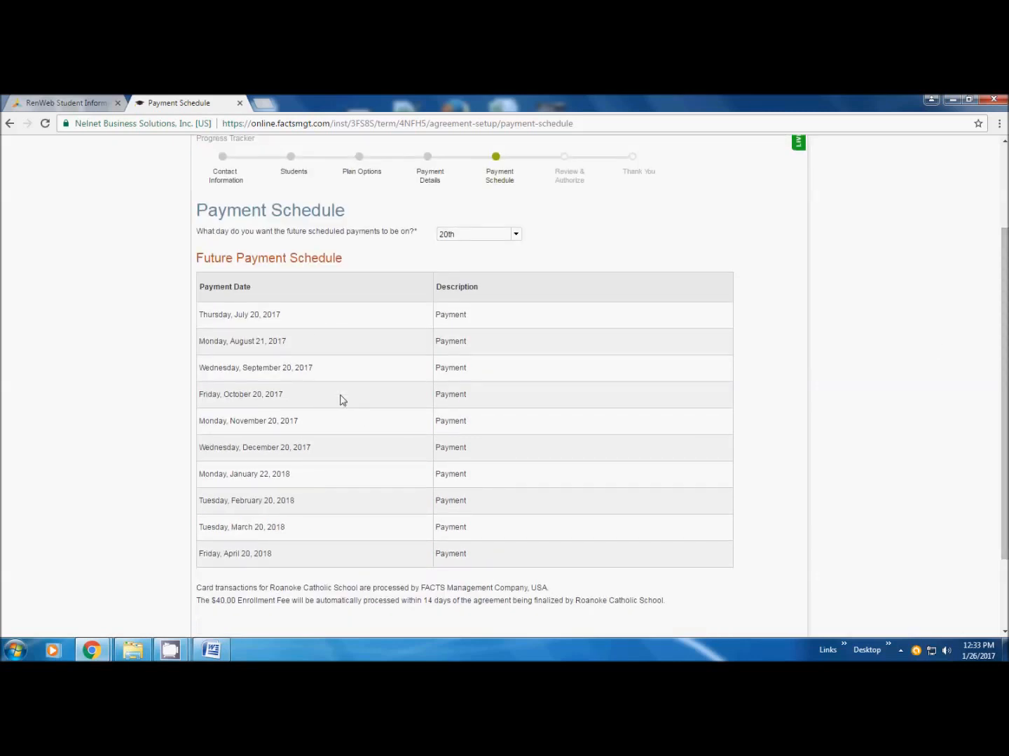
{"action": "mouse_move", "coordinate": [311, 336]}
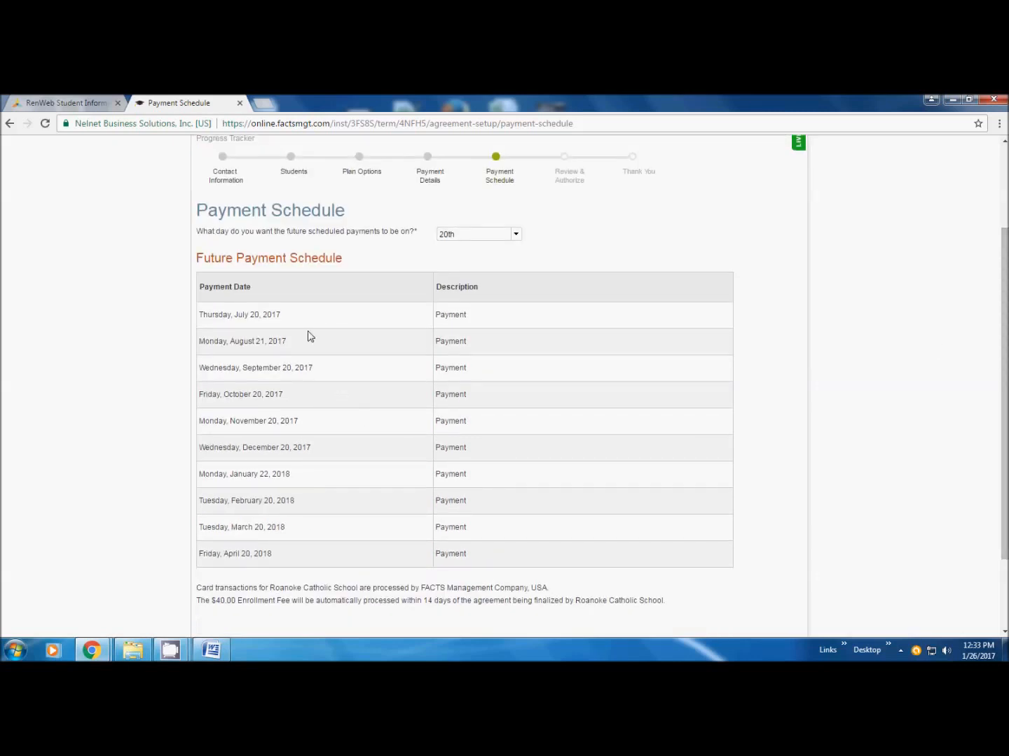
{"action": "mouse_move", "coordinate": [316, 420]}
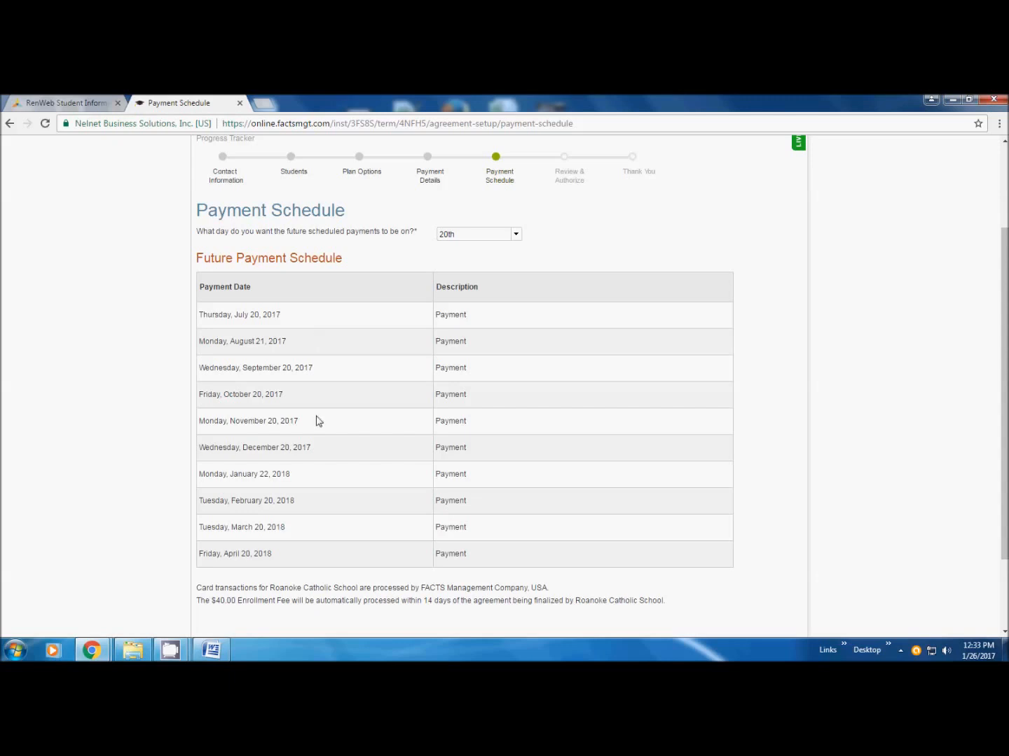
{"action": "mouse_move", "coordinate": [272, 583]}
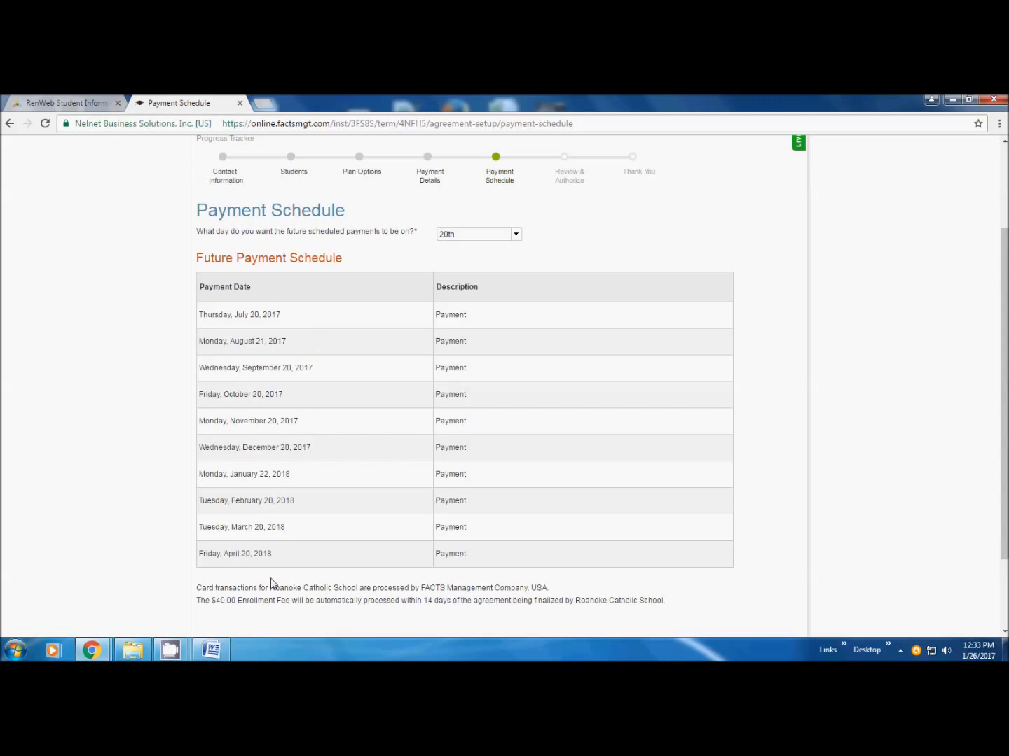
{"action": "mouse_move", "coordinate": [832, 527]}
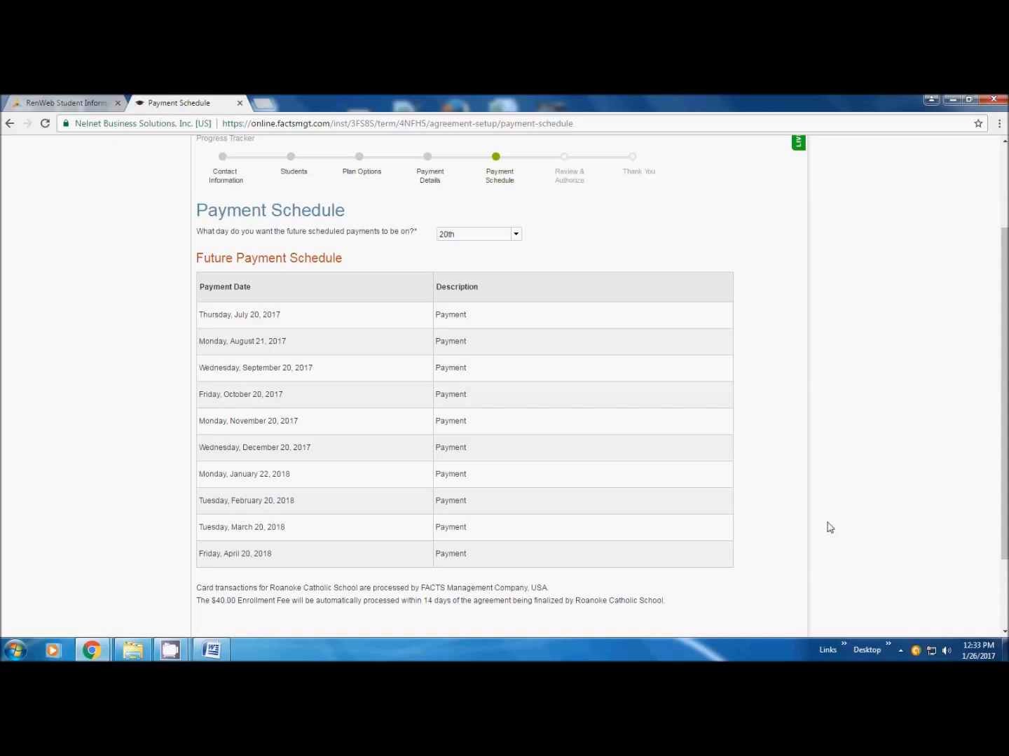
{"action": "mouse_move", "coordinate": [273, 611]}
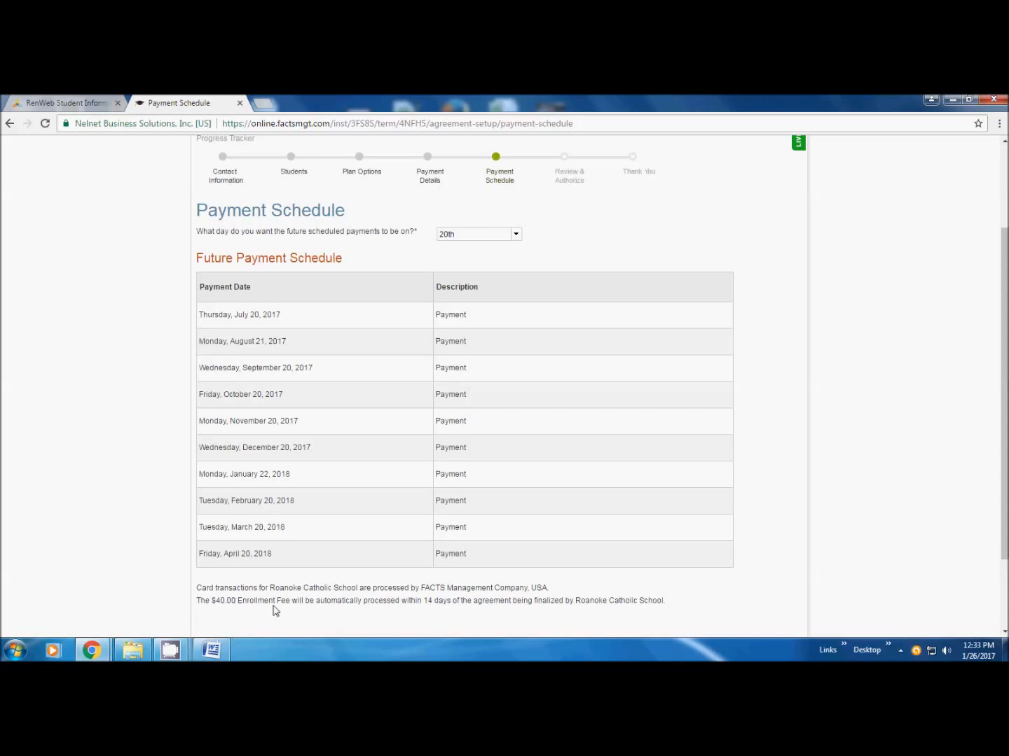
{"action": "mouse_move", "coordinate": [391, 614]}
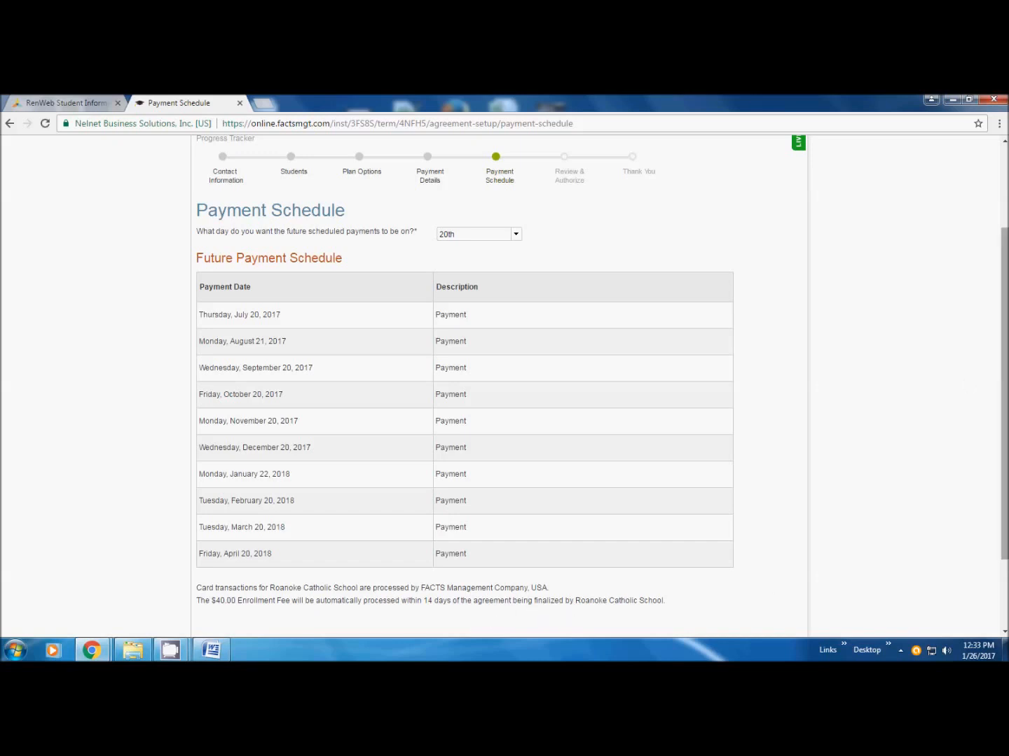
{"action": "scroll", "scroll_direction": "down", "scroll_amount": 3}
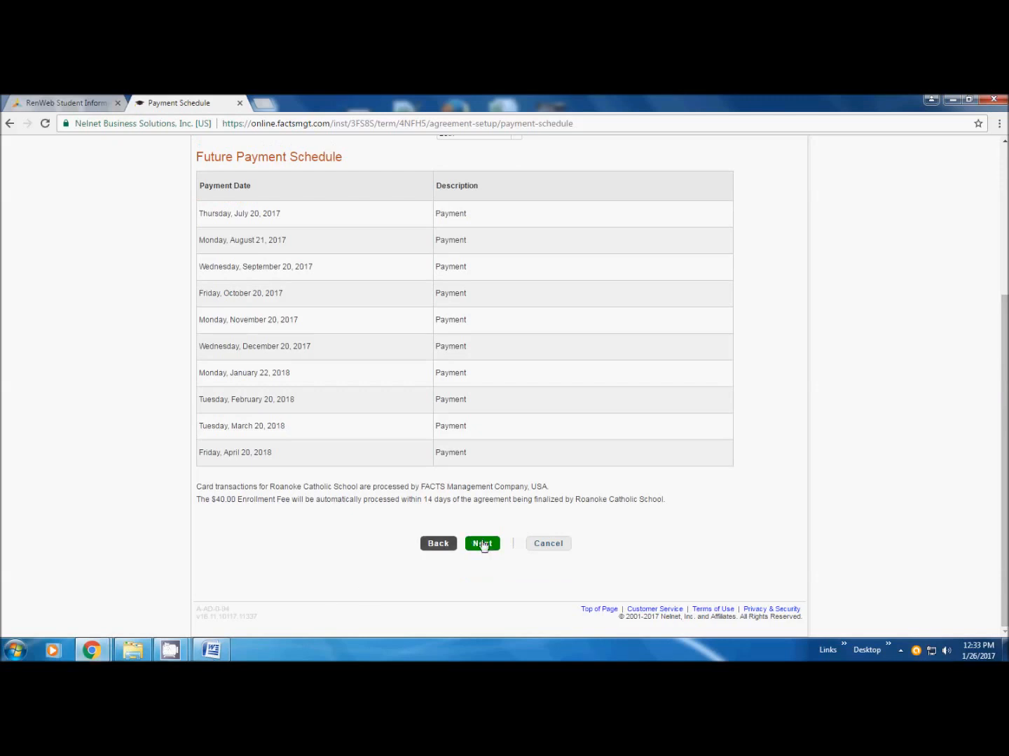
{"action": "left_click", "coordinate": [482, 543]}
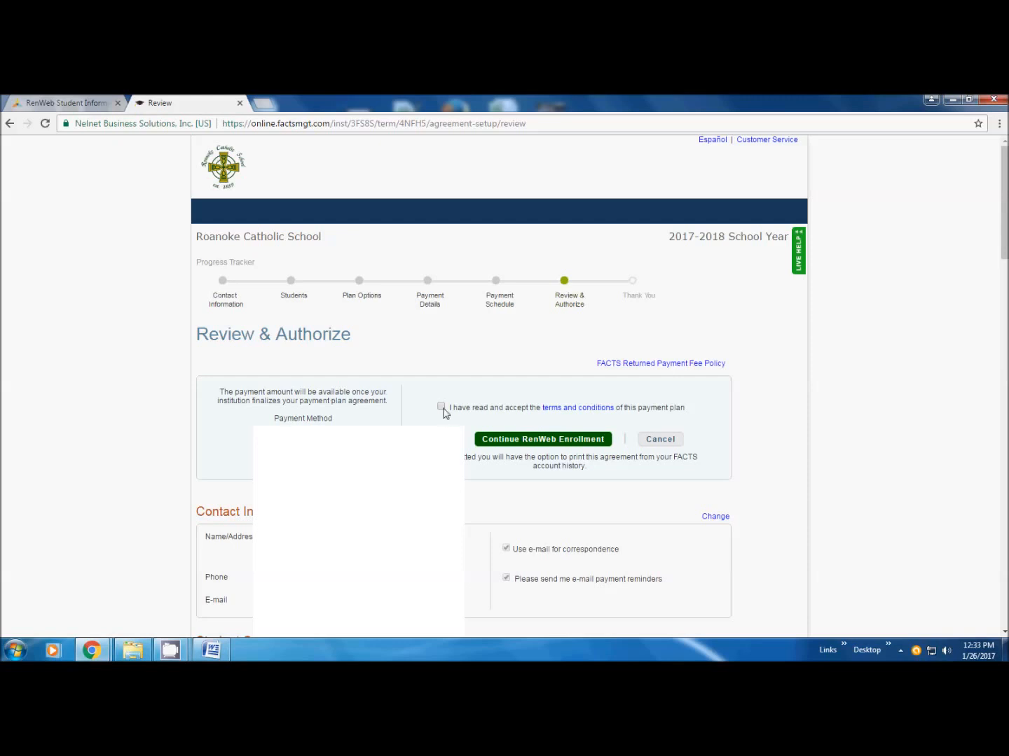
Accept the payment plan terms and conditions and return to the RenWeb enrollment.
{"action": "left_click", "coordinate": [441, 406]}
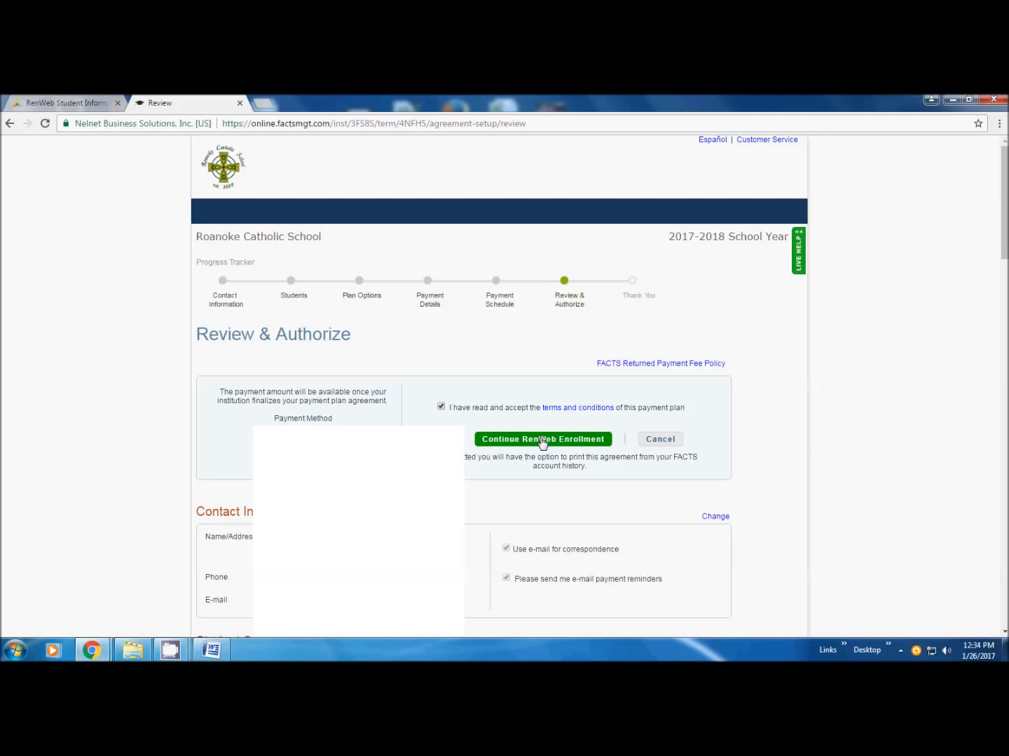
{"action": "left_click", "coordinate": [544, 440]}
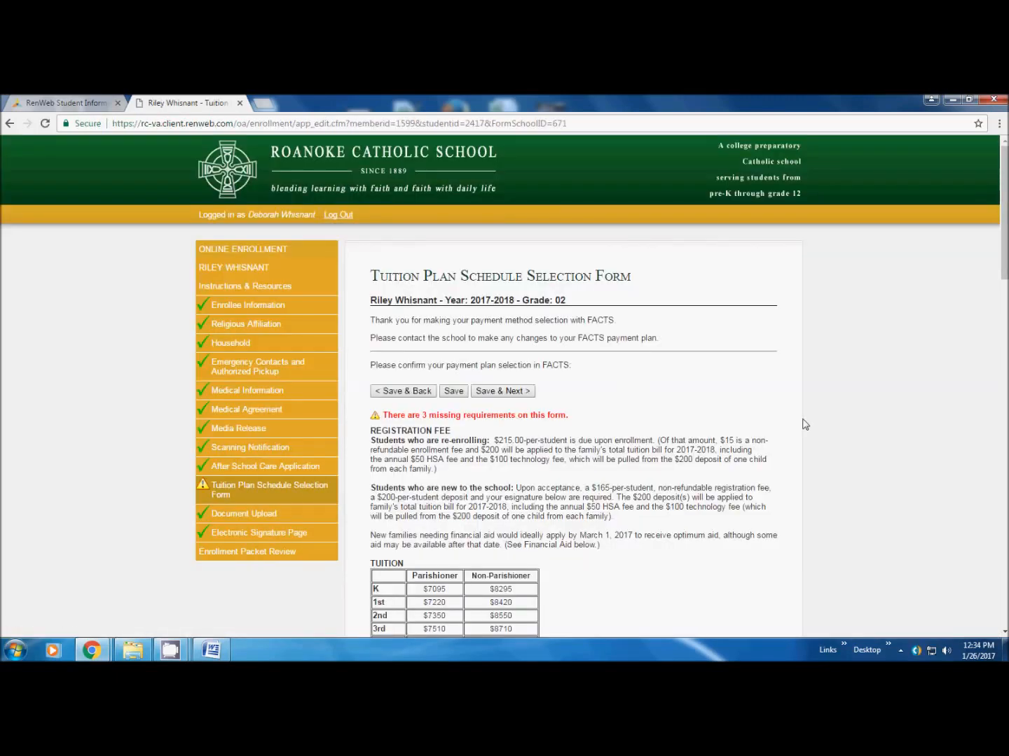
{"action": "mouse_move", "coordinate": [250, 448]}
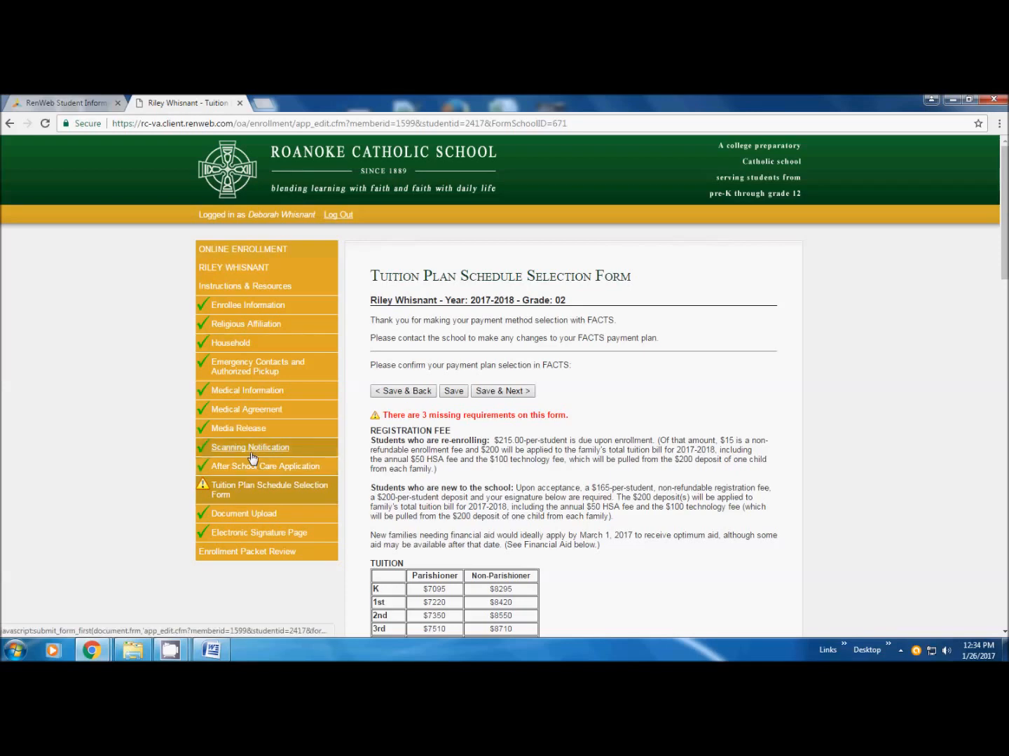
Select 10 Monthly Payments, answer Yes to RCS Employee and No to Payroll Deduction.
{"action": "scroll", "scroll_direction": "down", "scroll_amount": 3}
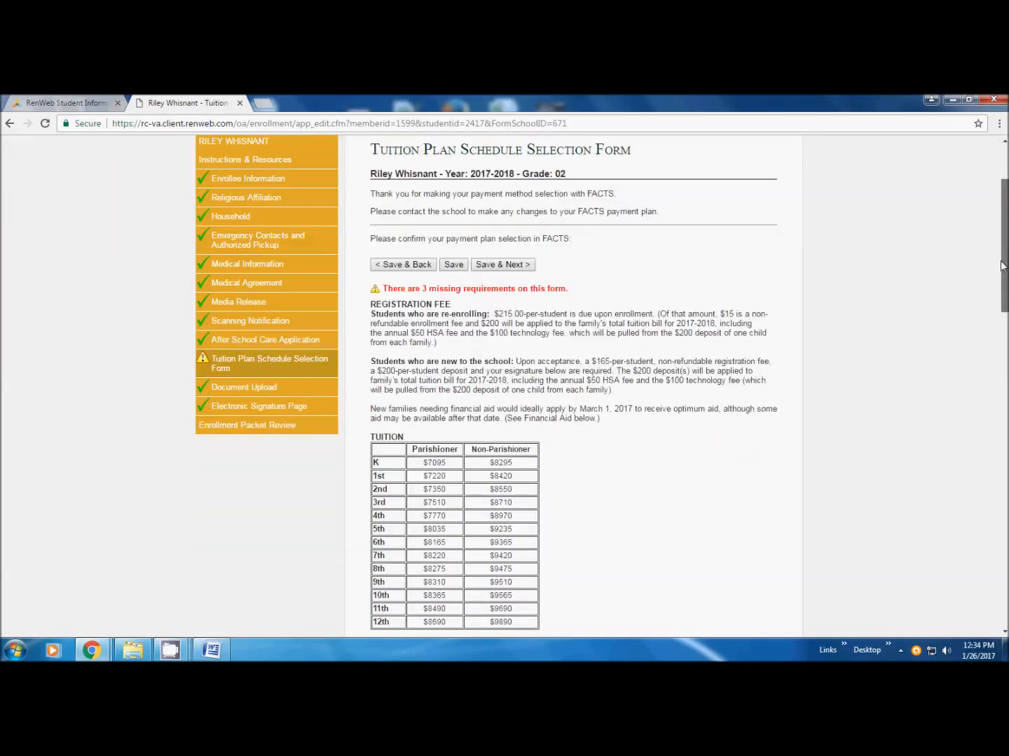
{"action": "scroll", "scroll_direction": "down", "scroll_amount": 3}
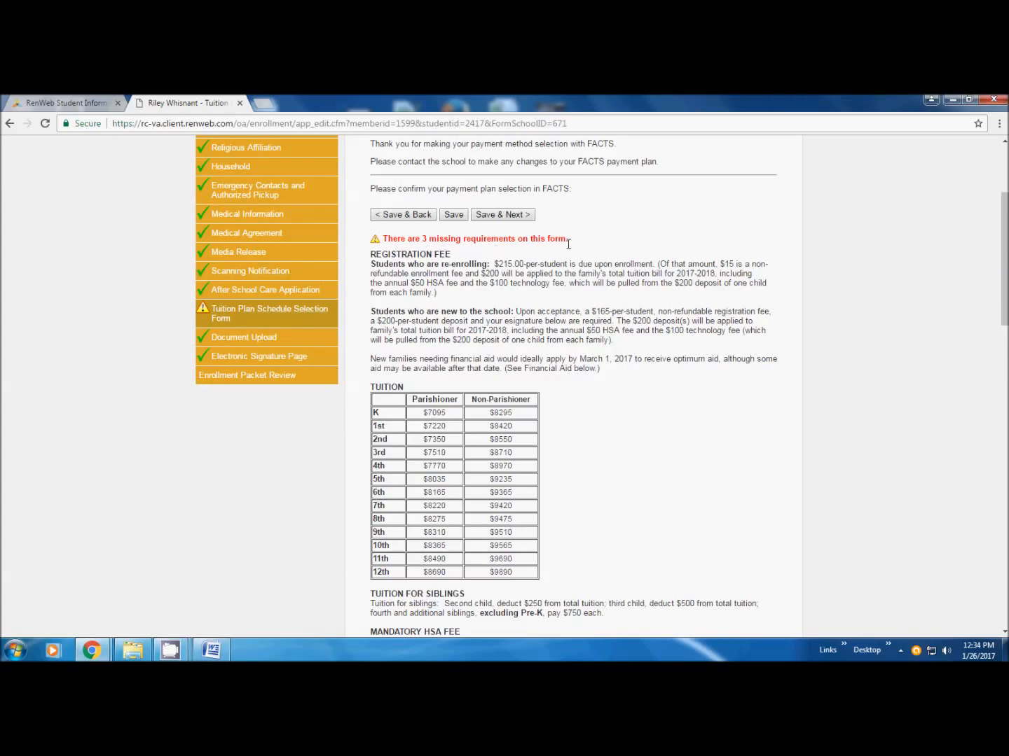
{"action": "scroll", "scroll_direction": "down", "scroll_amount": 3}
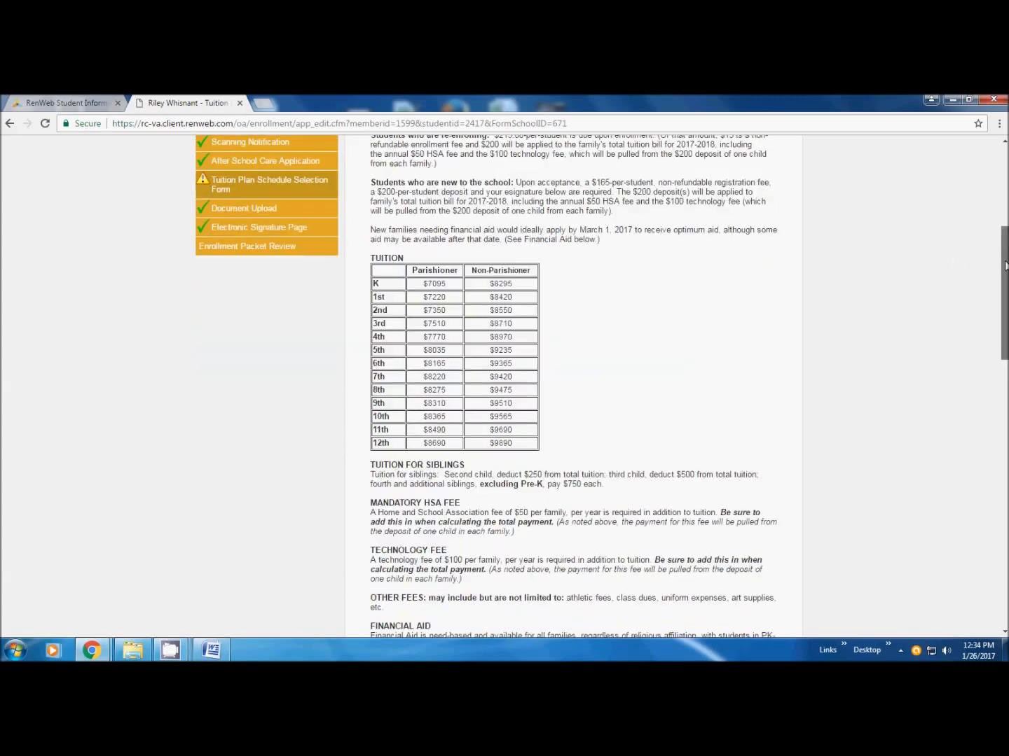
{"action": "scroll", "scroll_direction": "down", "scroll_amount": 3}
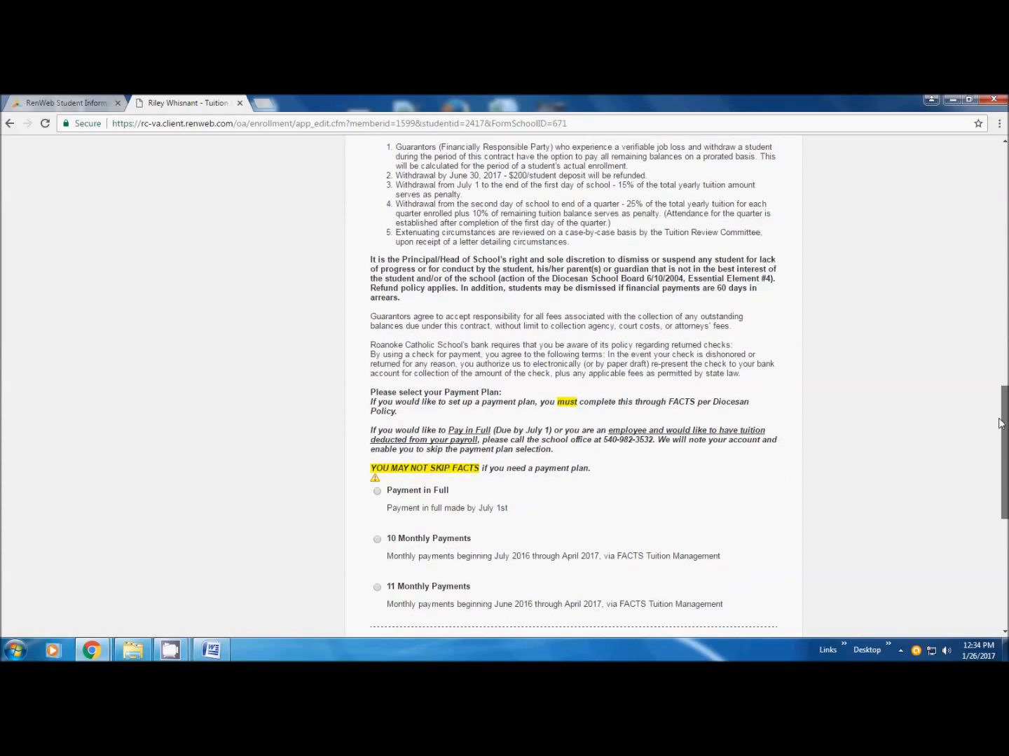
{"action": "scroll", "scroll_direction": "down", "scroll_amount": 3}
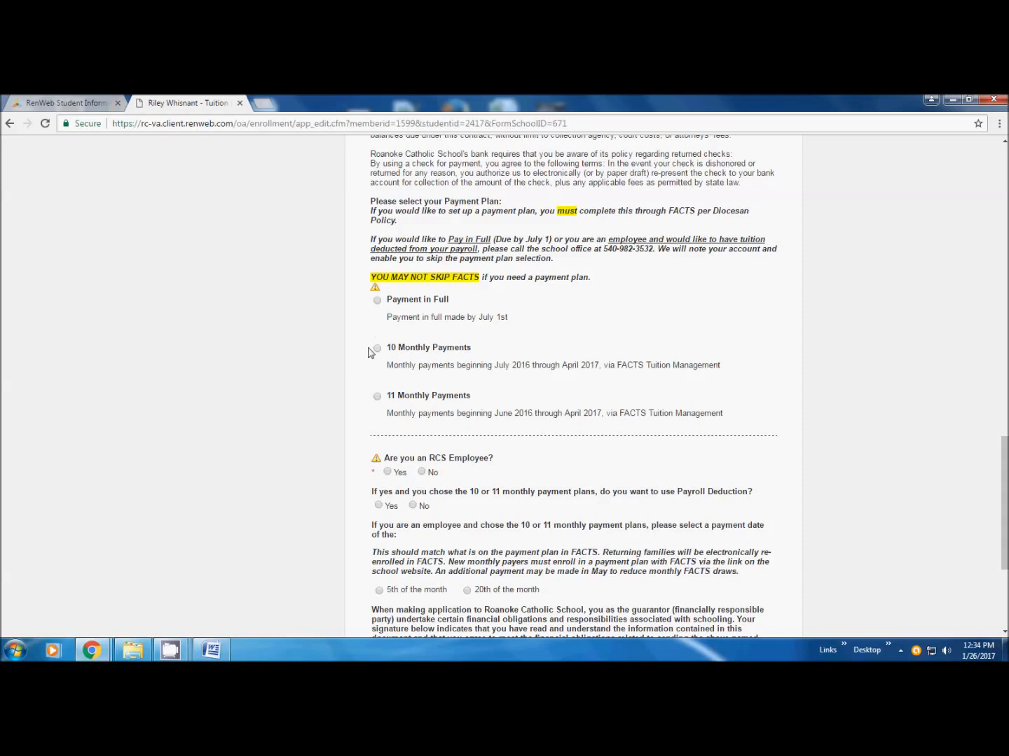
{"action": "left_click", "coordinate": [376, 347]}
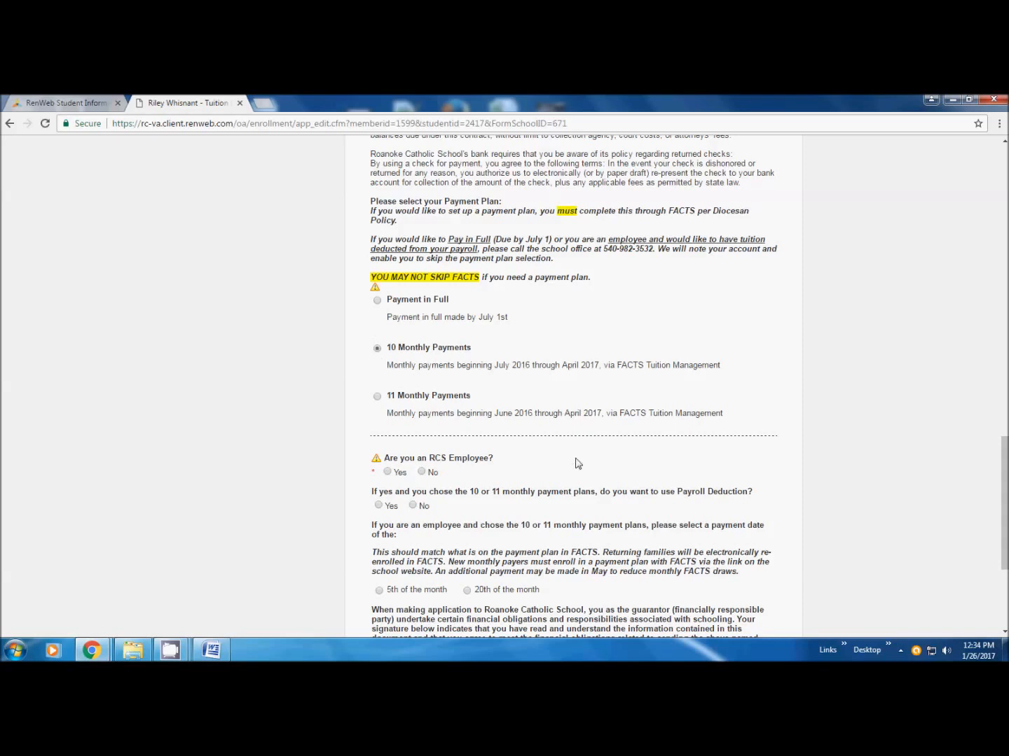
{"action": "mouse_move", "coordinate": [398, 488]}
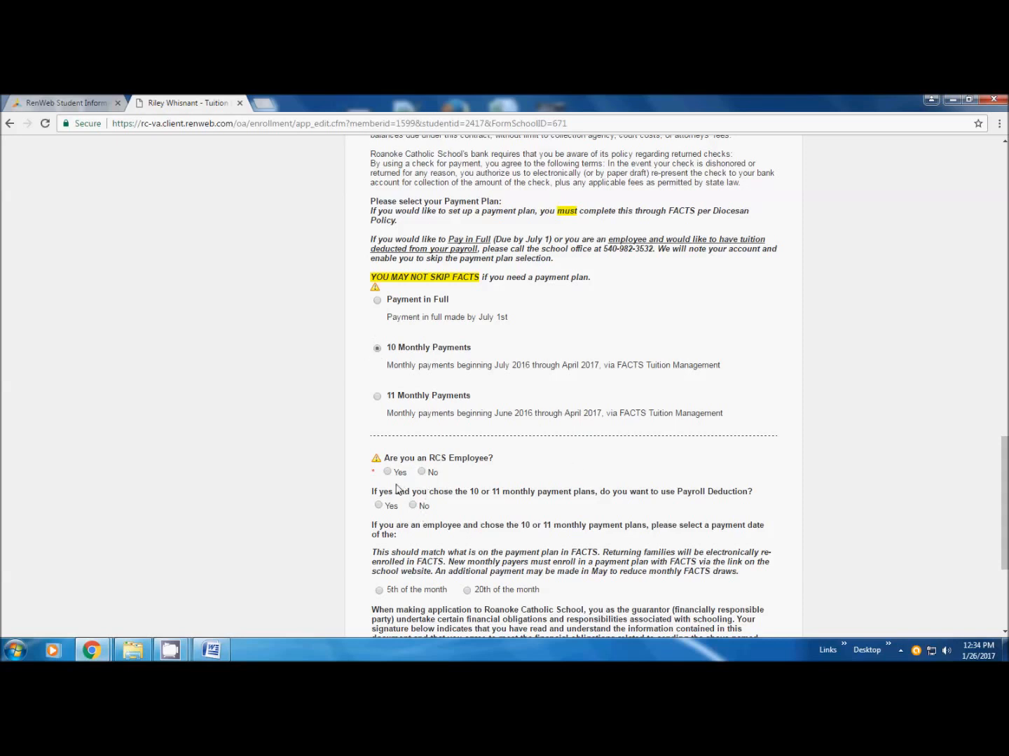
{"action": "left_click", "coordinate": [387, 471]}
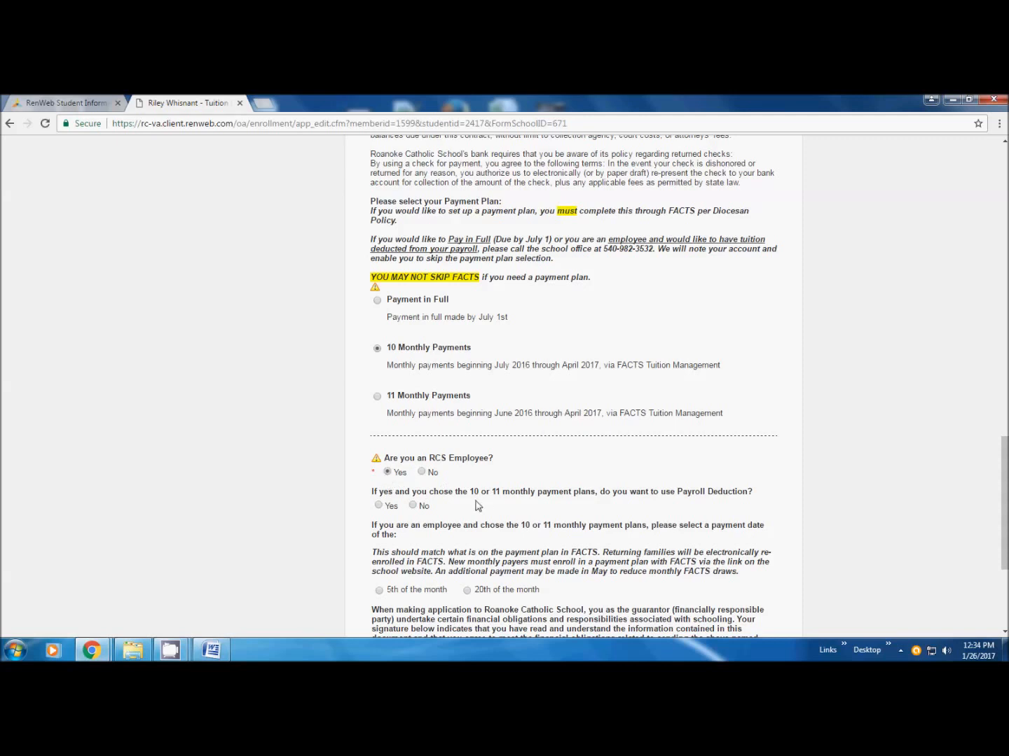
{"action": "mouse_move", "coordinate": [415, 519]}
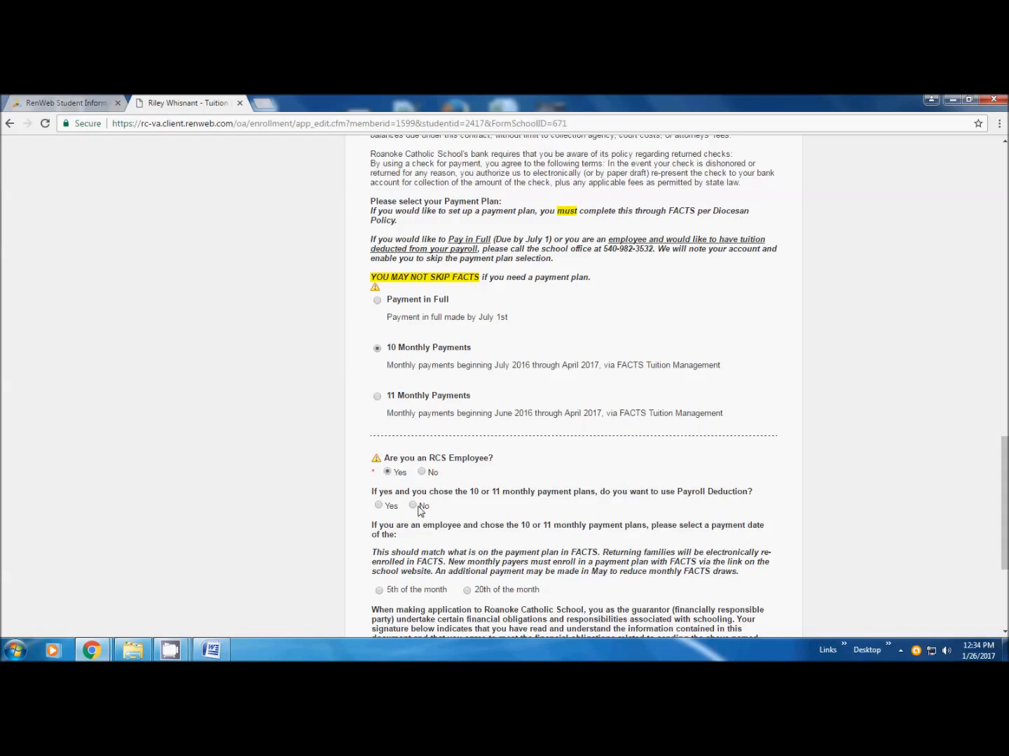
{"action": "left_click", "coordinate": [412, 504]}
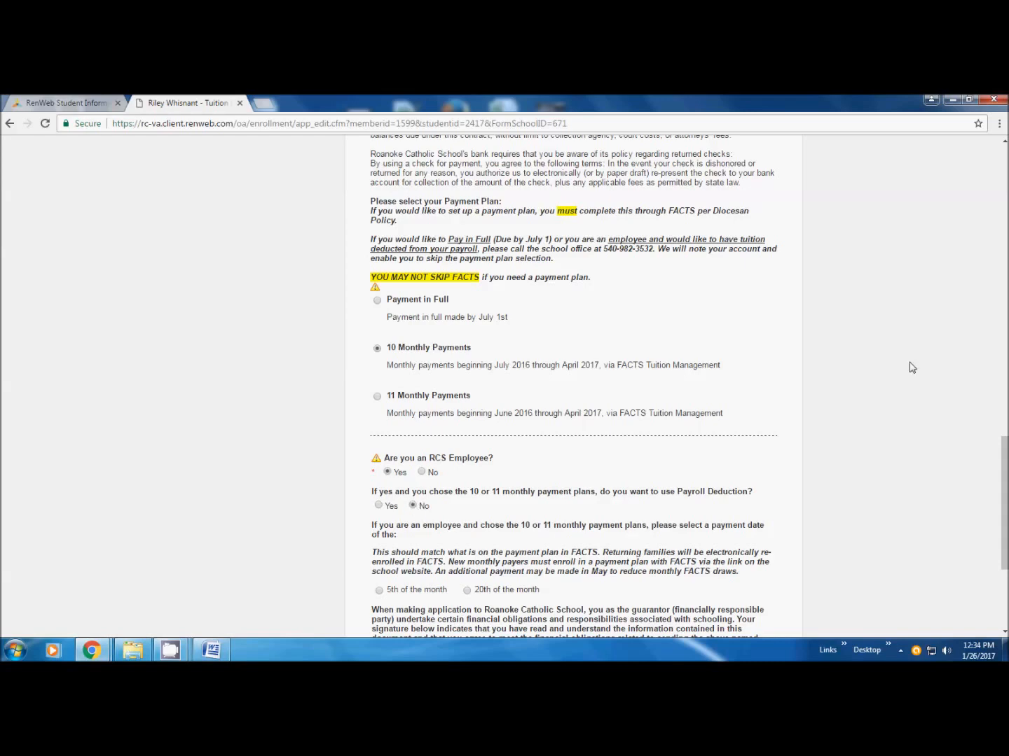
Sign the tuition form as guarantor and save it to reach Review and Submit Enrollment Packet.
{"action": "scroll", "scroll_direction": "down", "scroll_amount": 3}
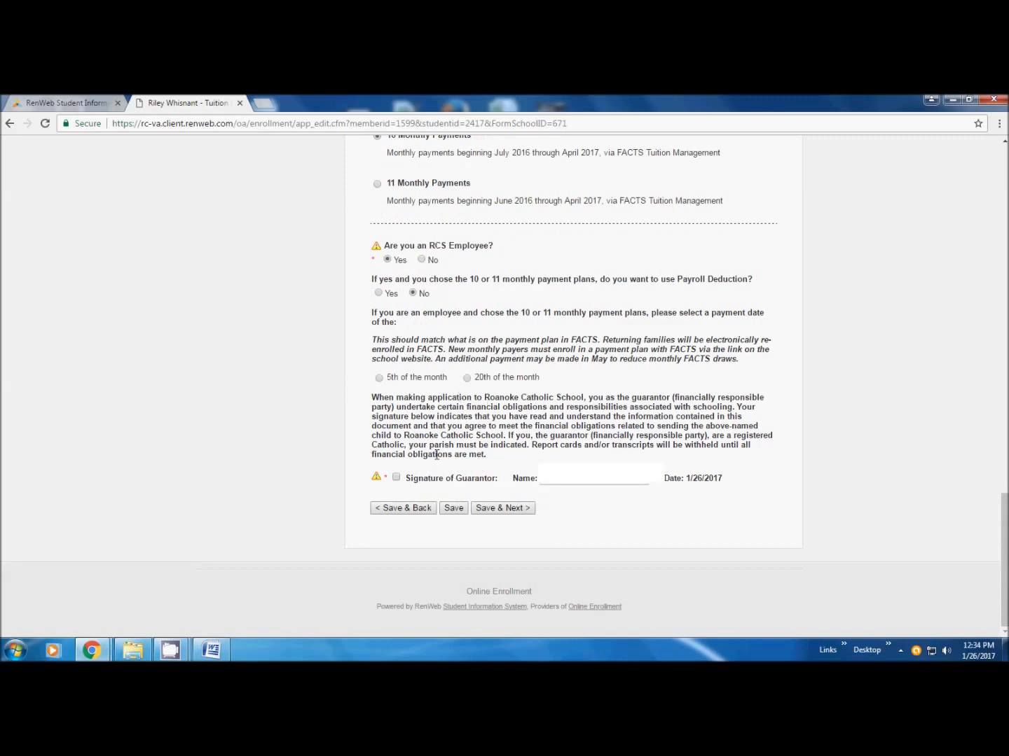
{"action": "left_click", "coordinate": [396, 476]}
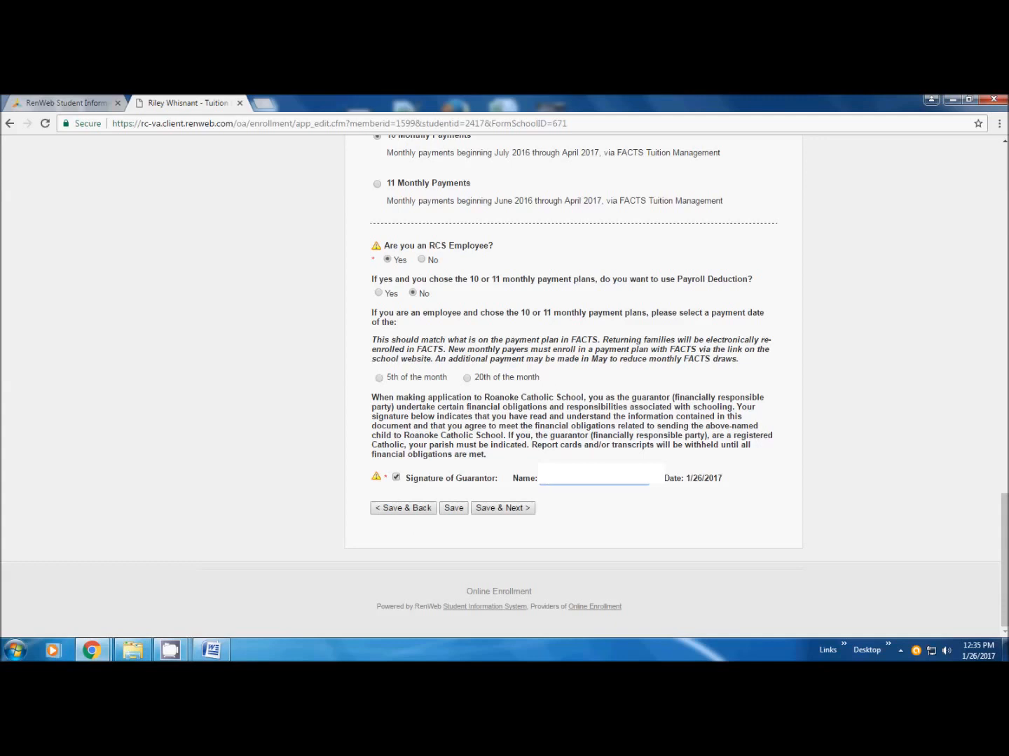
{"action": "left_click", "coordinate": [501, 507]}
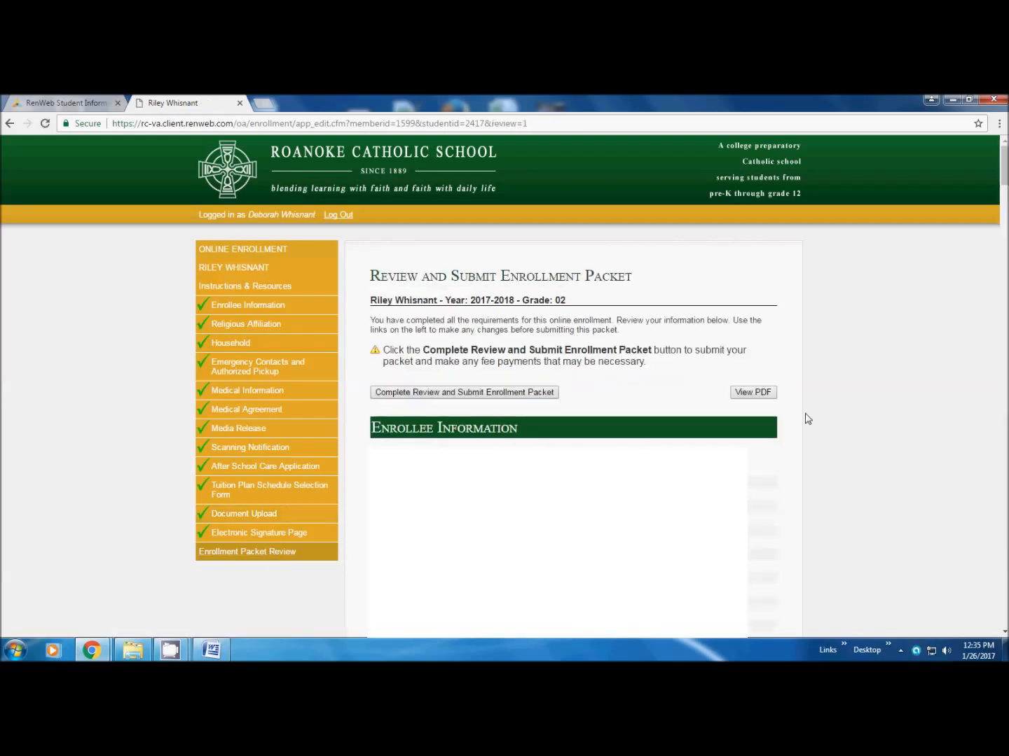
Complete the review, bringing up the submission page with the $215.00 fee.
{"action": "scroll", "scroll_direction": "down", "scroll_amount": 3}
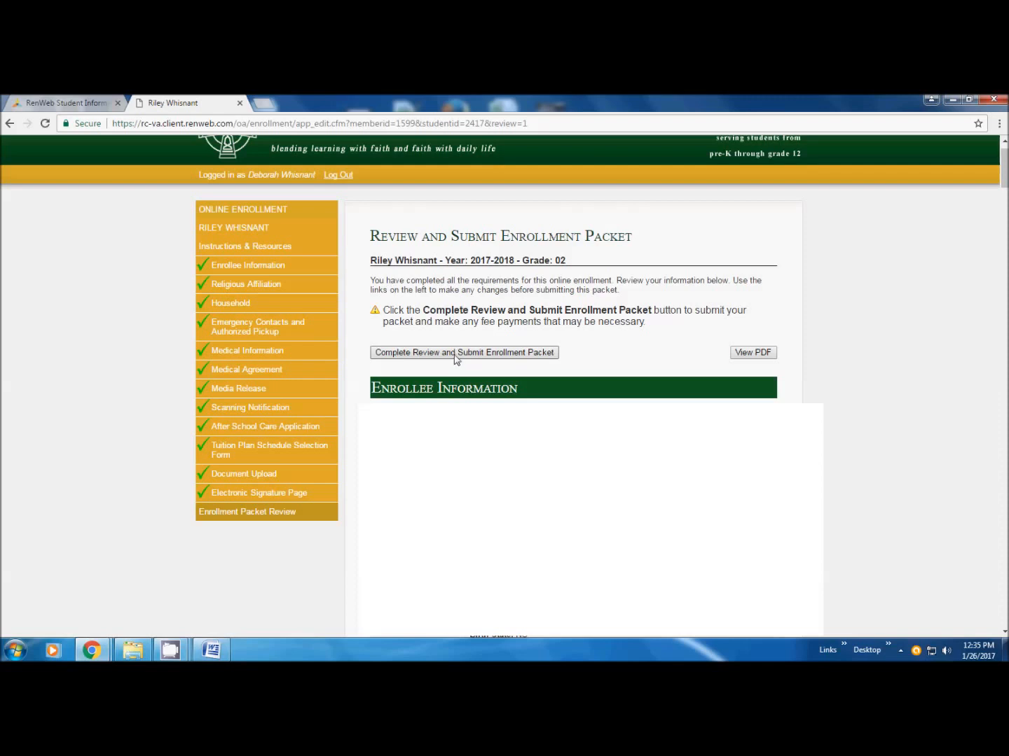
{"action": "left_click", "coordinate": [462, 353]}
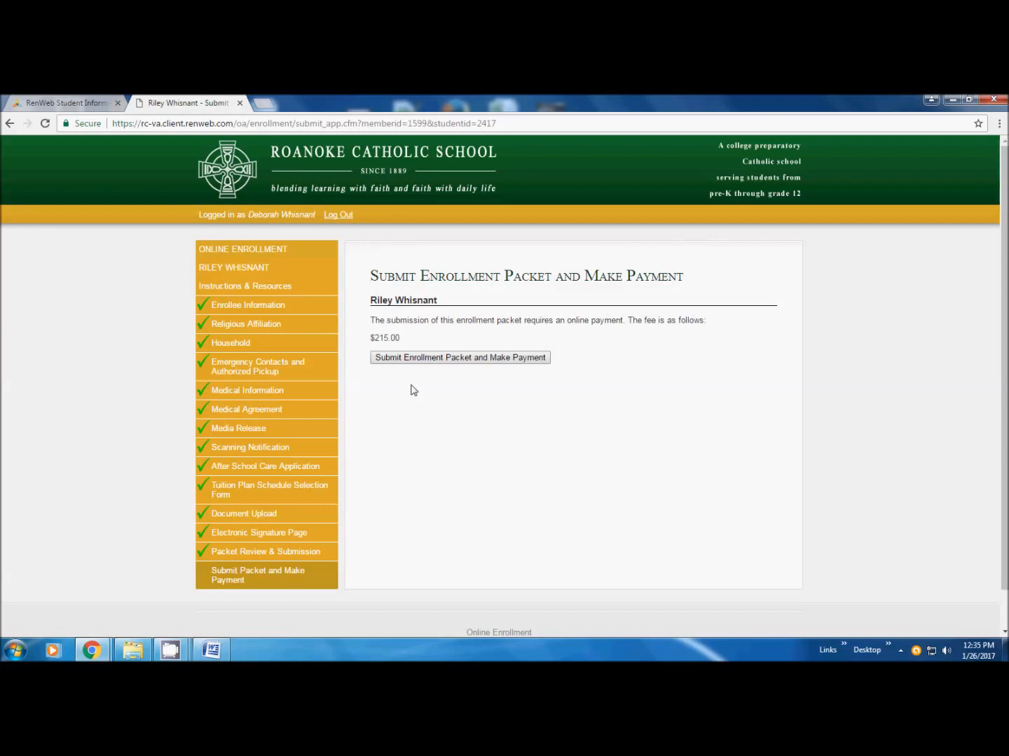
{"action": "mouse_move", "coordinate": [401, 349]}
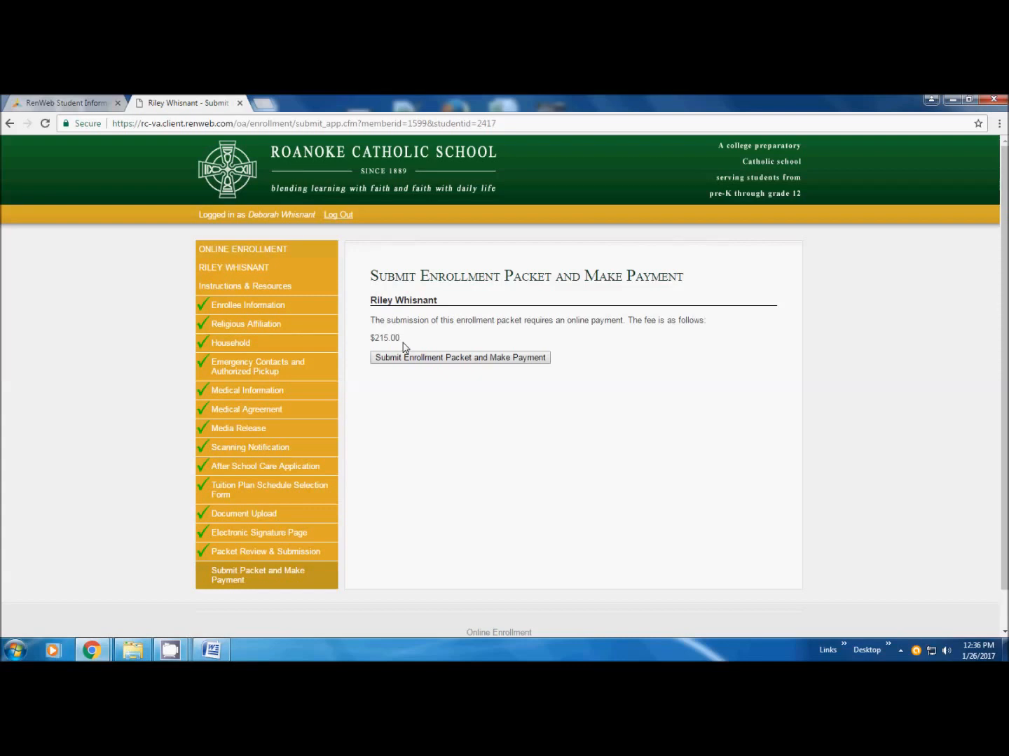
{"action": "mouse_move", "coordinate": [439, 339]}
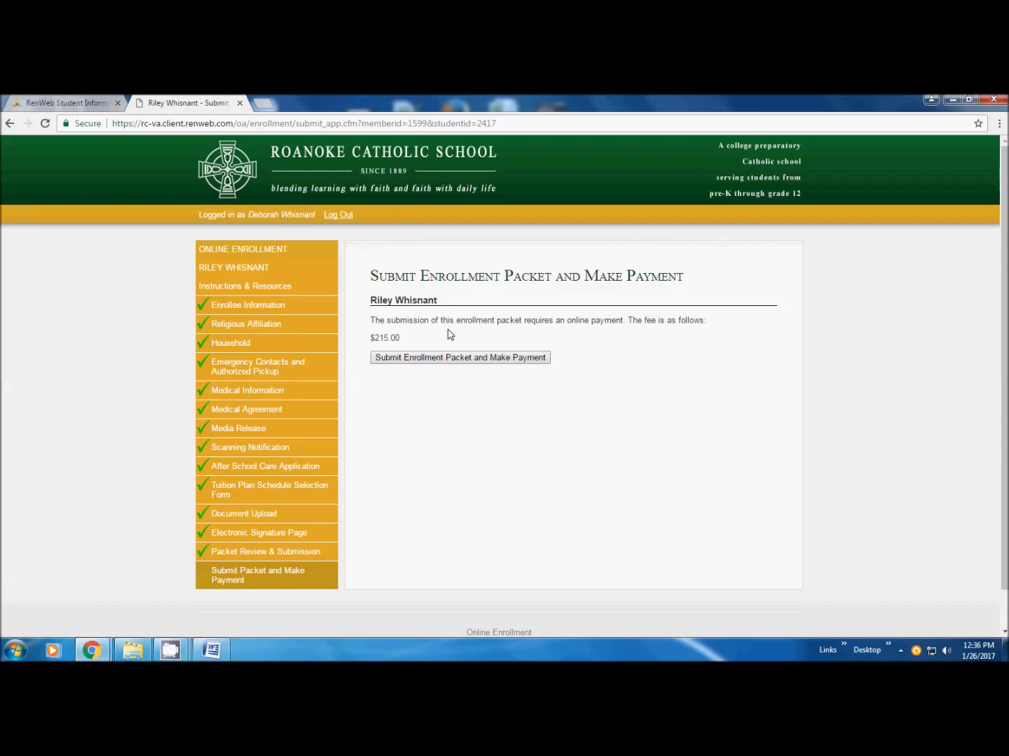
{"action": "mouse_move", "coordinate": [445, 339]}
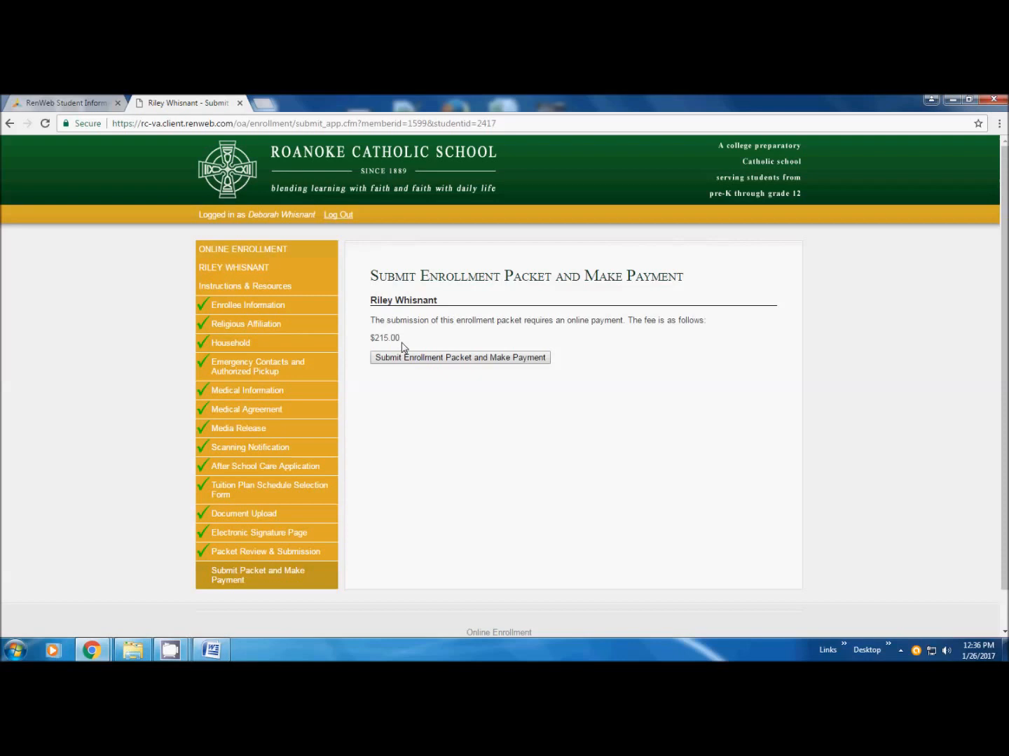
{"action": "mouse_move", "coordinate": [409, 345]}
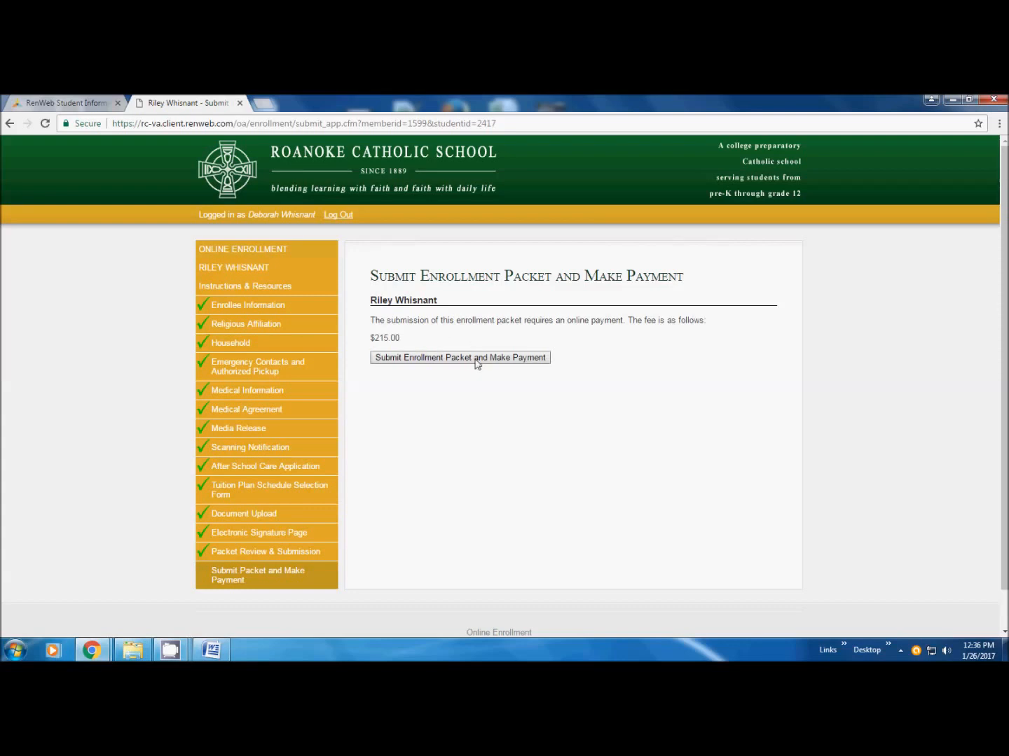
Submit the enrollment packet to reach the payment information form for the $215.00 fee.
{"action": "left_click", "coordinate": [459, 357]}
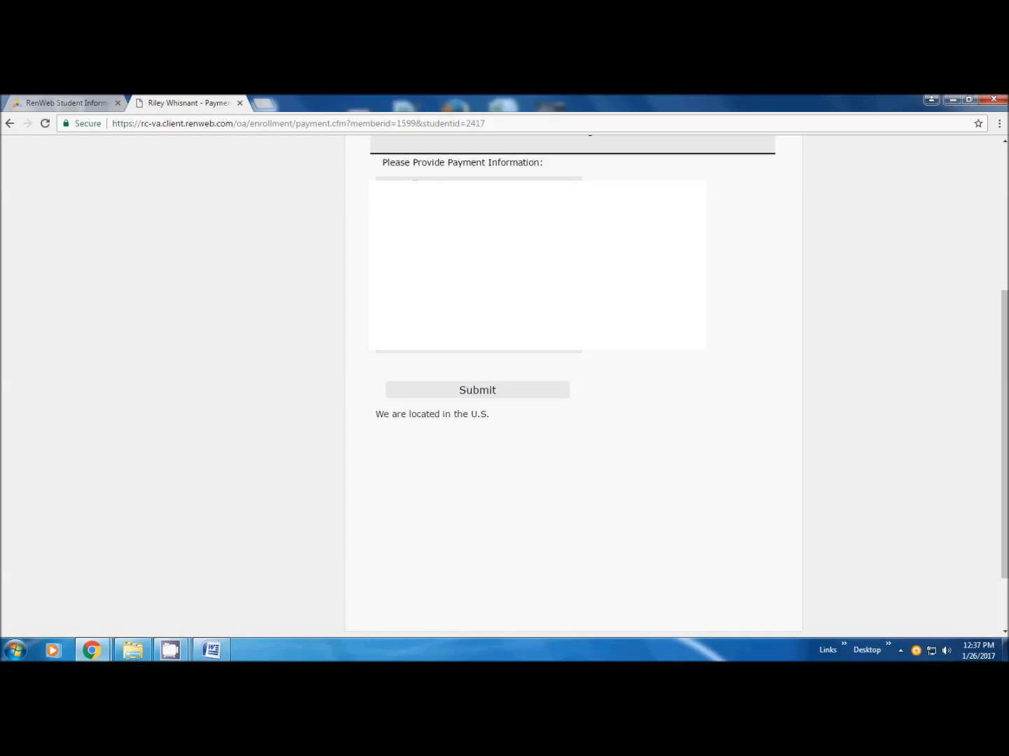
{"action": "mouse_move", "coordinate": [480, 462]}
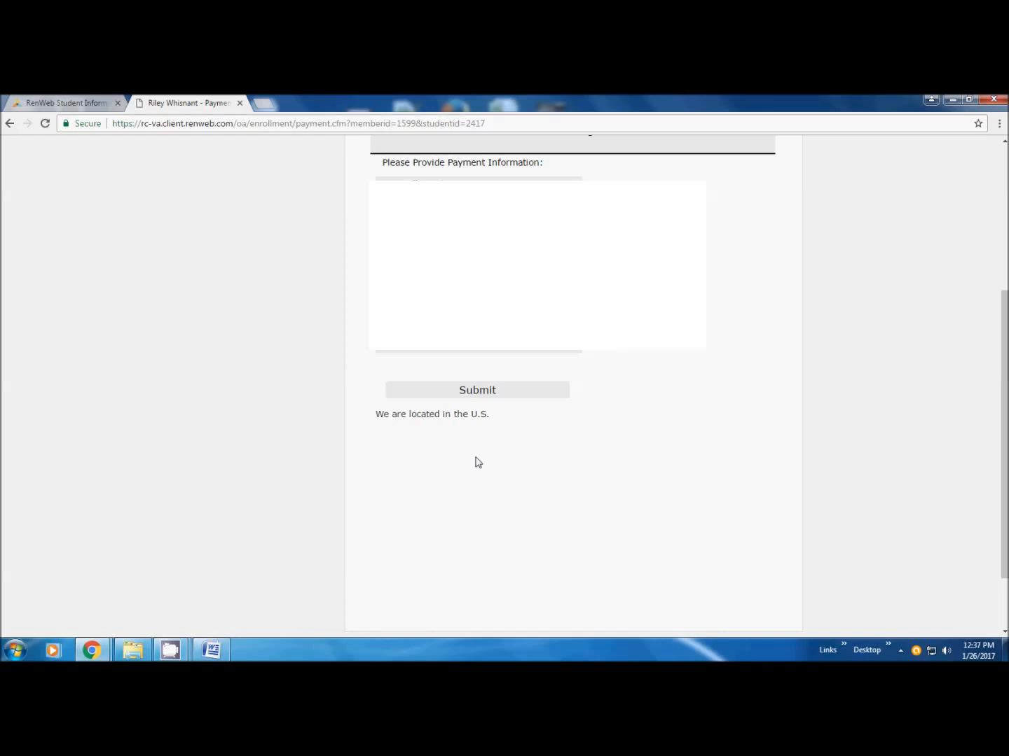
Submit the payment details and pay the $215.00 fee, producing the receipt with confirmation number.
{"action": "left_click", "coordinate": [476, 389]}
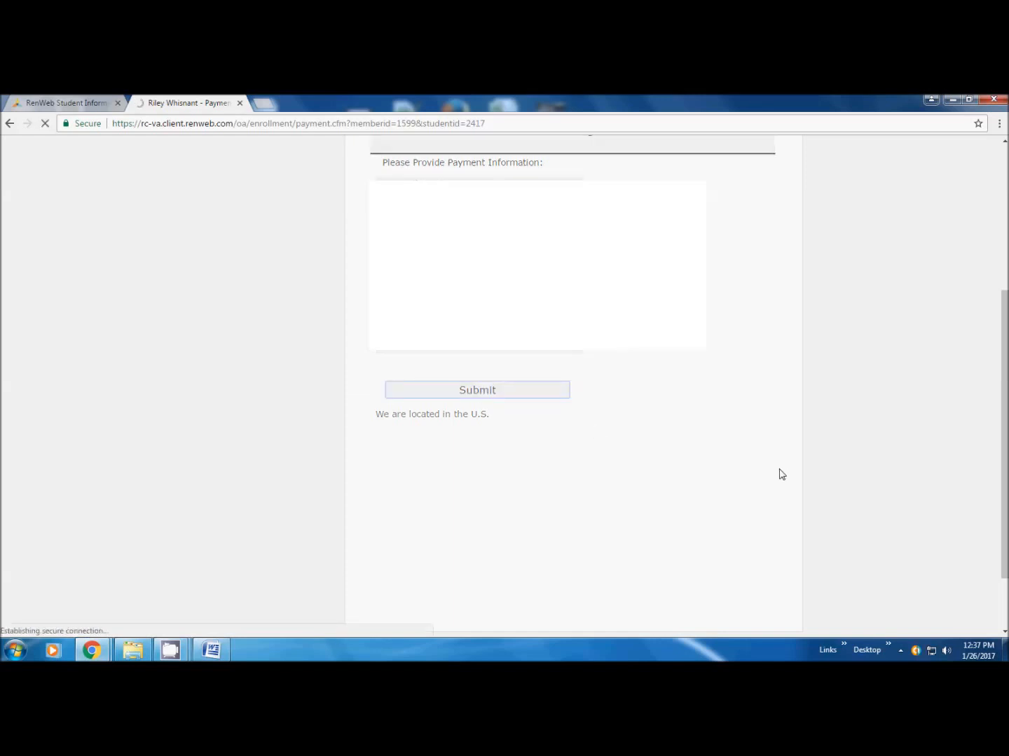
{"action": "left_click", "coordinate": [476, 390]}
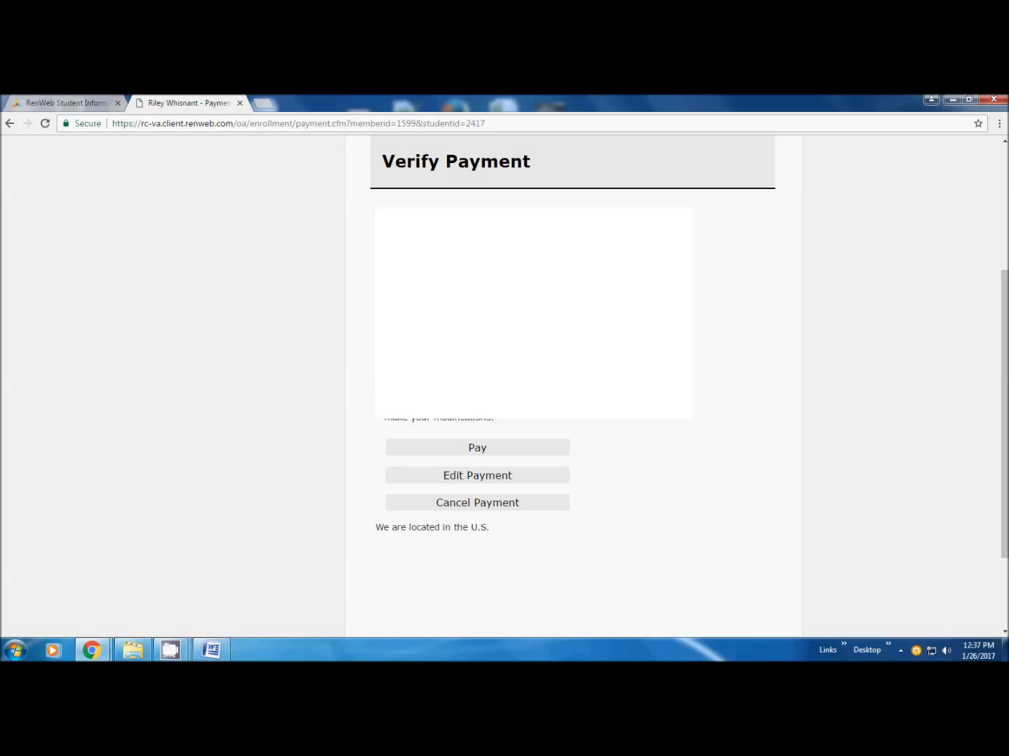
{"action": "mouse_move", "coordinate": [476, 460]}
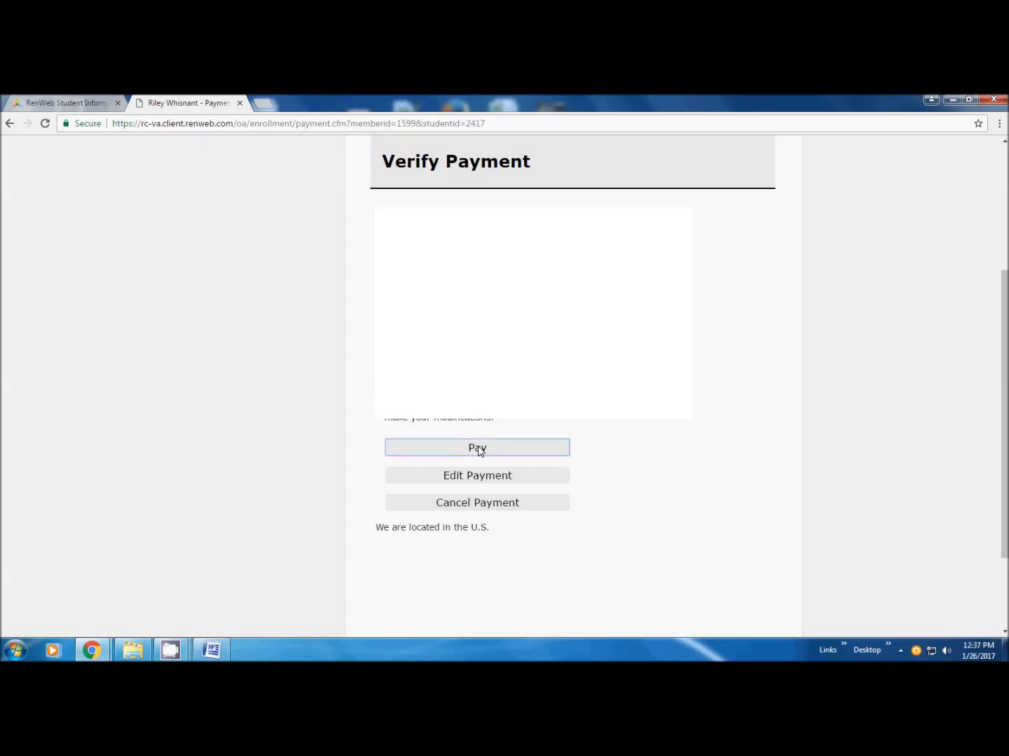
{"action": "left_click", "coordinate": [477, 448]}
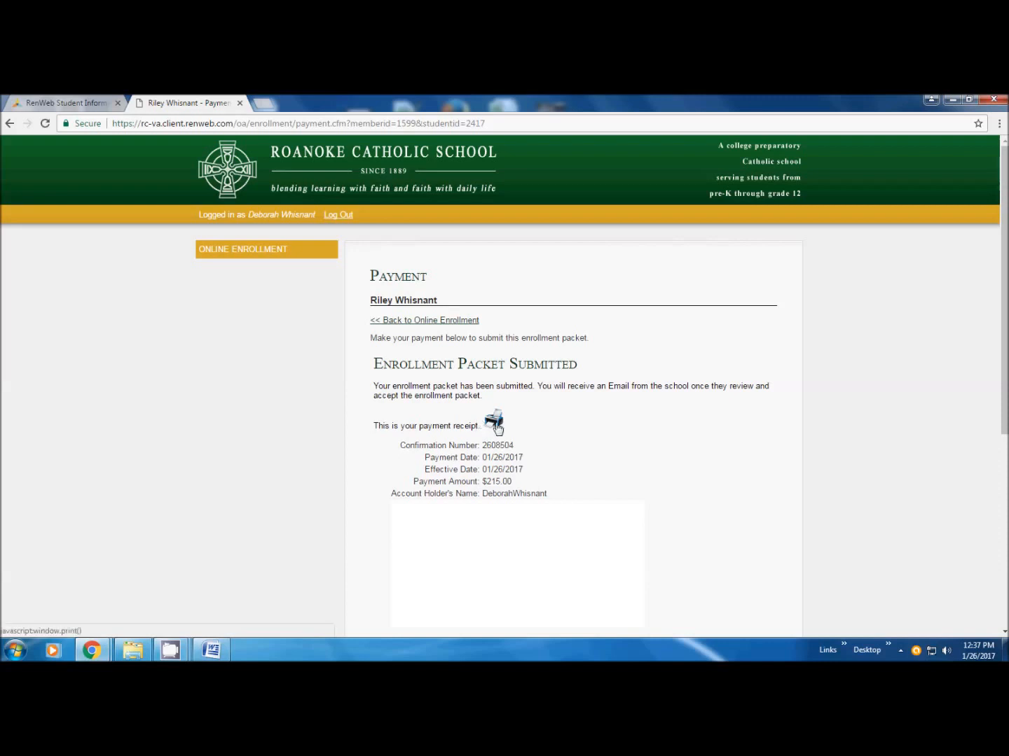
Print the payment receipt through Chrome's print dialog.
{"action": "left_click", "coordinate": [493, 423]}
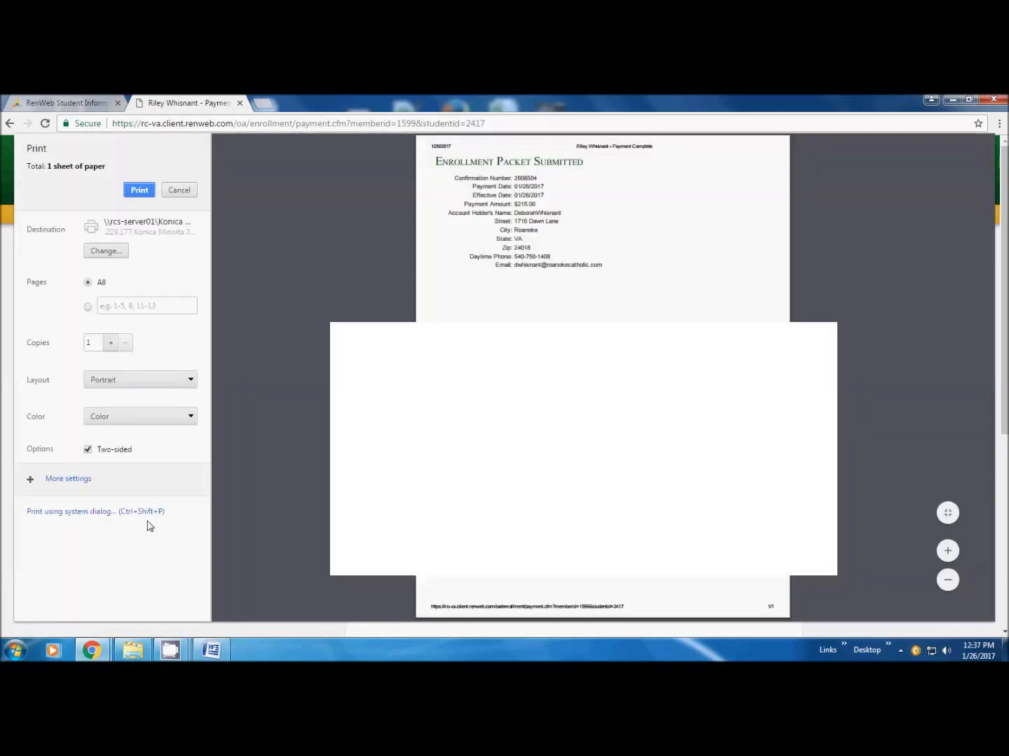
{"action": "left_click", "coordinate": [180, 190]}
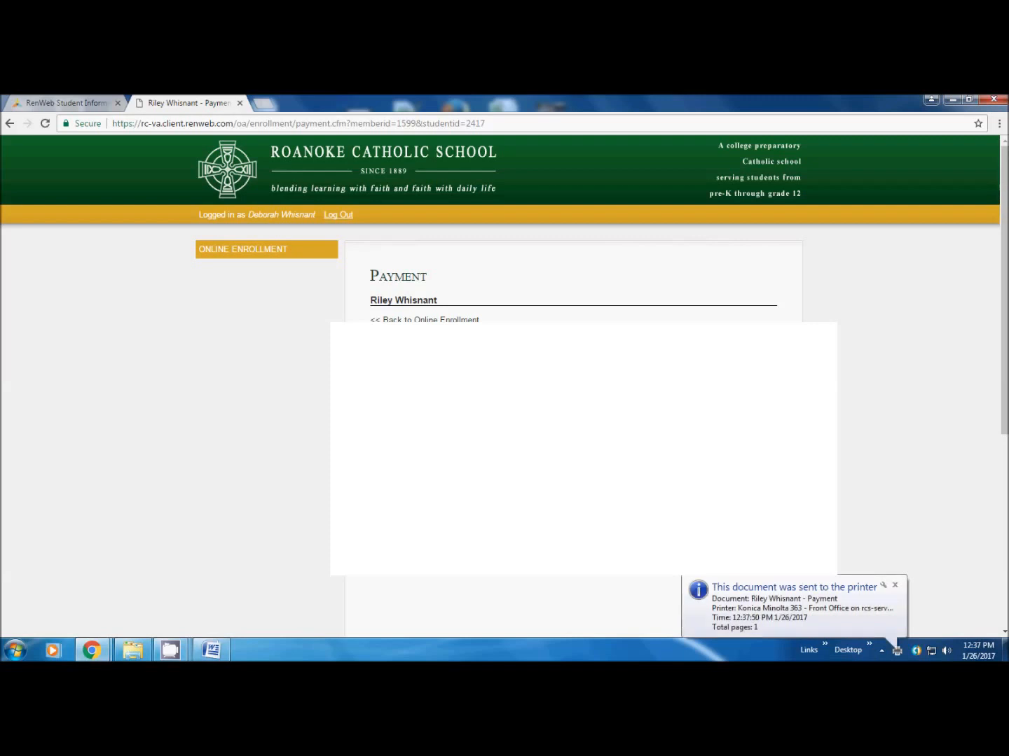
{"action": "scroll", "scroll_direction": "down", "scroll_amount": 3}
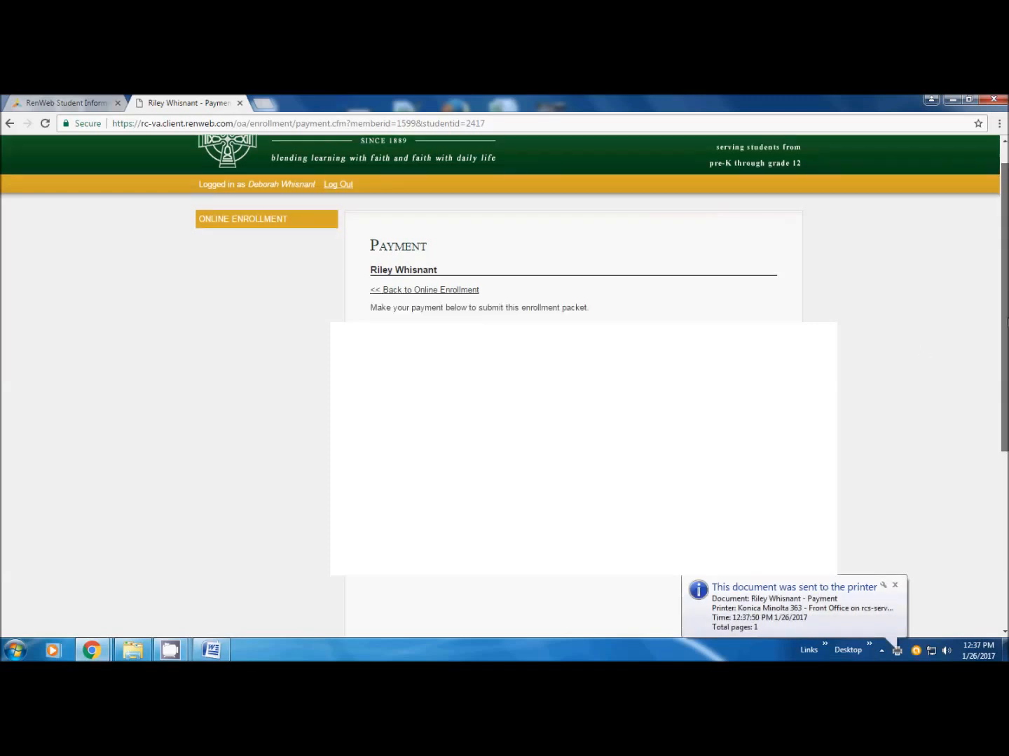